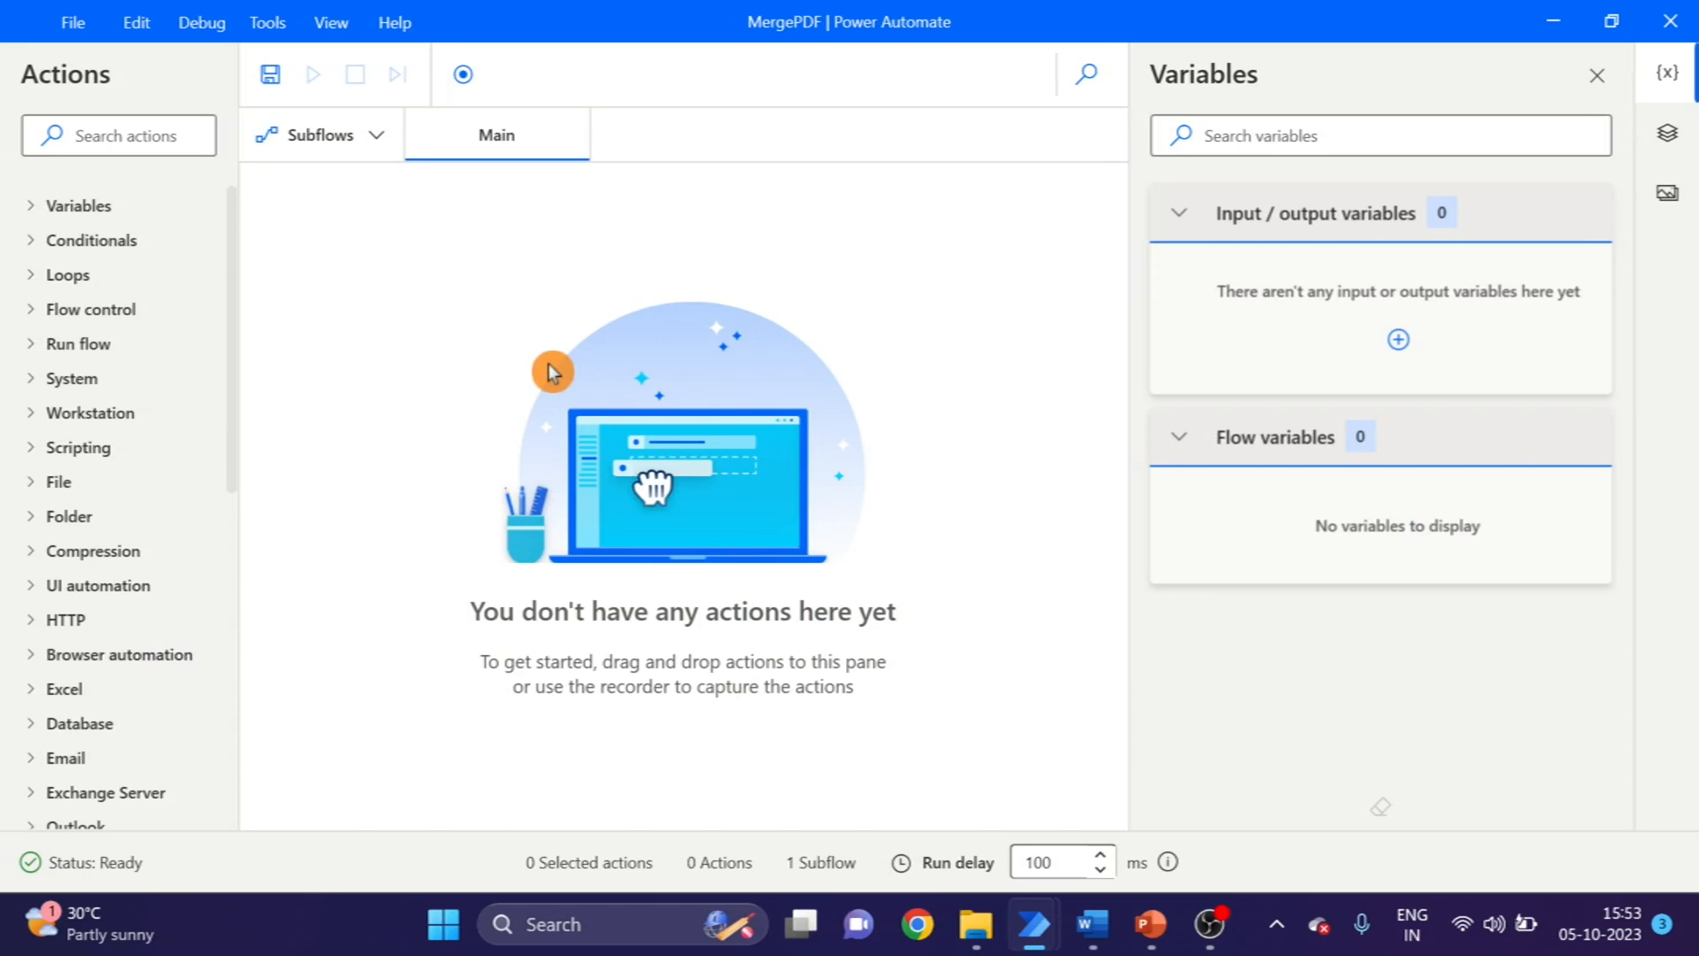
mouse_move(977, 923)
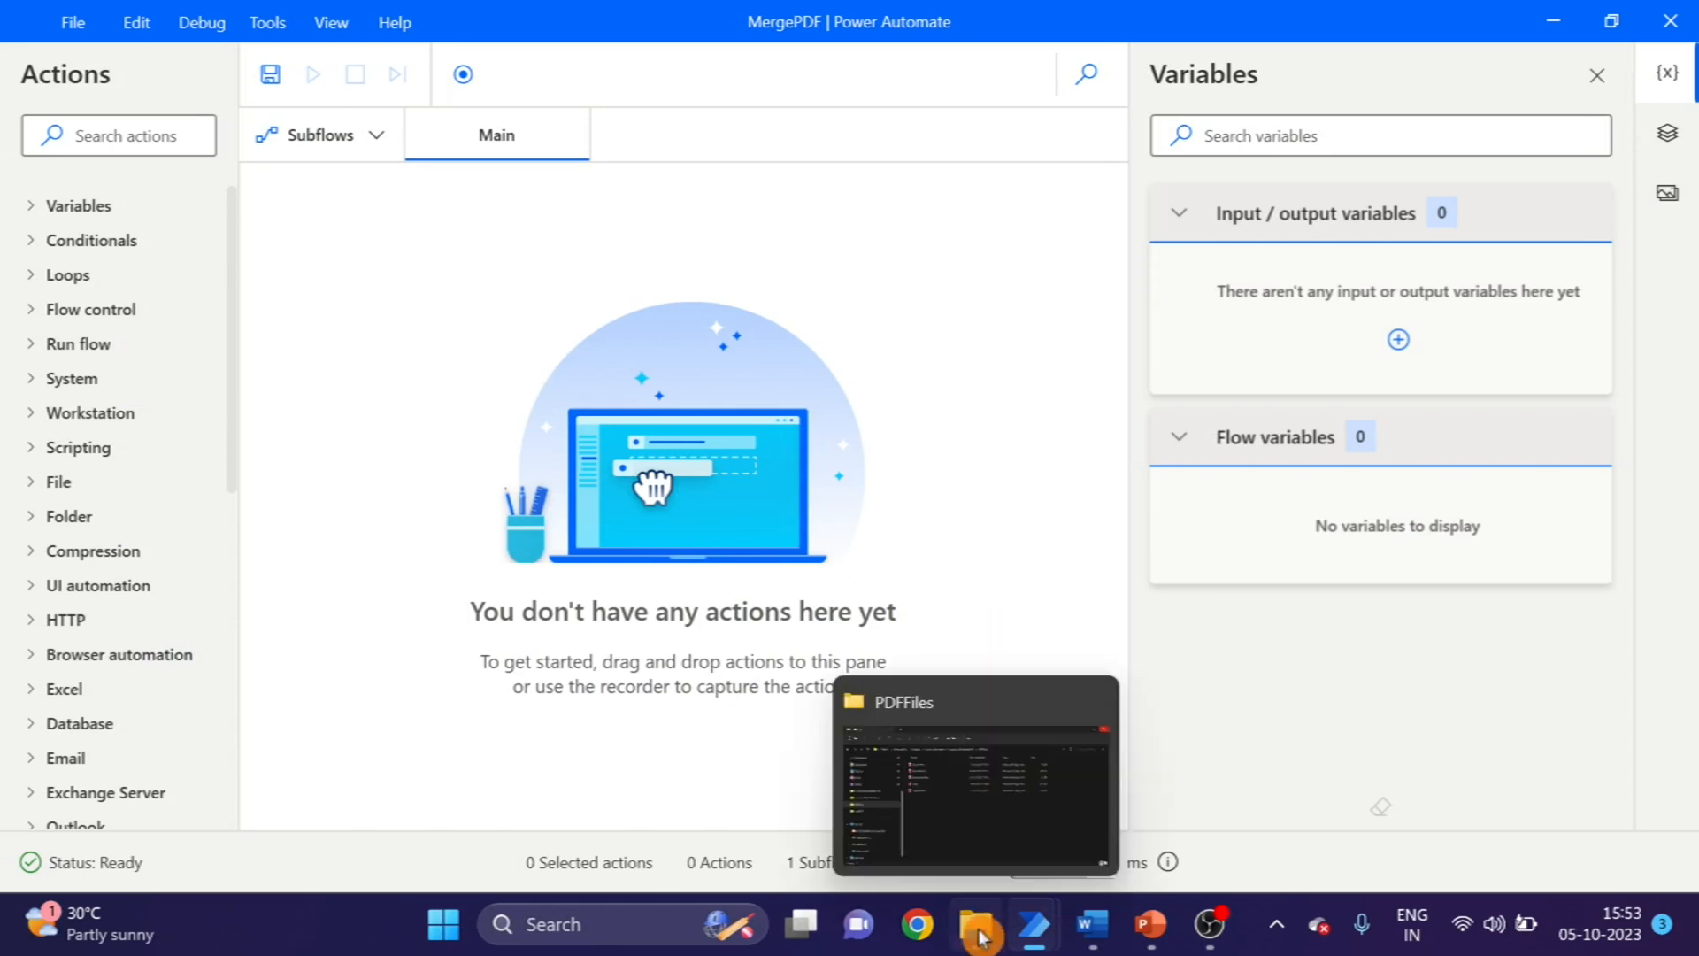
- Show the PDFFiles folder in File Explorer and highlight Sample Pdf 1 among its five PDFs
click(973, 778)
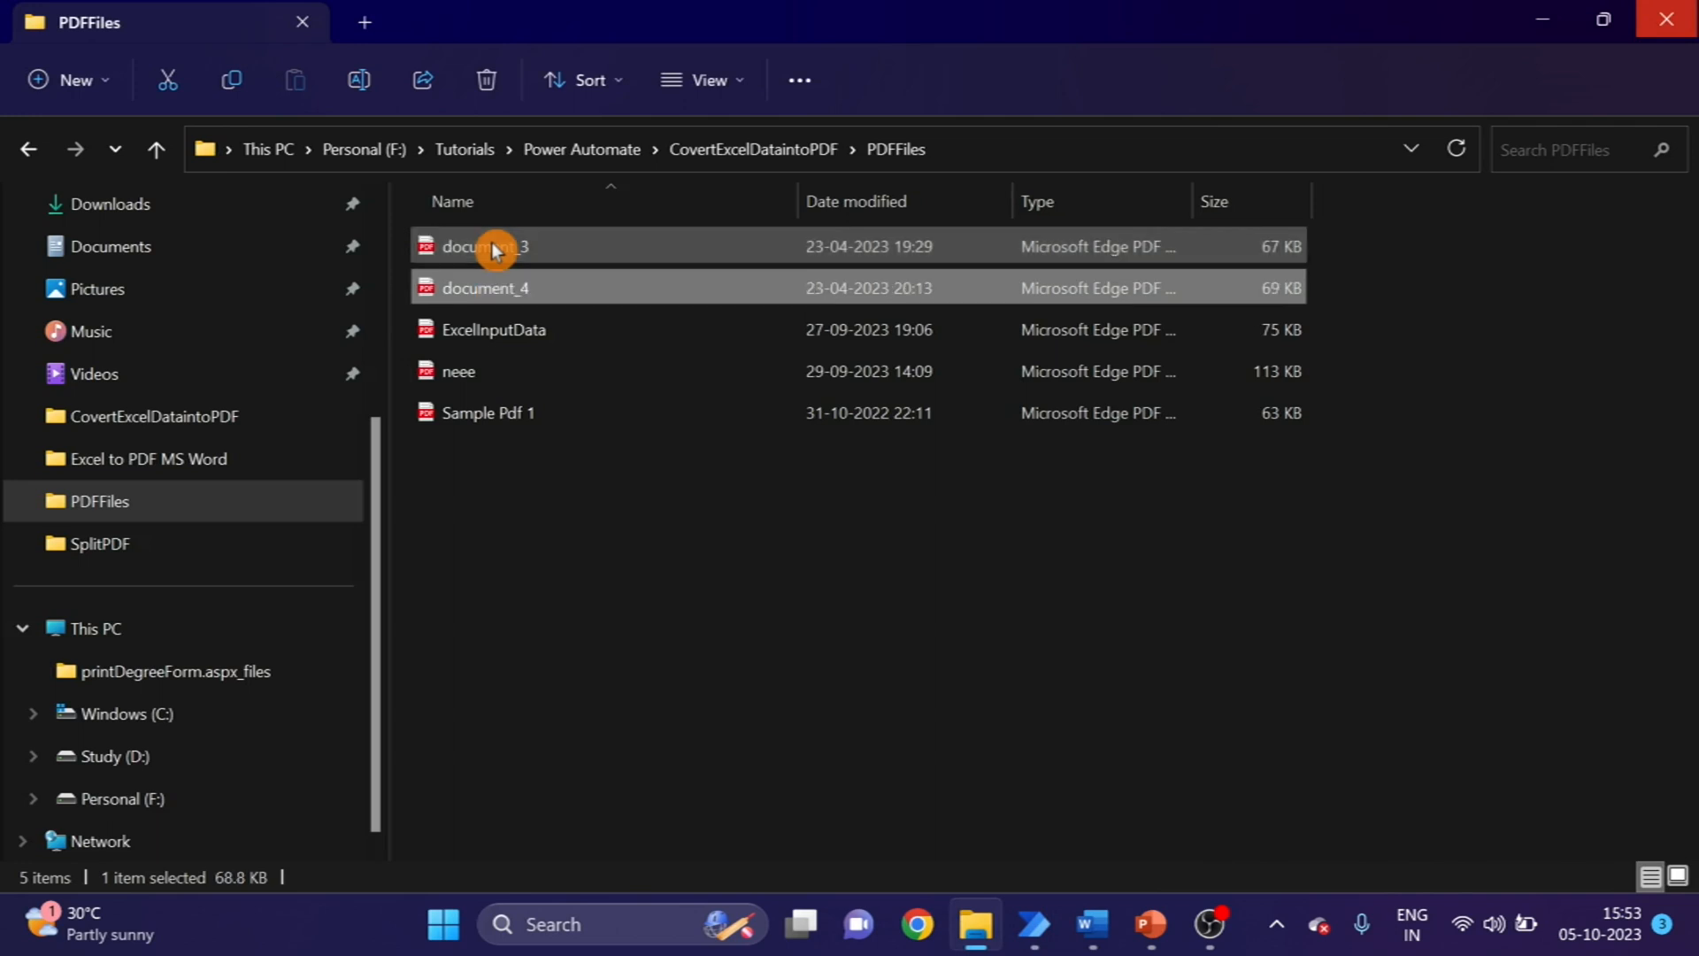
click(487, 412)
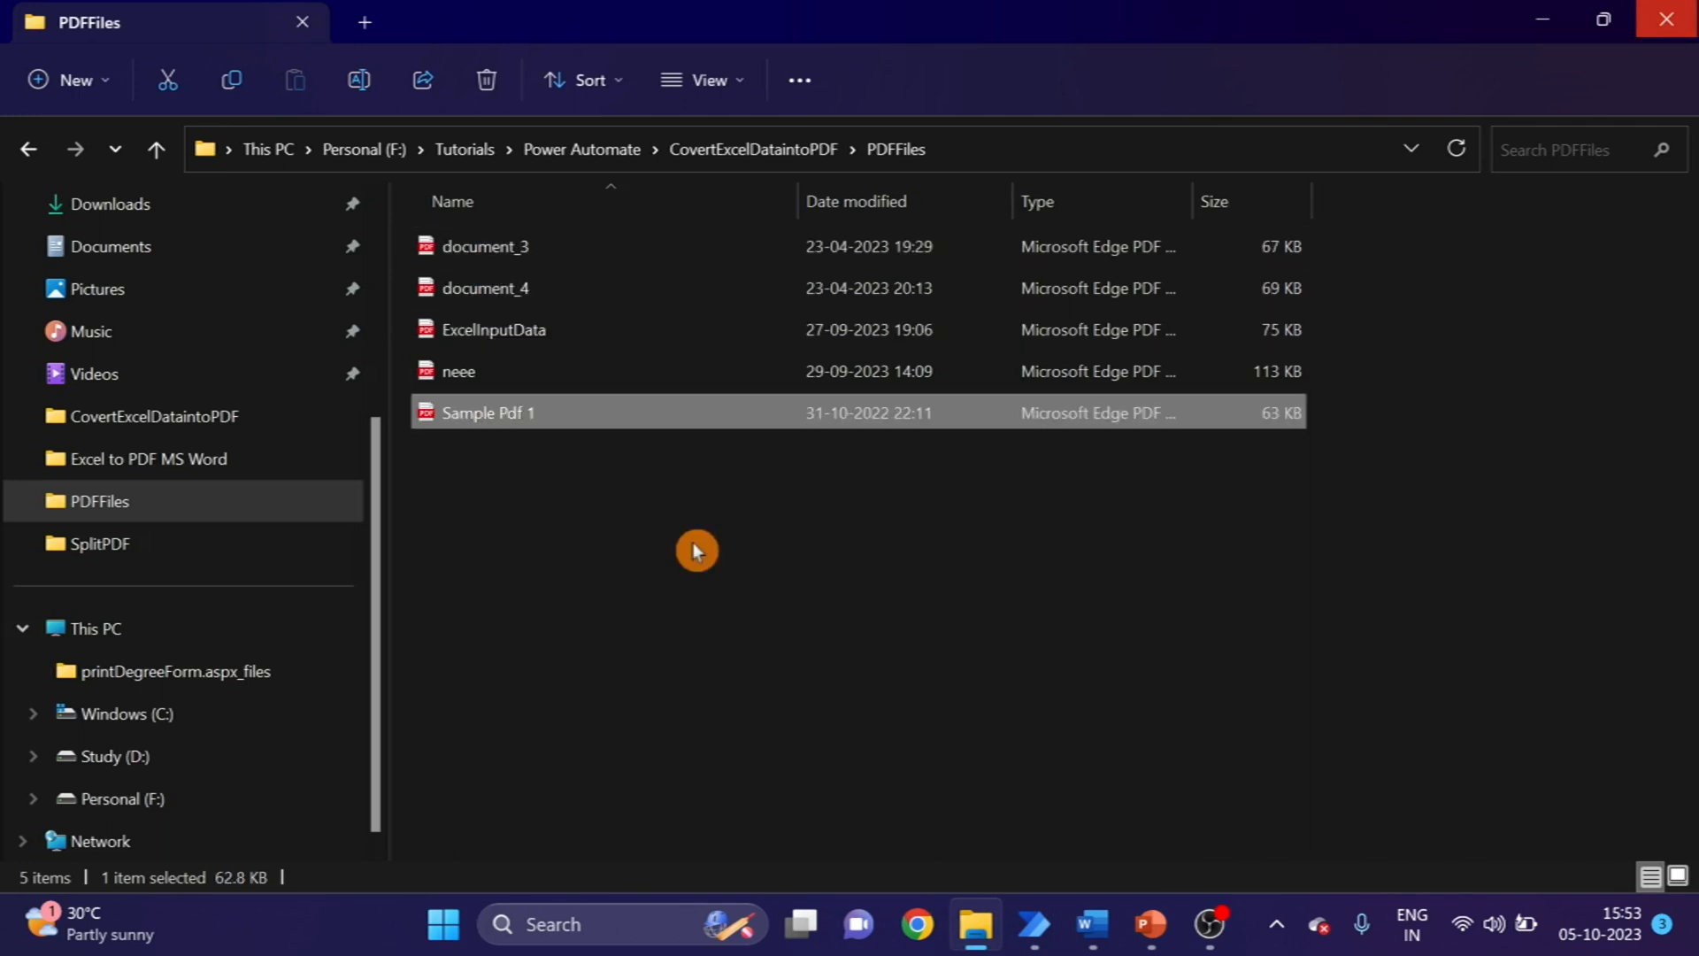
mouse_move(611, 530)
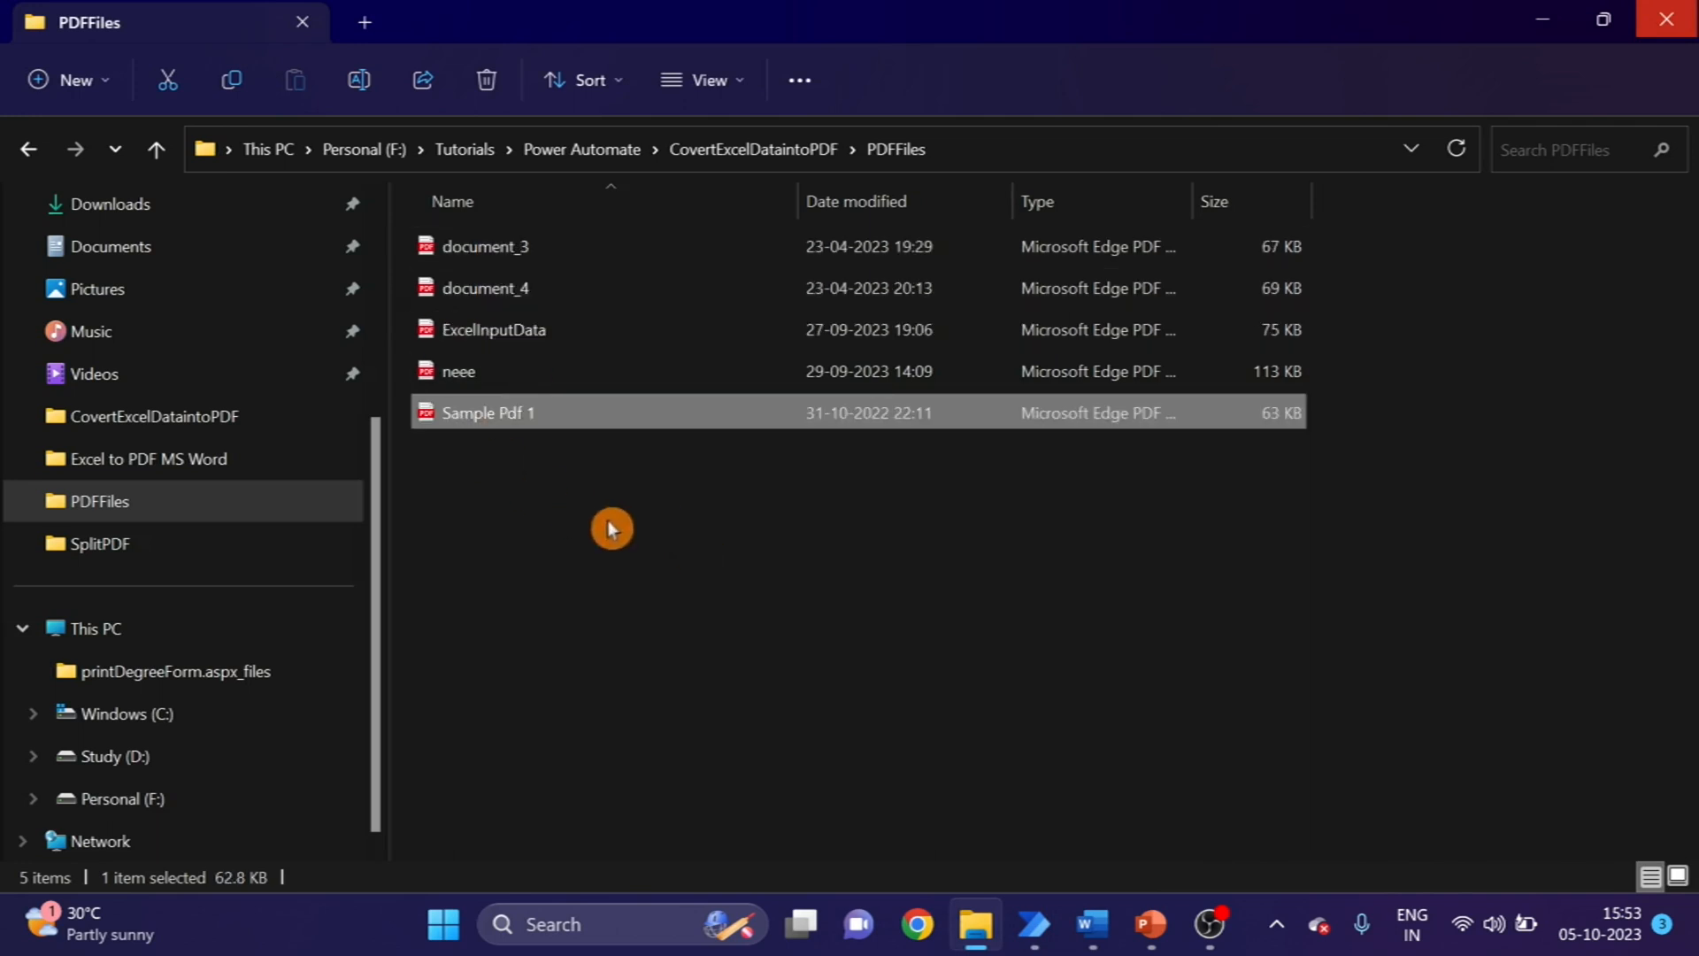
mouse_move(1037, 924)
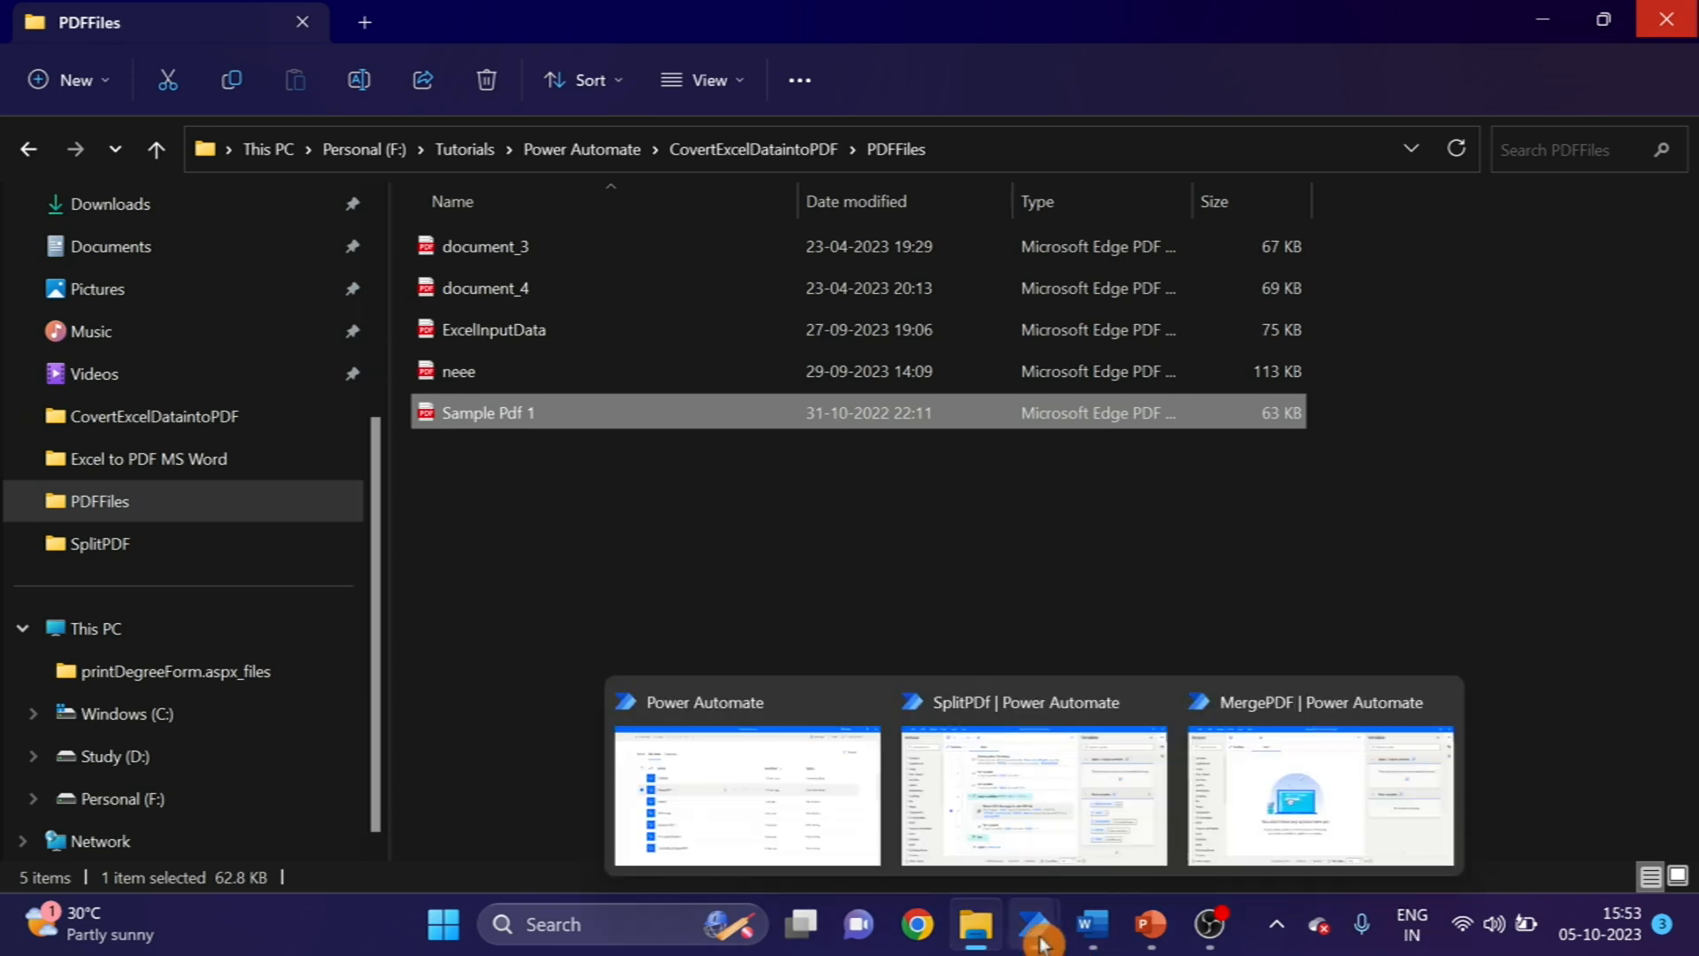
- Give the Merge PDF files action all five PDFs from the PDFFiles folder as input
click(1317, 796)
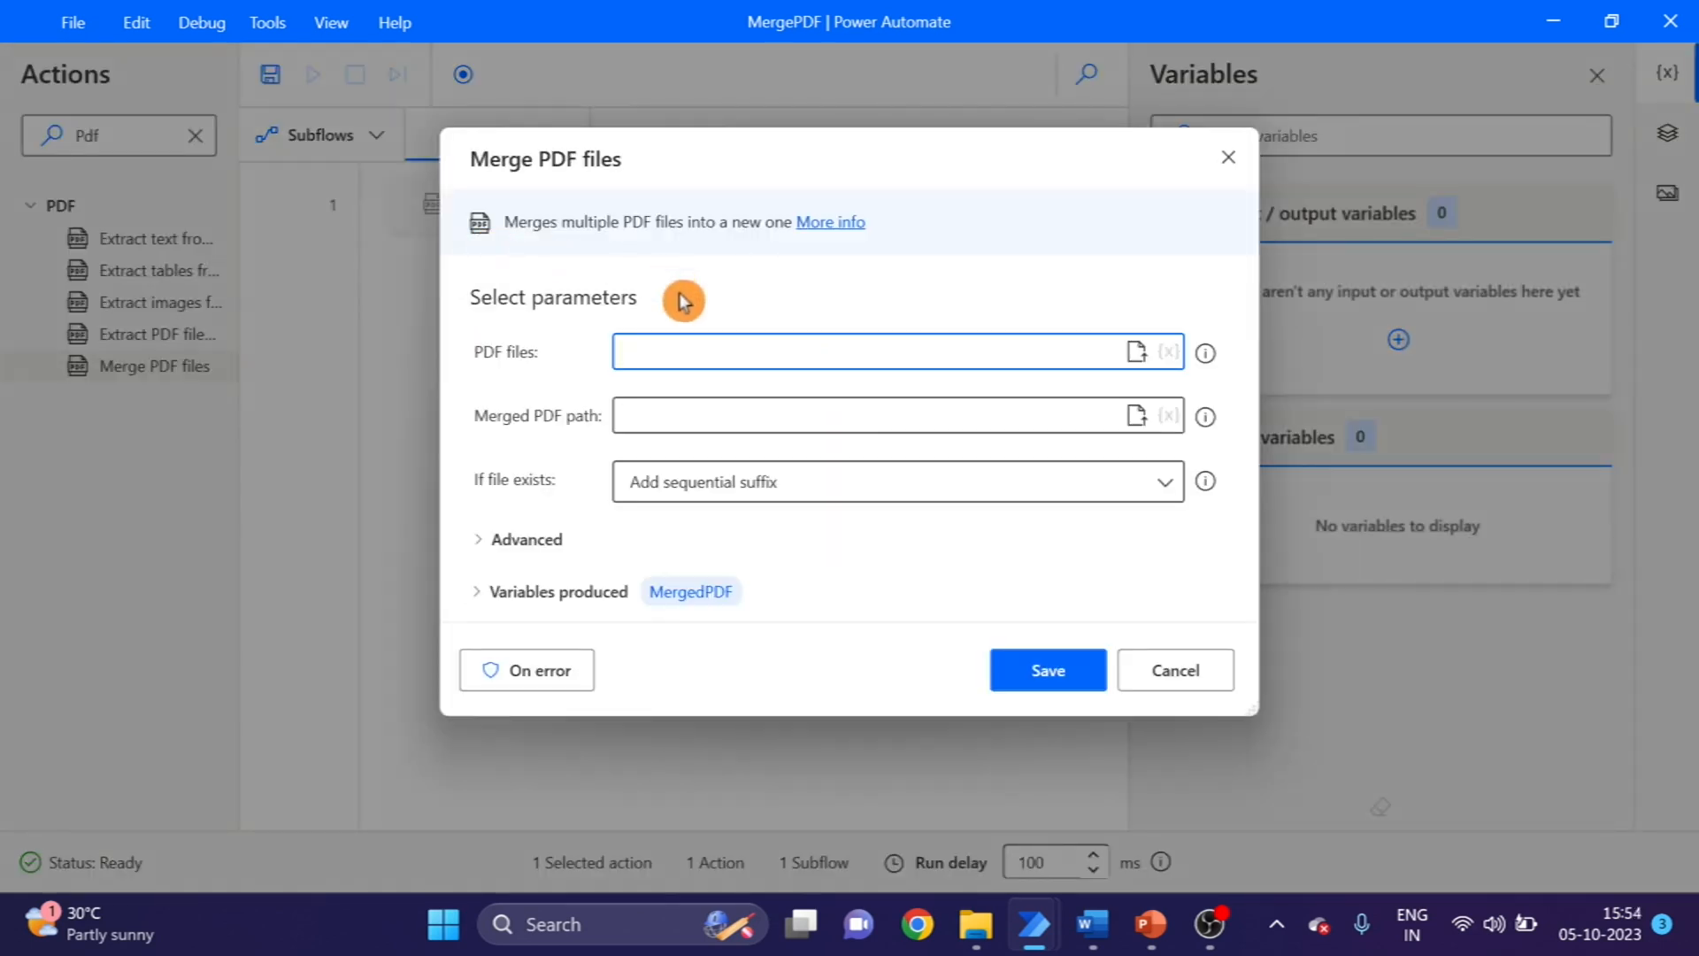
mouse_move(1117, 347)
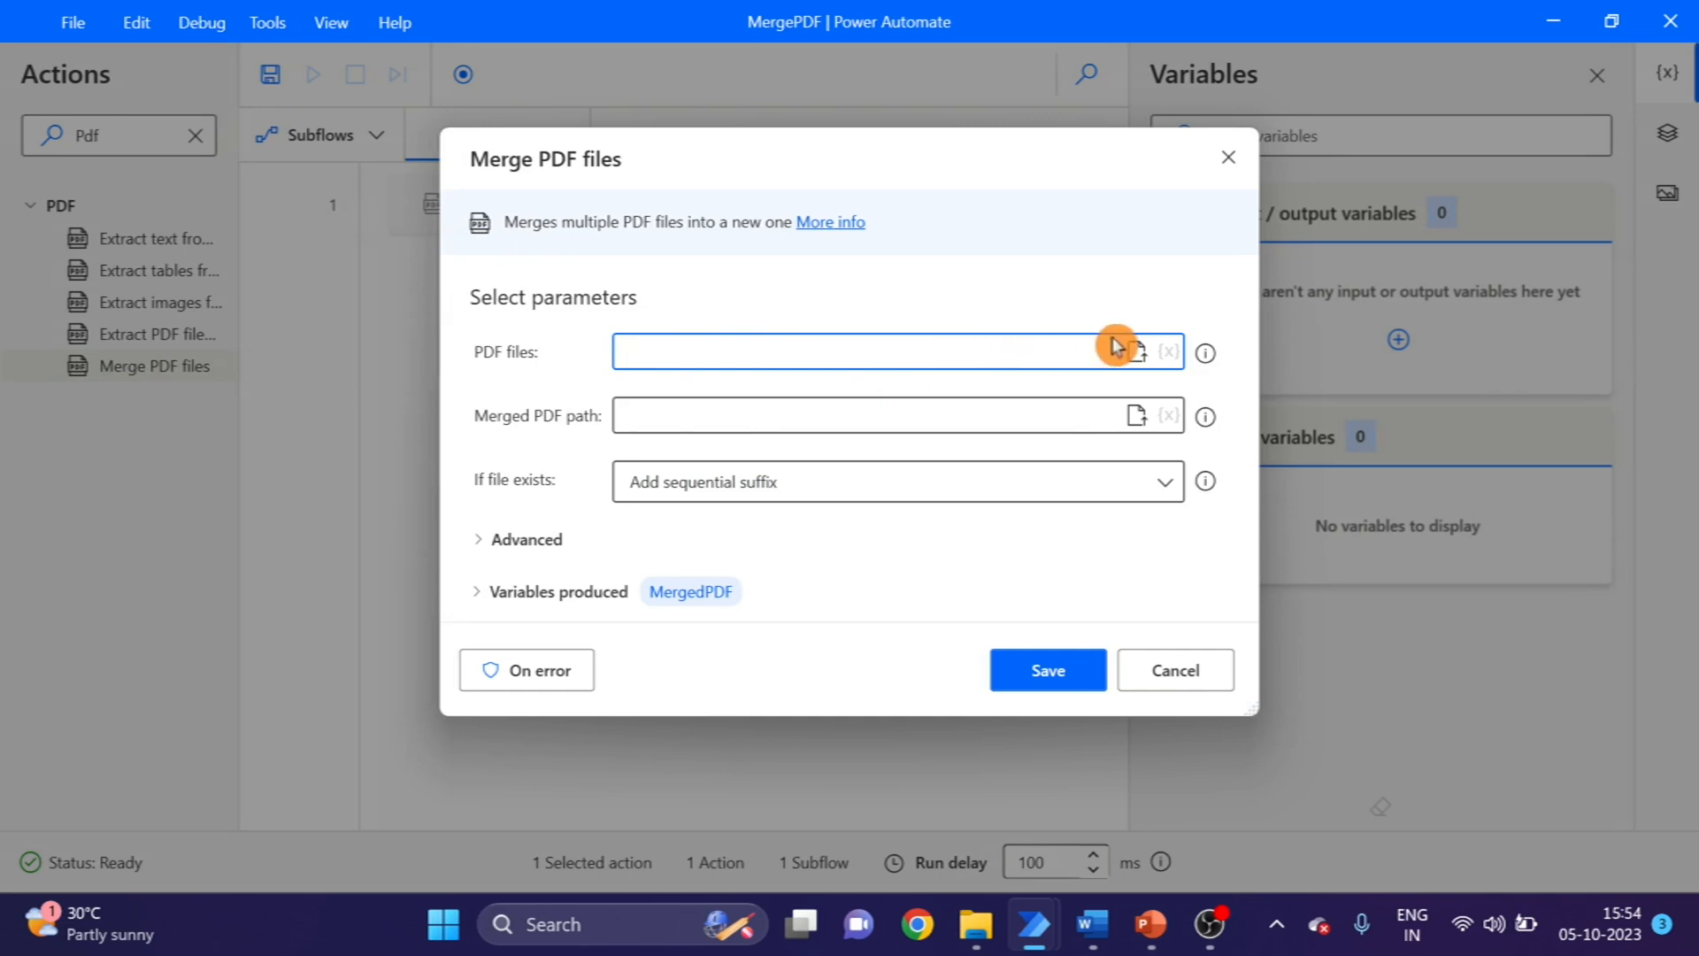
mouse_move(1138, 351)
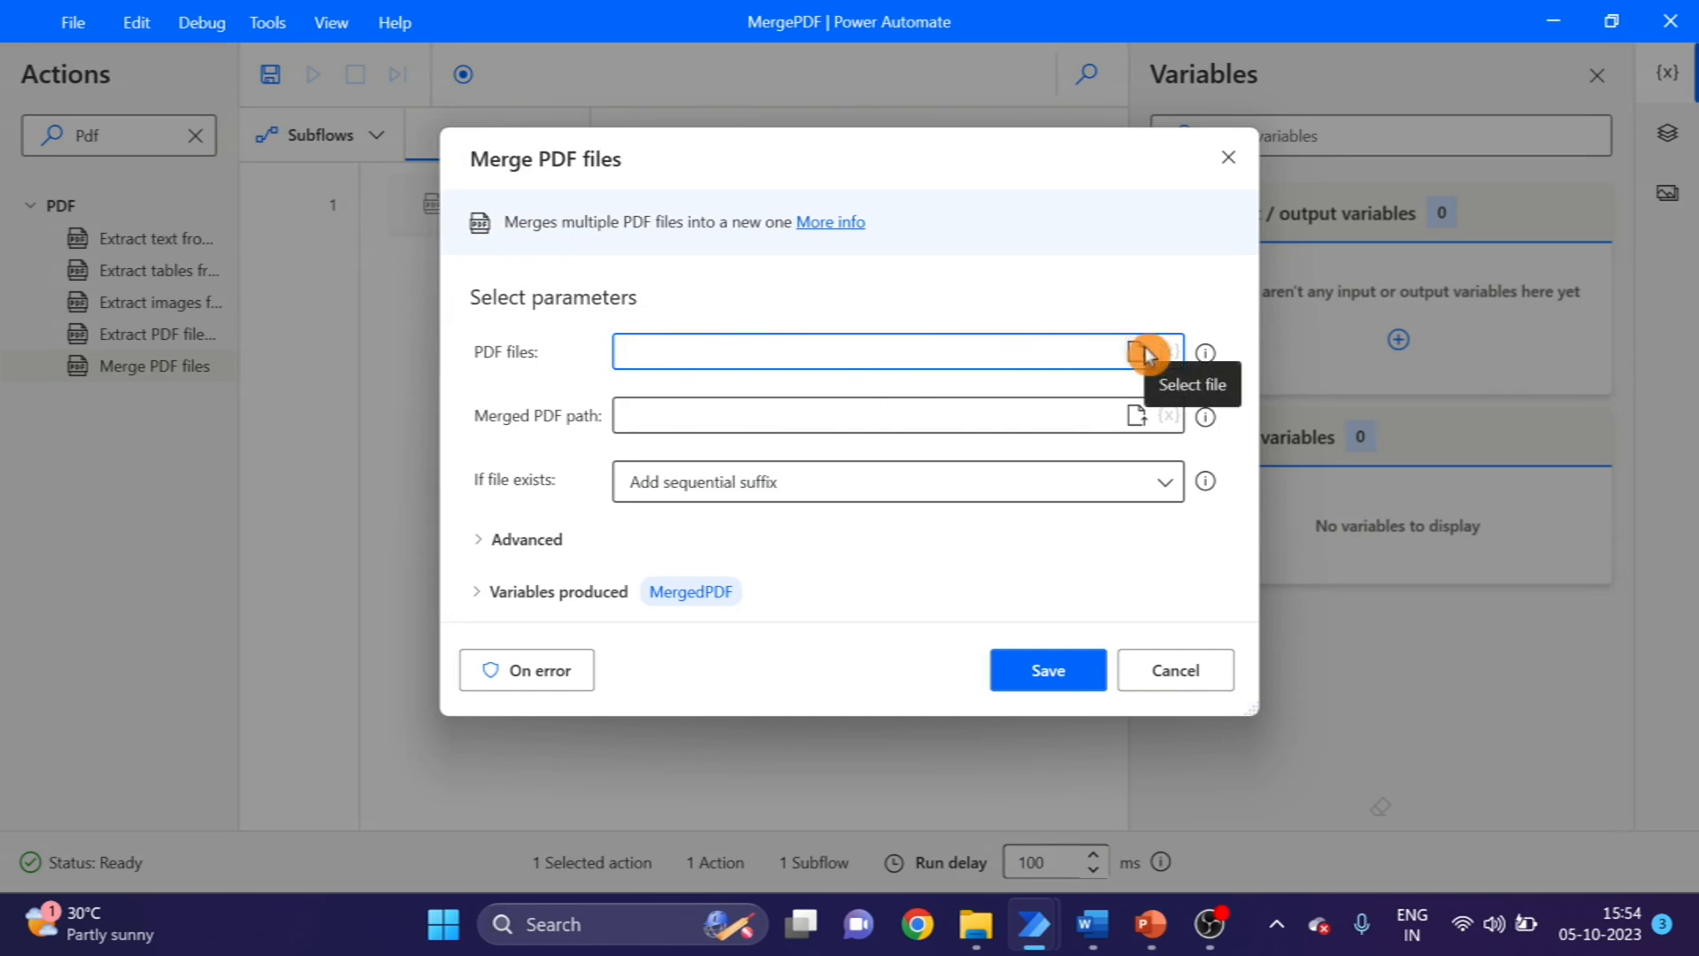
click(867, 351)
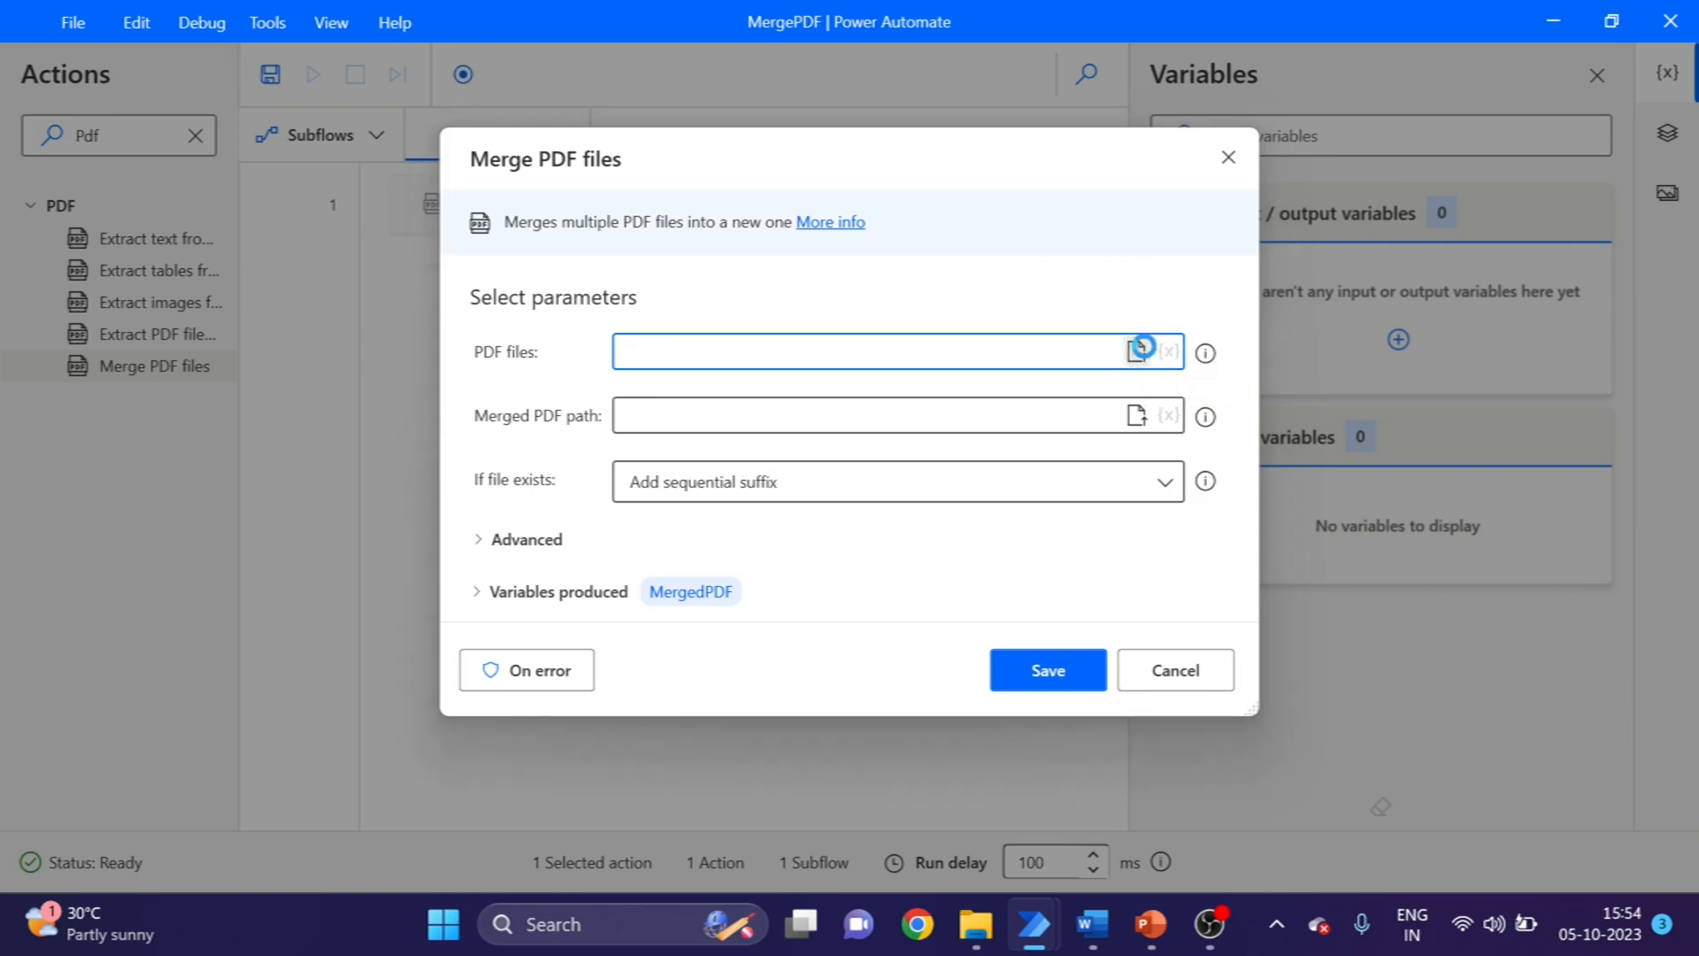
click(1136, 350)
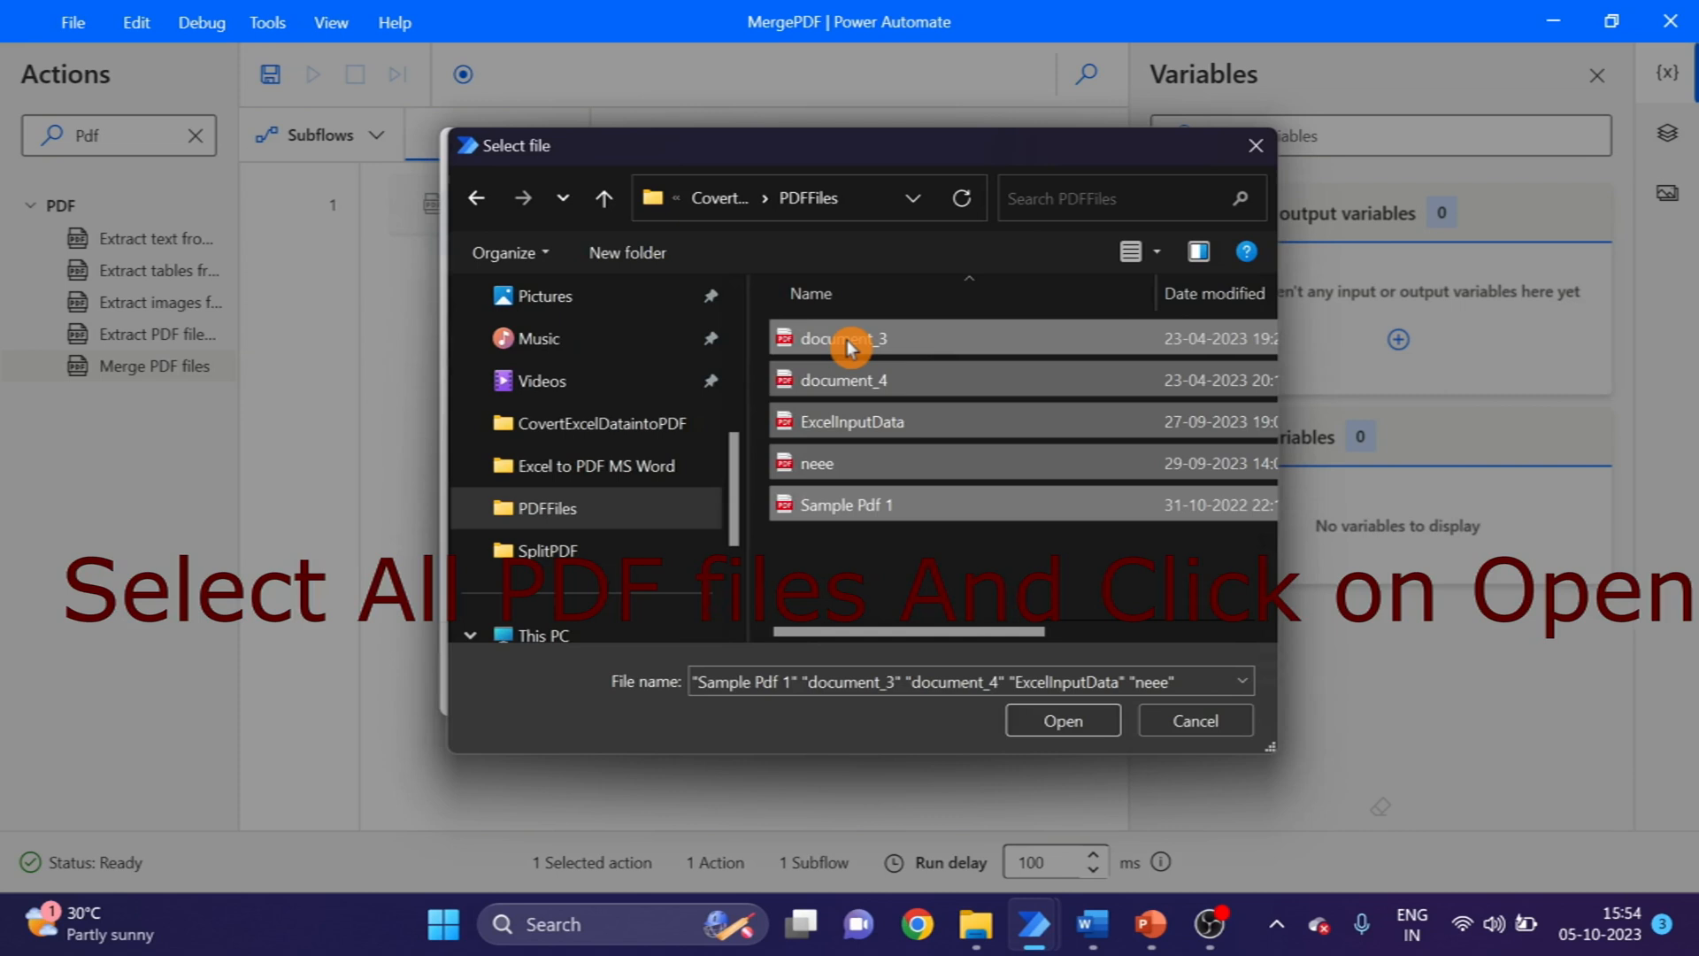
mouse_move(991, 460)
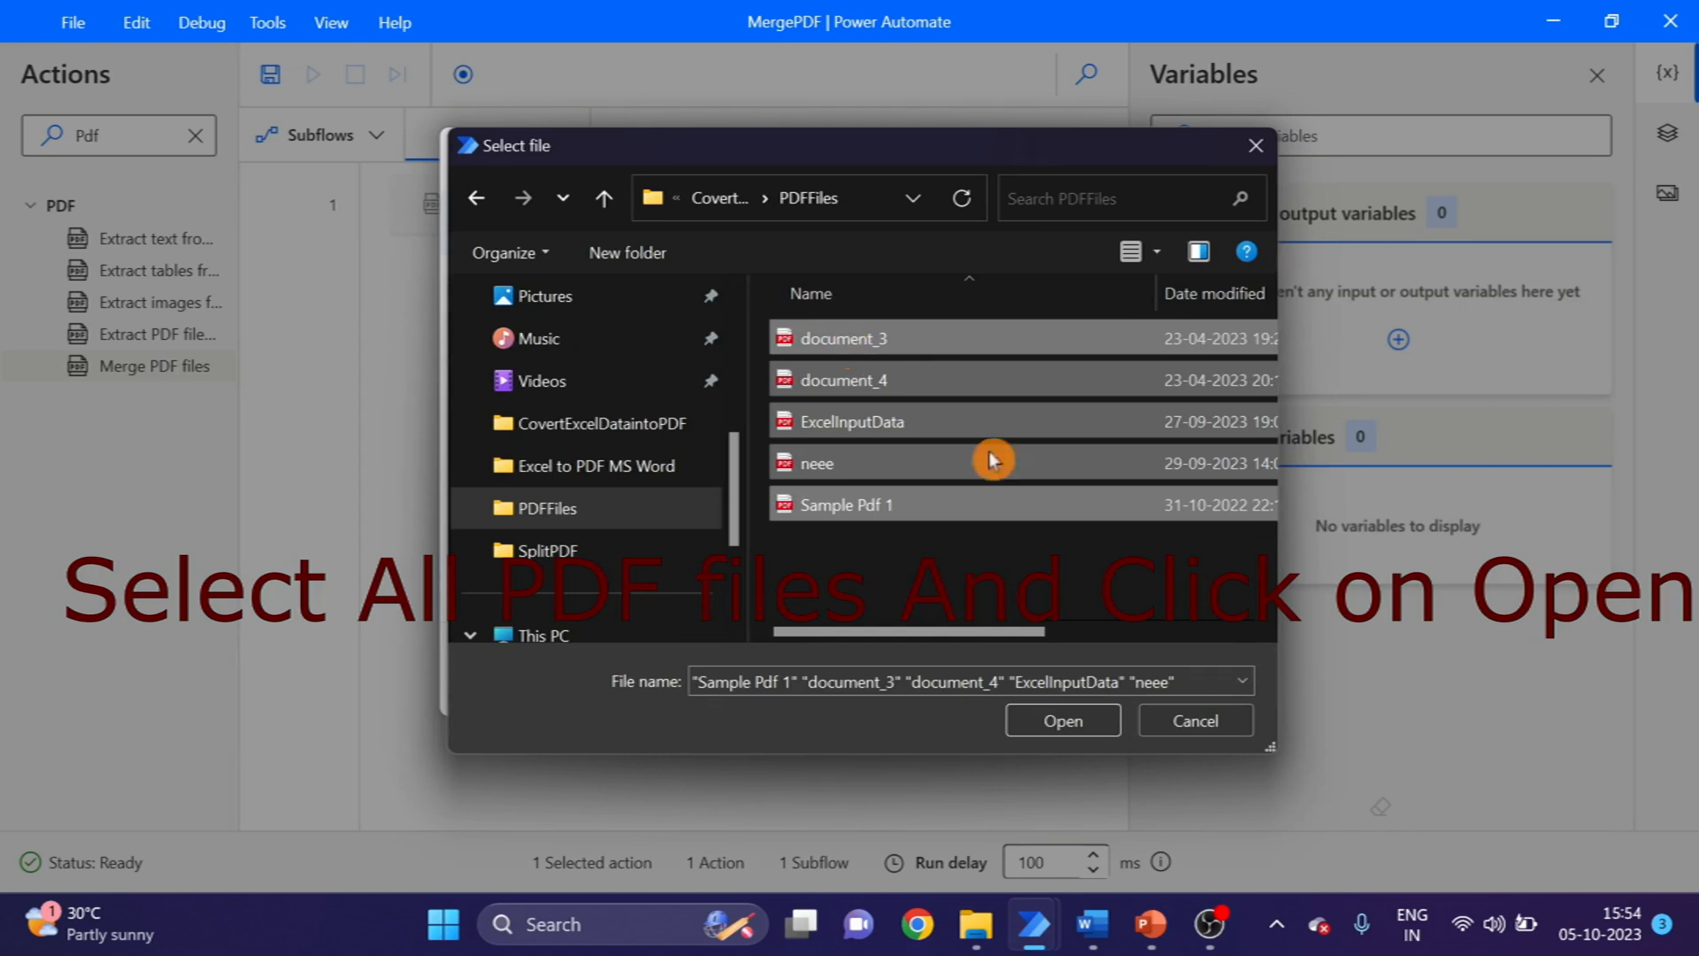
mouse_move(952, 575)
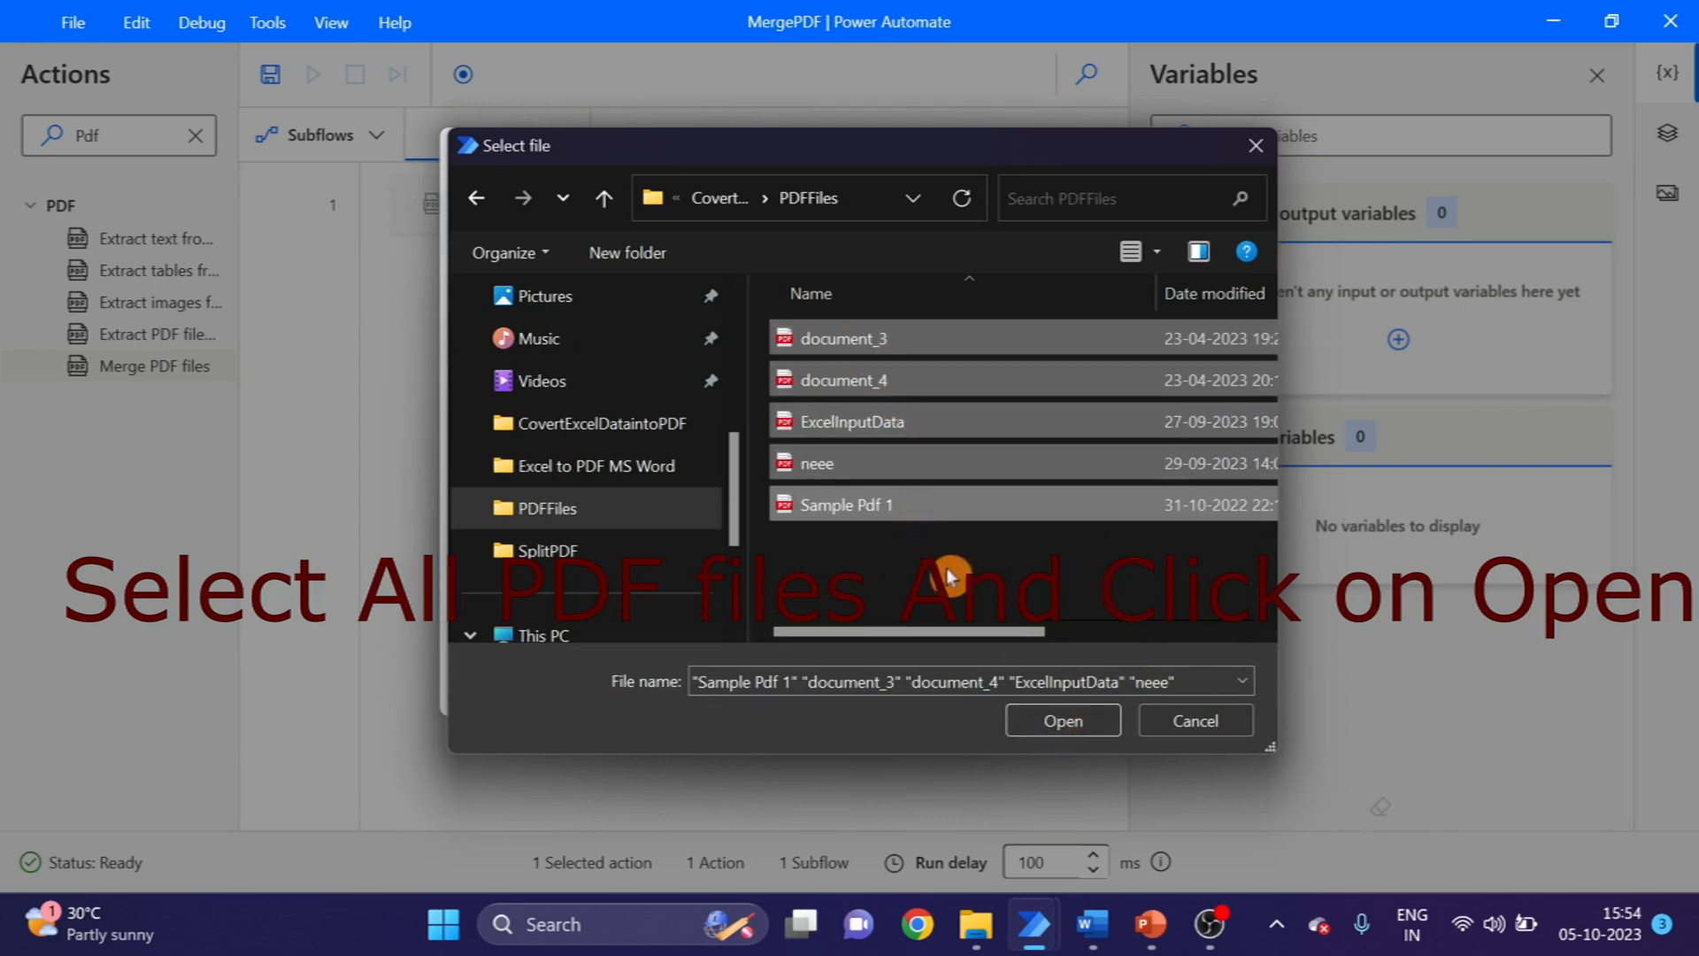
mouse_move(1064, 720)
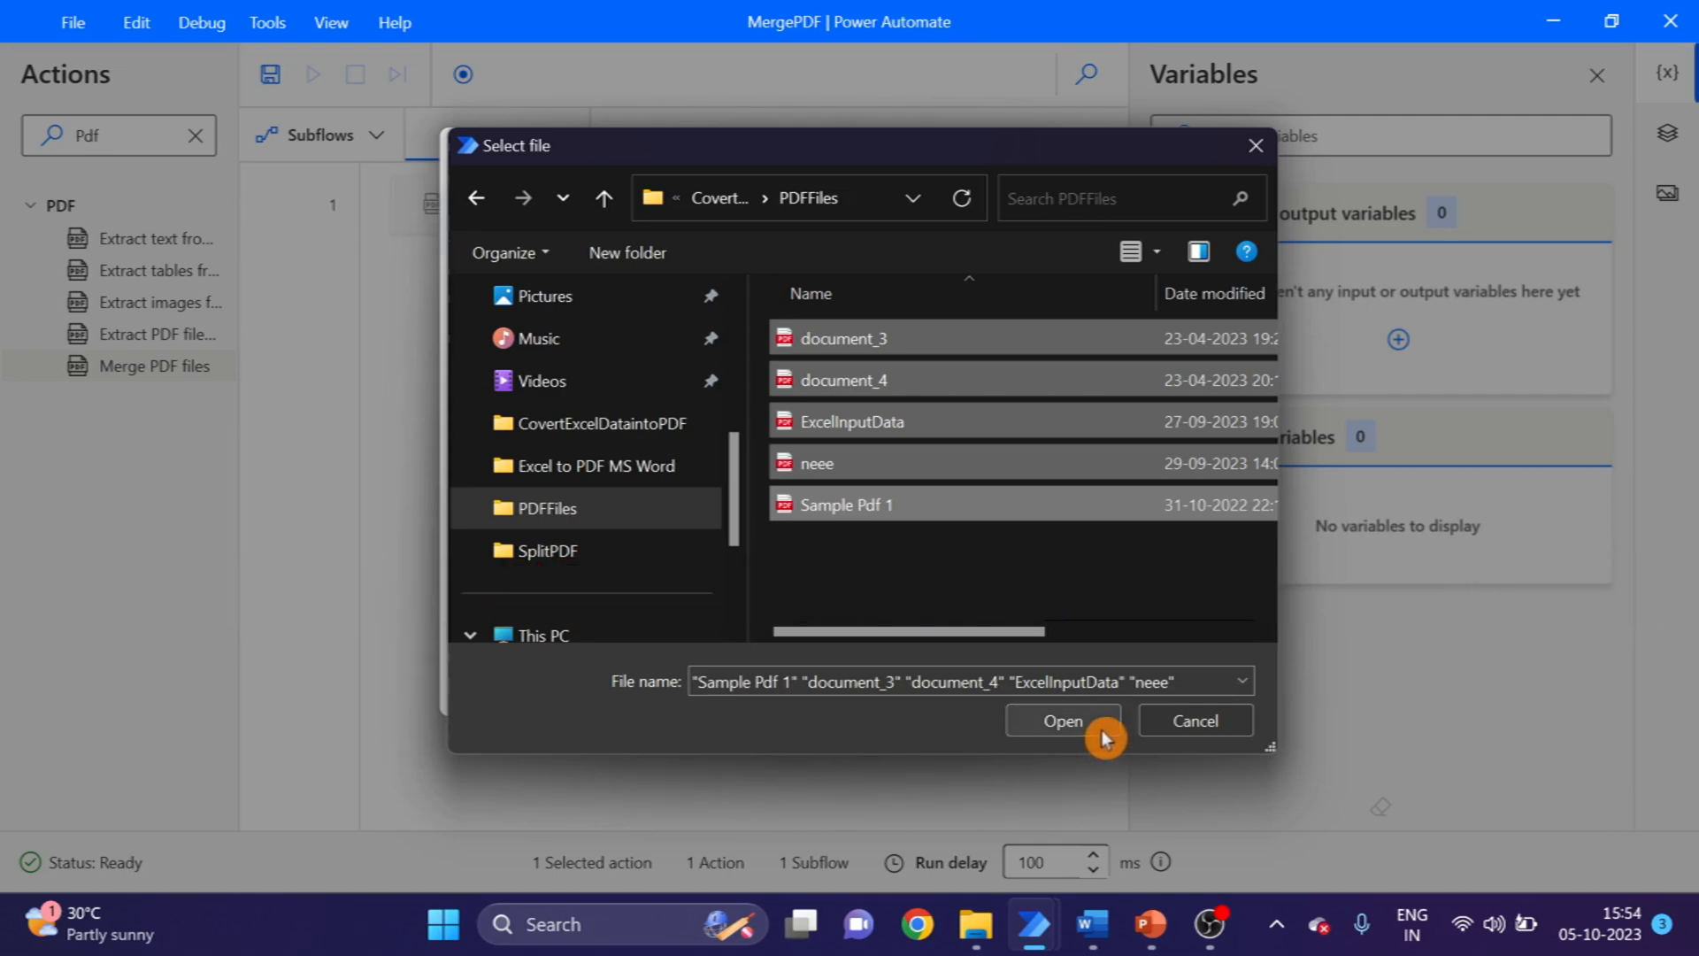
click(1062, 720)
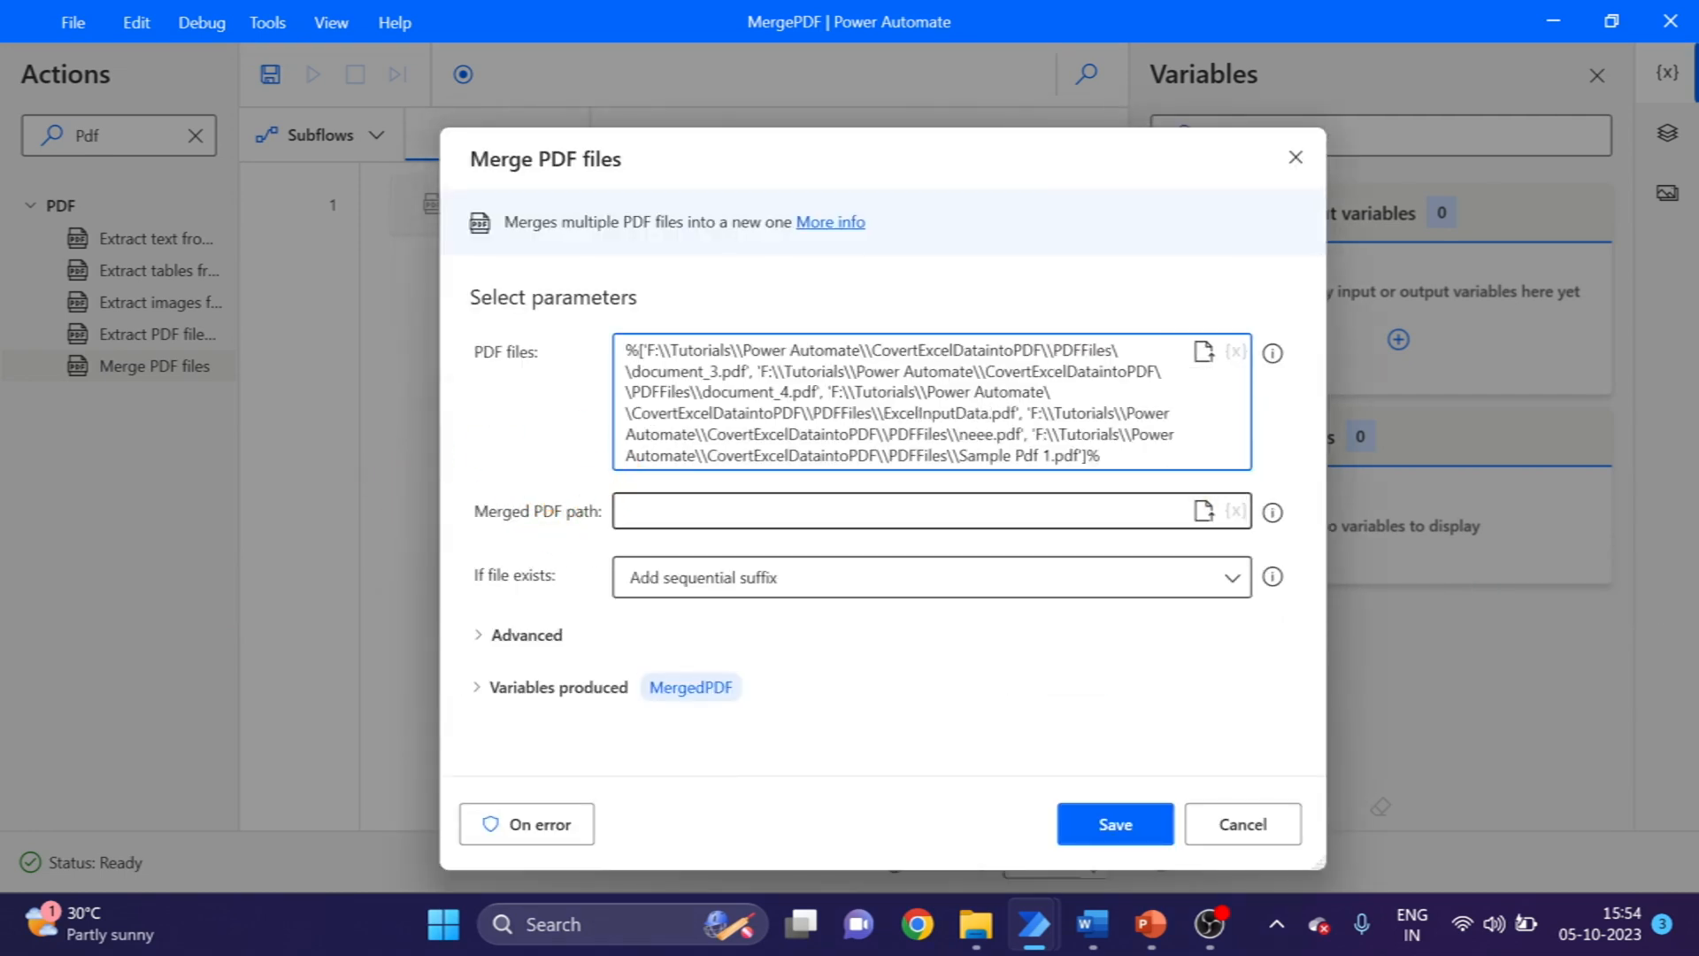
mouse_move(1272, 510)
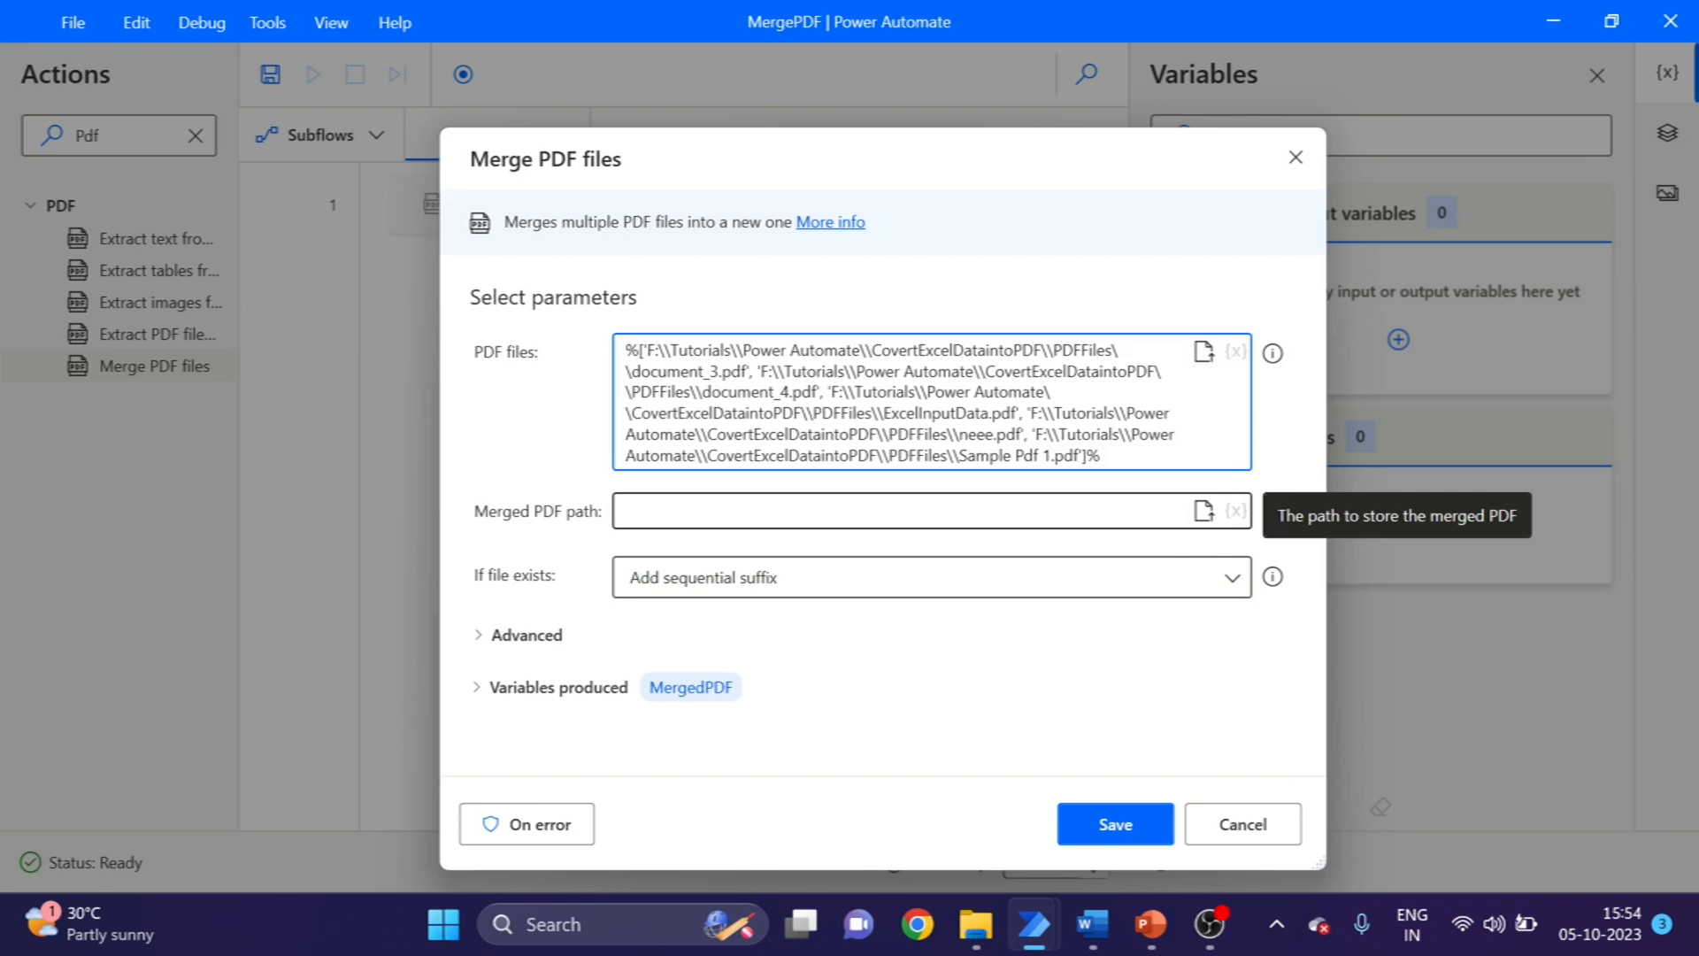
mouse_move(1271, 352)
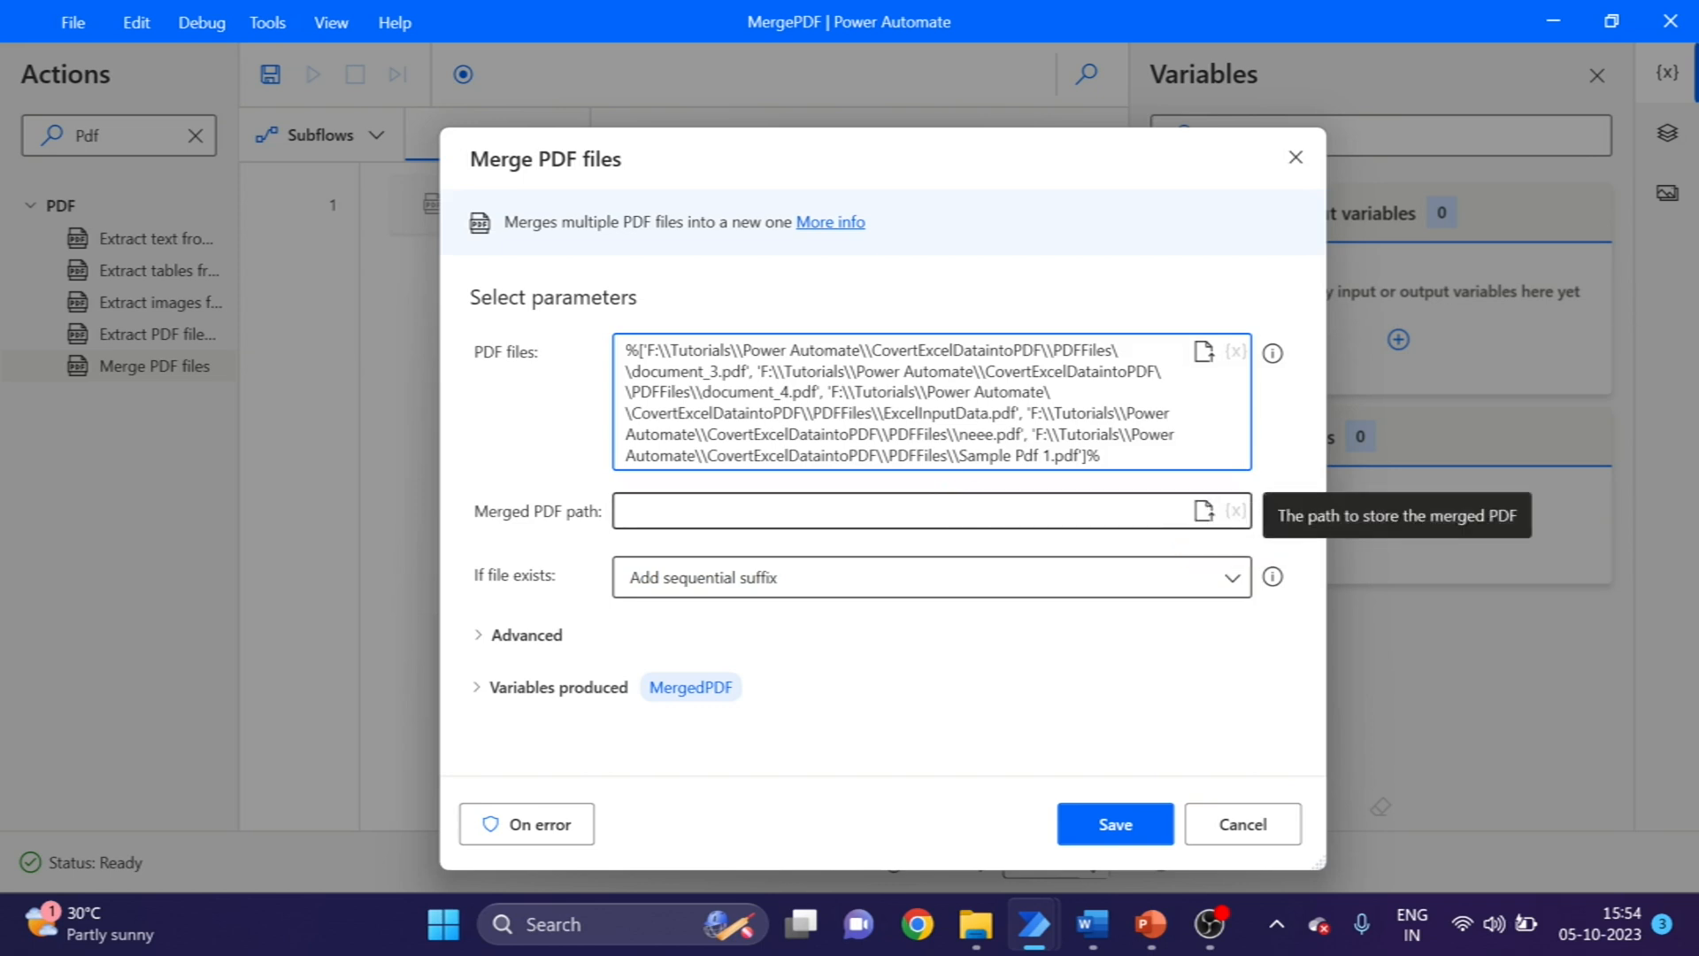
mouse_move(1203, 510)
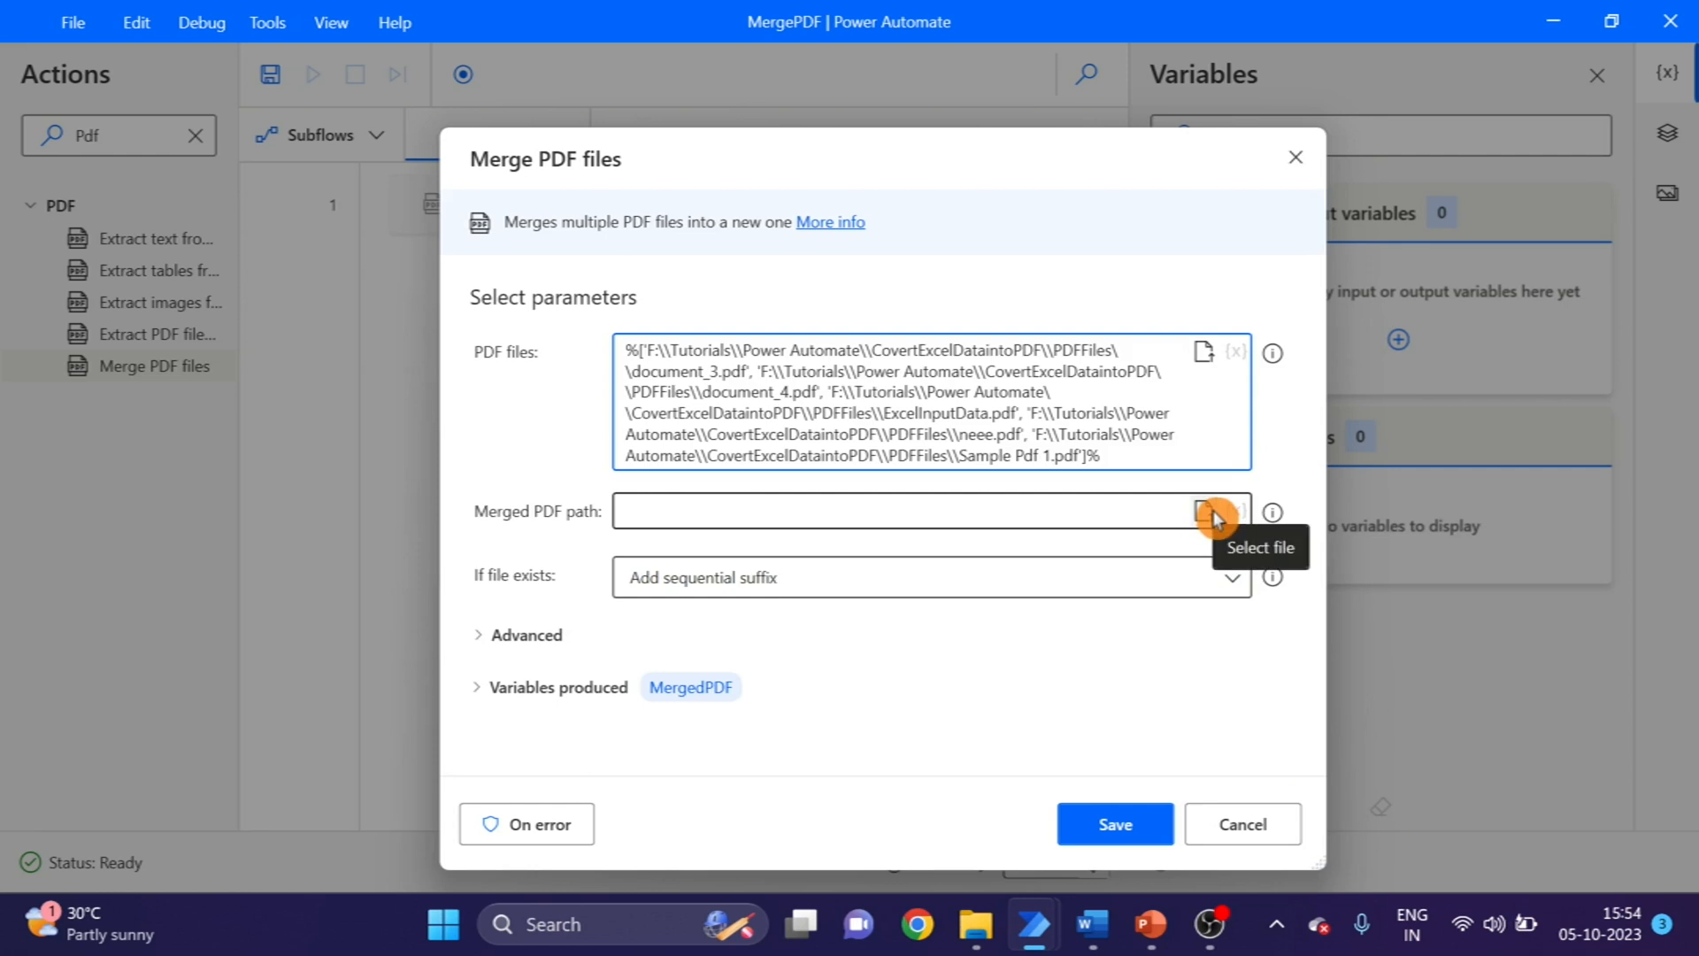
- Set the merged PDF path to MergePdf.pdf inside the PDFFiles folder
click(1200, 509)
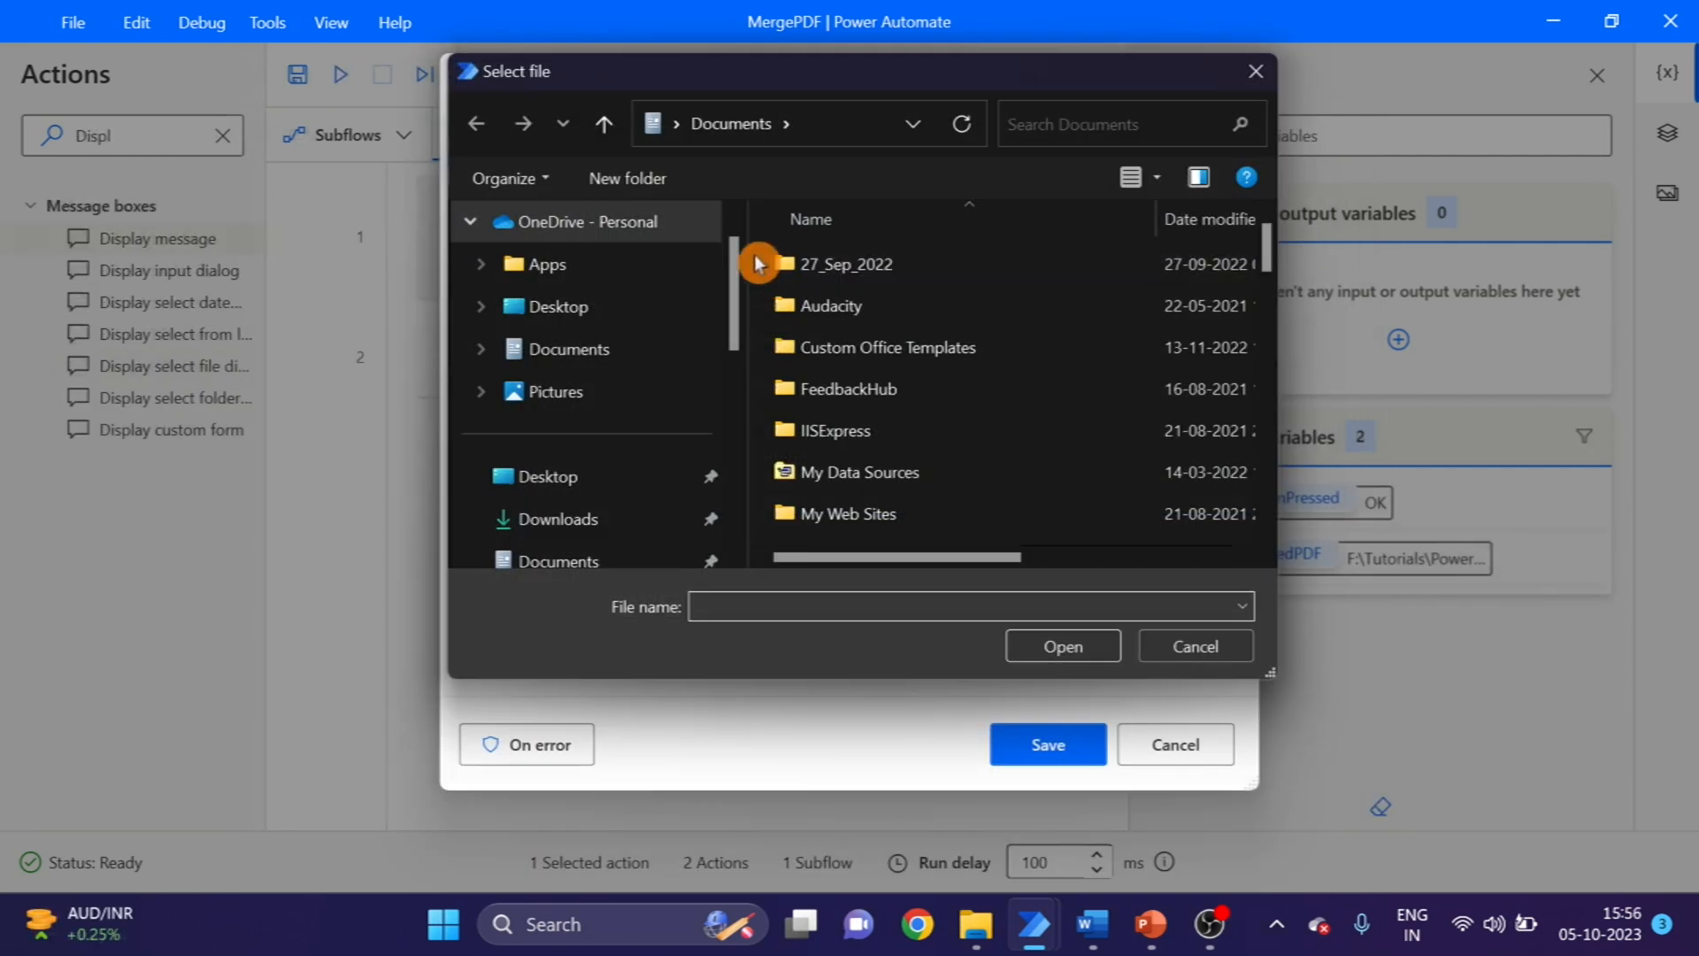
scroll(down, 3)
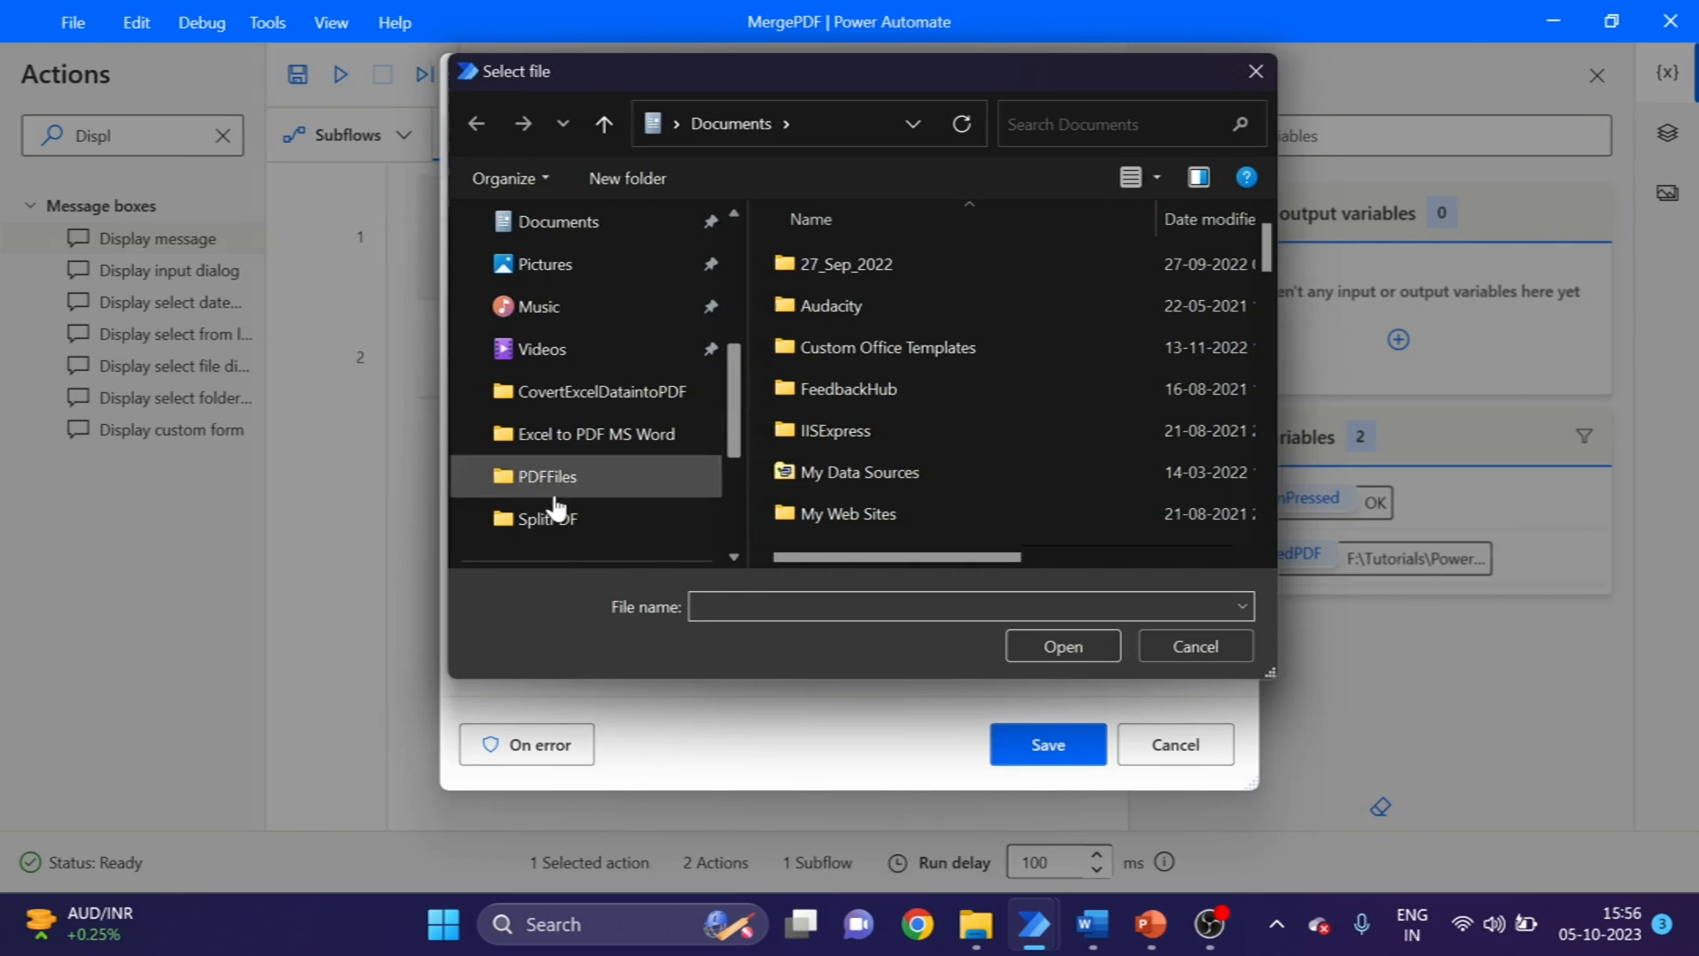
double_click(545, 477)
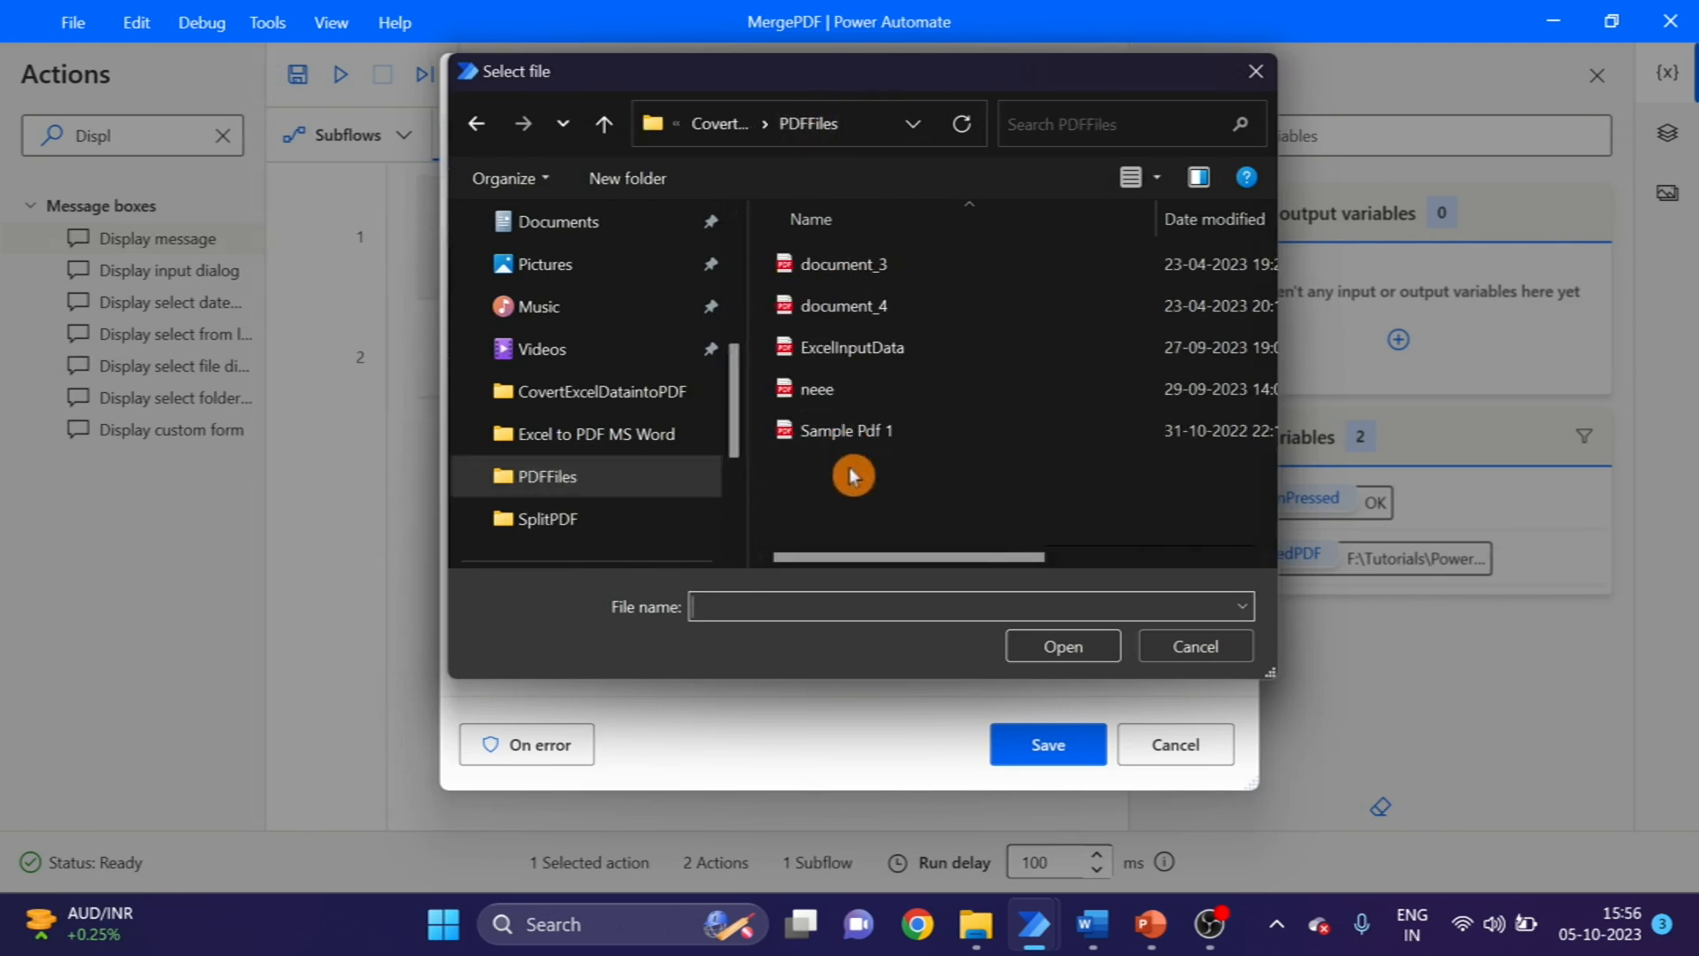
mouse_move(853, 475)
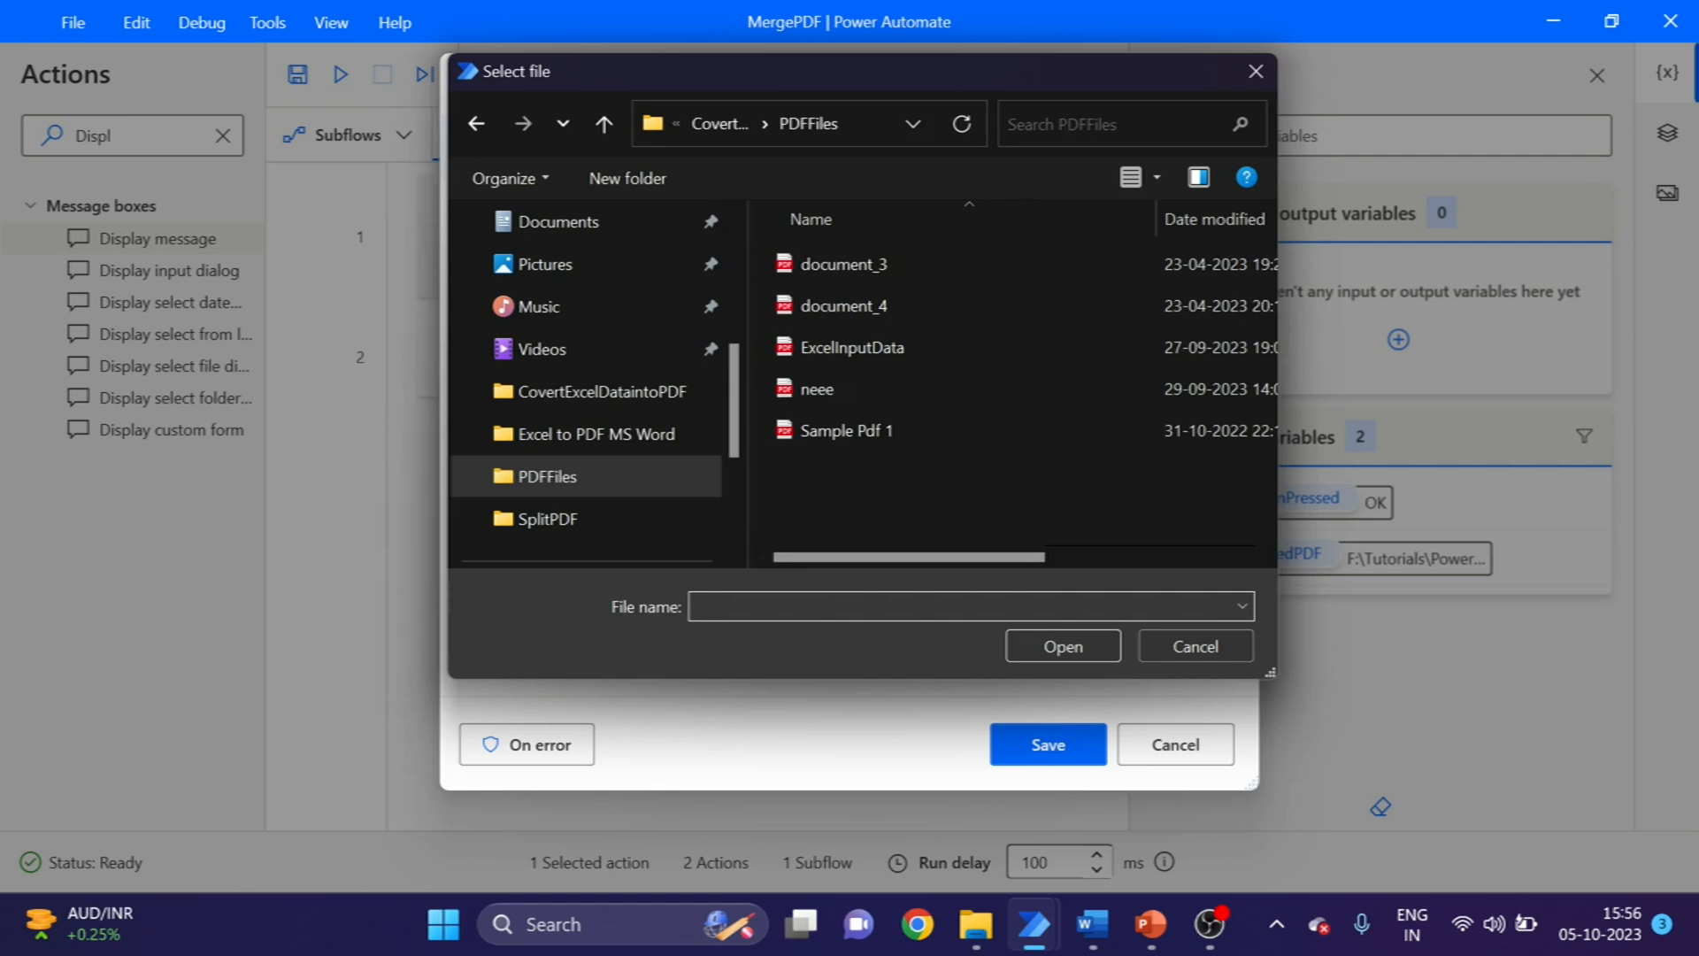
text(M)
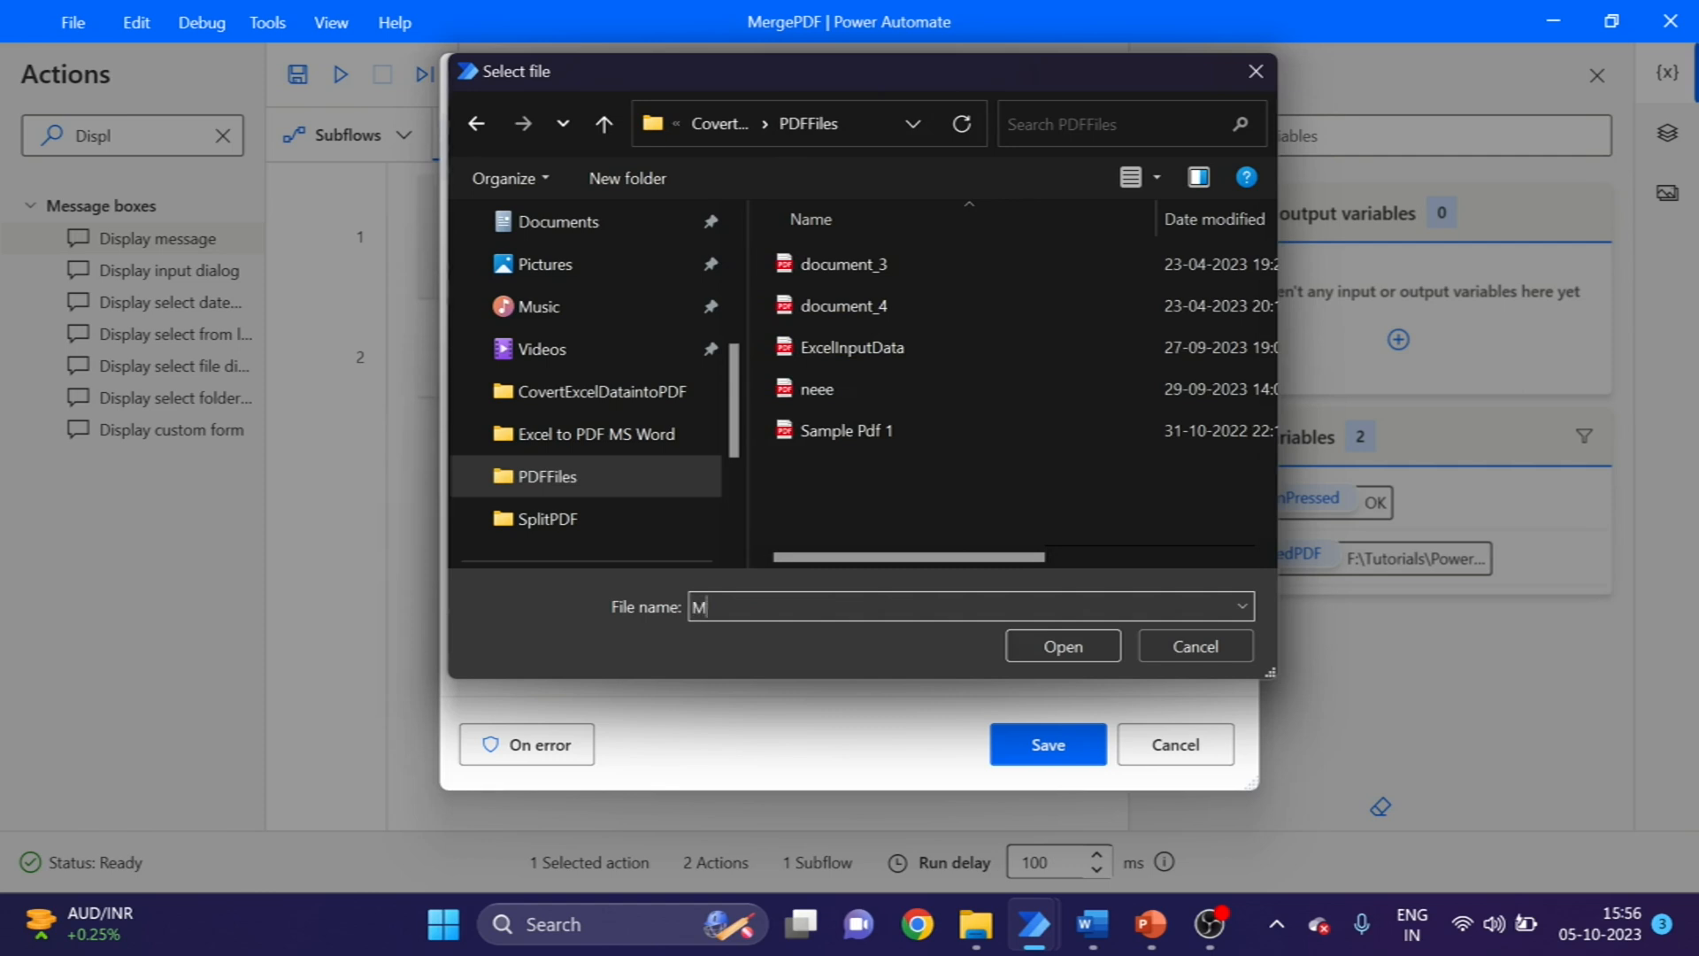
text(ergePdf)
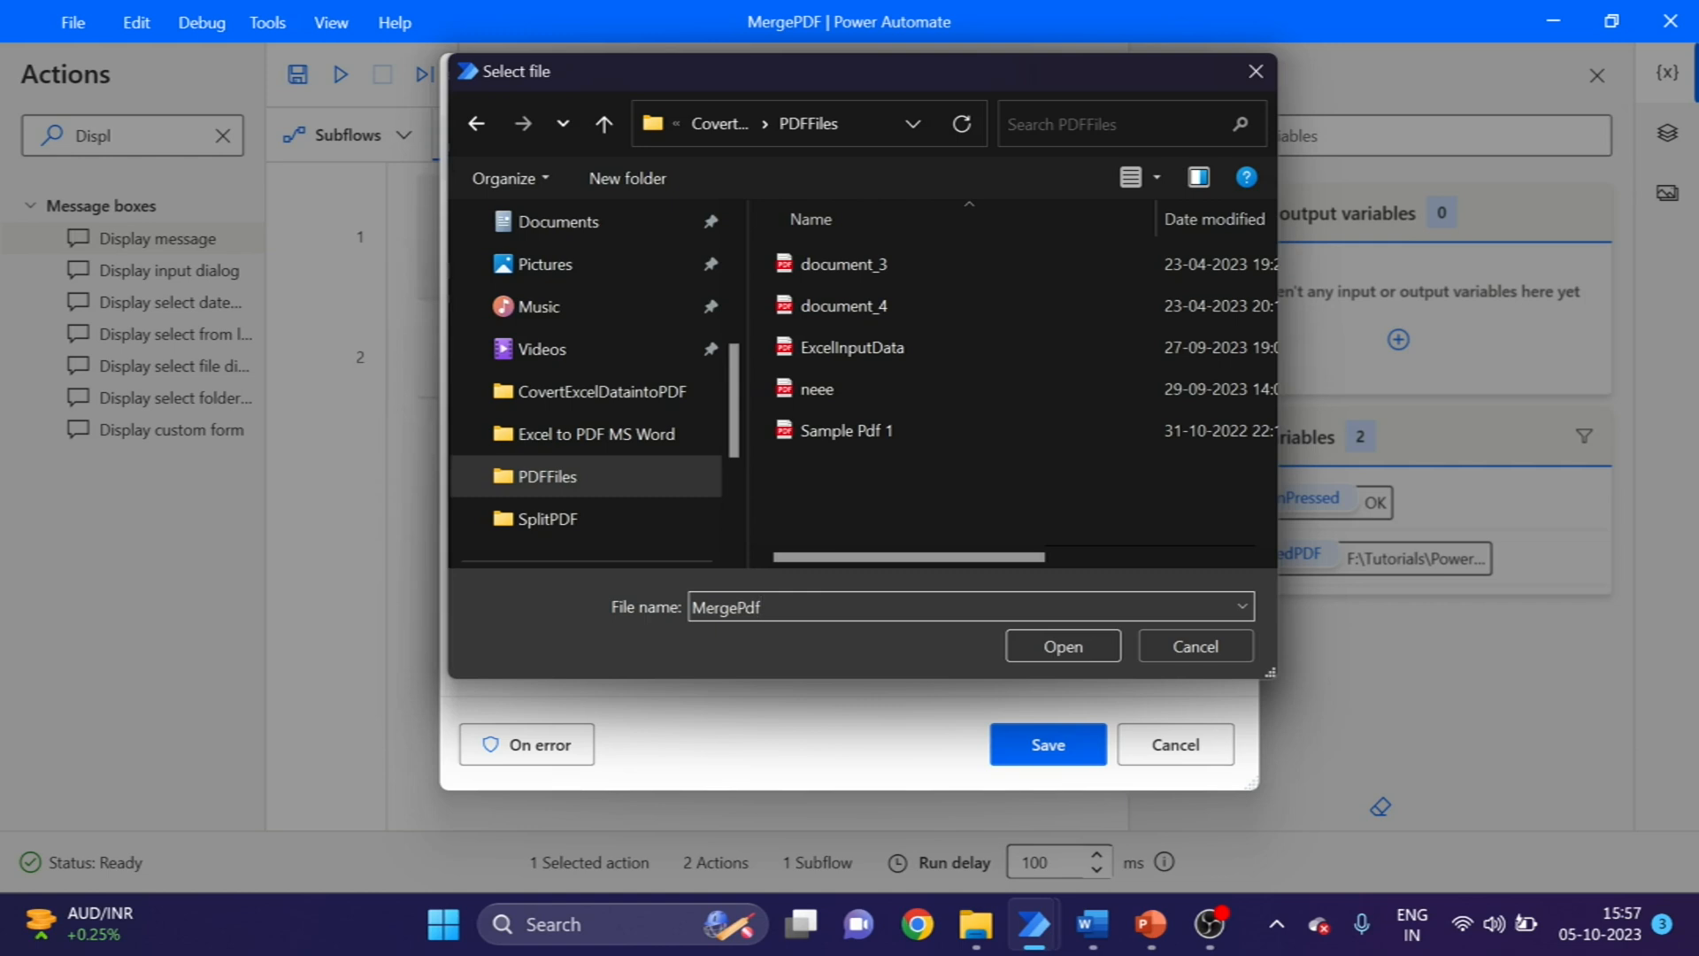
text(.pdf)
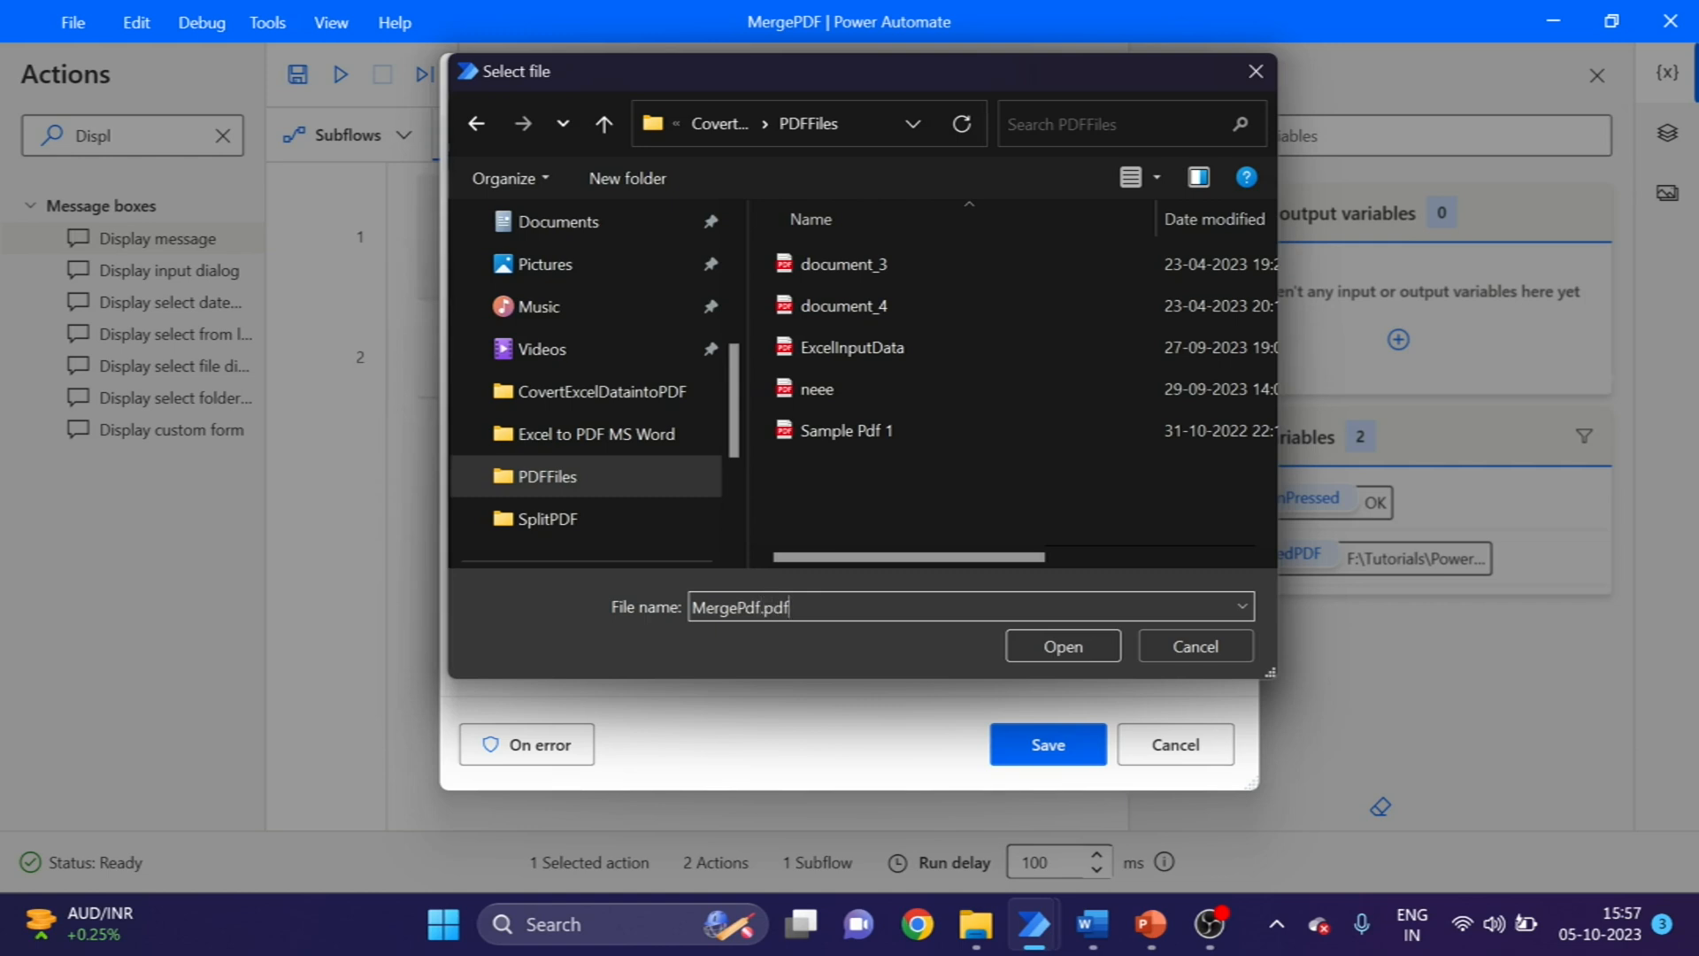
mouse_move(793, 630)
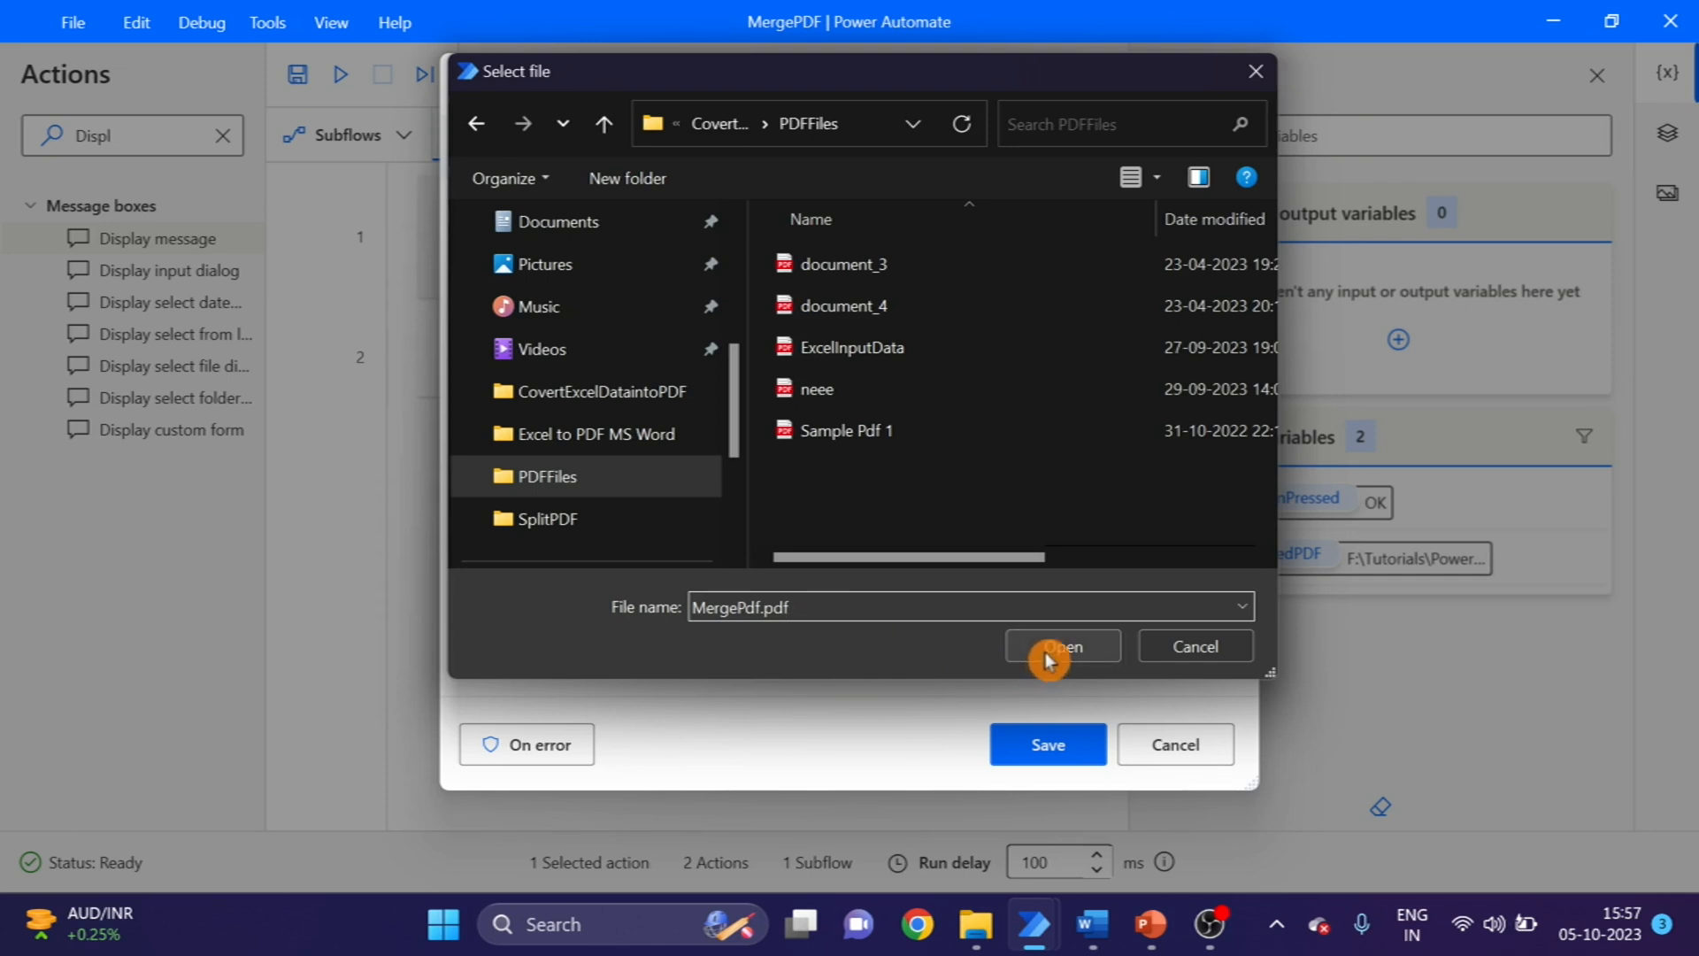
click(1062, 646)
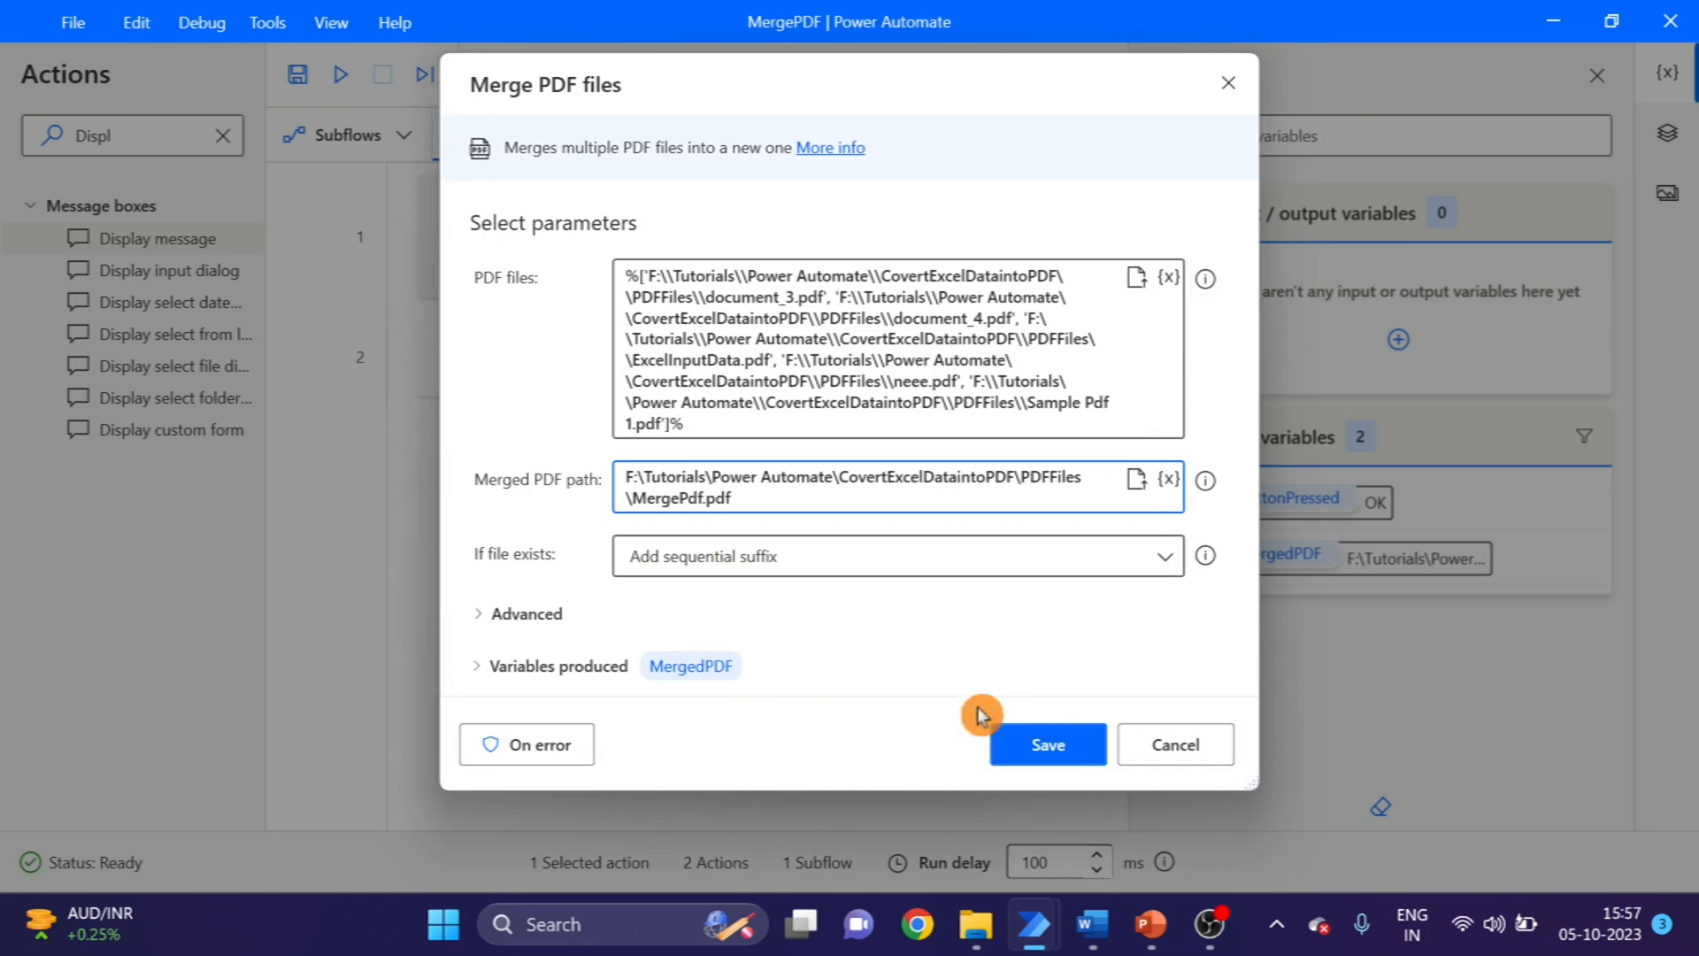
- Save the merge action and add a Display message step showing 'Flow Executed!!'
click(1046, 745)
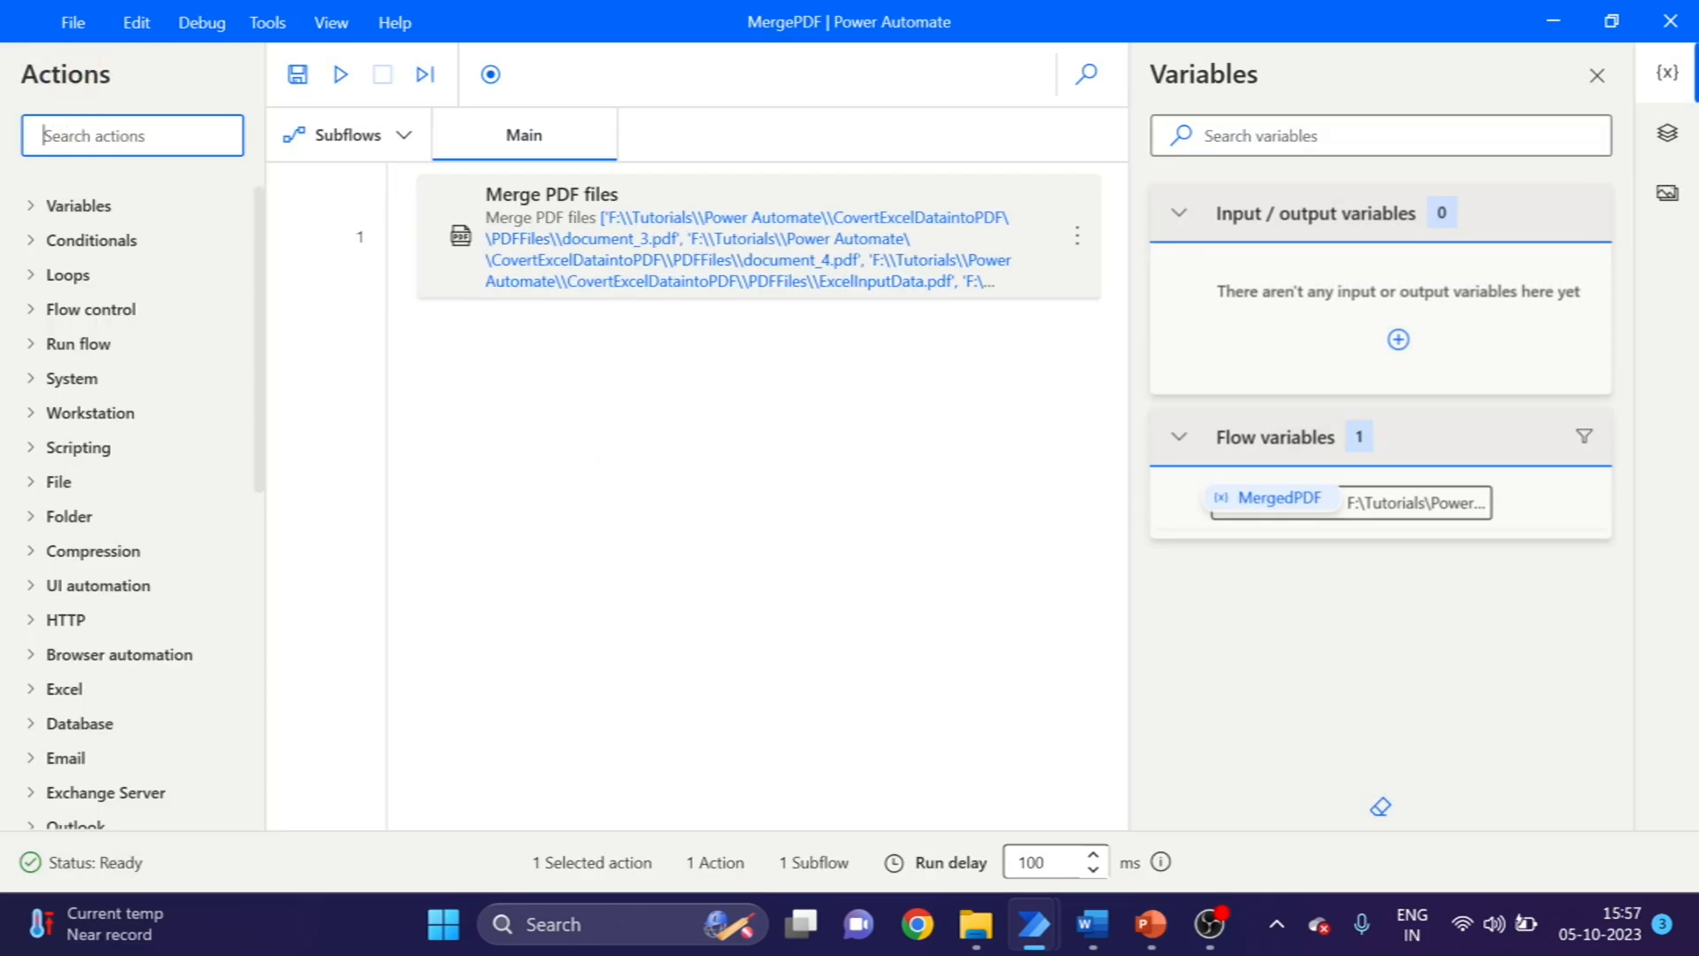
text(Do)
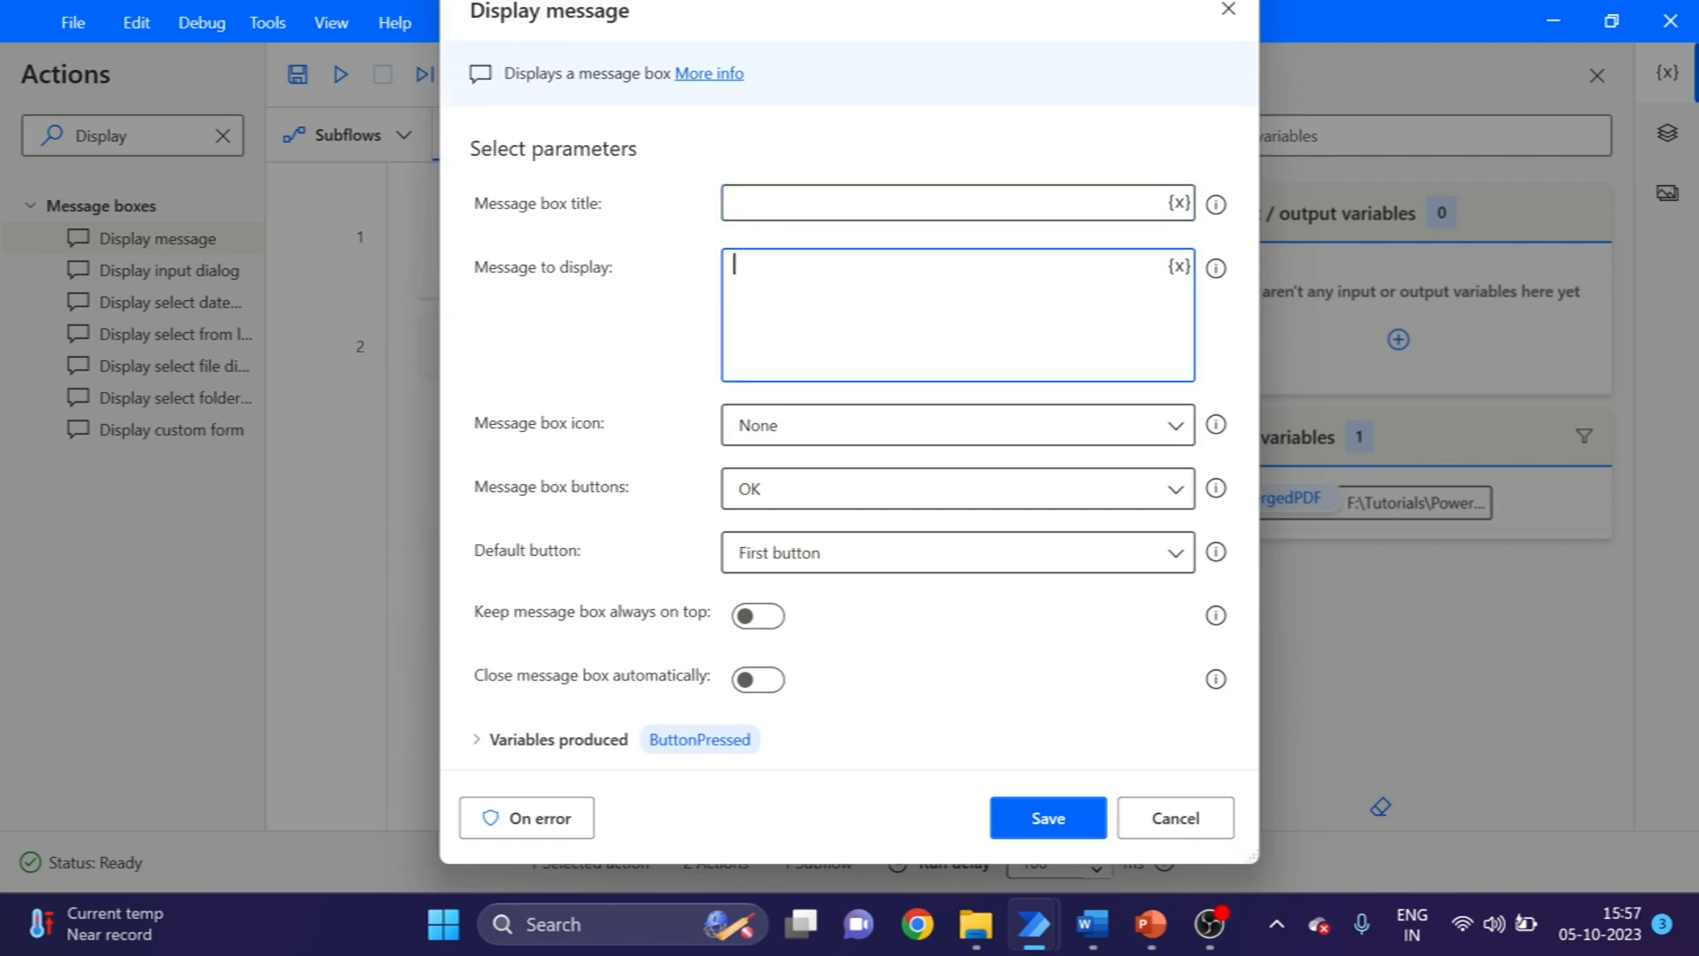
text(F)
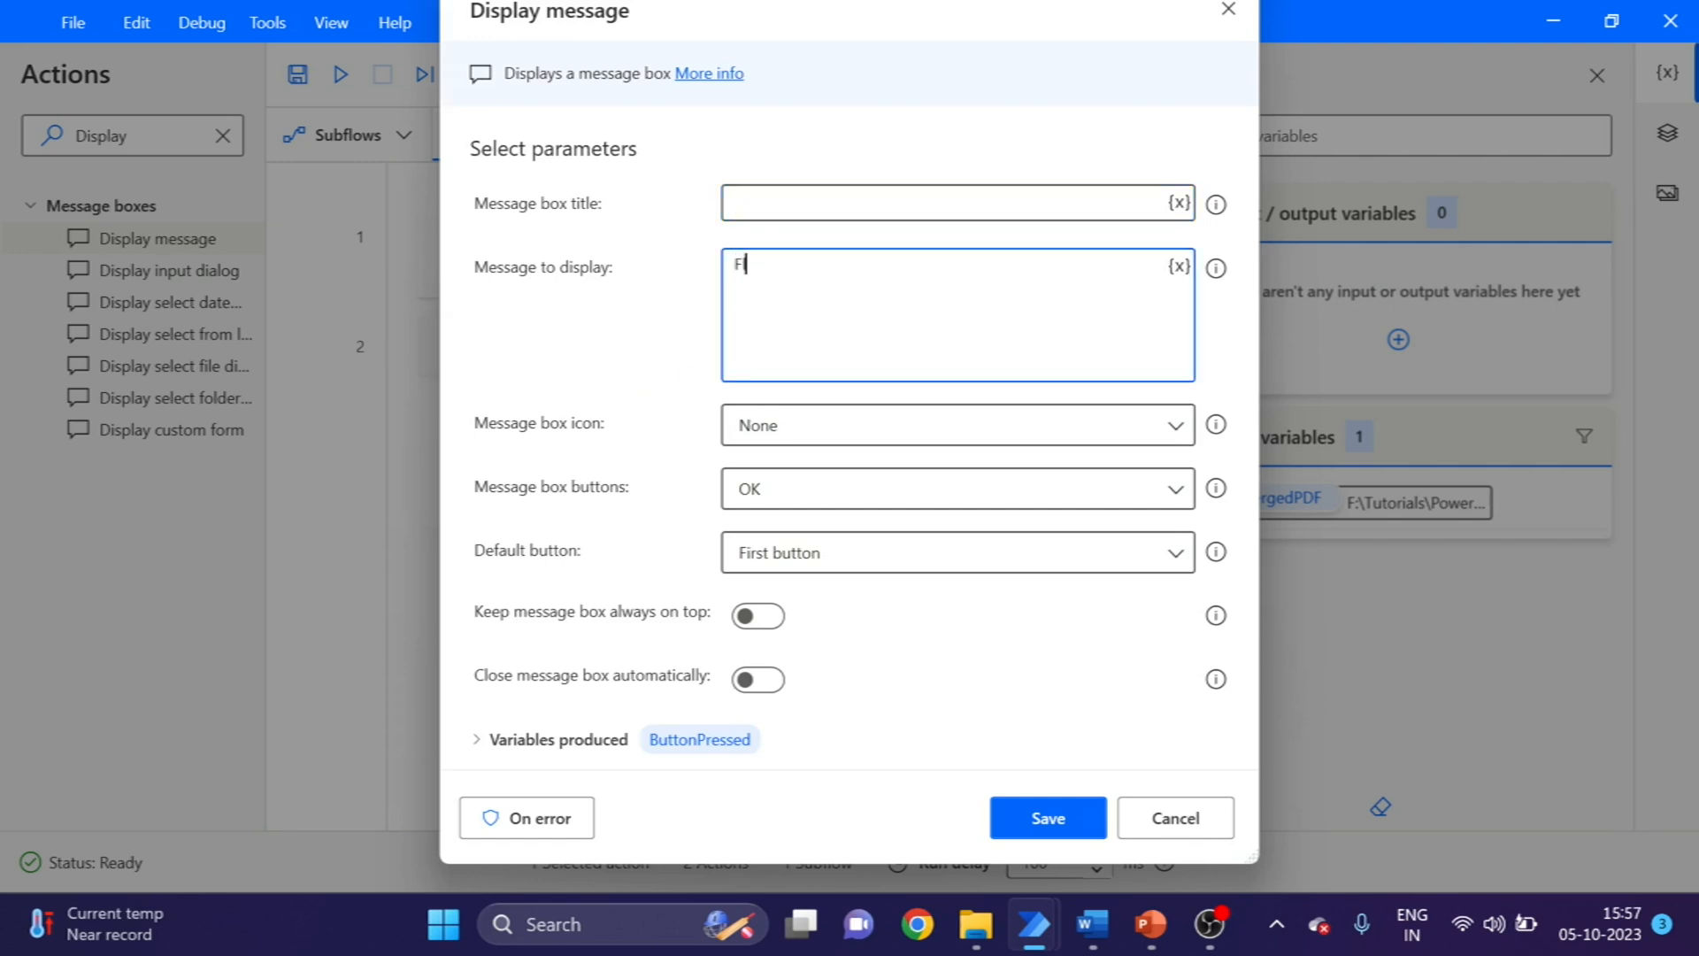
text(low E)
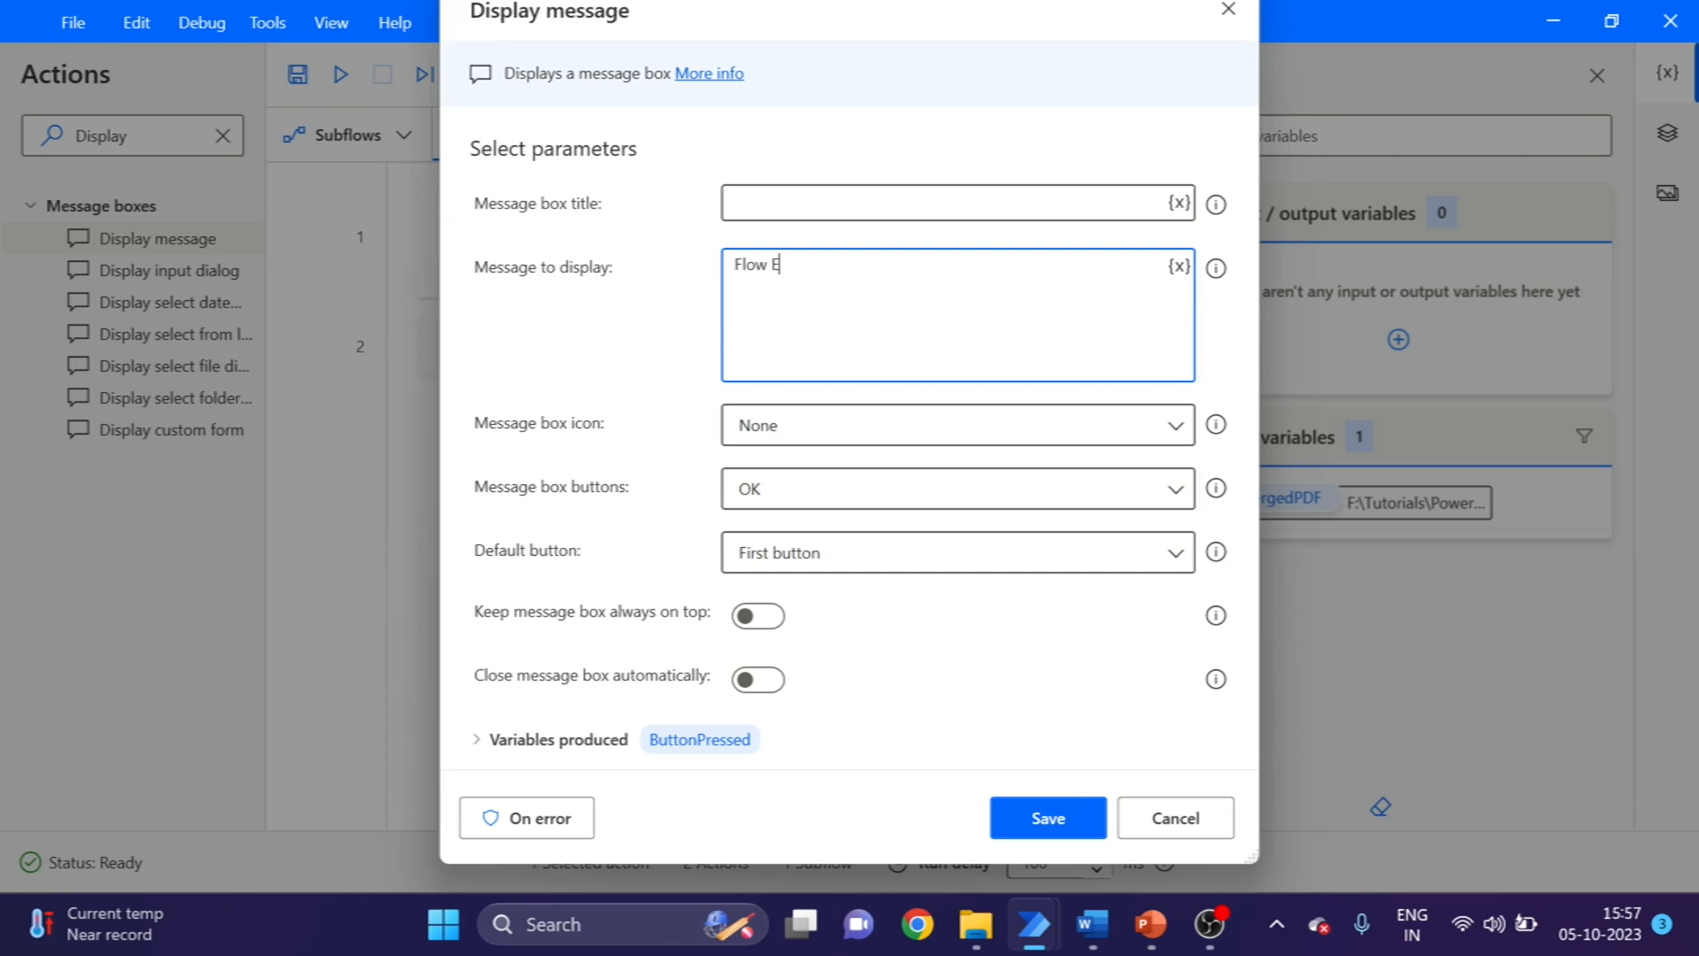
text(xecu)
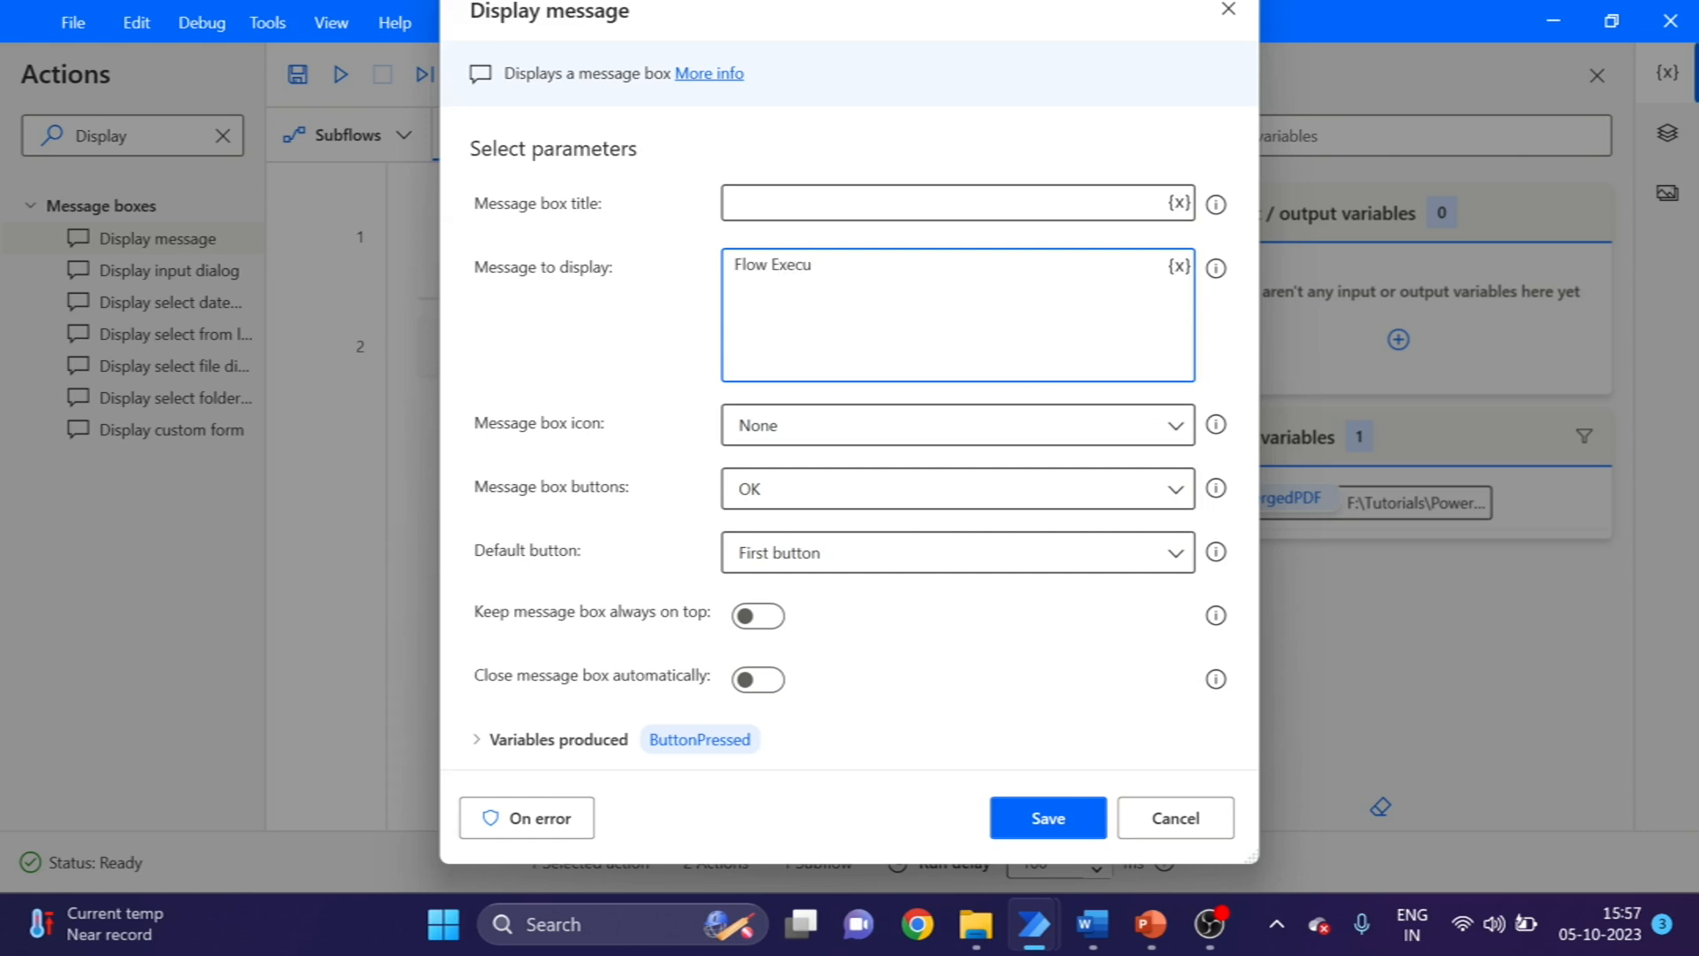
text(ted!!)
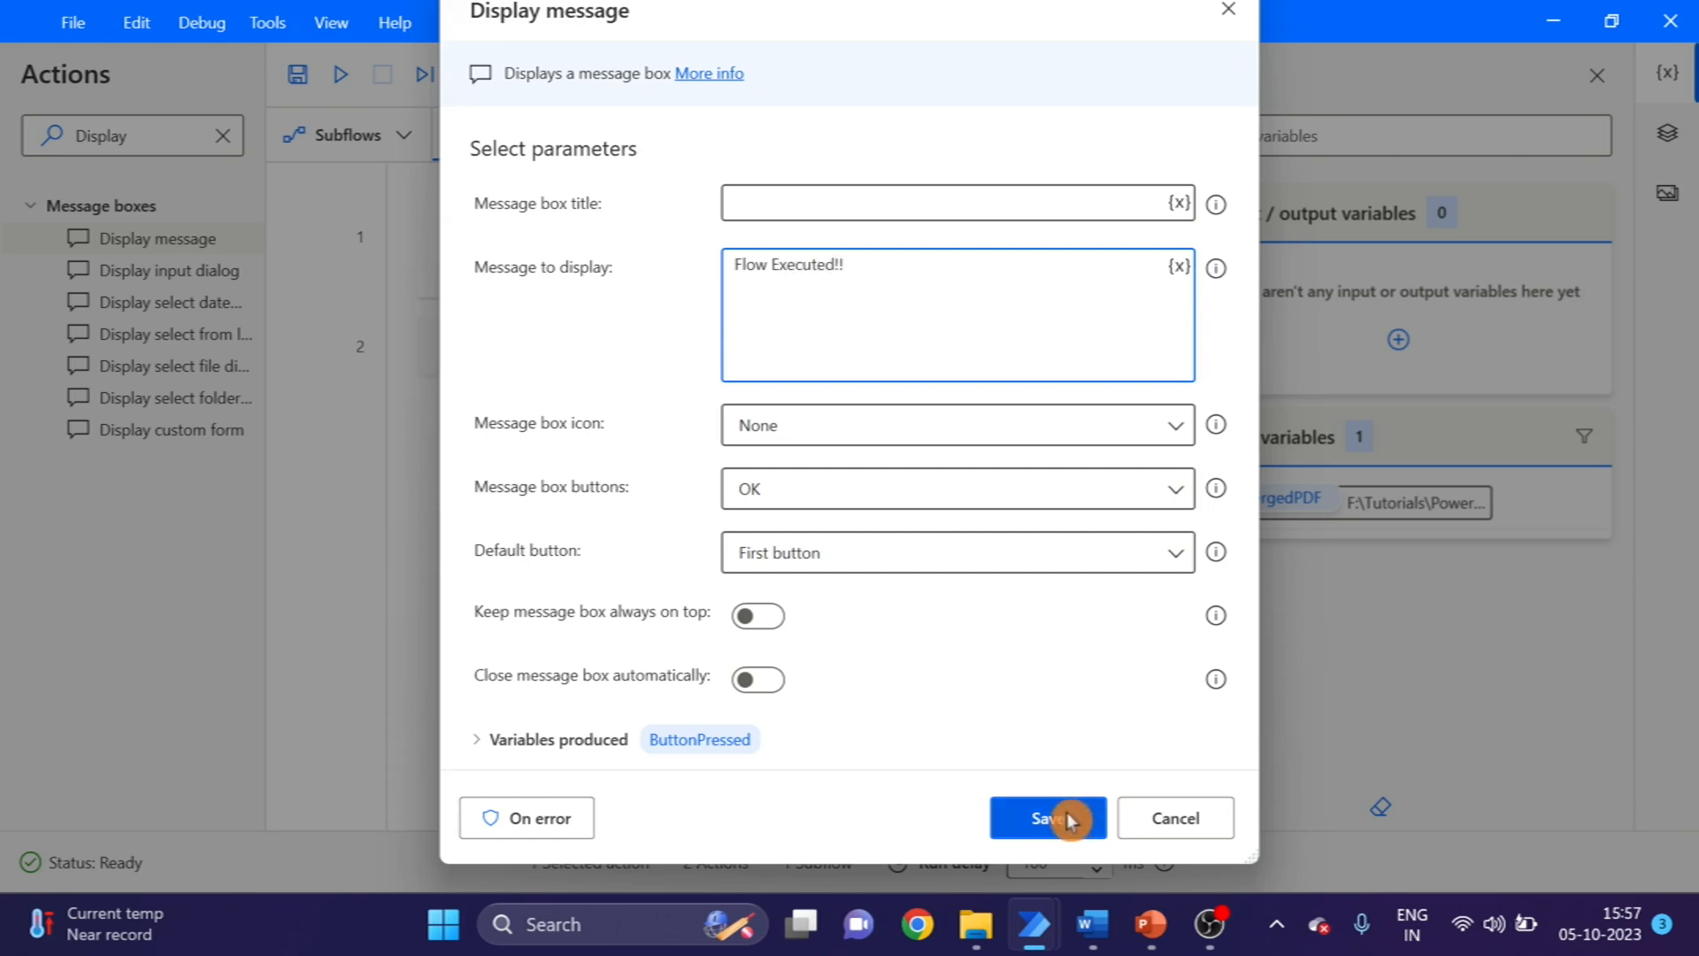
click(1044, 818)
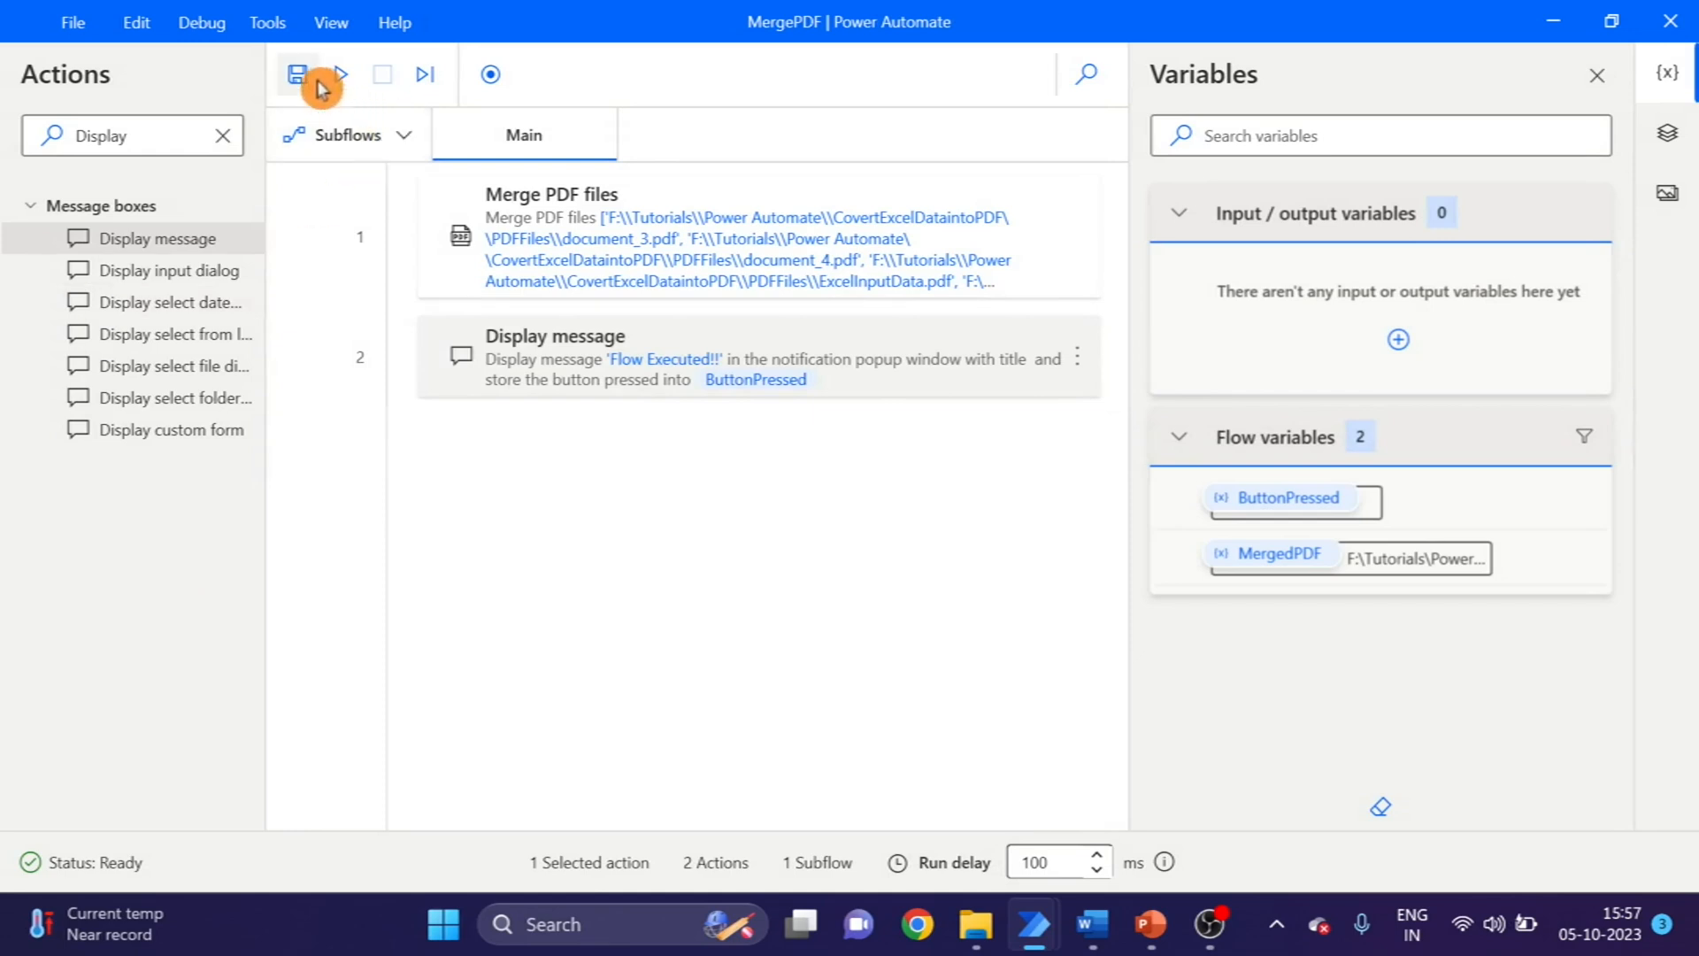
- Run the MergePDF flow and acknowledge the 'Flow Executed!!' message box with OK
click(340, 75)
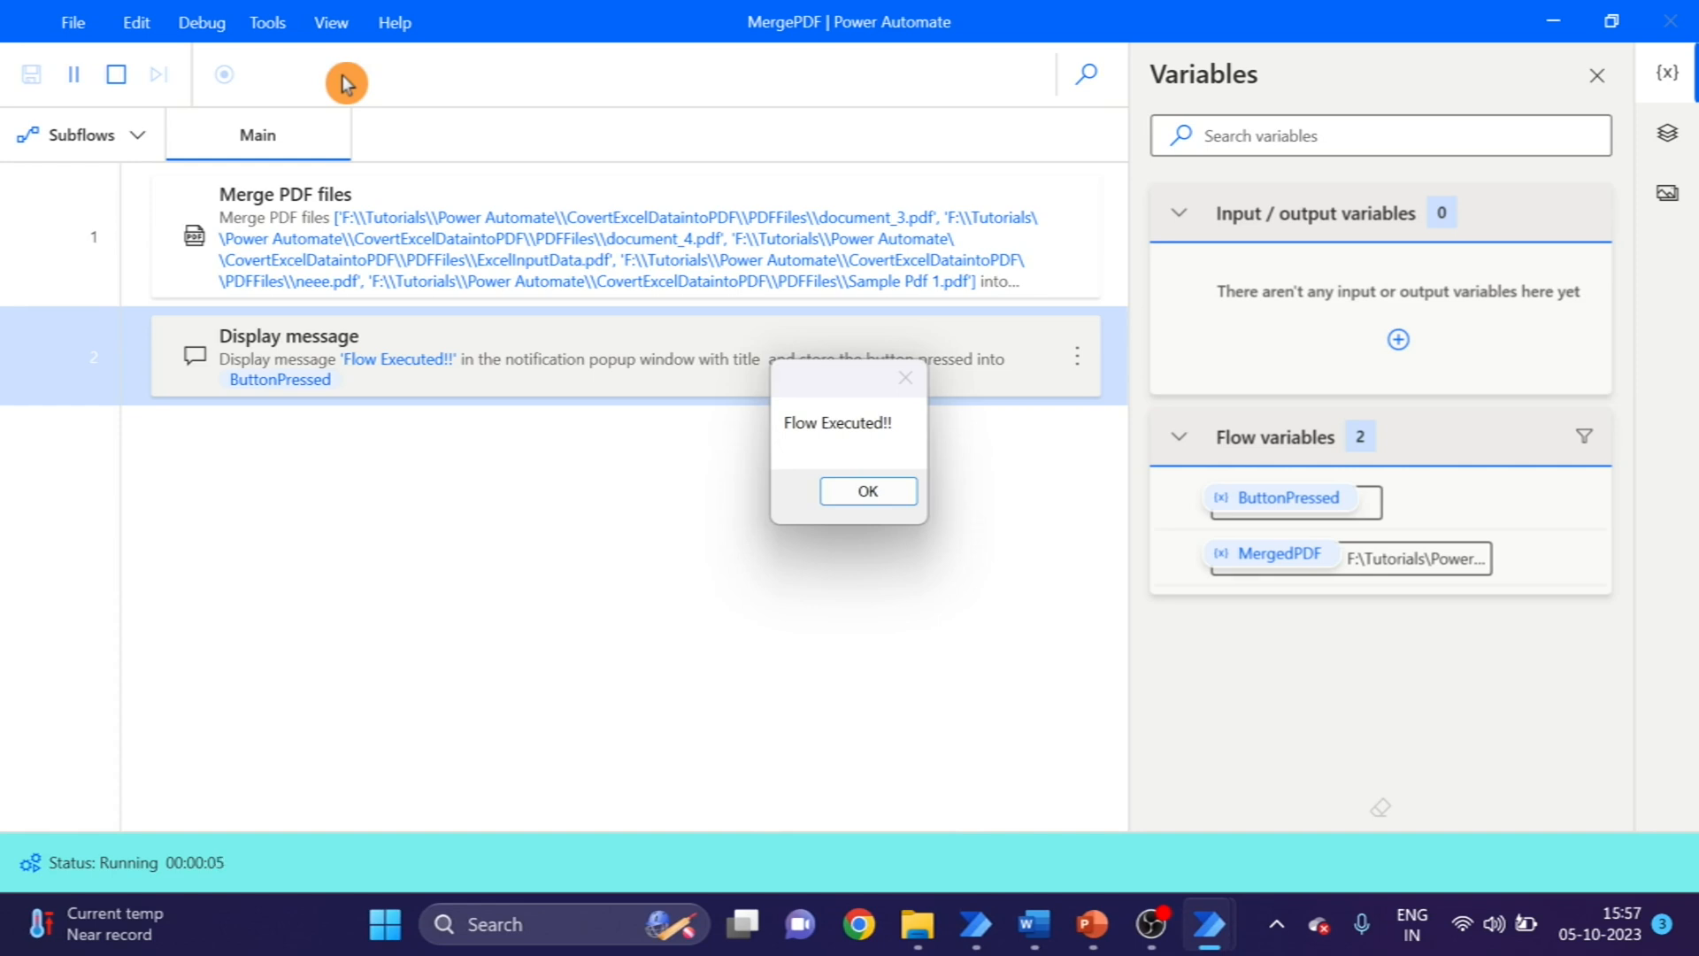
click(865, 490)
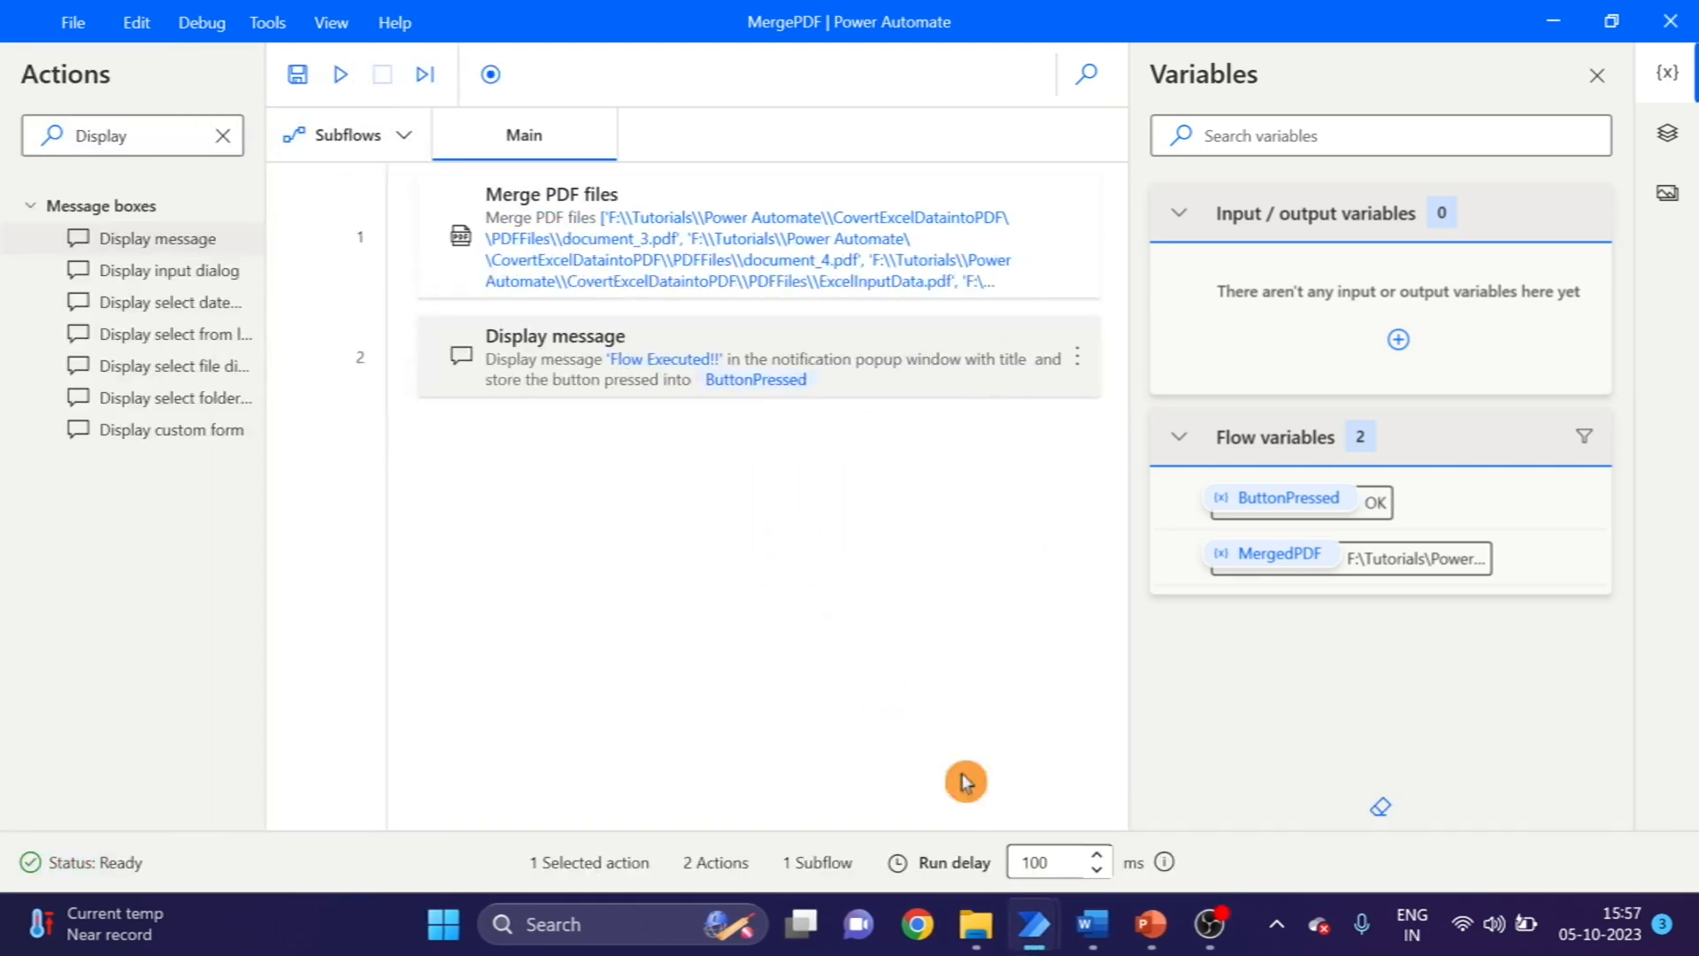
- Switch to the PDFFiles folder and open the new MergePdf file in Edge
click(974, 924)
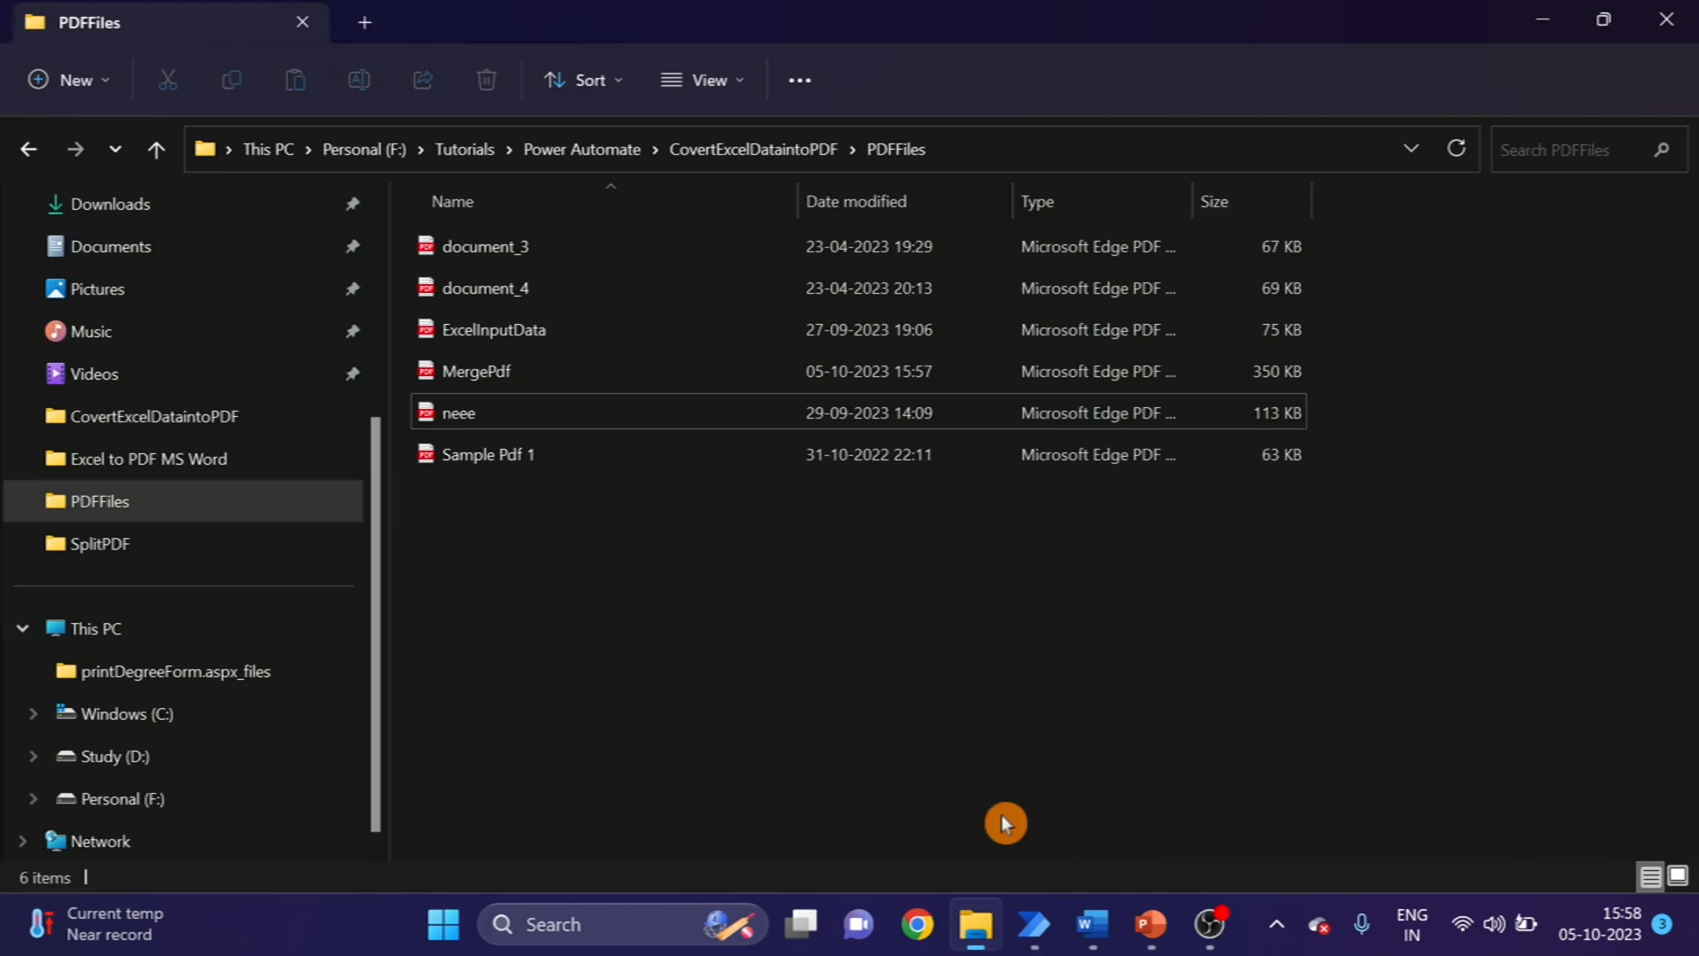
mouse_move(474, 370)
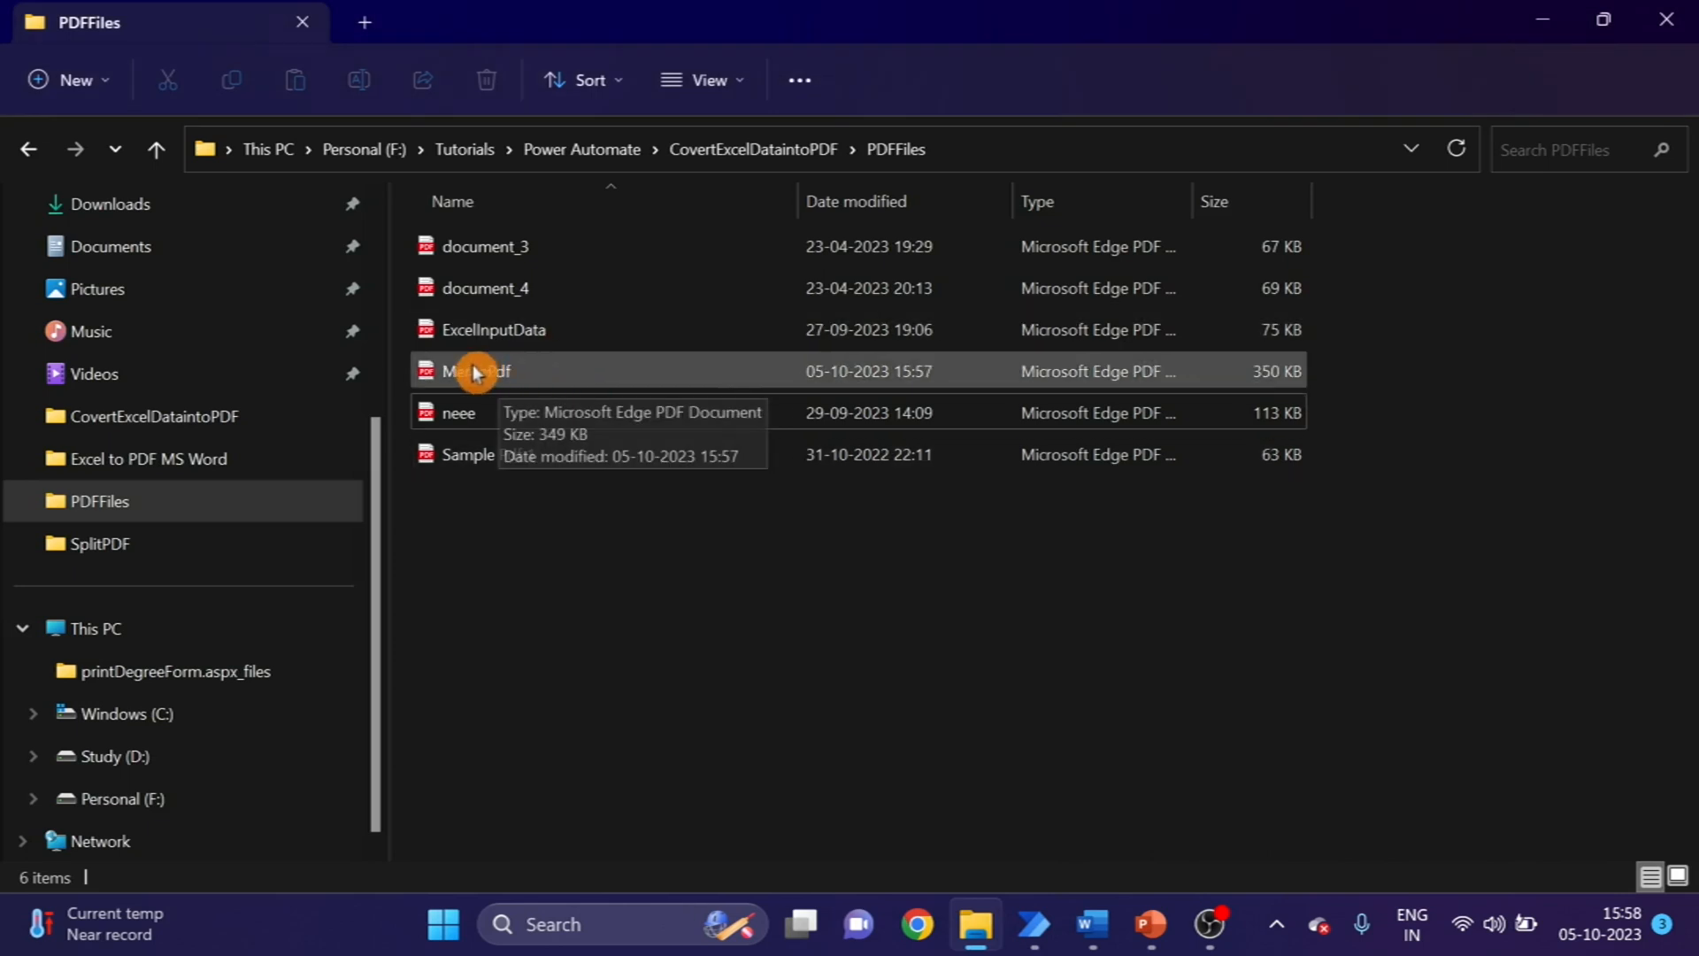
mouse_move(531, 375)
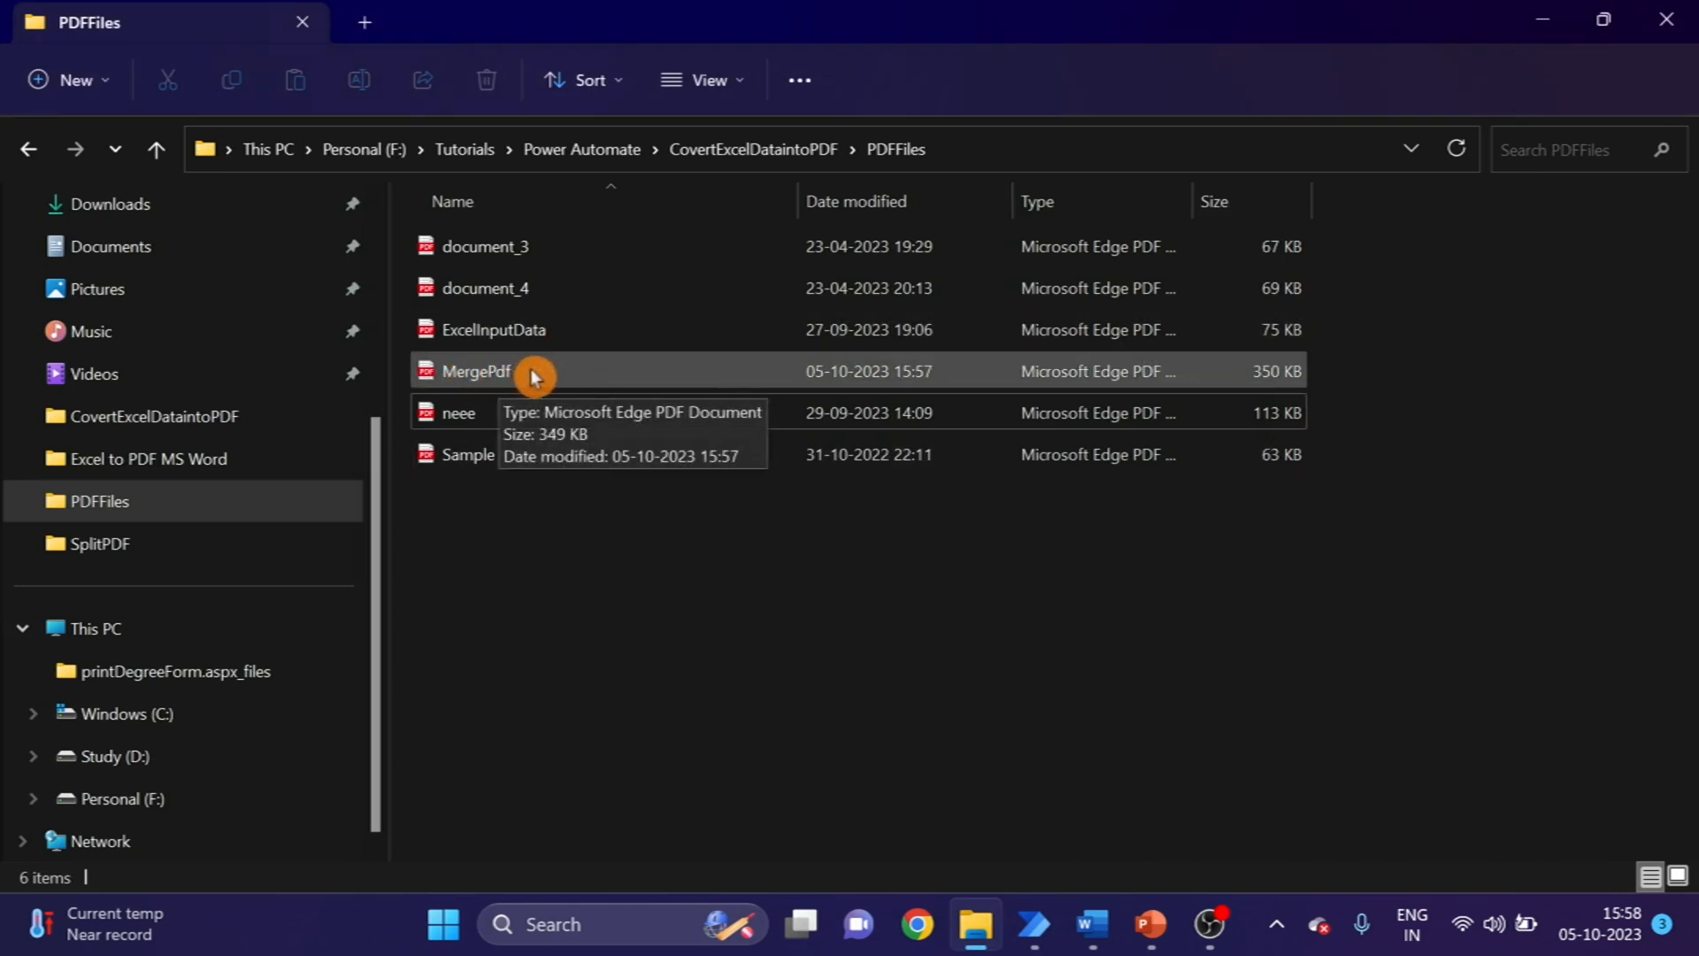
double_click(474, 370)
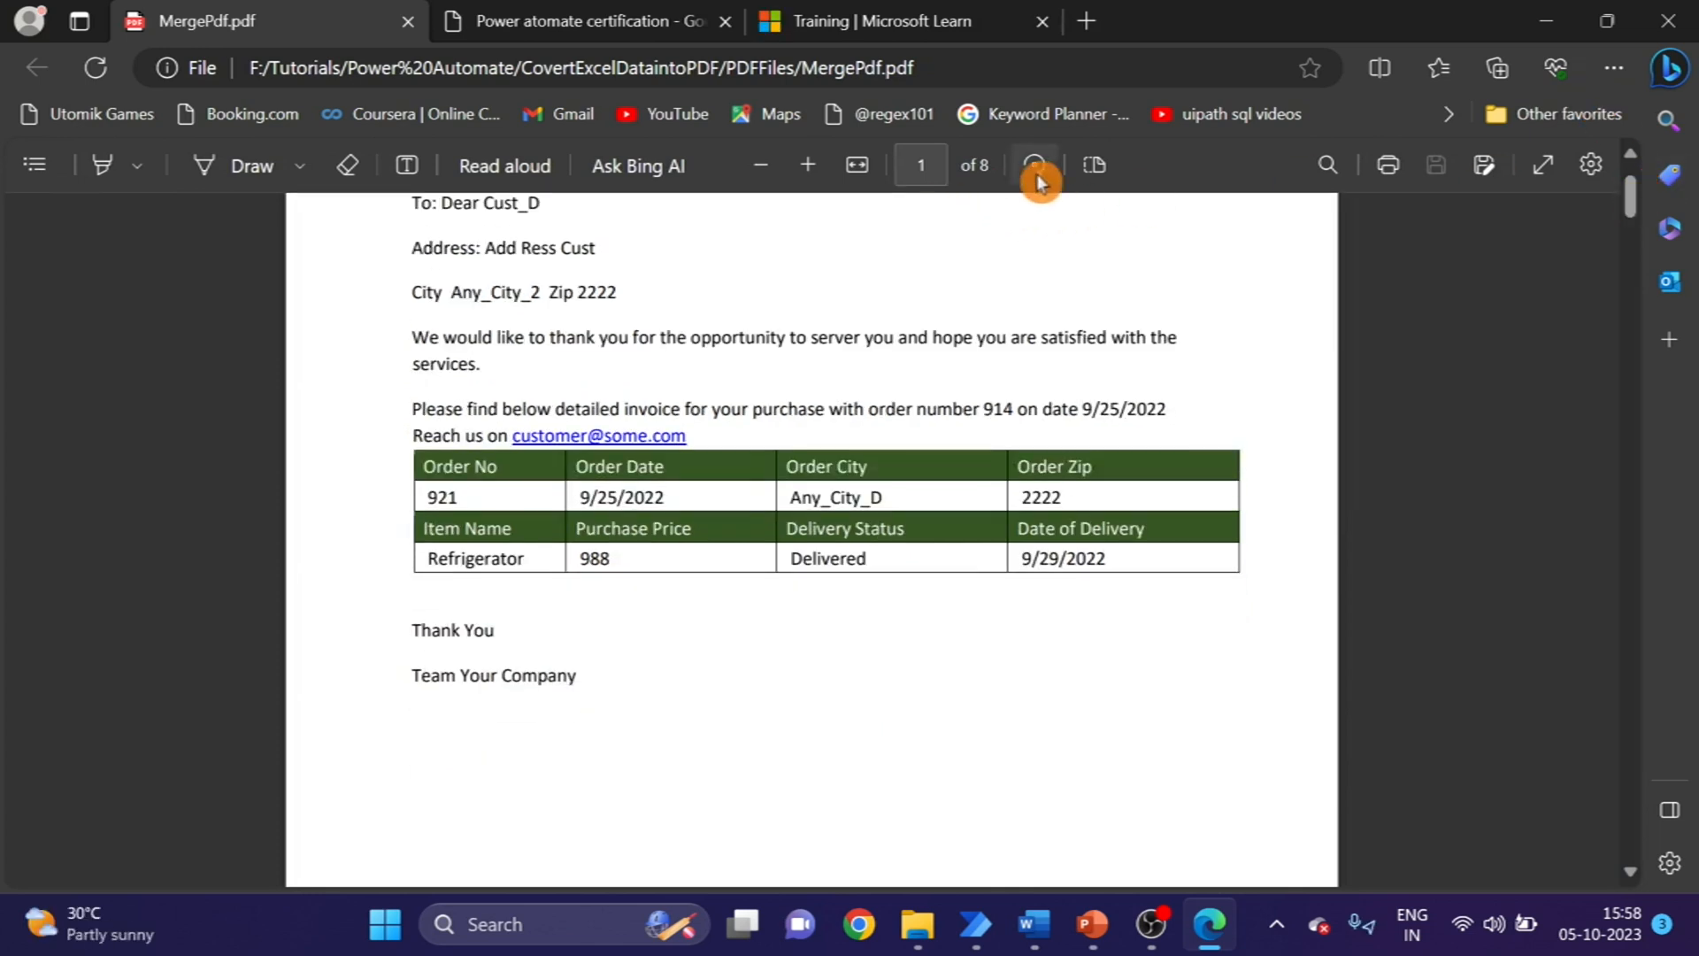
- Scroll through the 8-page merged PDF in Edge, then bring up the SplitPDF folder
scroll(down, 3)
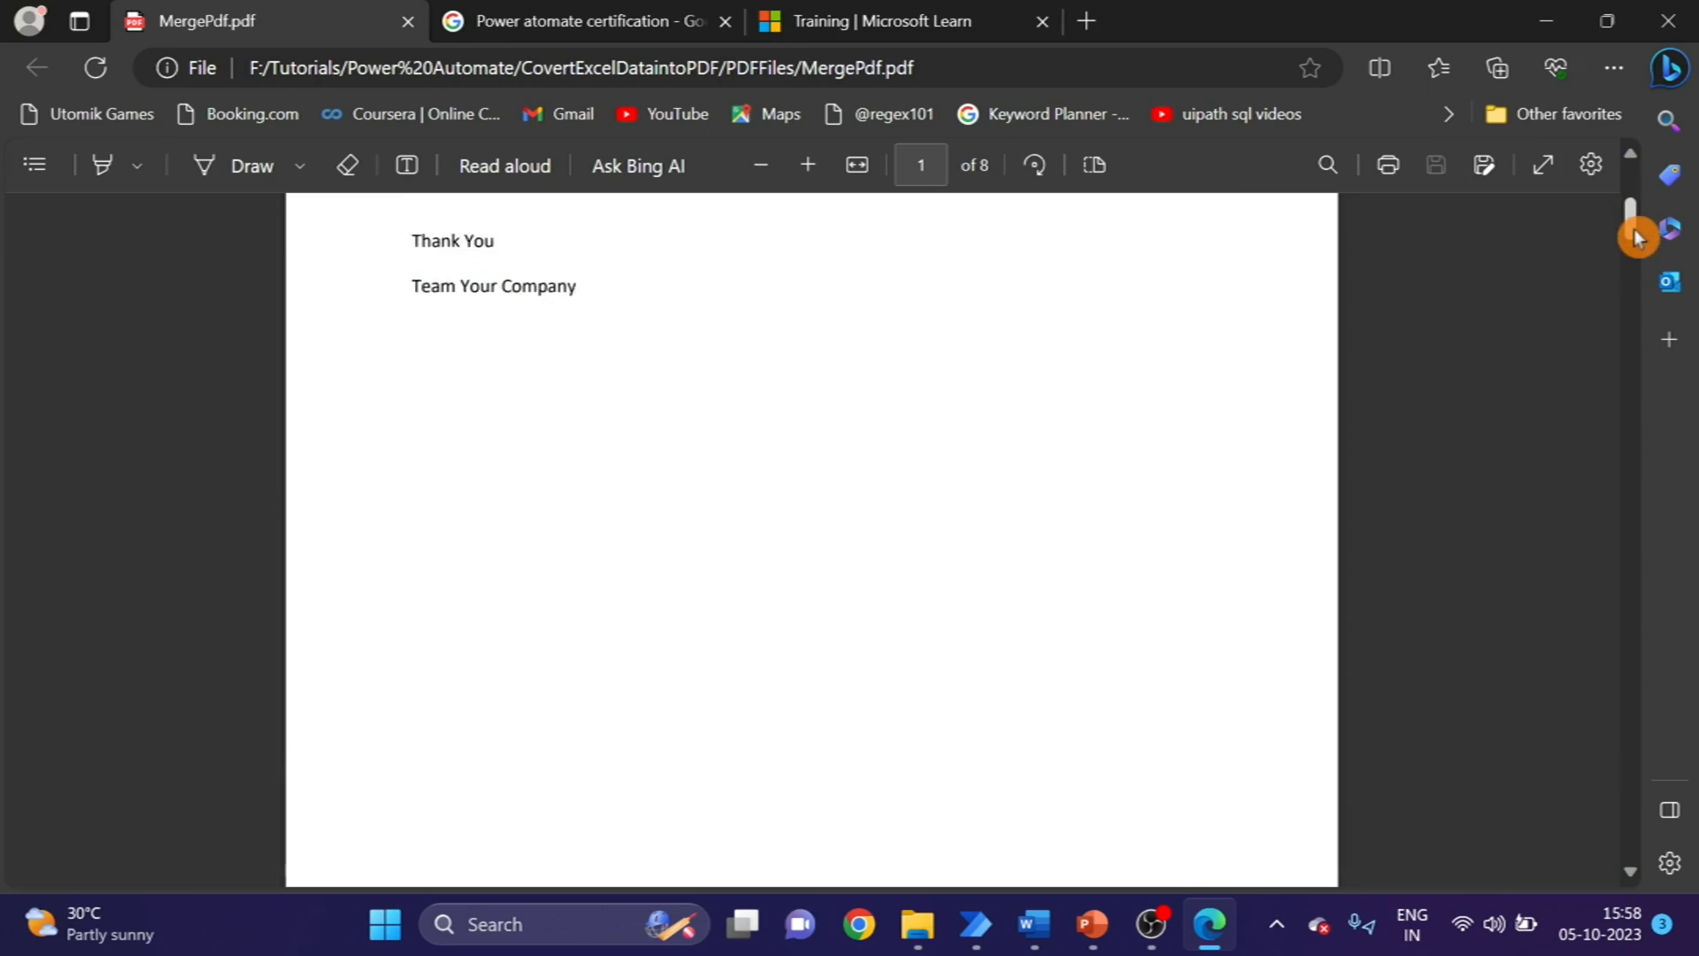
scroll(down, 3)
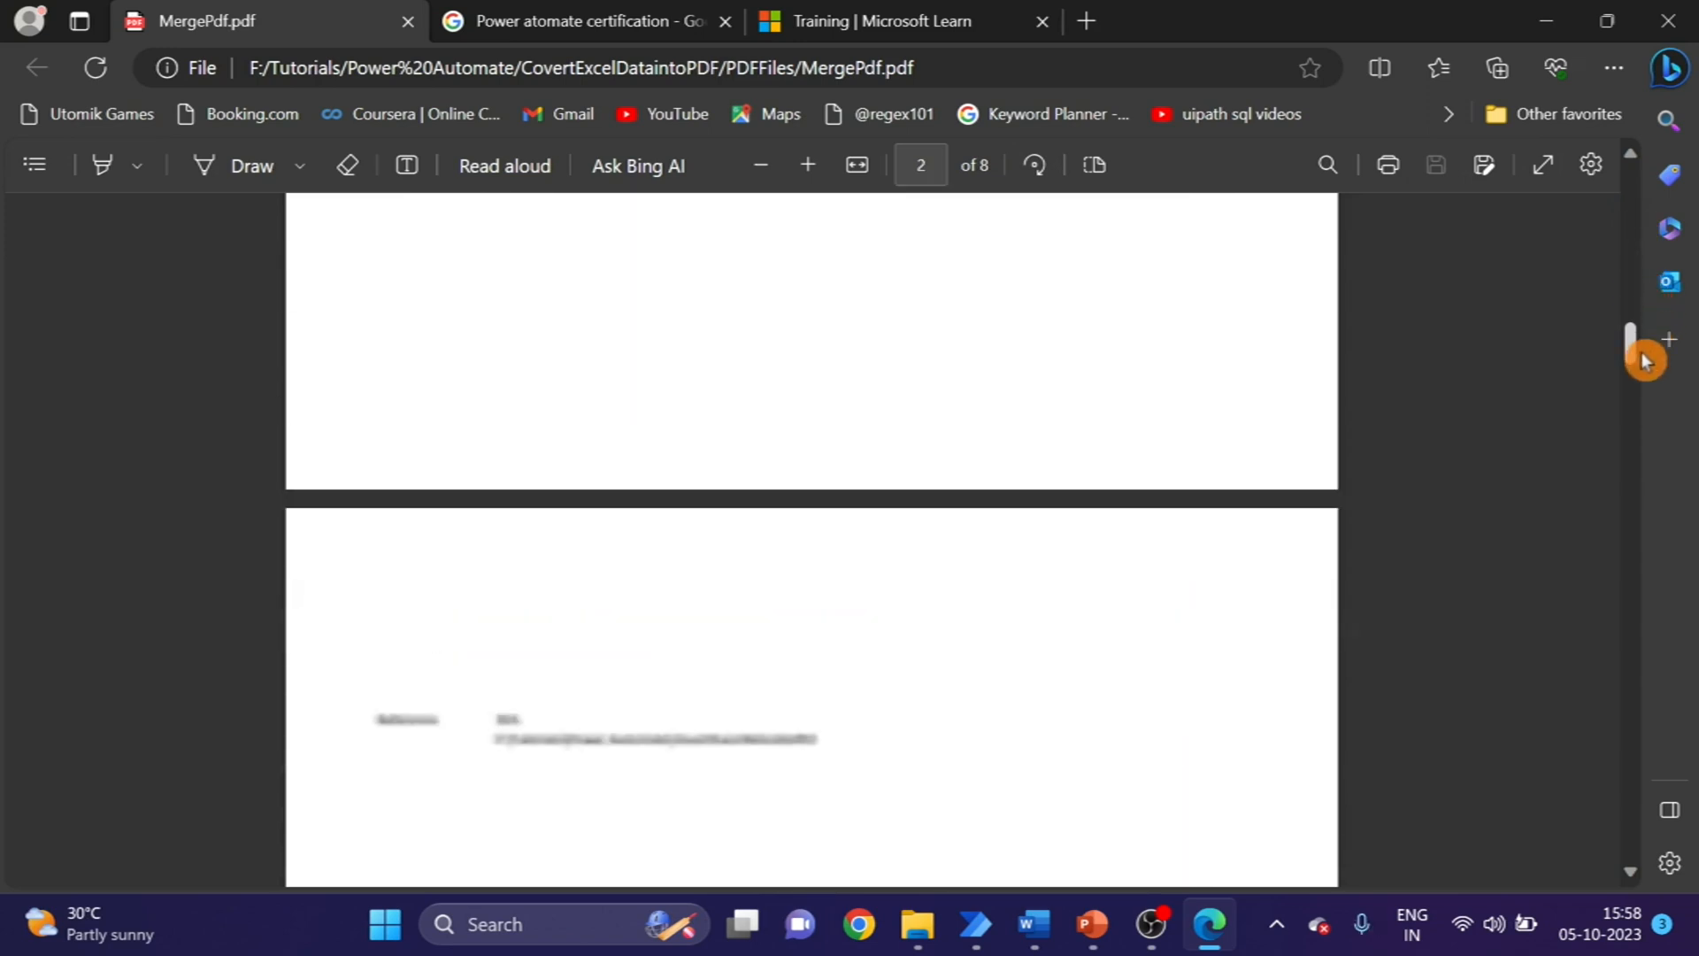
scroll(down, 3)
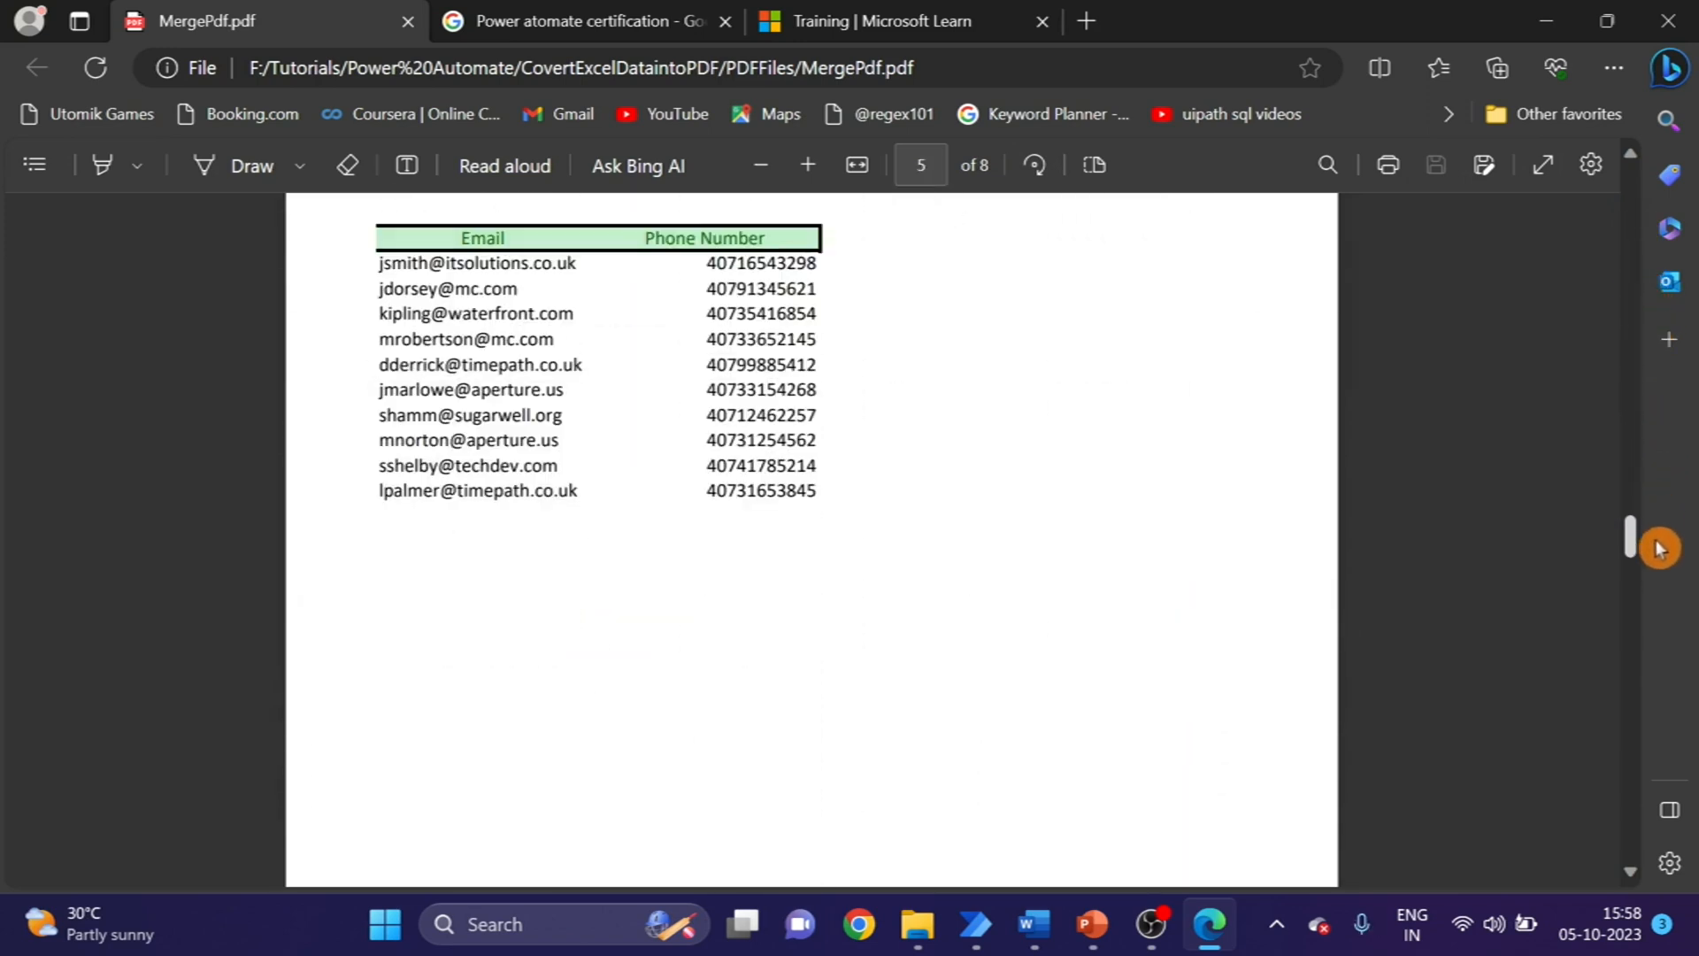
click(1032, 923)
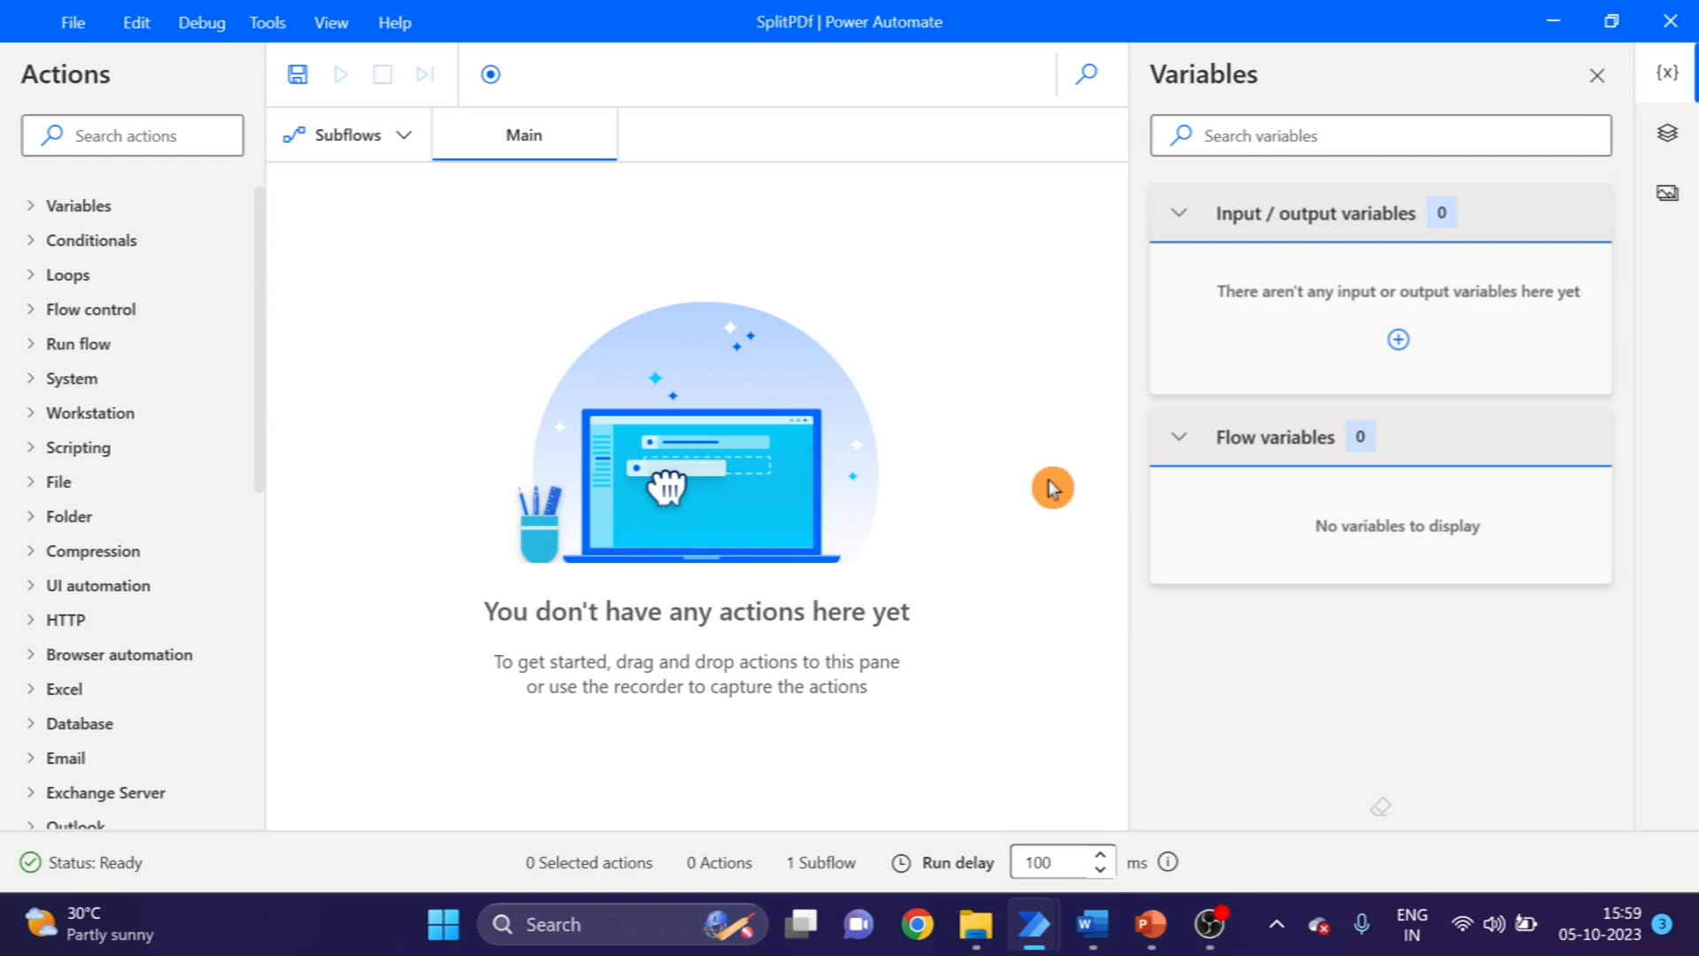
mouse_move(887, 433)
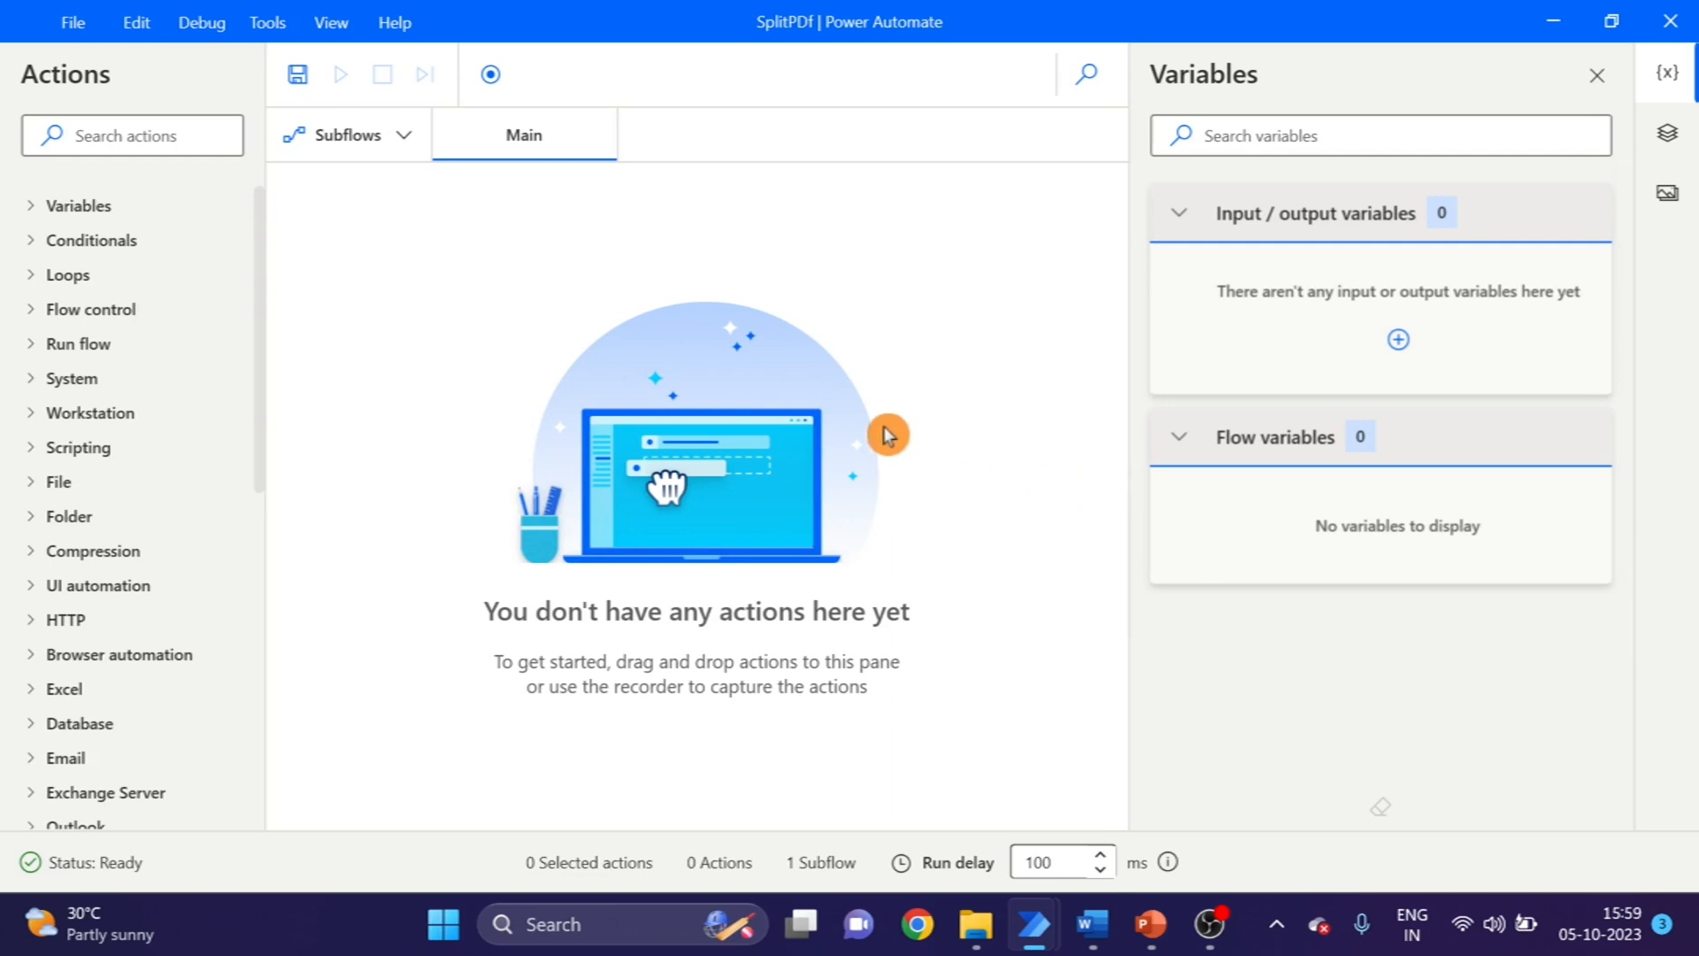
click(974, 924)
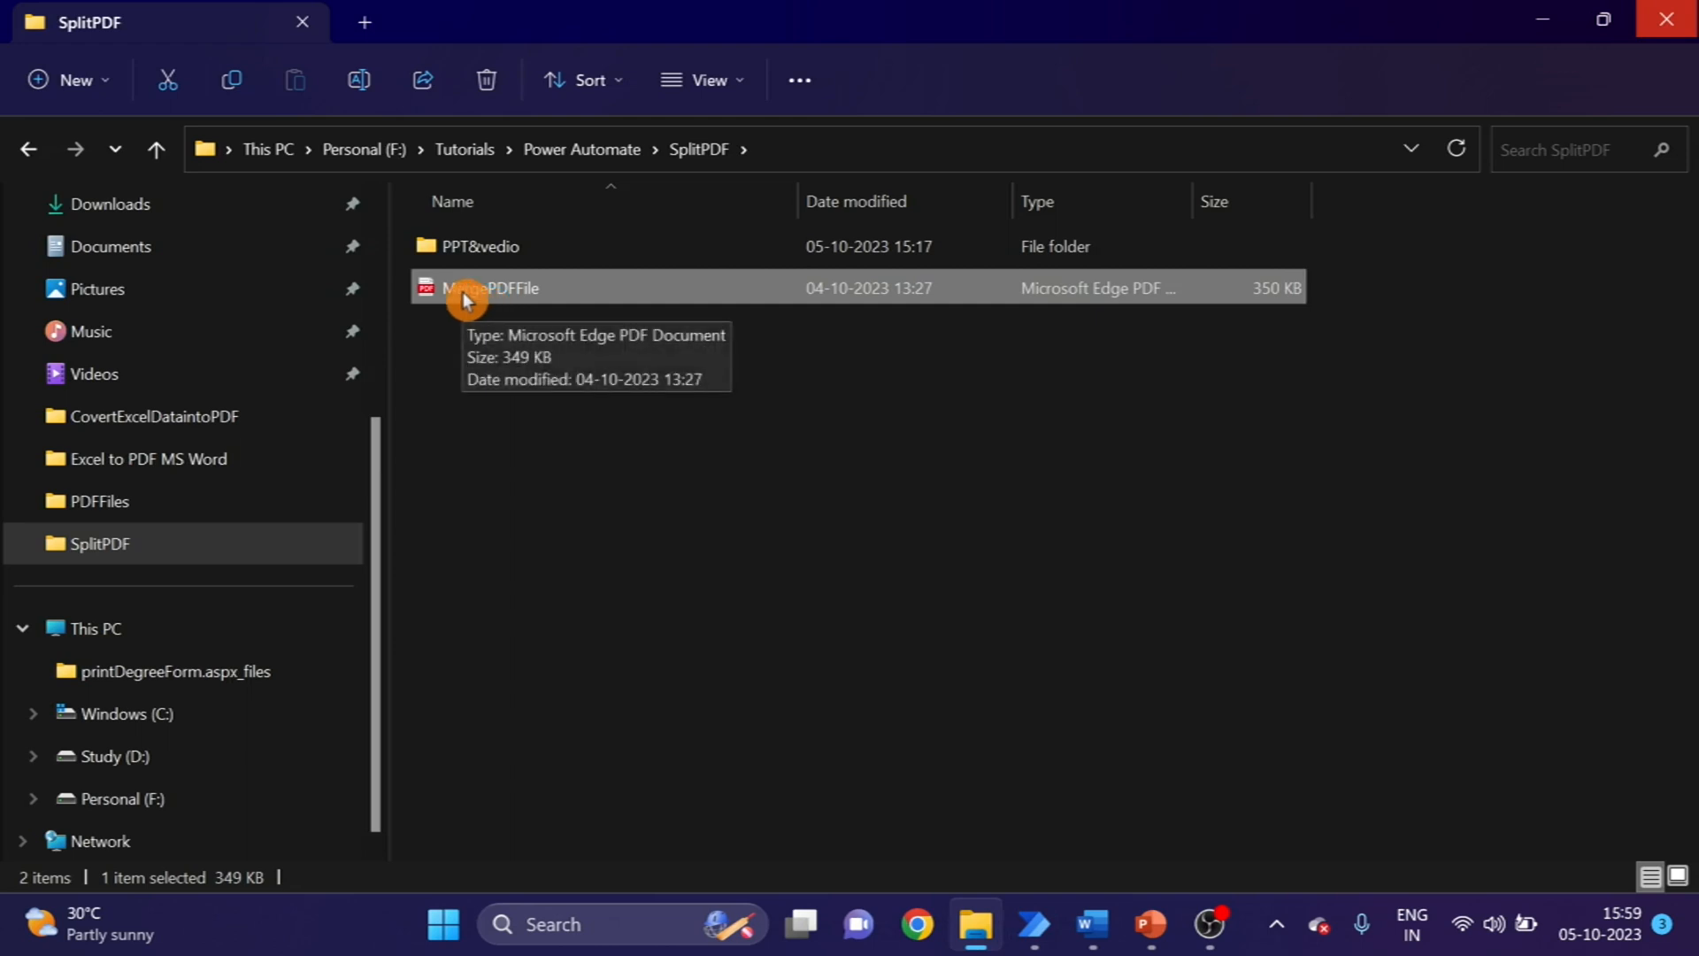
- Open MergePDFFile in Edge to check its 8 pages, then return to the SplitPdf flow
double_click(496, 287)
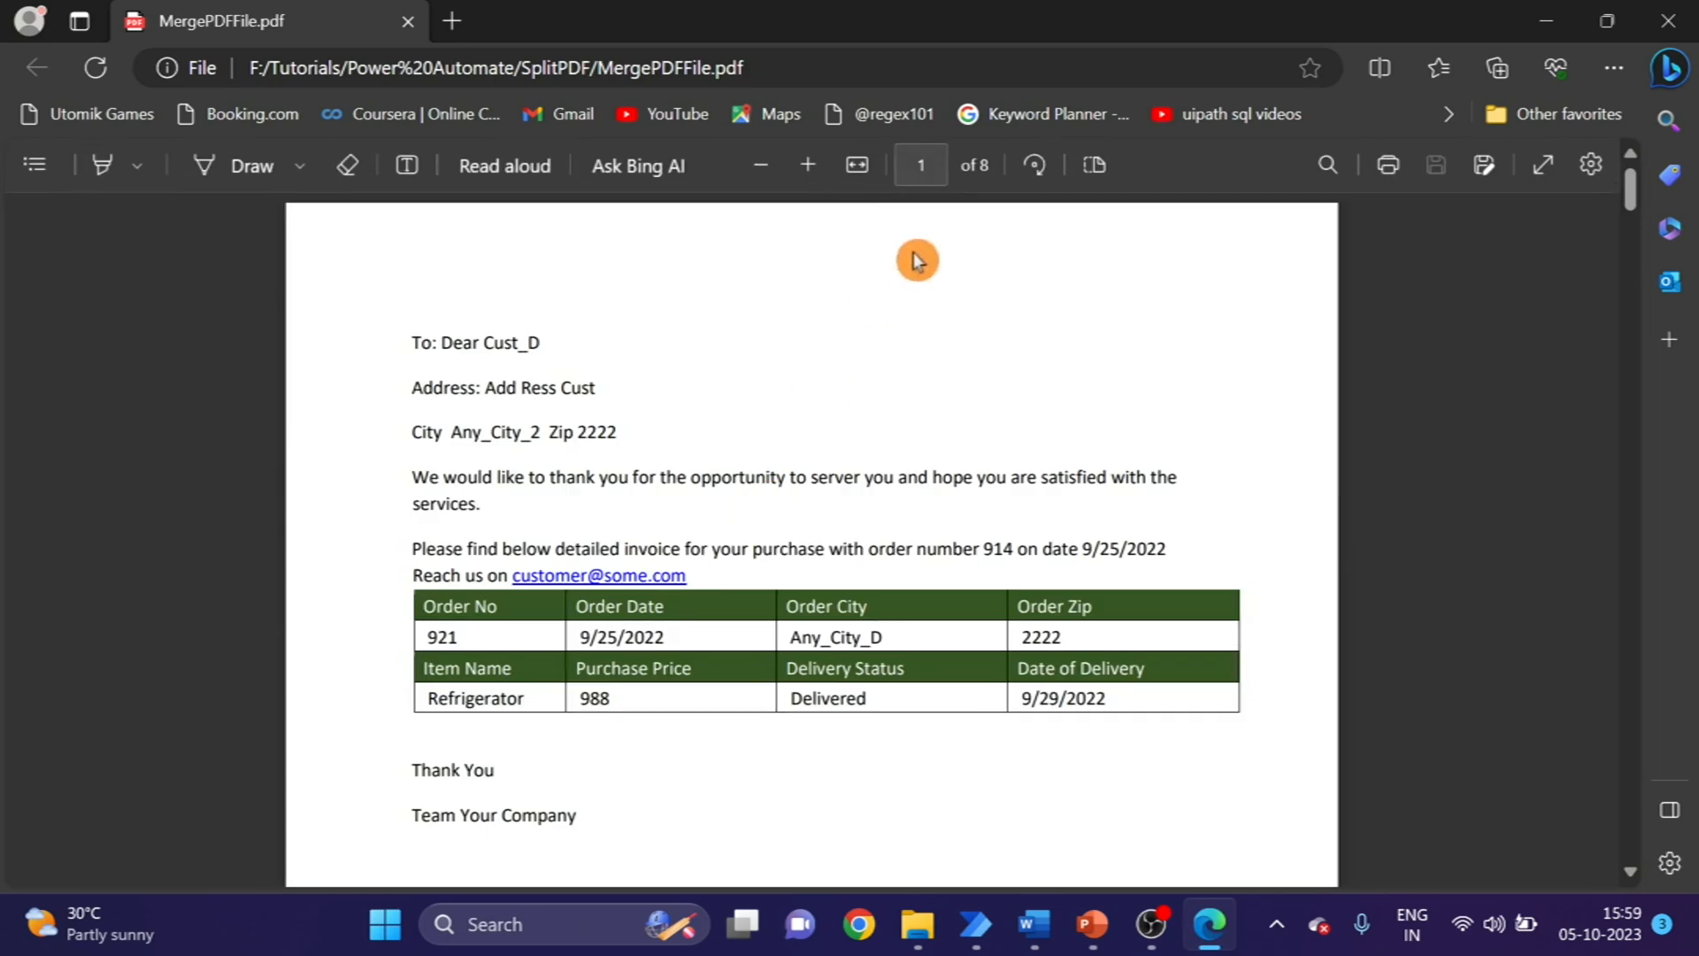
mouse_move(1470, 217)
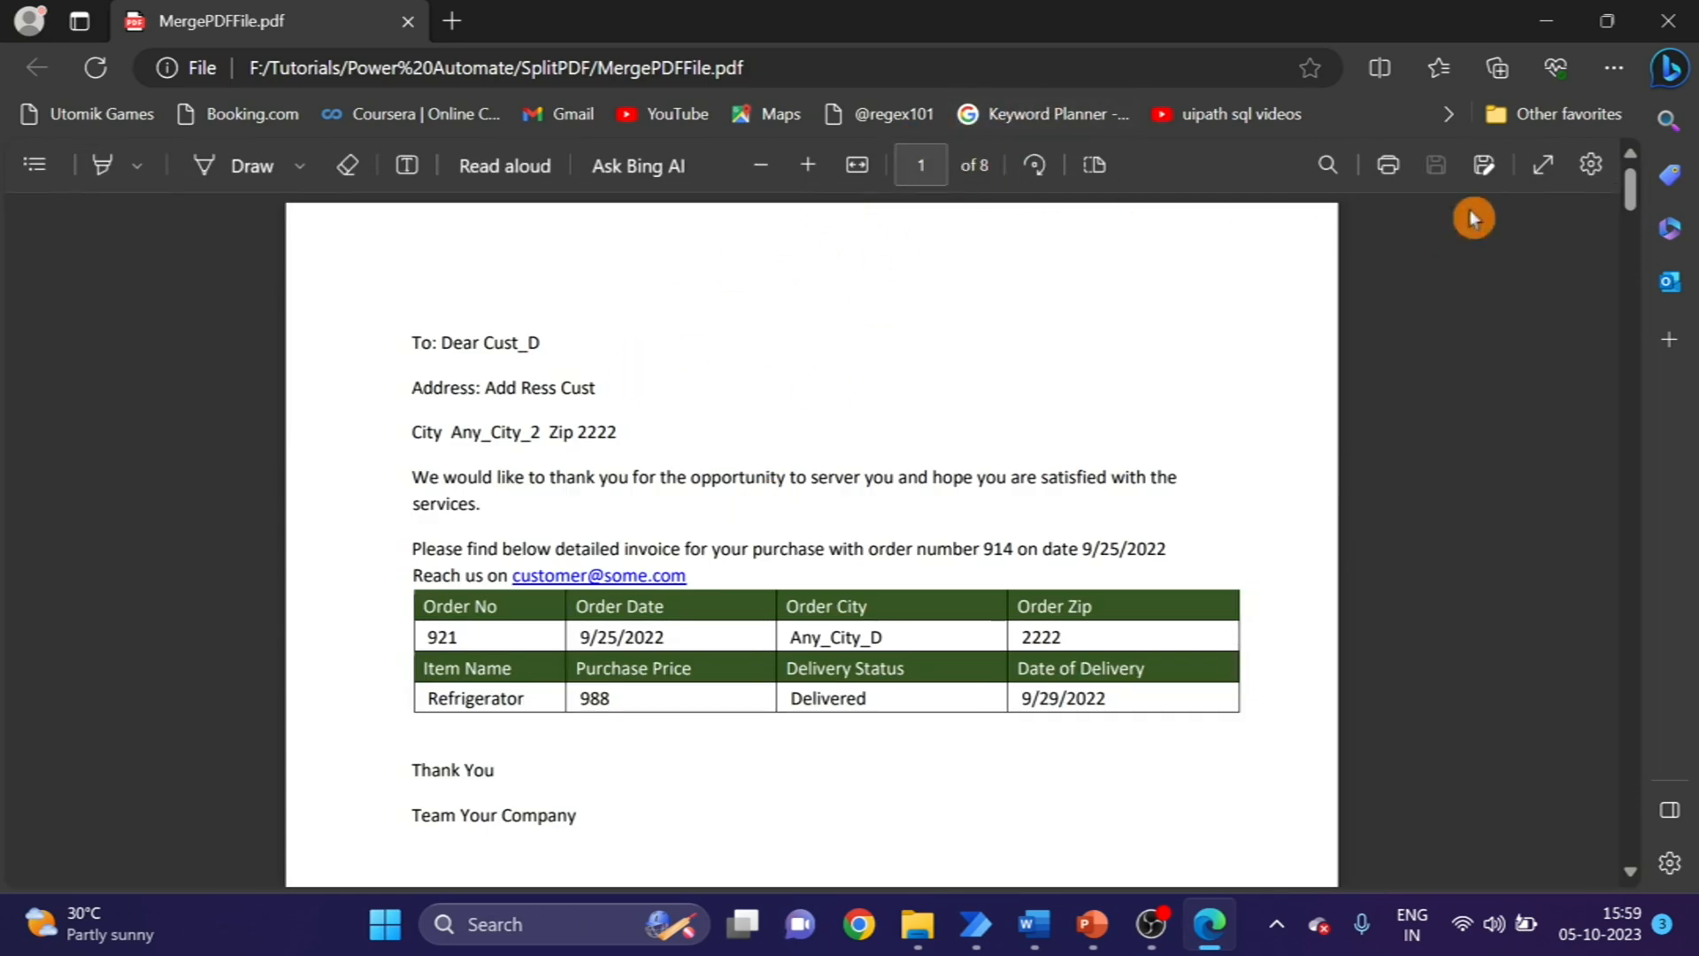
click(973, 924)
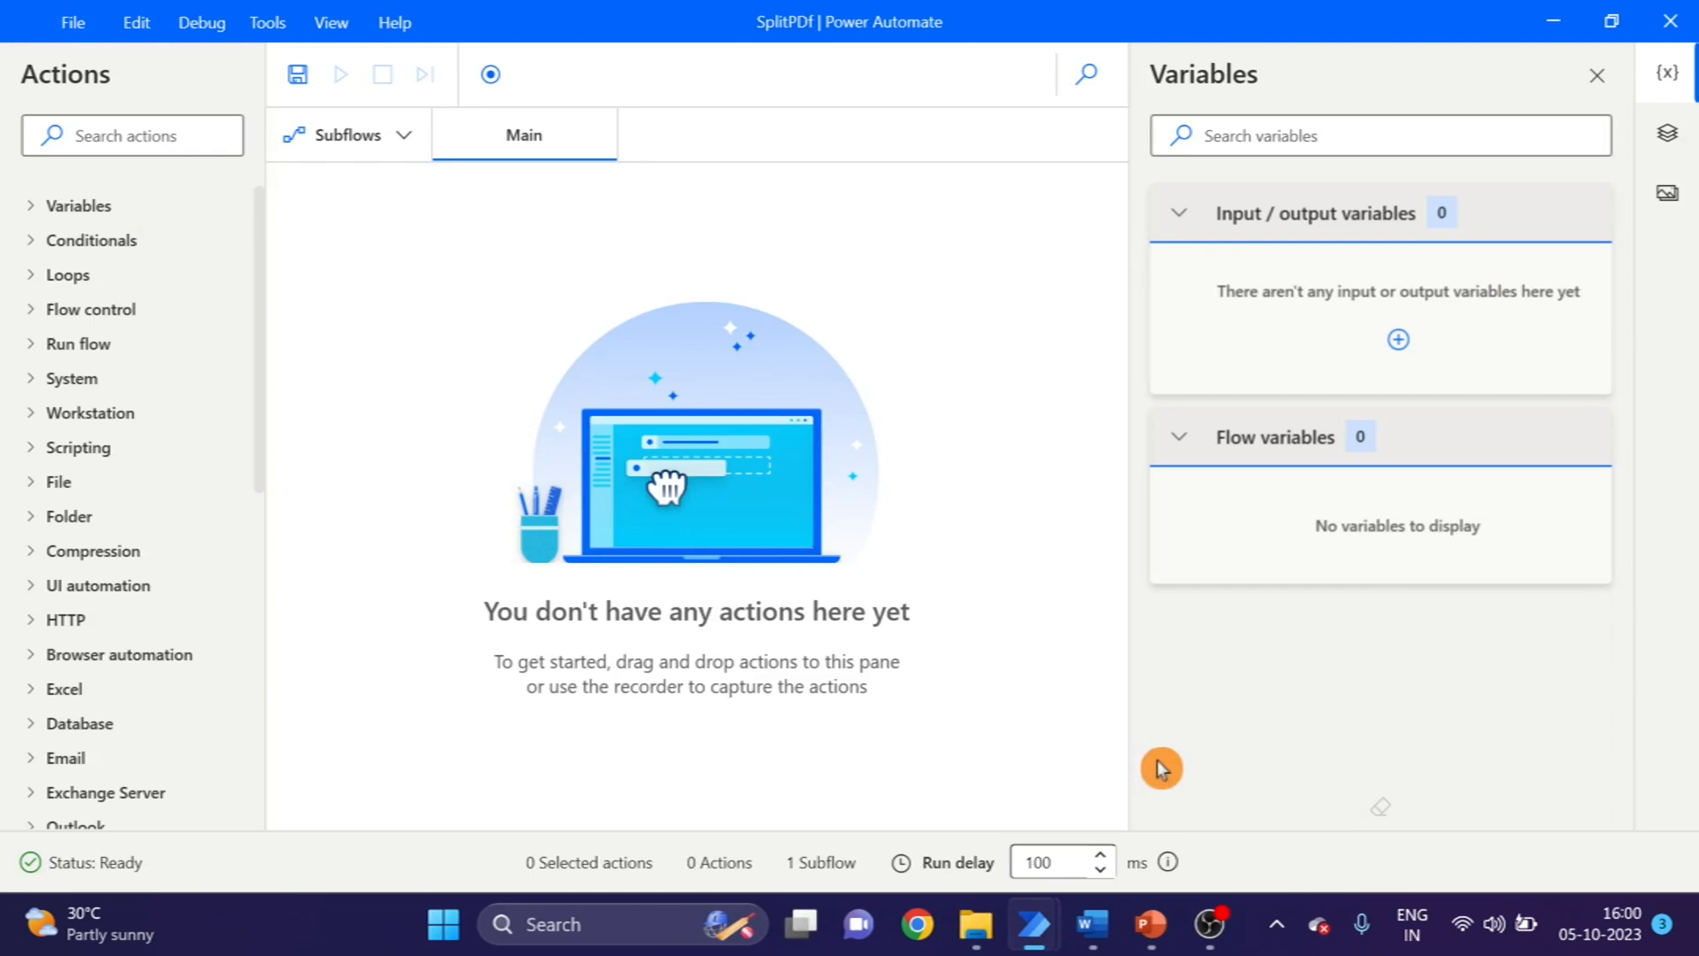
- Search 'Dis sele' and drop Display select file dialog onto Main, opening its parameters
click(133, 135)
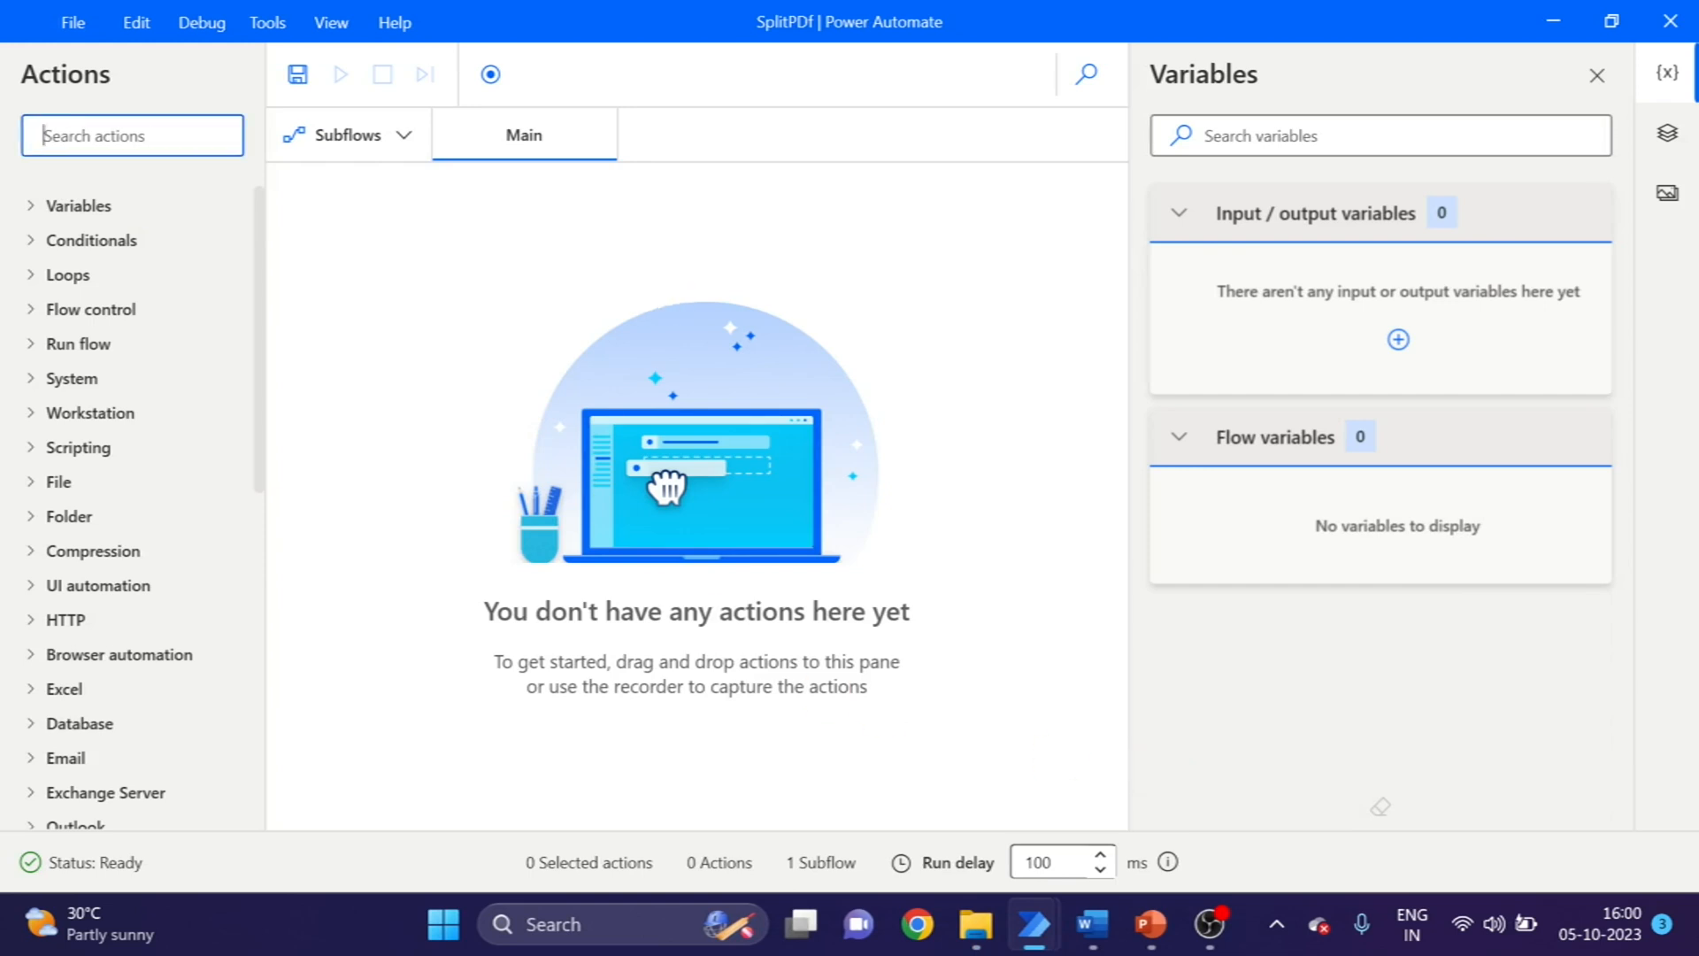
text(Dis)
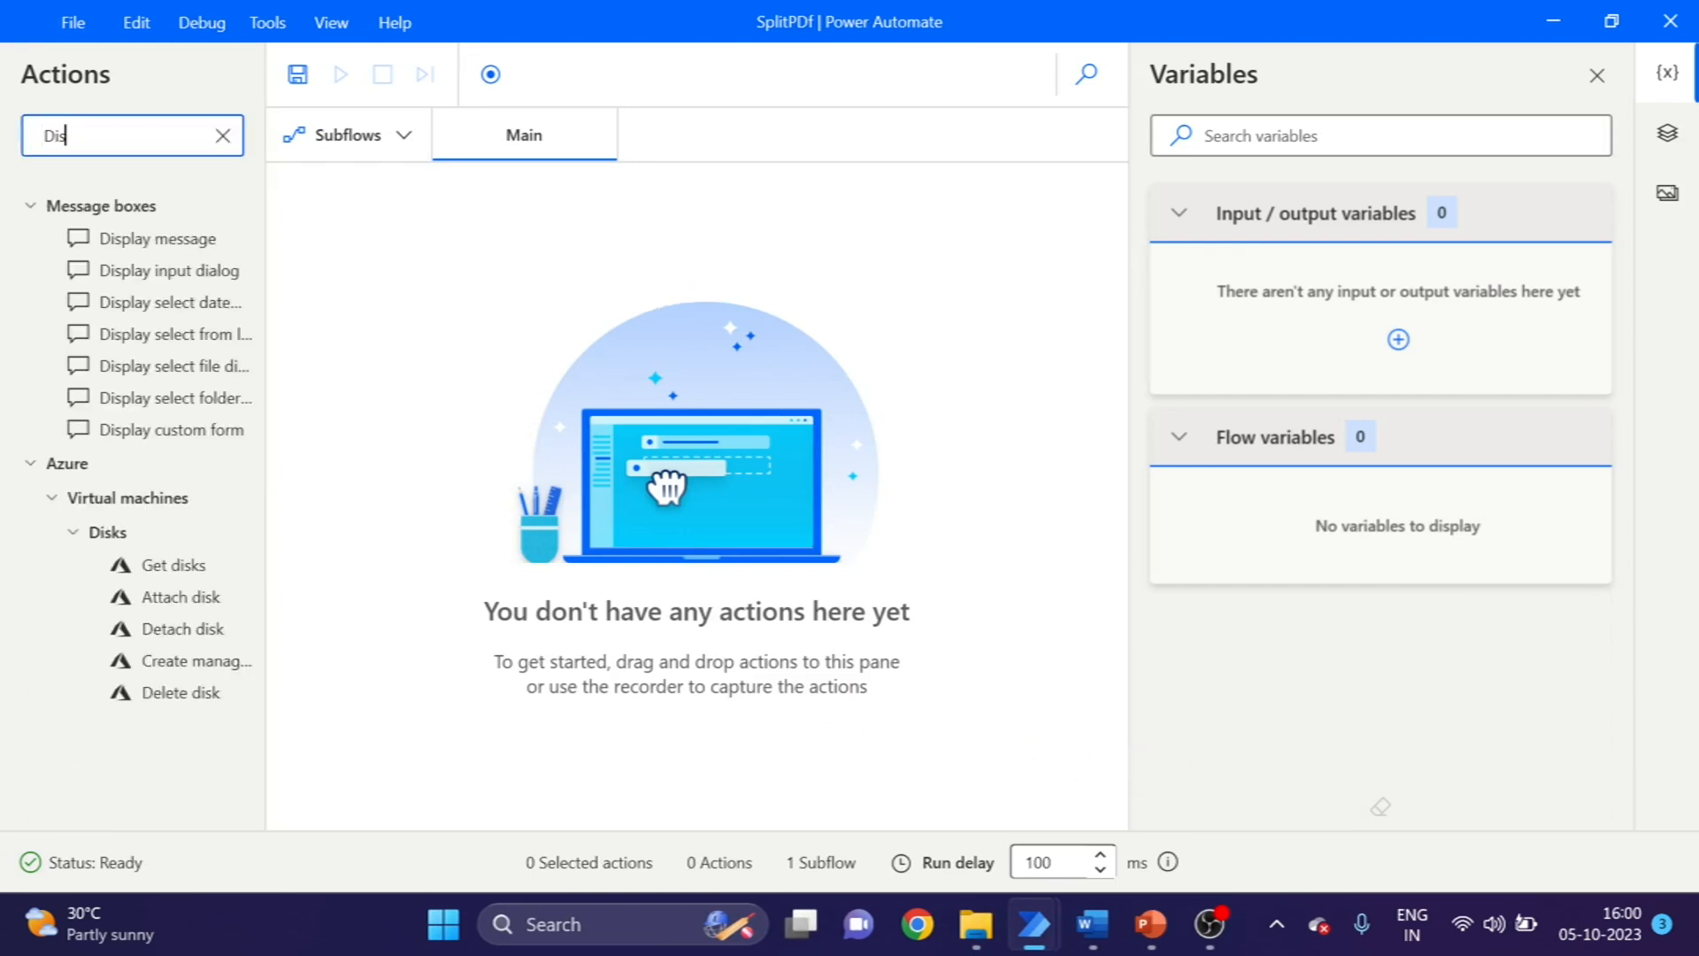
text(sele)
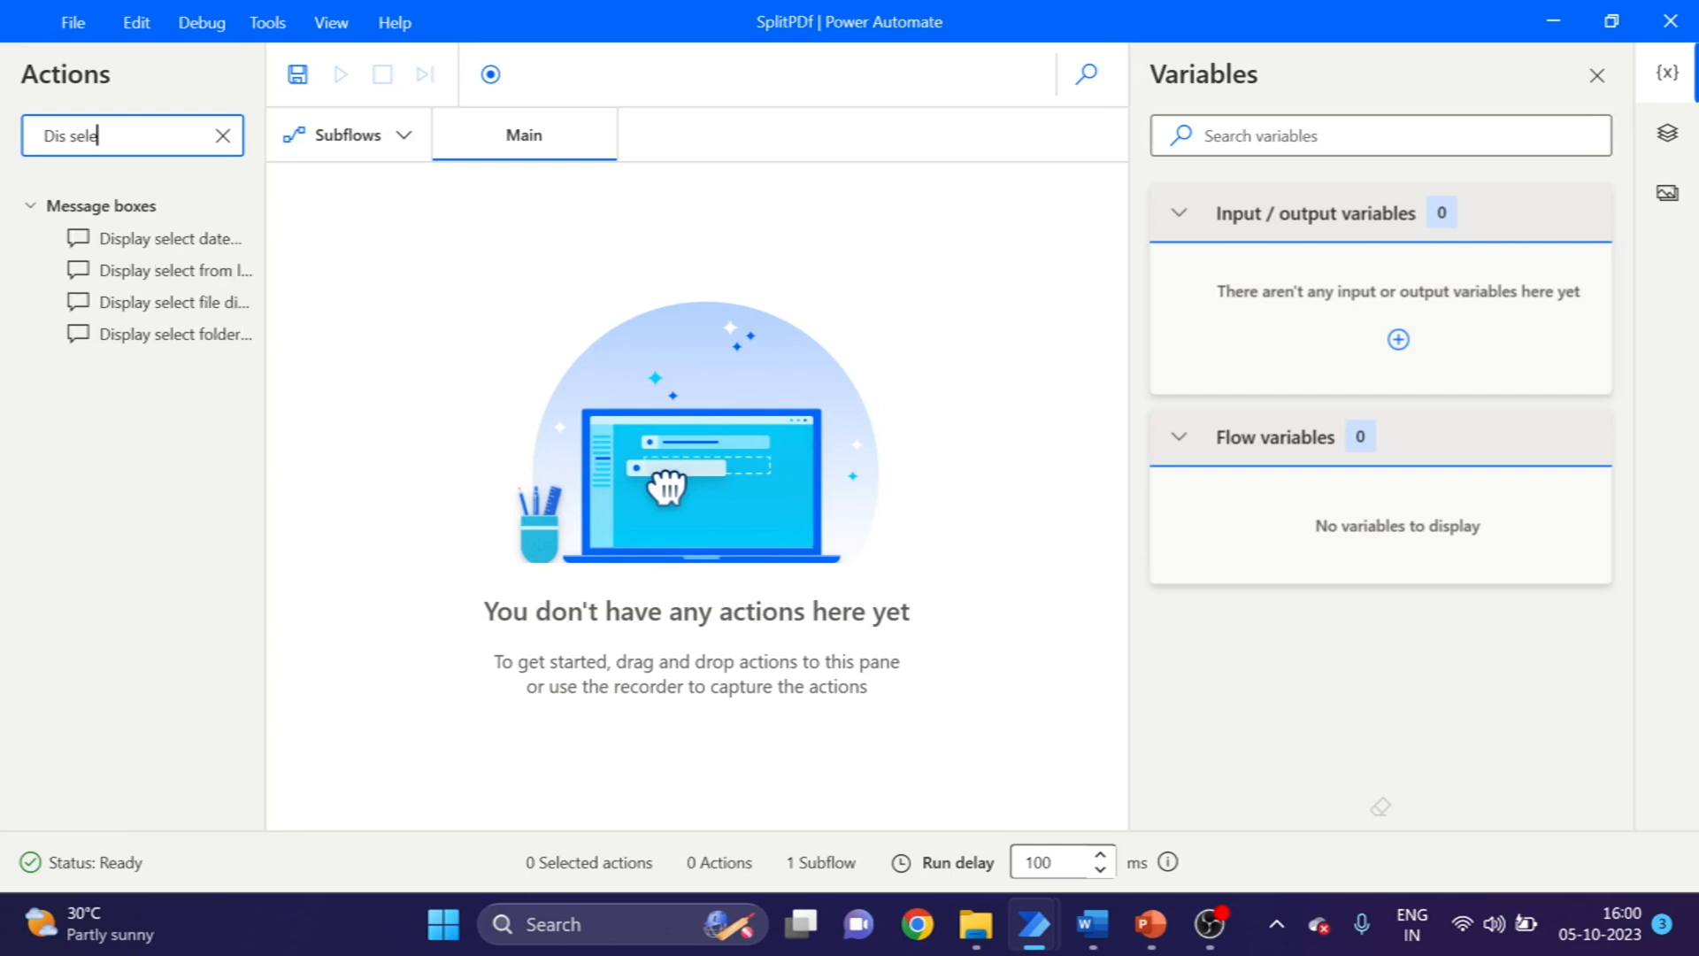
mouse_move(191, 335)
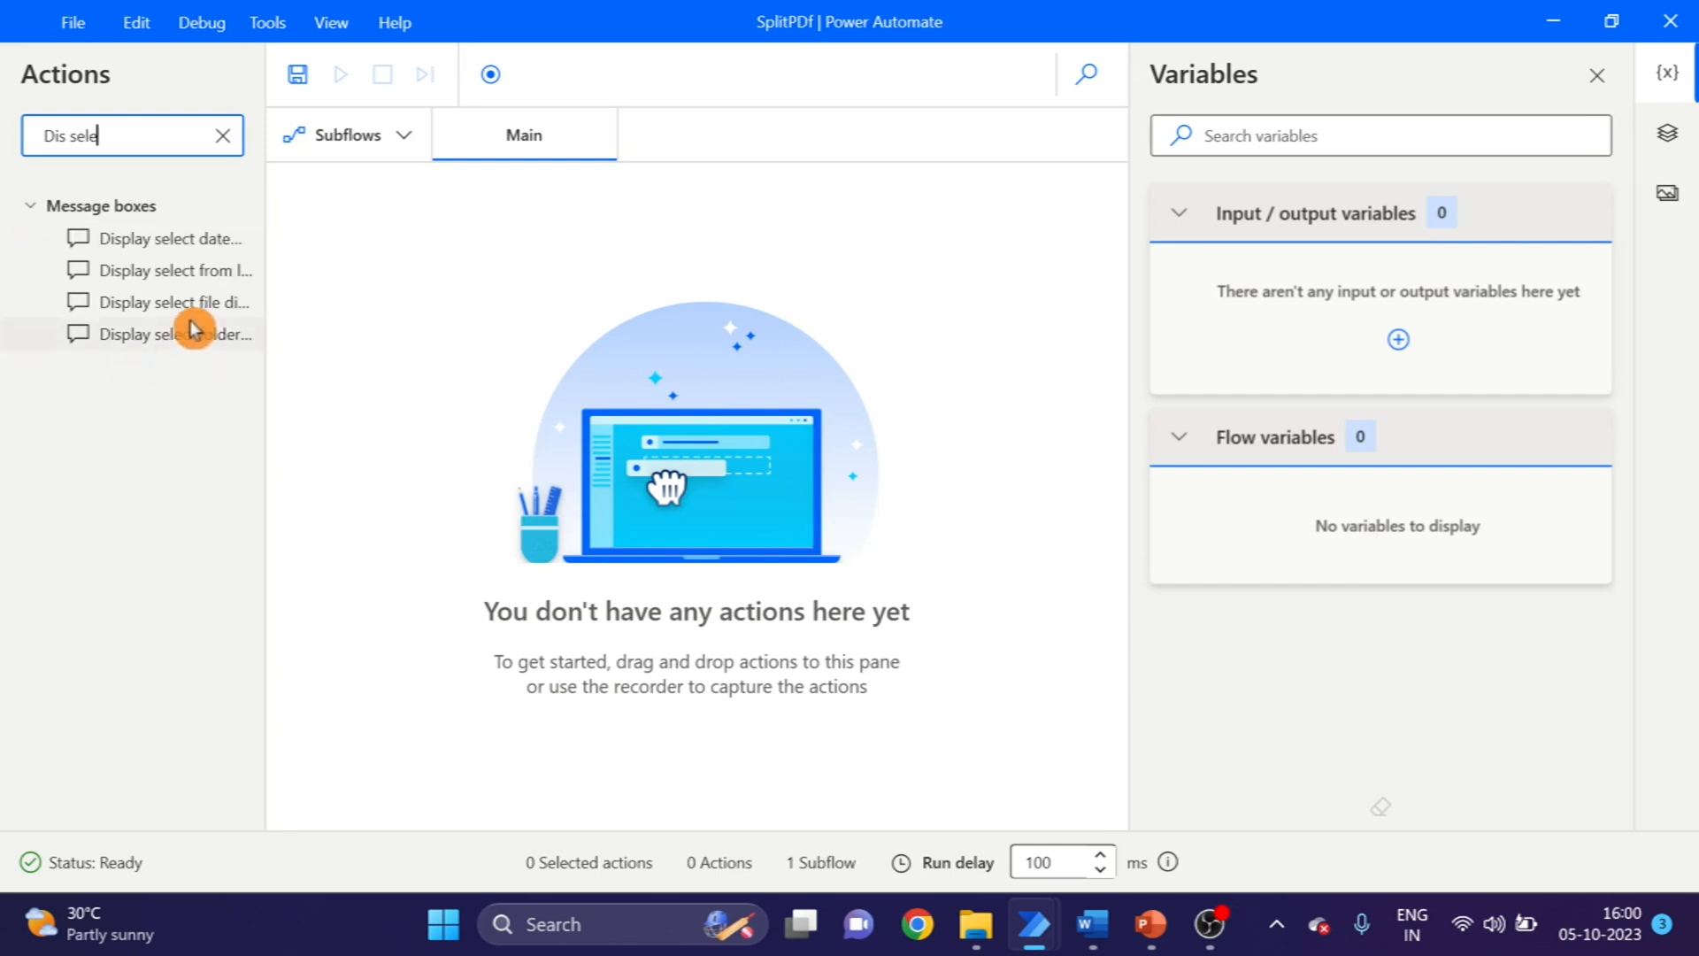
drag(173, 301, 650, 189)
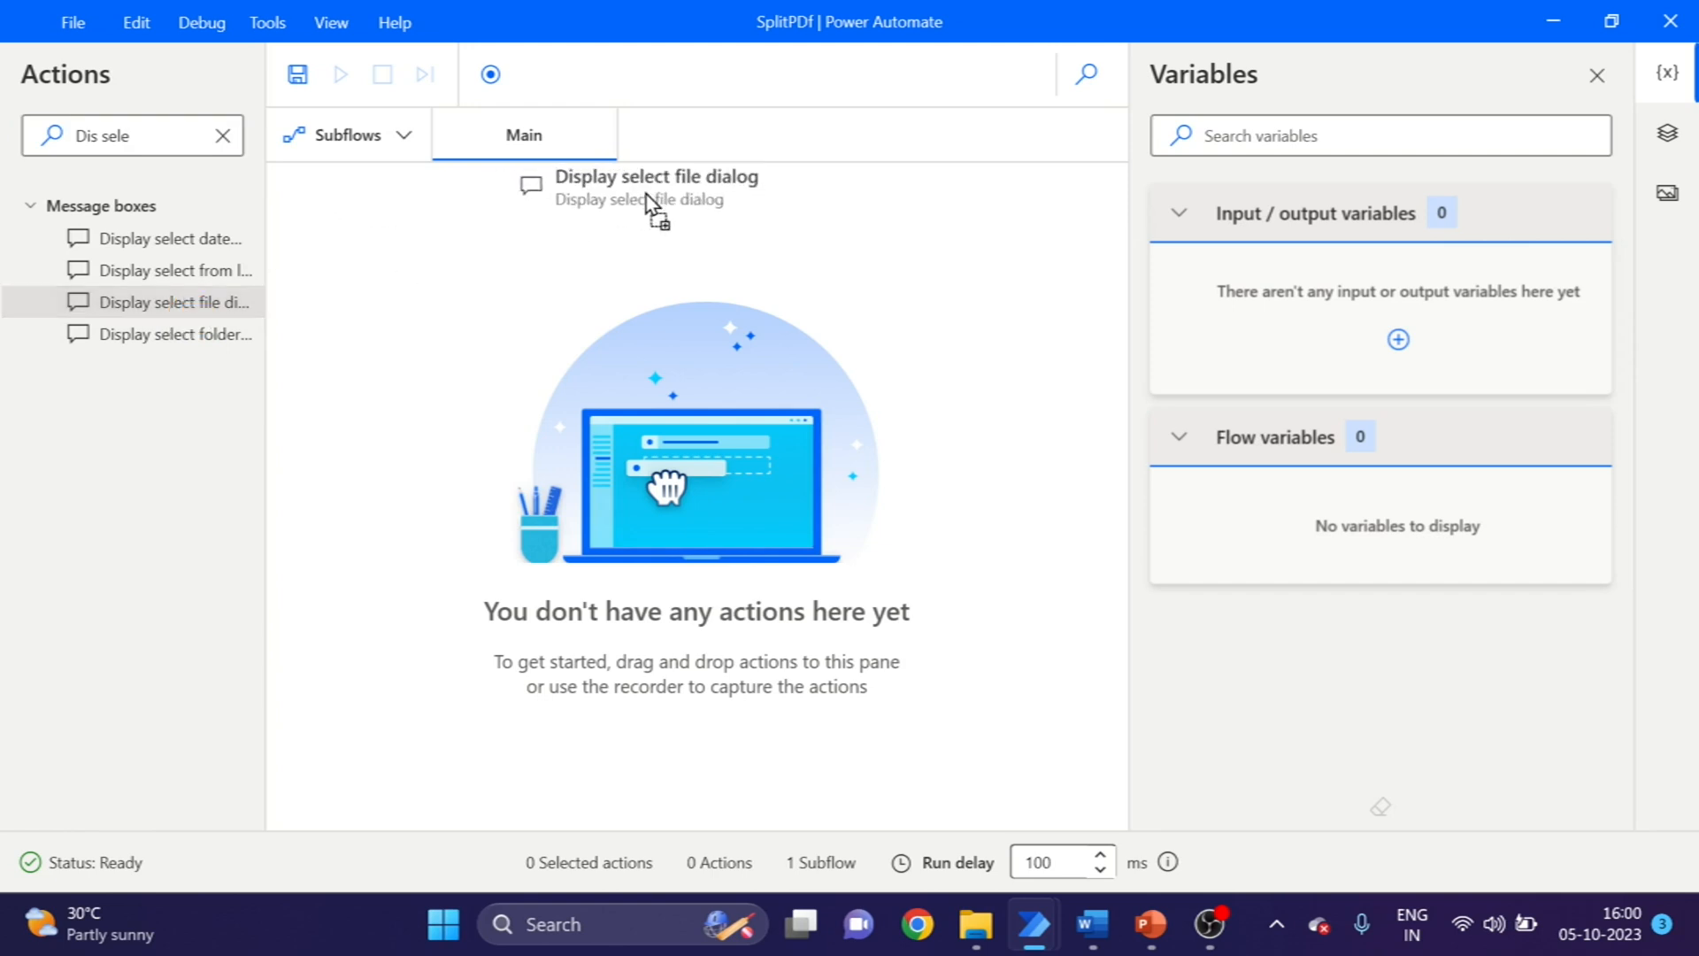
double_click(652, 184)
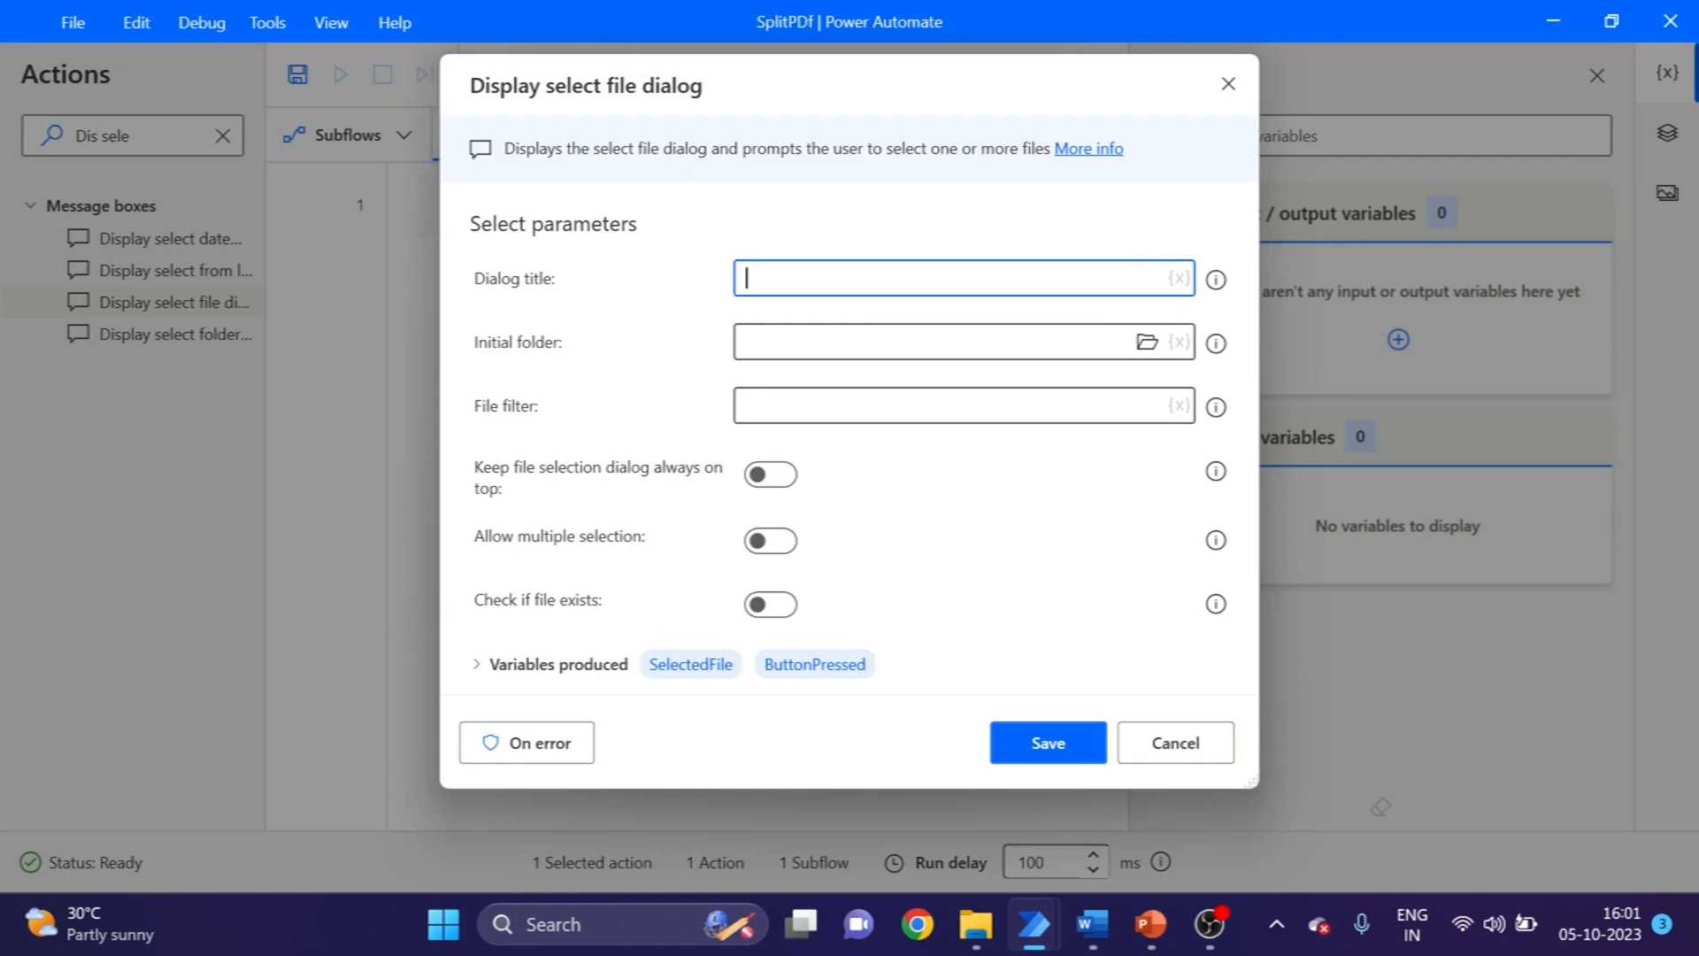
- Title the dialog 'Please Enter your PDf file' with initial folder F:\Tutorials\Power Automate\SplitPDF
text(Please Enter your PDf)
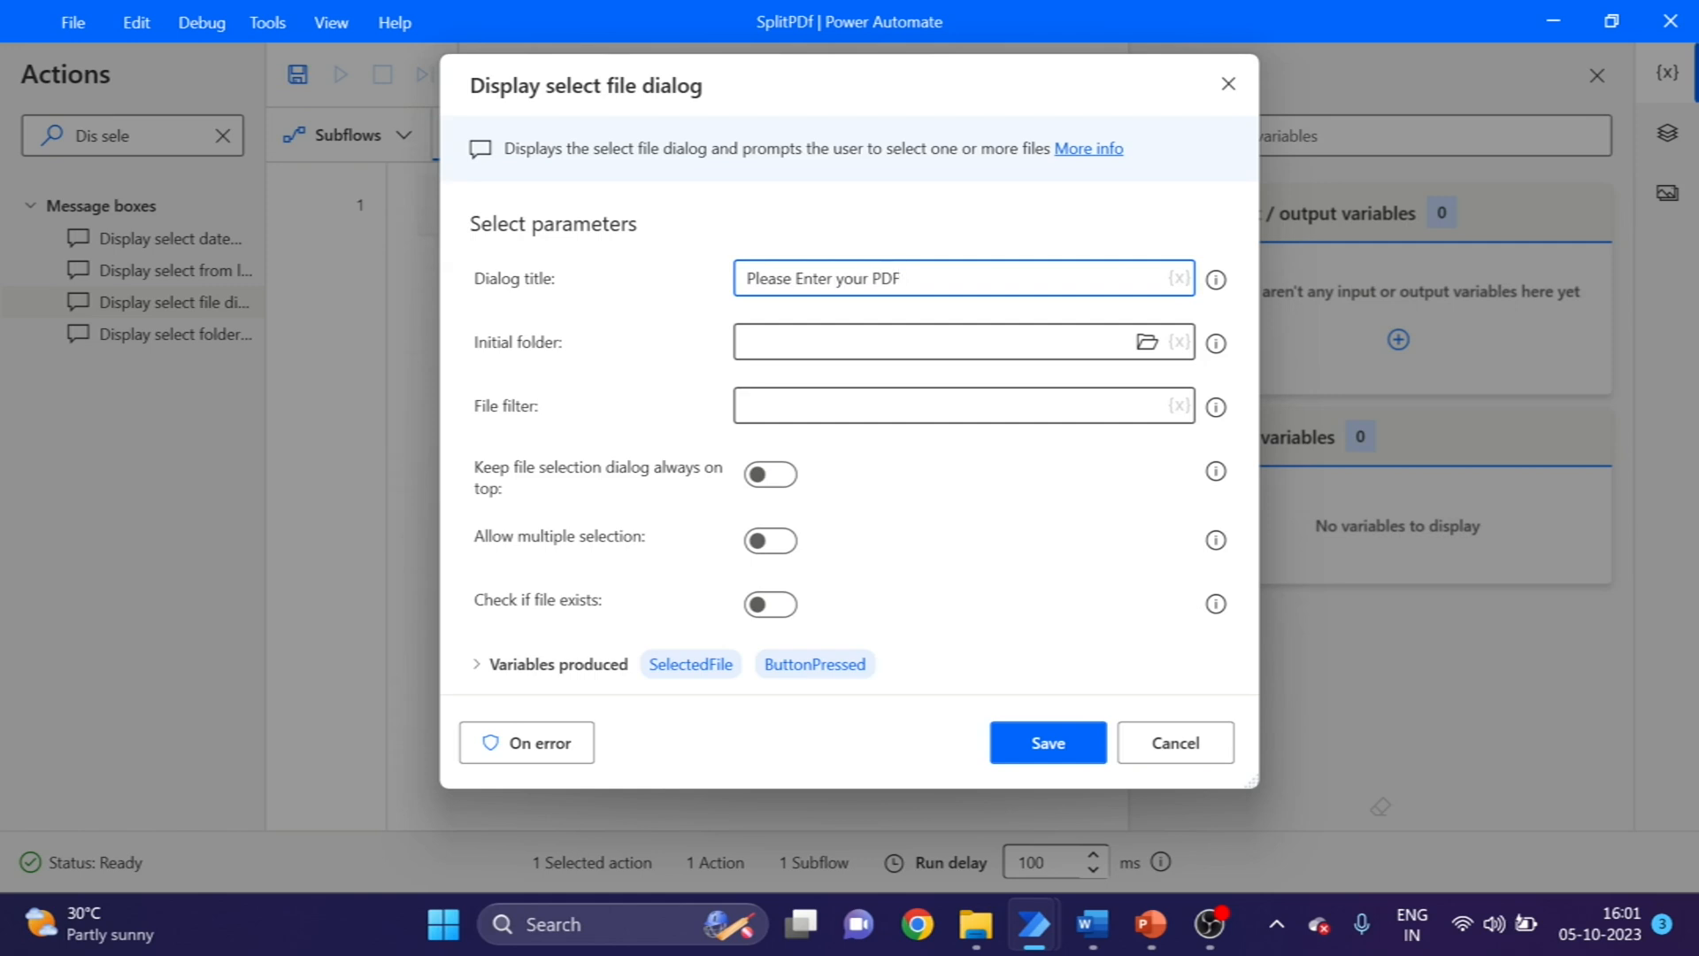
text(file)
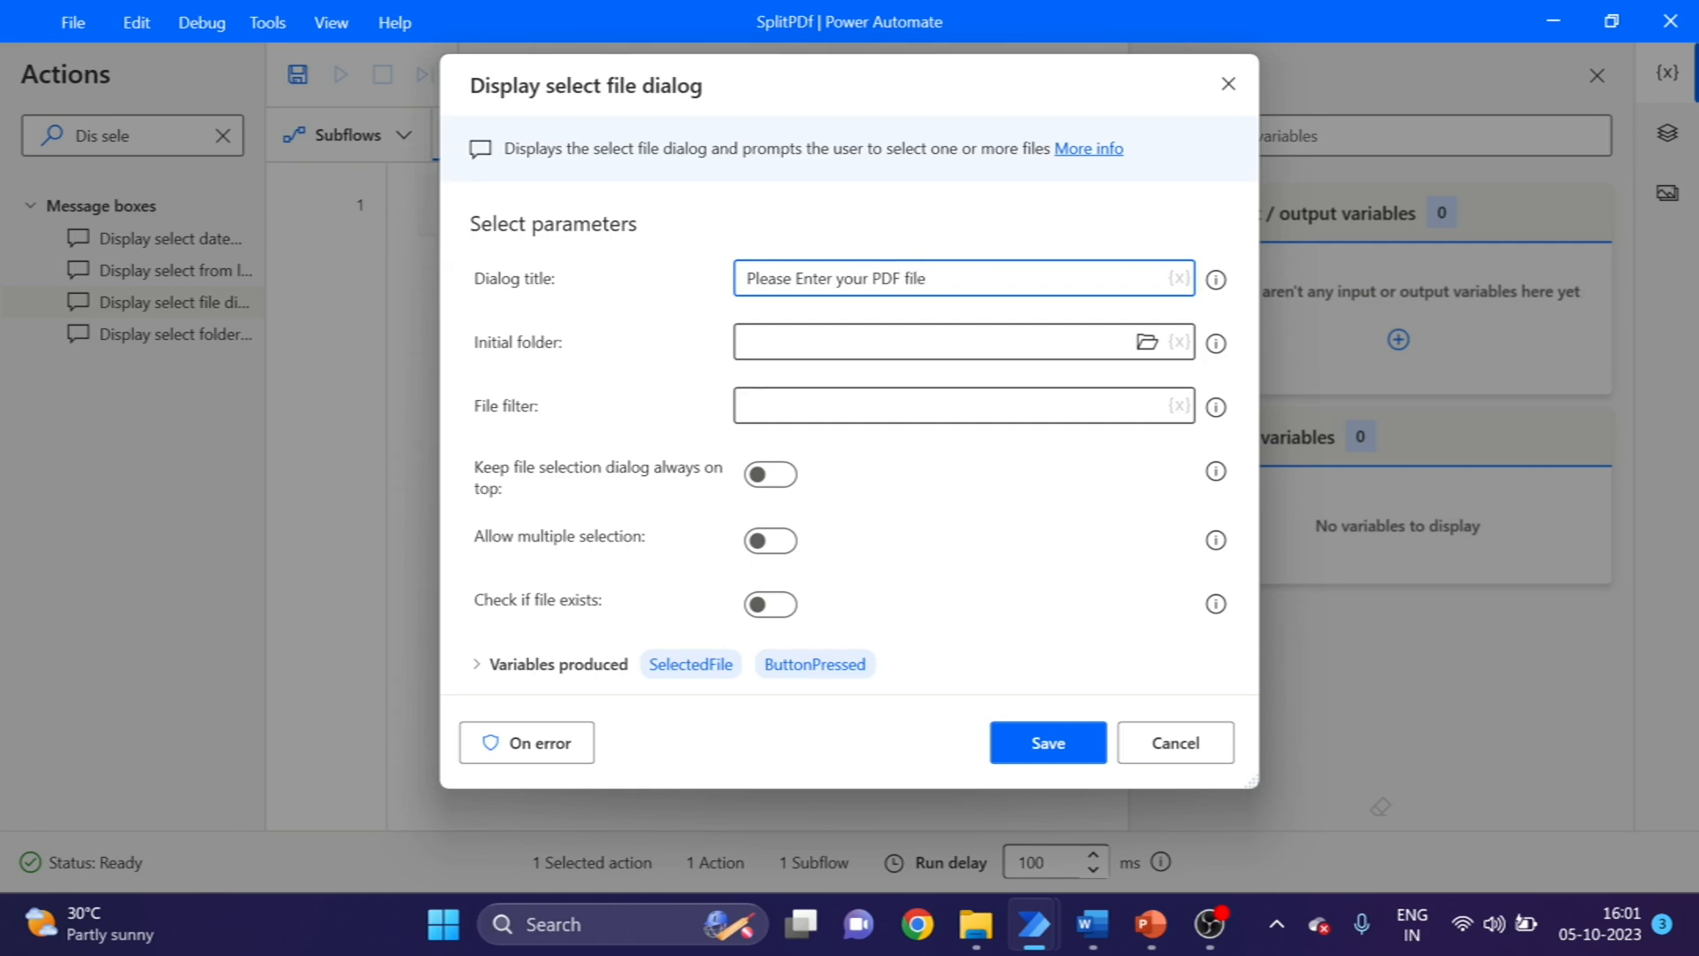
click(944, 341)
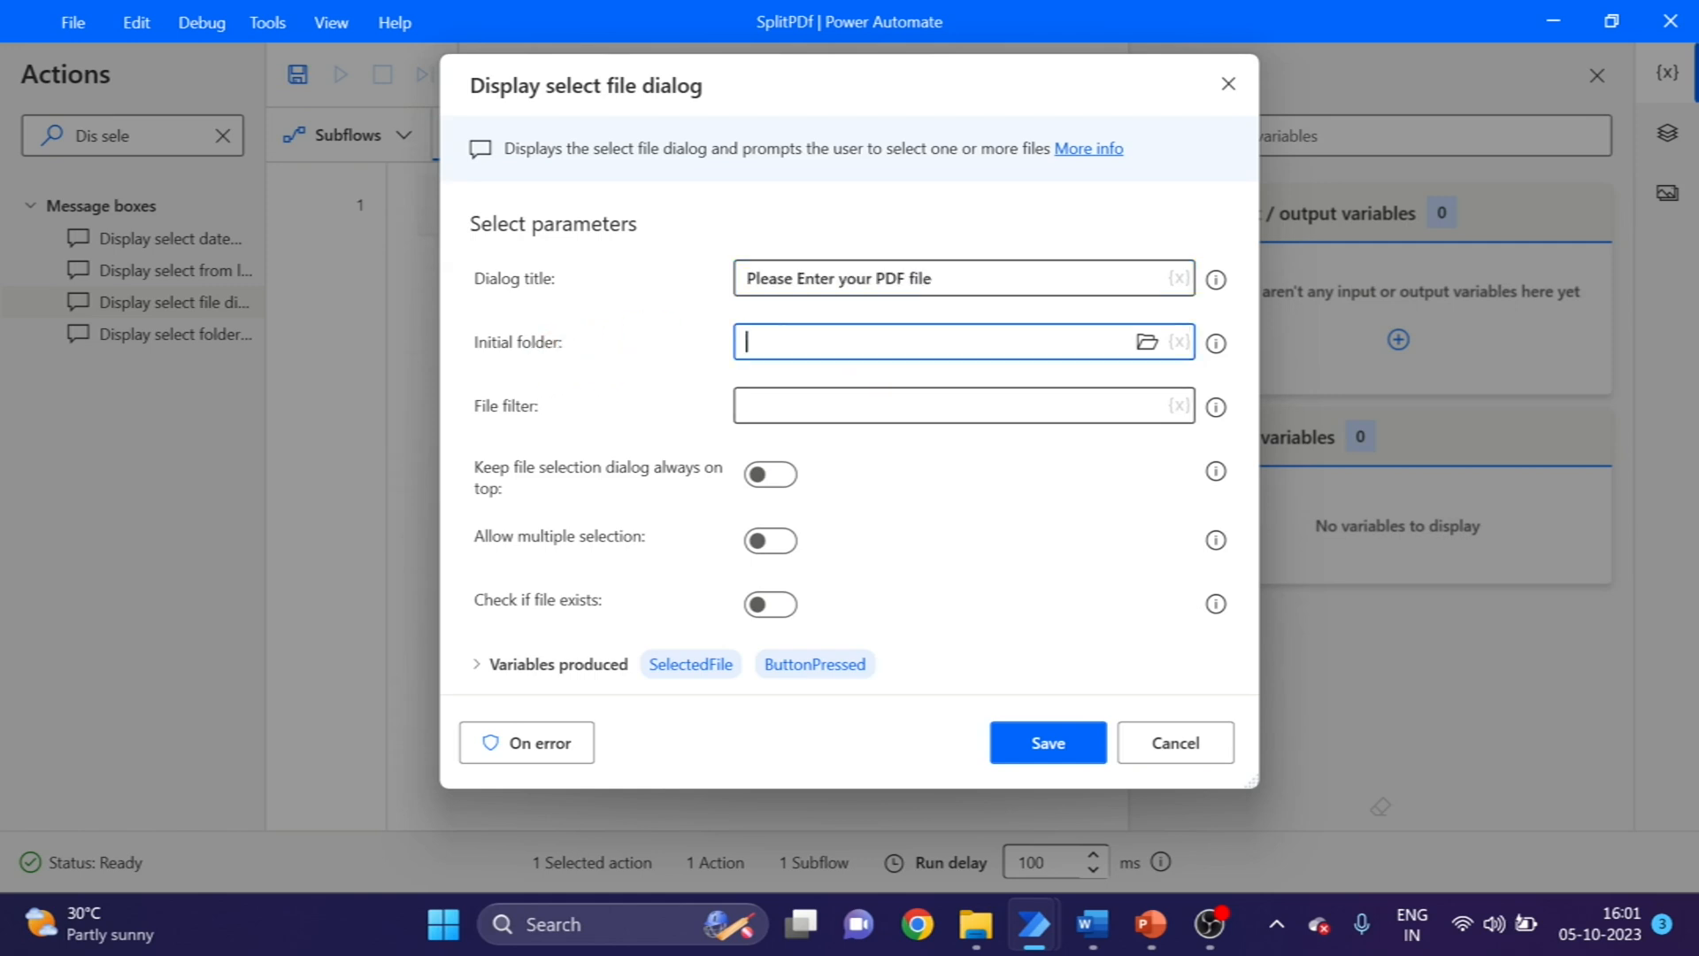
click(1147, 342)
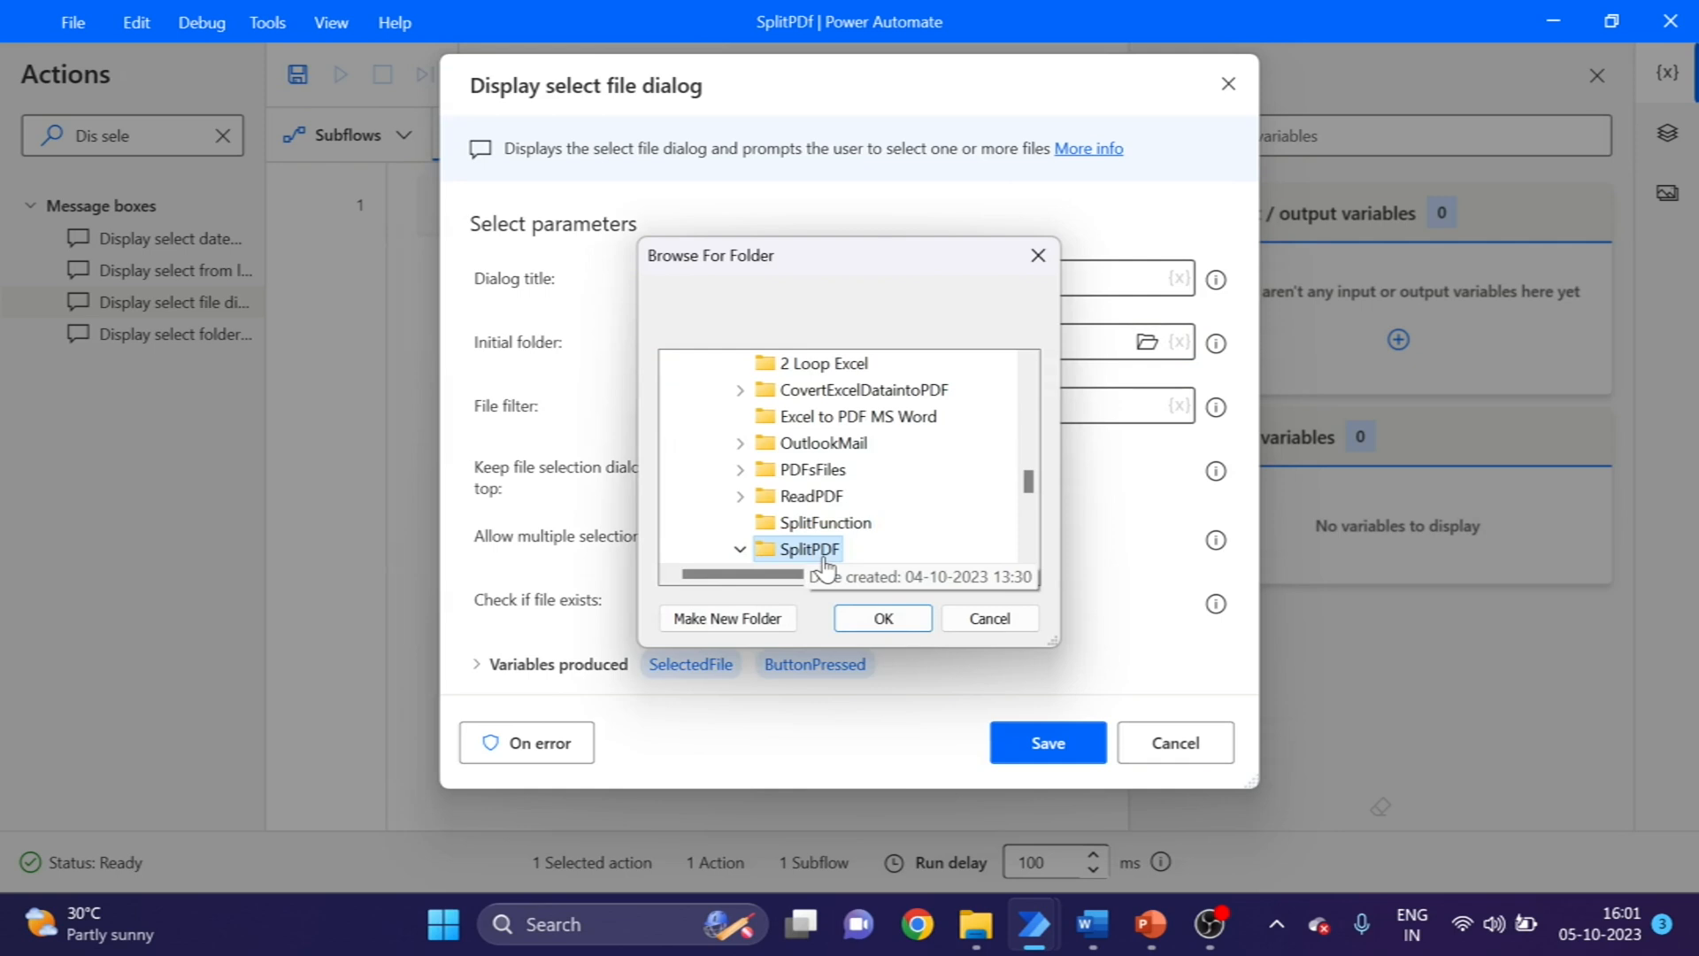
click(881, 618)
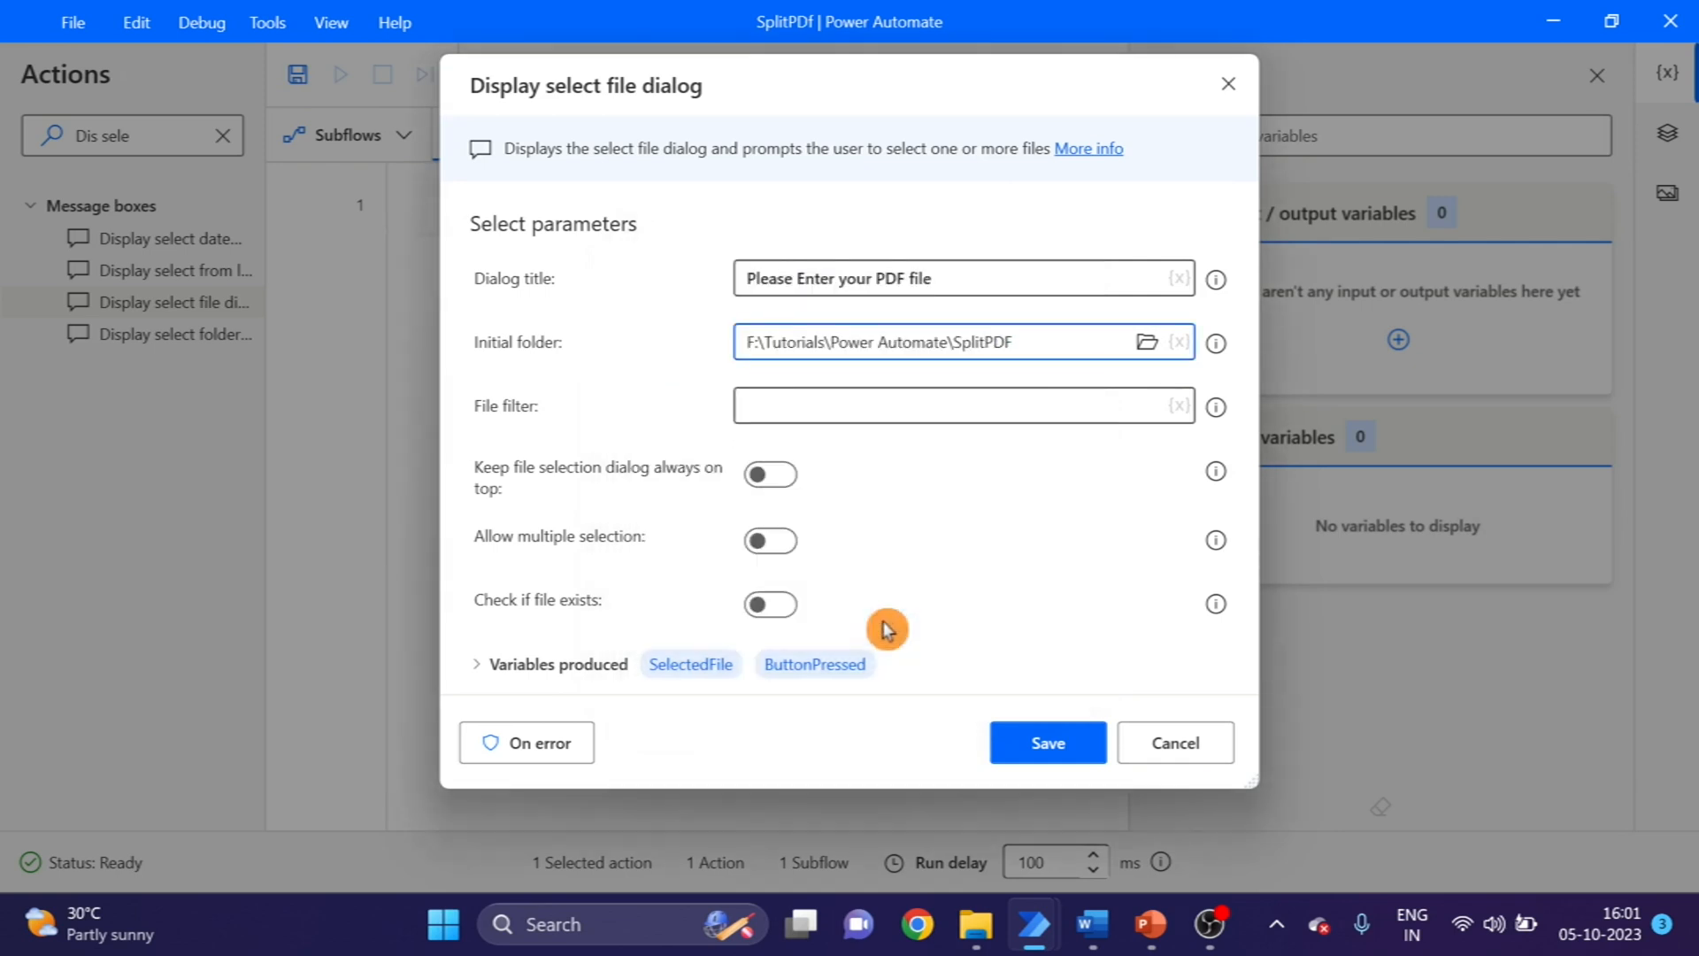
- Filter on *.pdf, keep the picker on top checking the file exists, and save the step
click(963, 405)
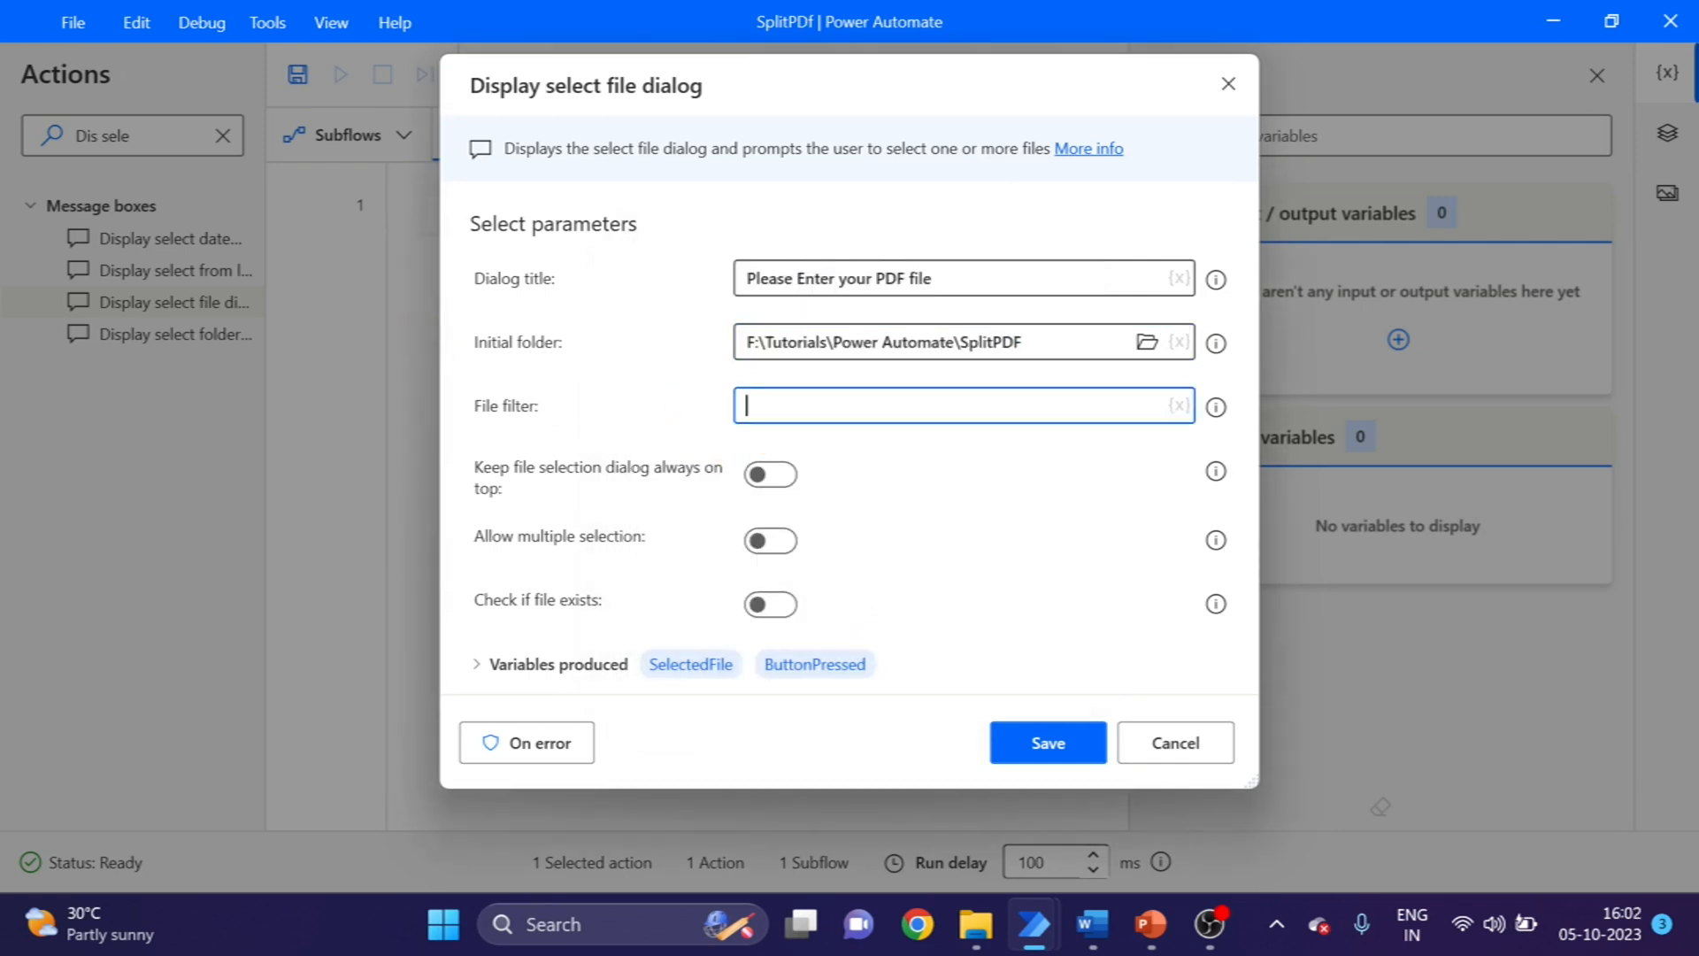
text(*)
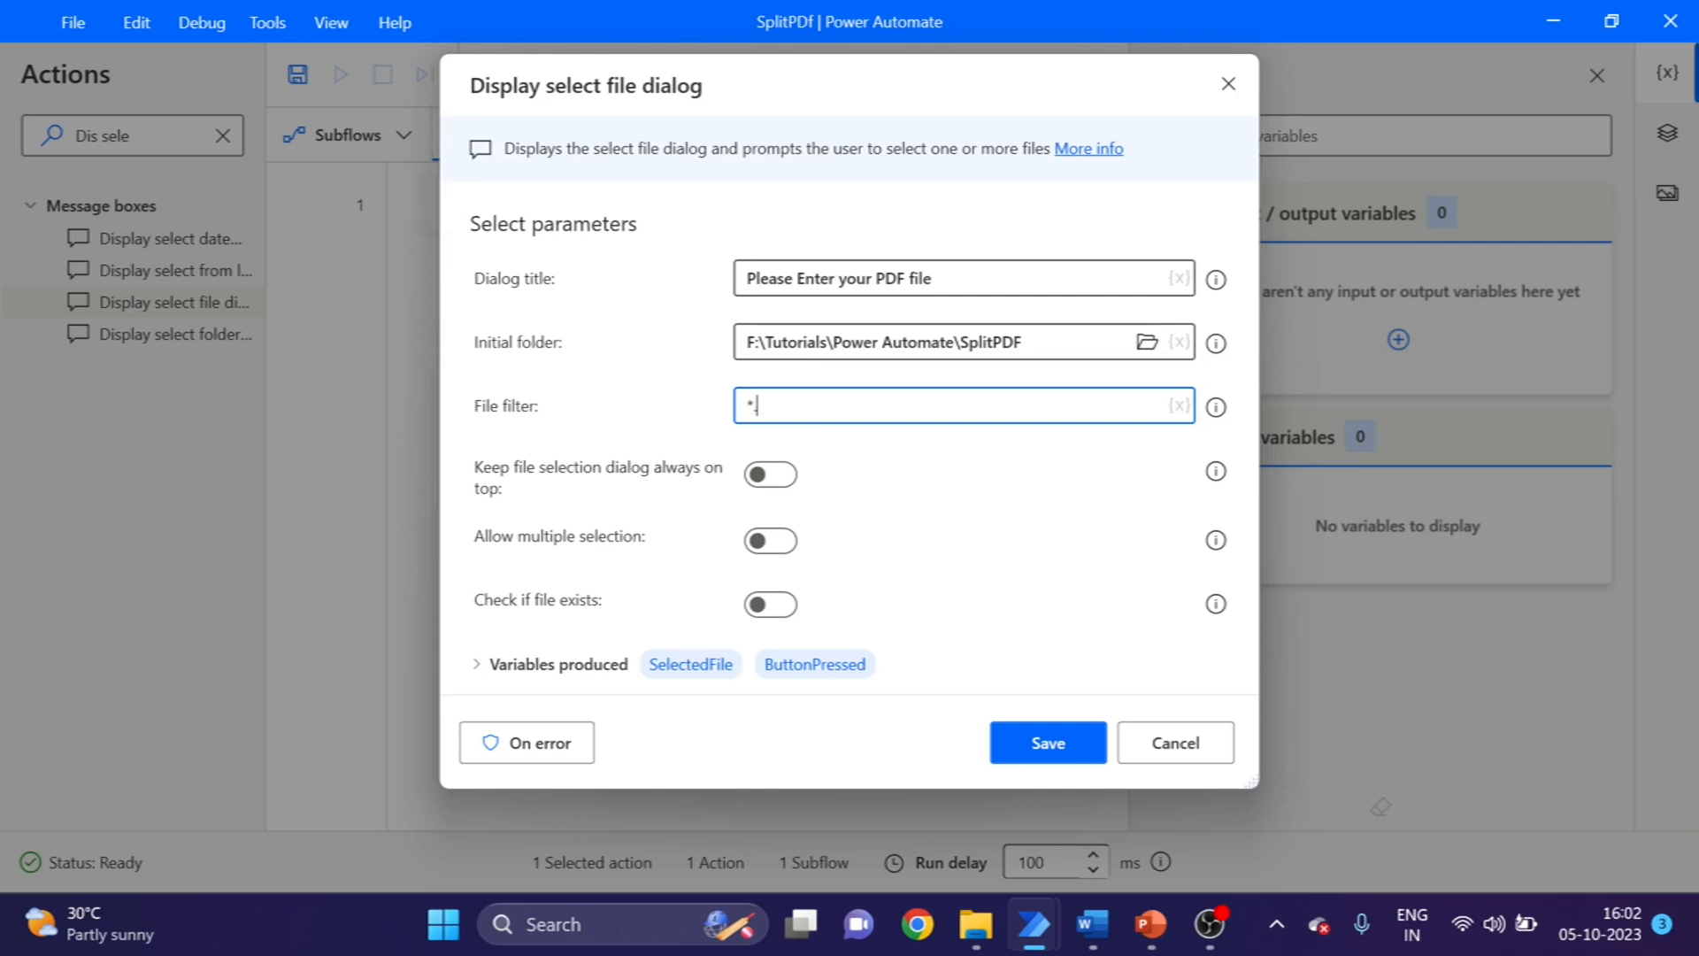
text(.pdf)
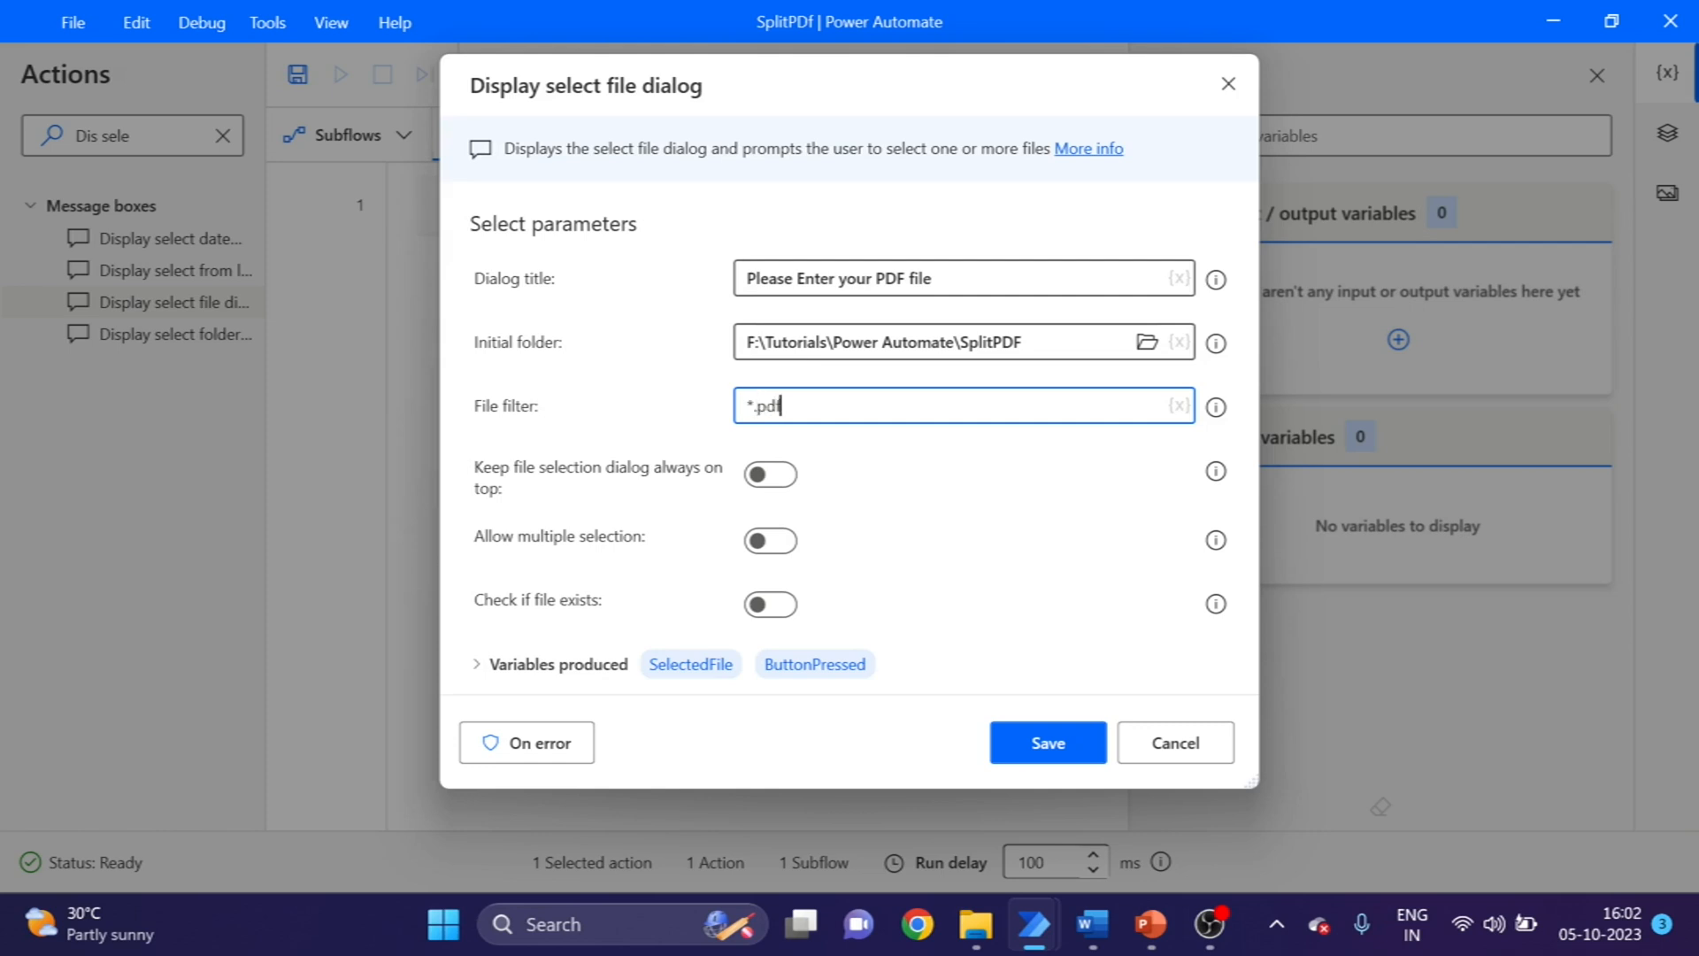
click(770, 475)
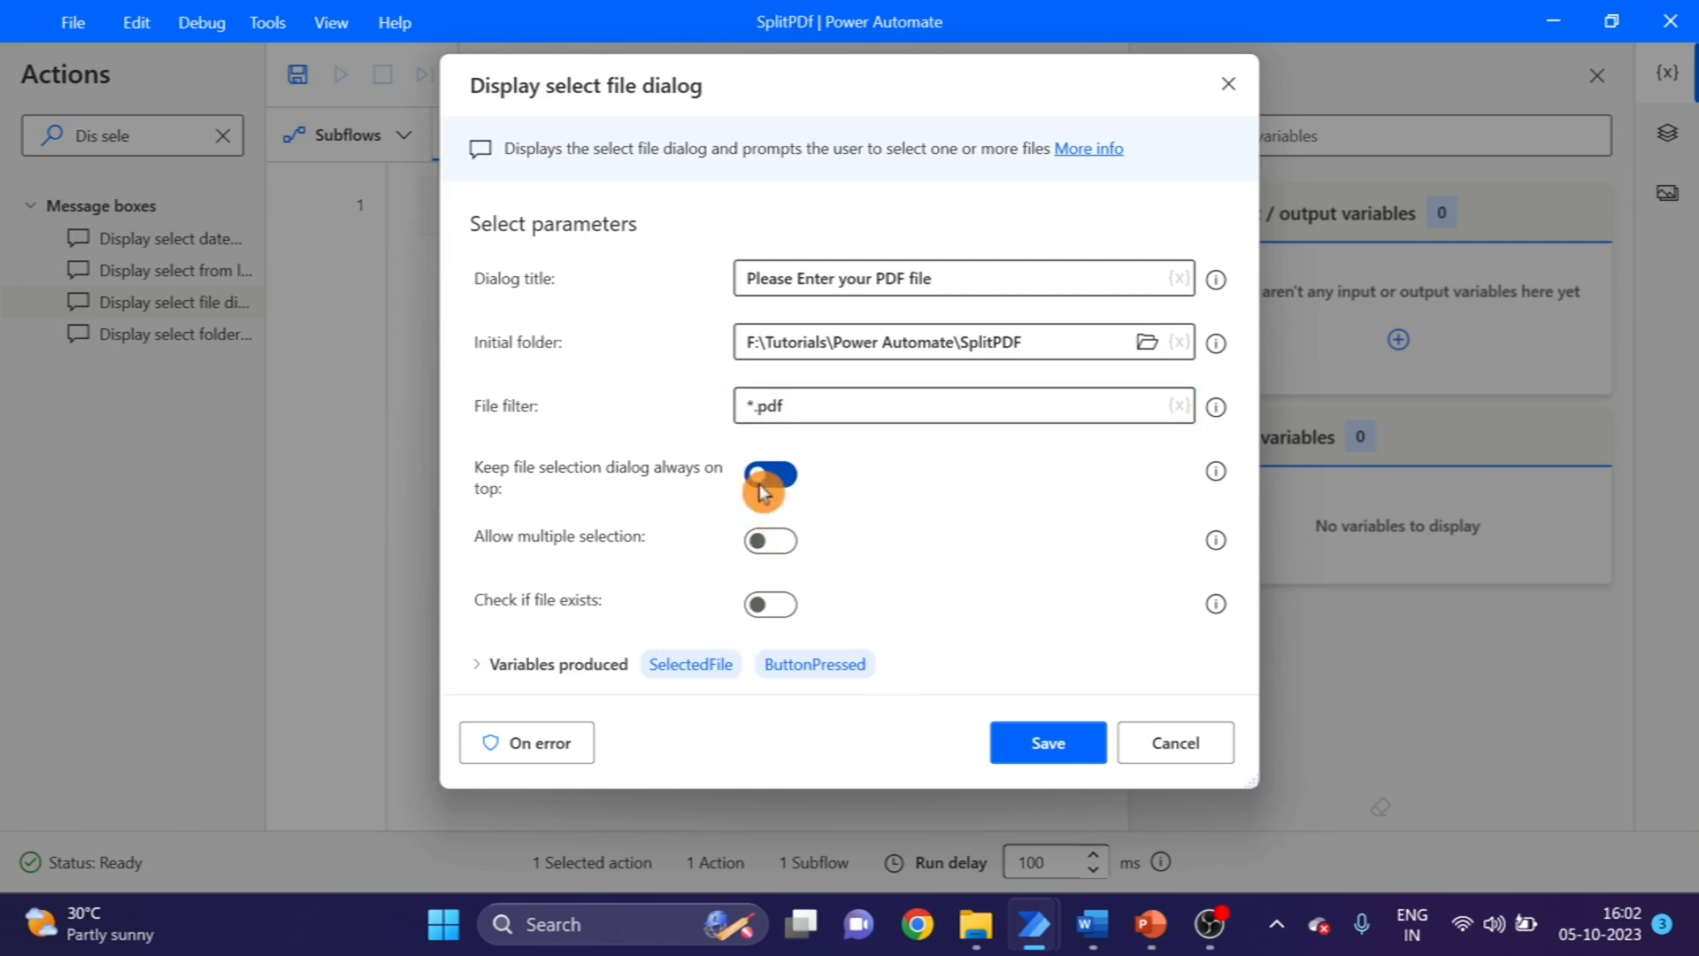
click(770, 603)
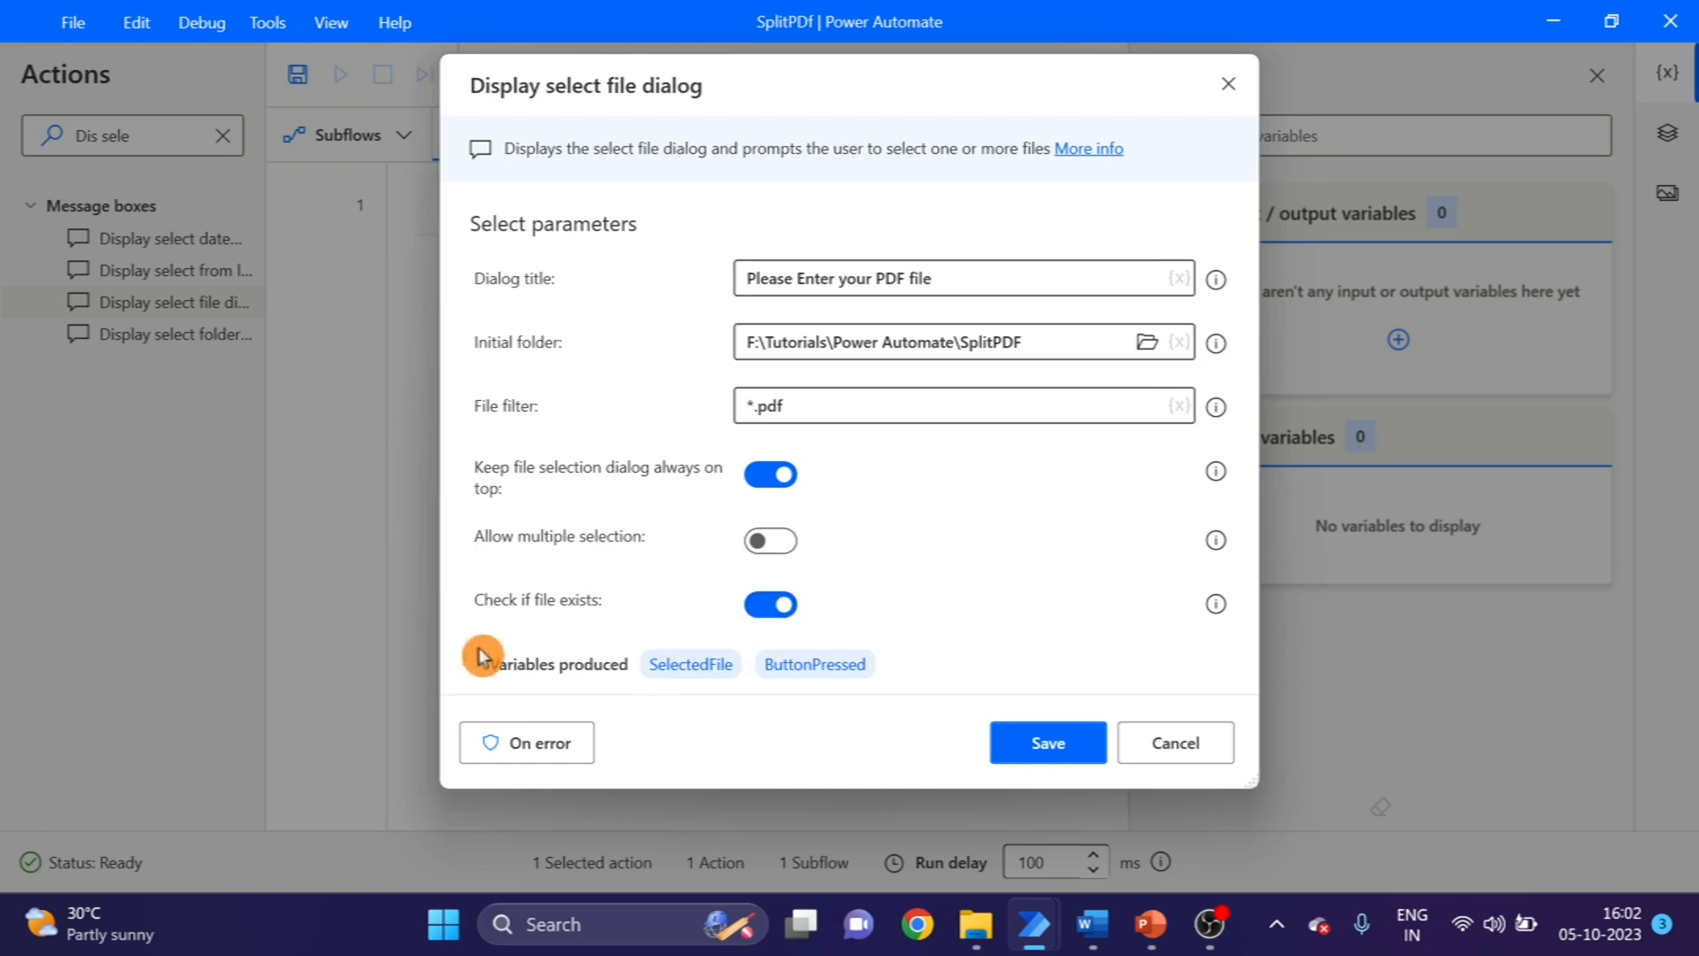
click(1046, 742)
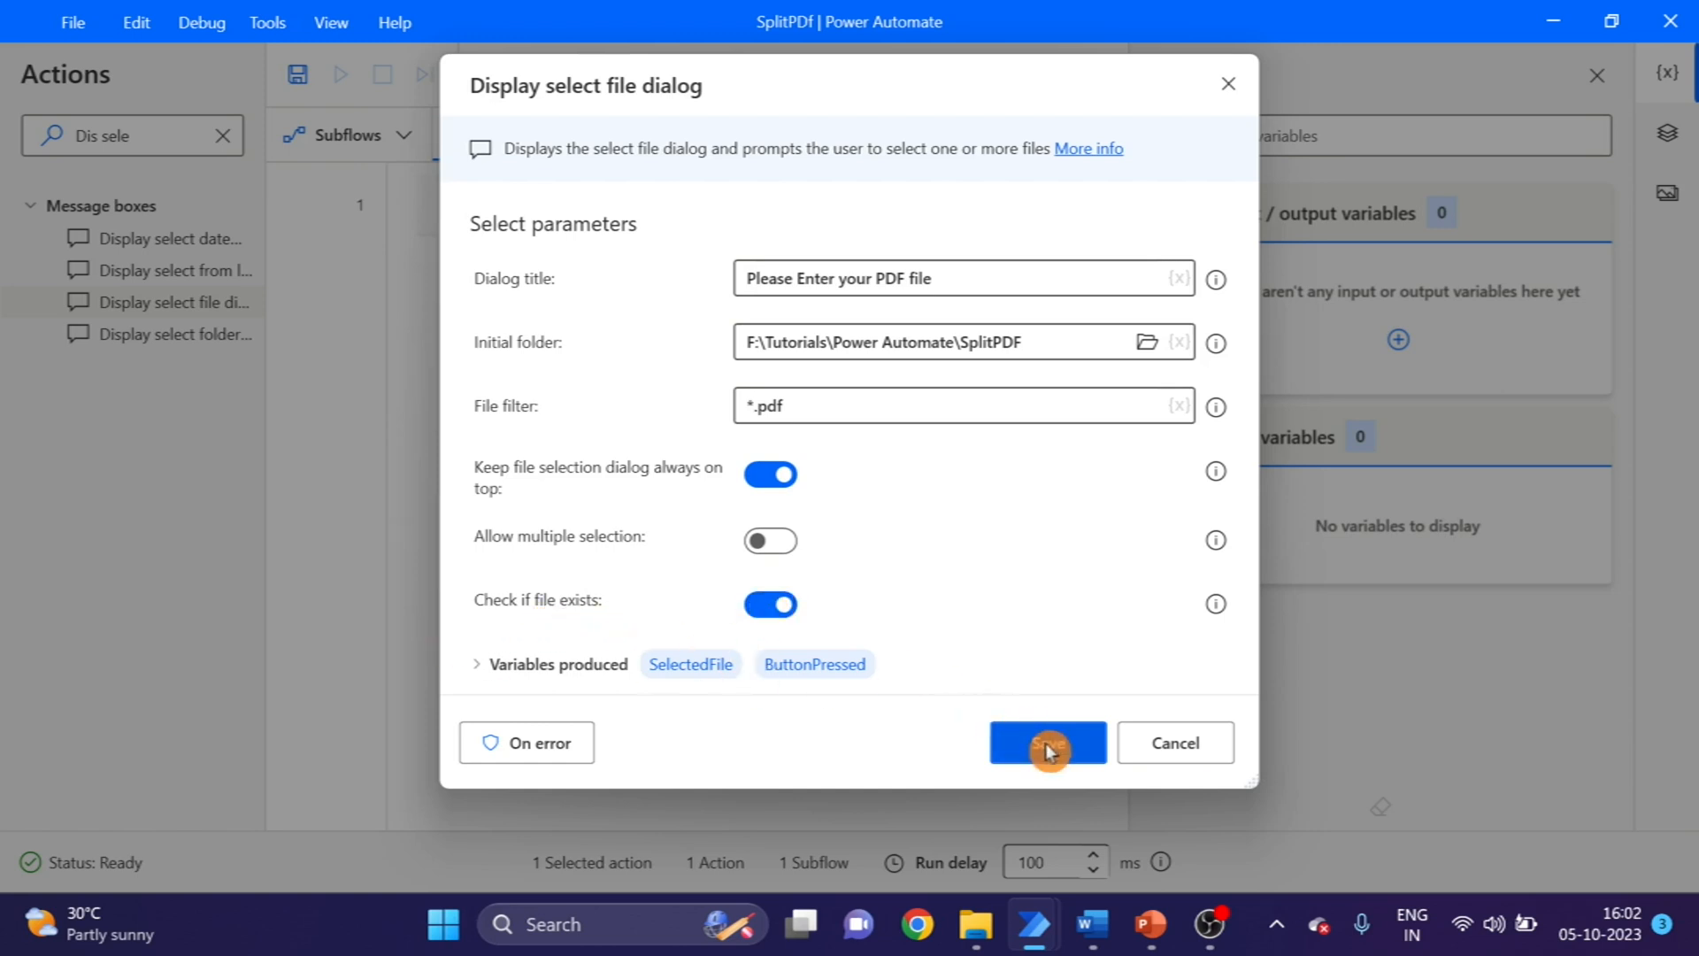
mouse_move(547, 701)
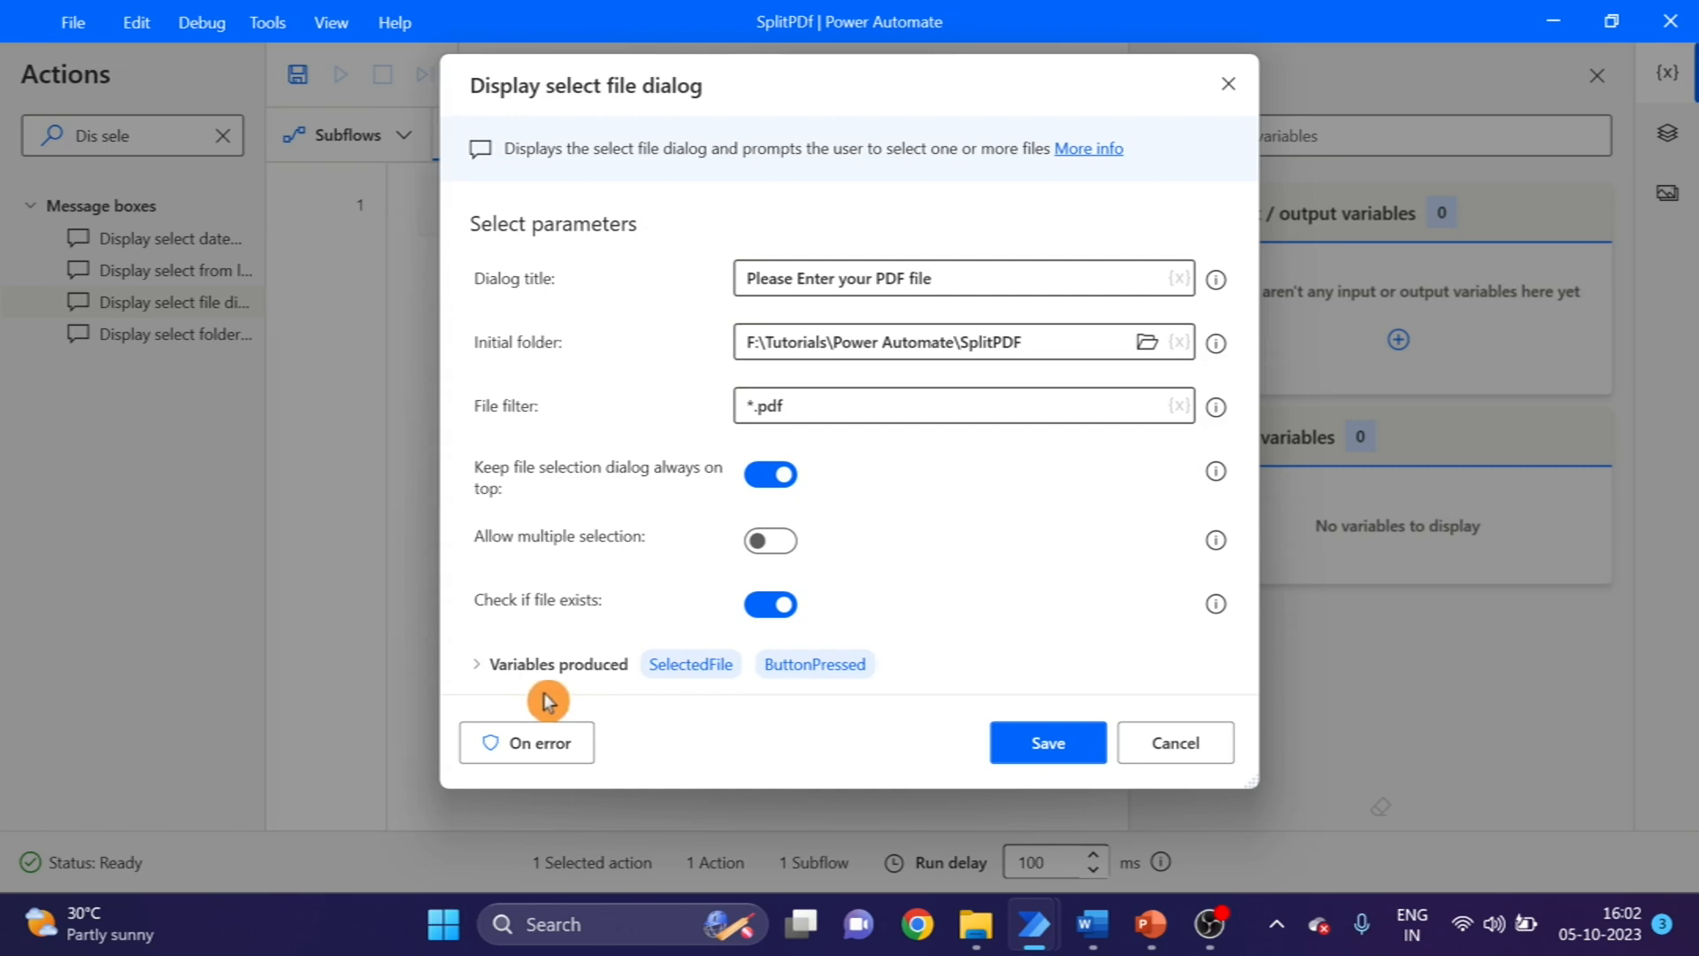
mouse_move(688, 697)
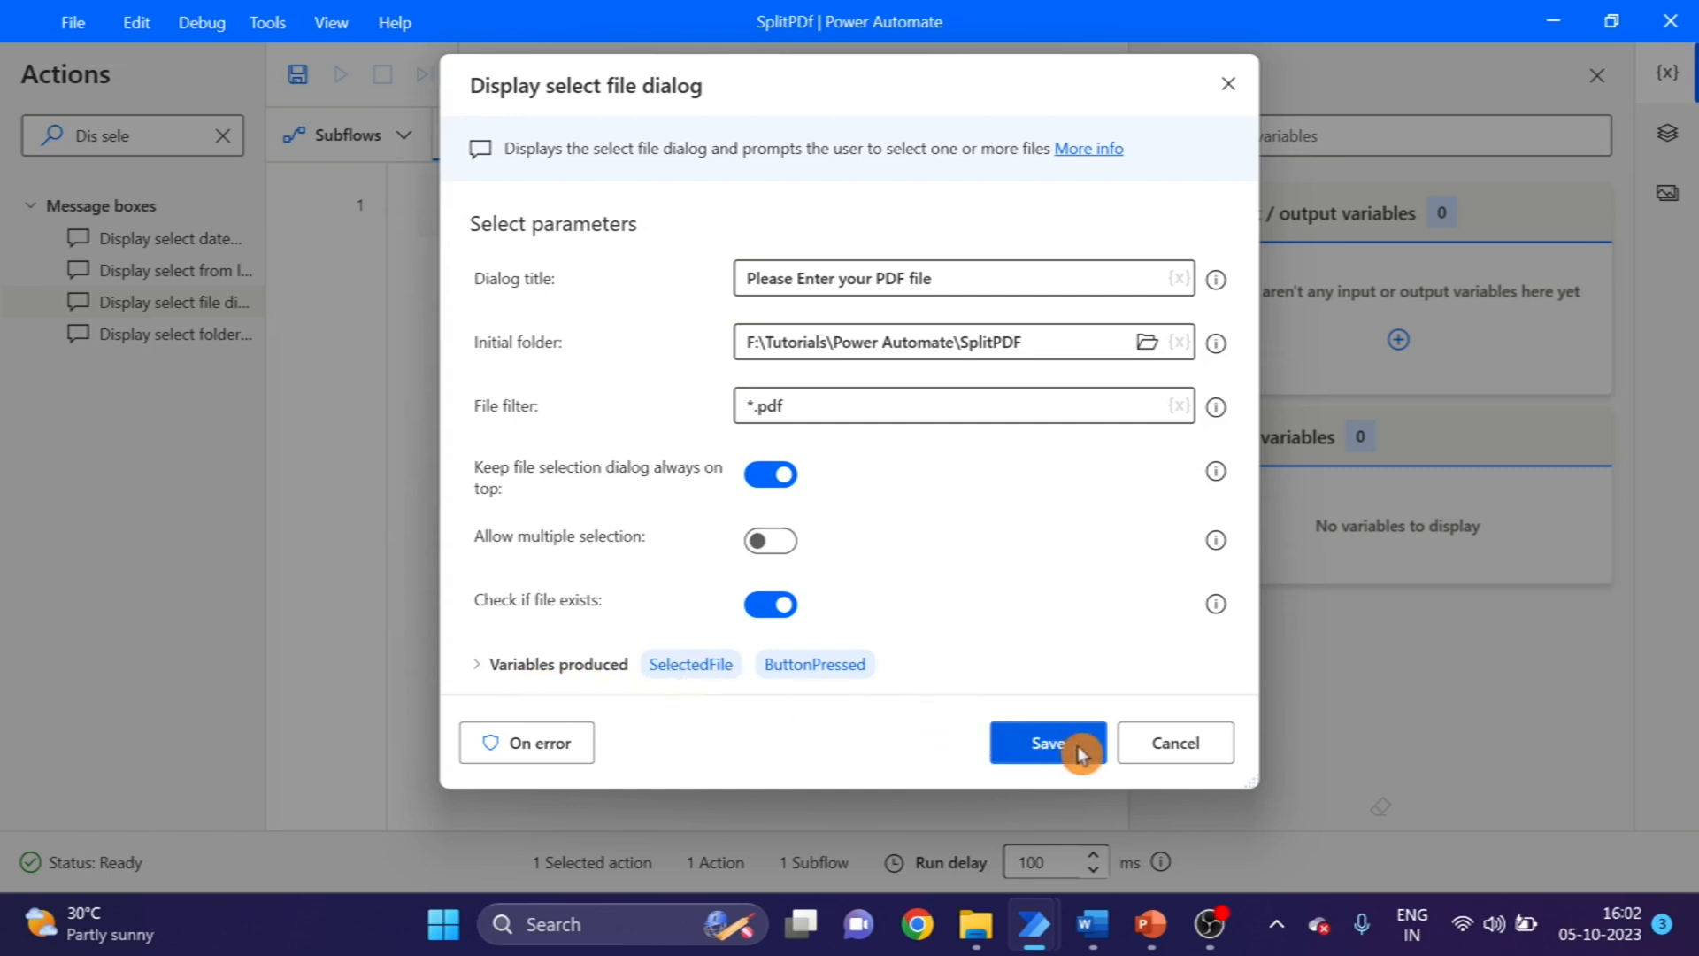
mouse_move(684, 671)
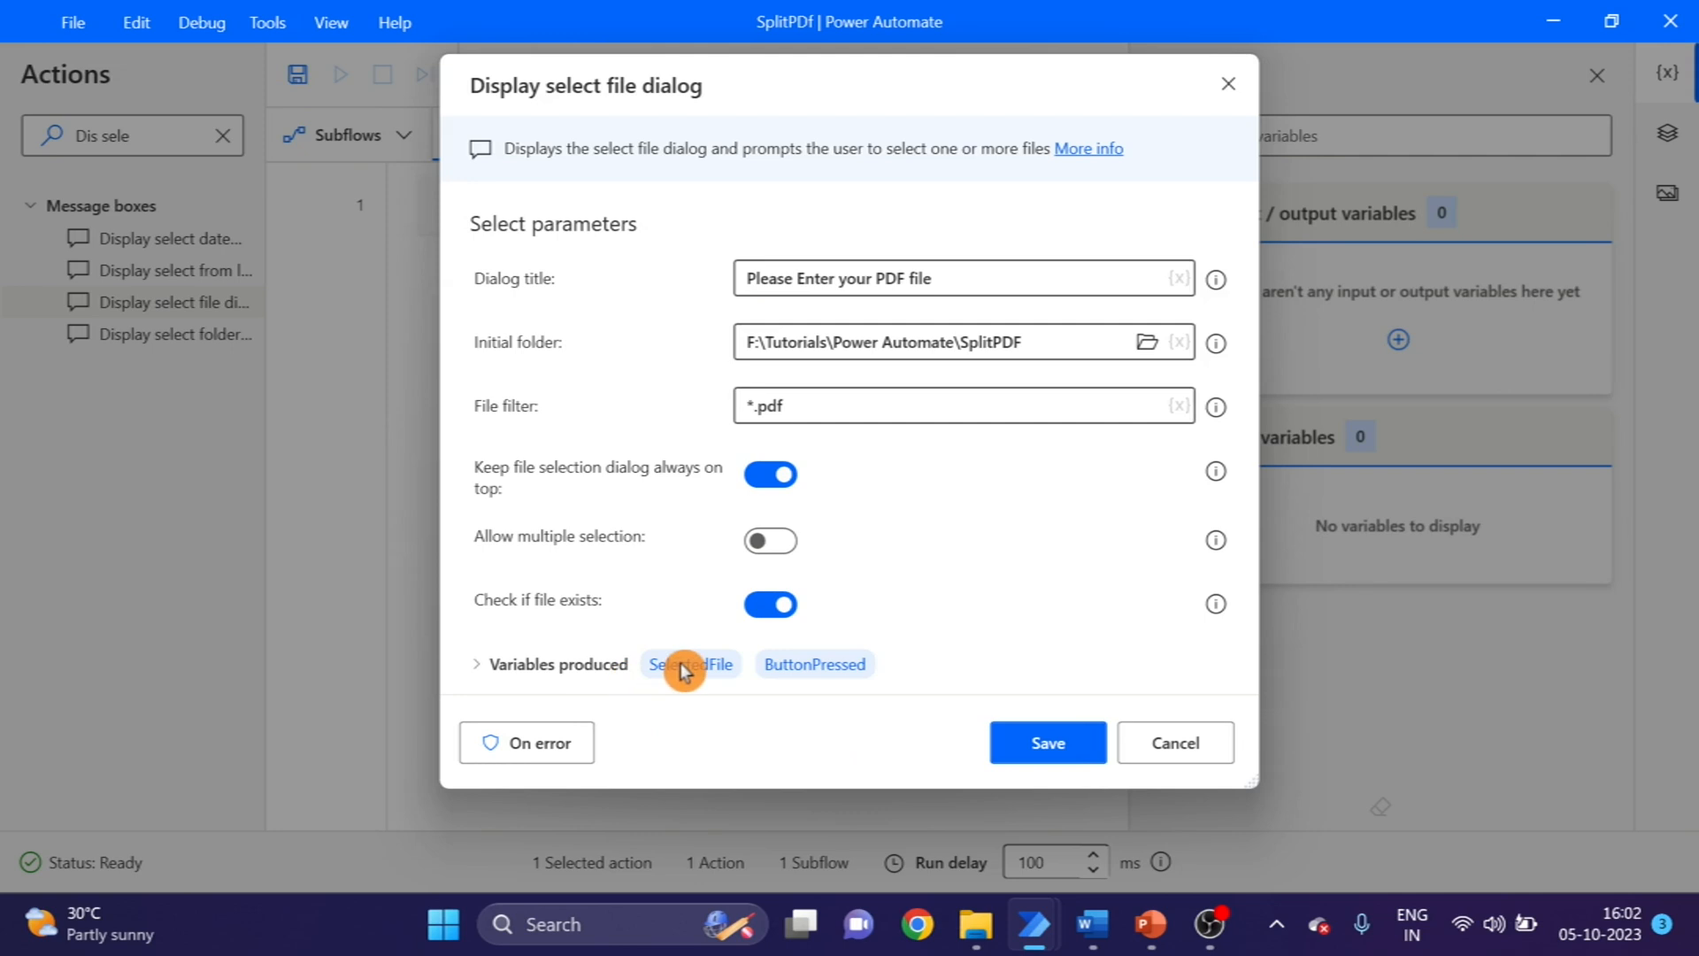
mouse_move(863, 686)
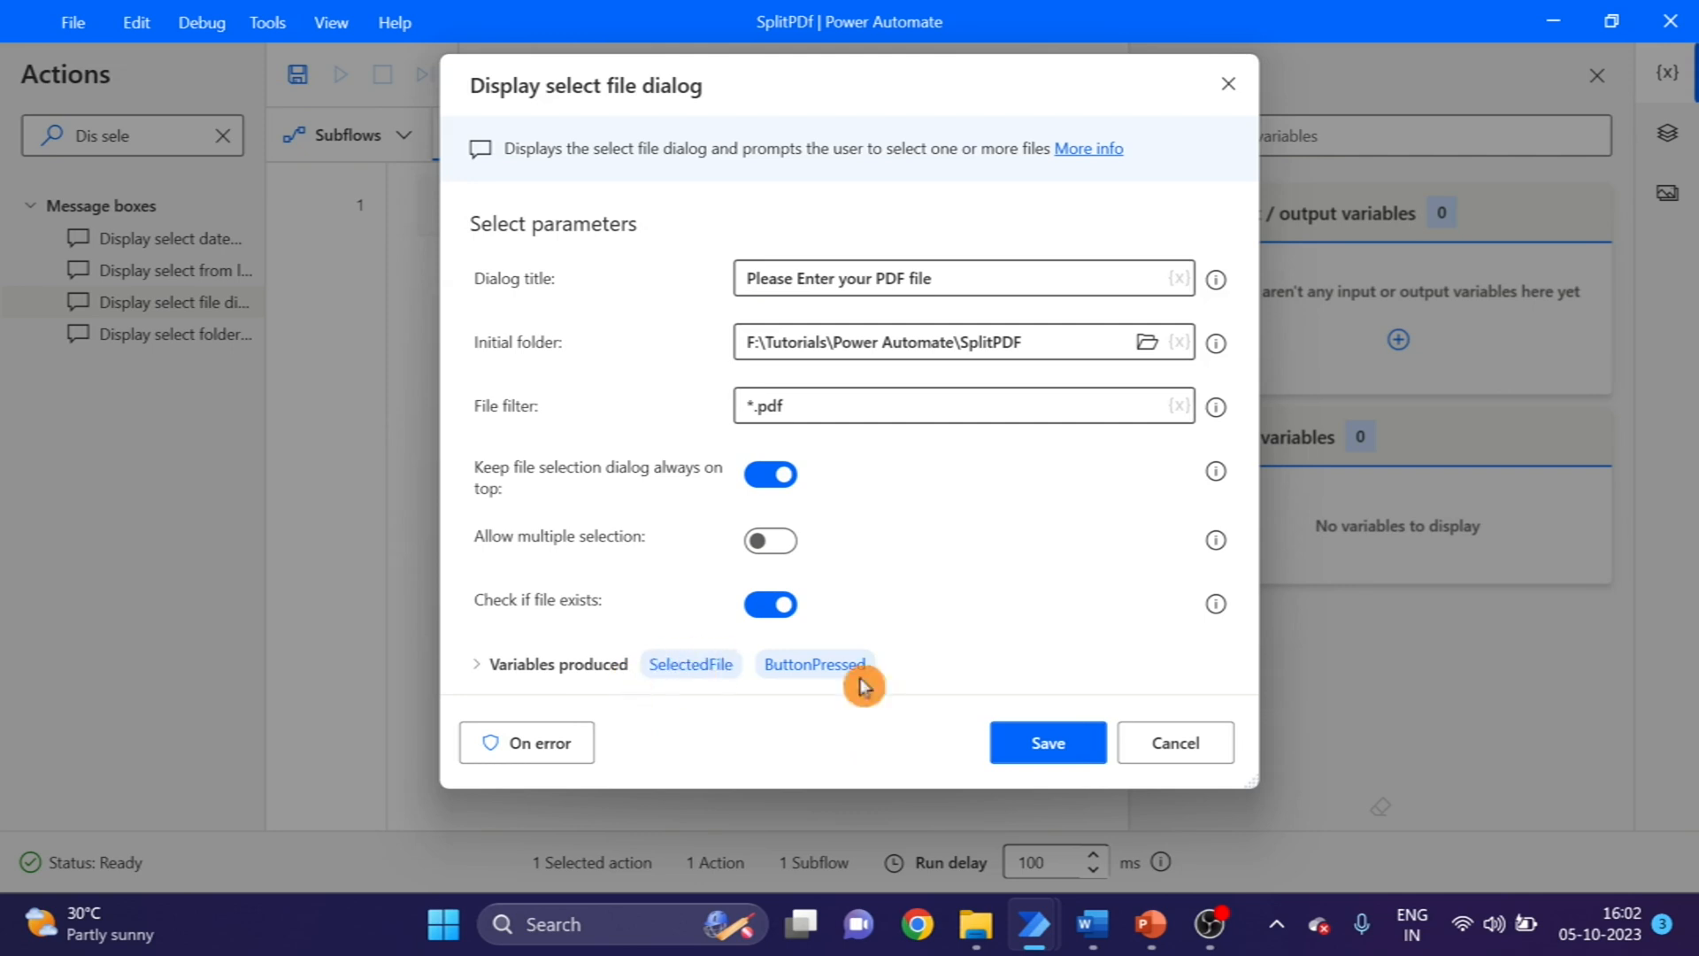
click(1046, 742)
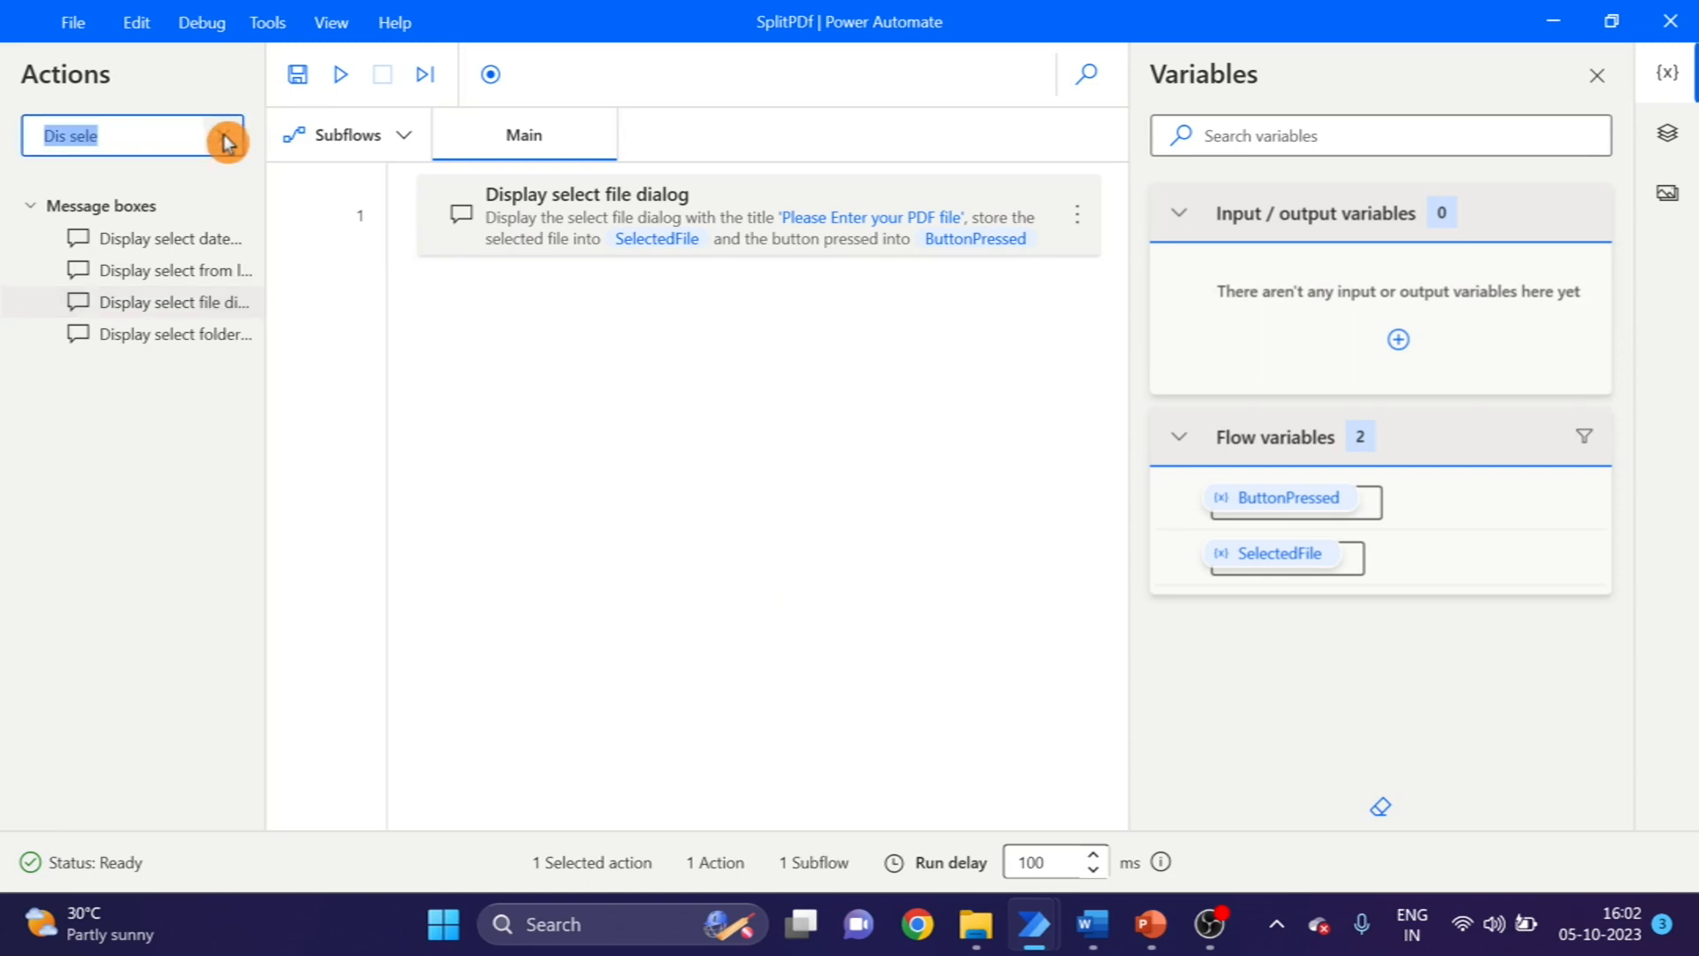
- Add a Set variable step assigning count the value 1
click(225, 142)
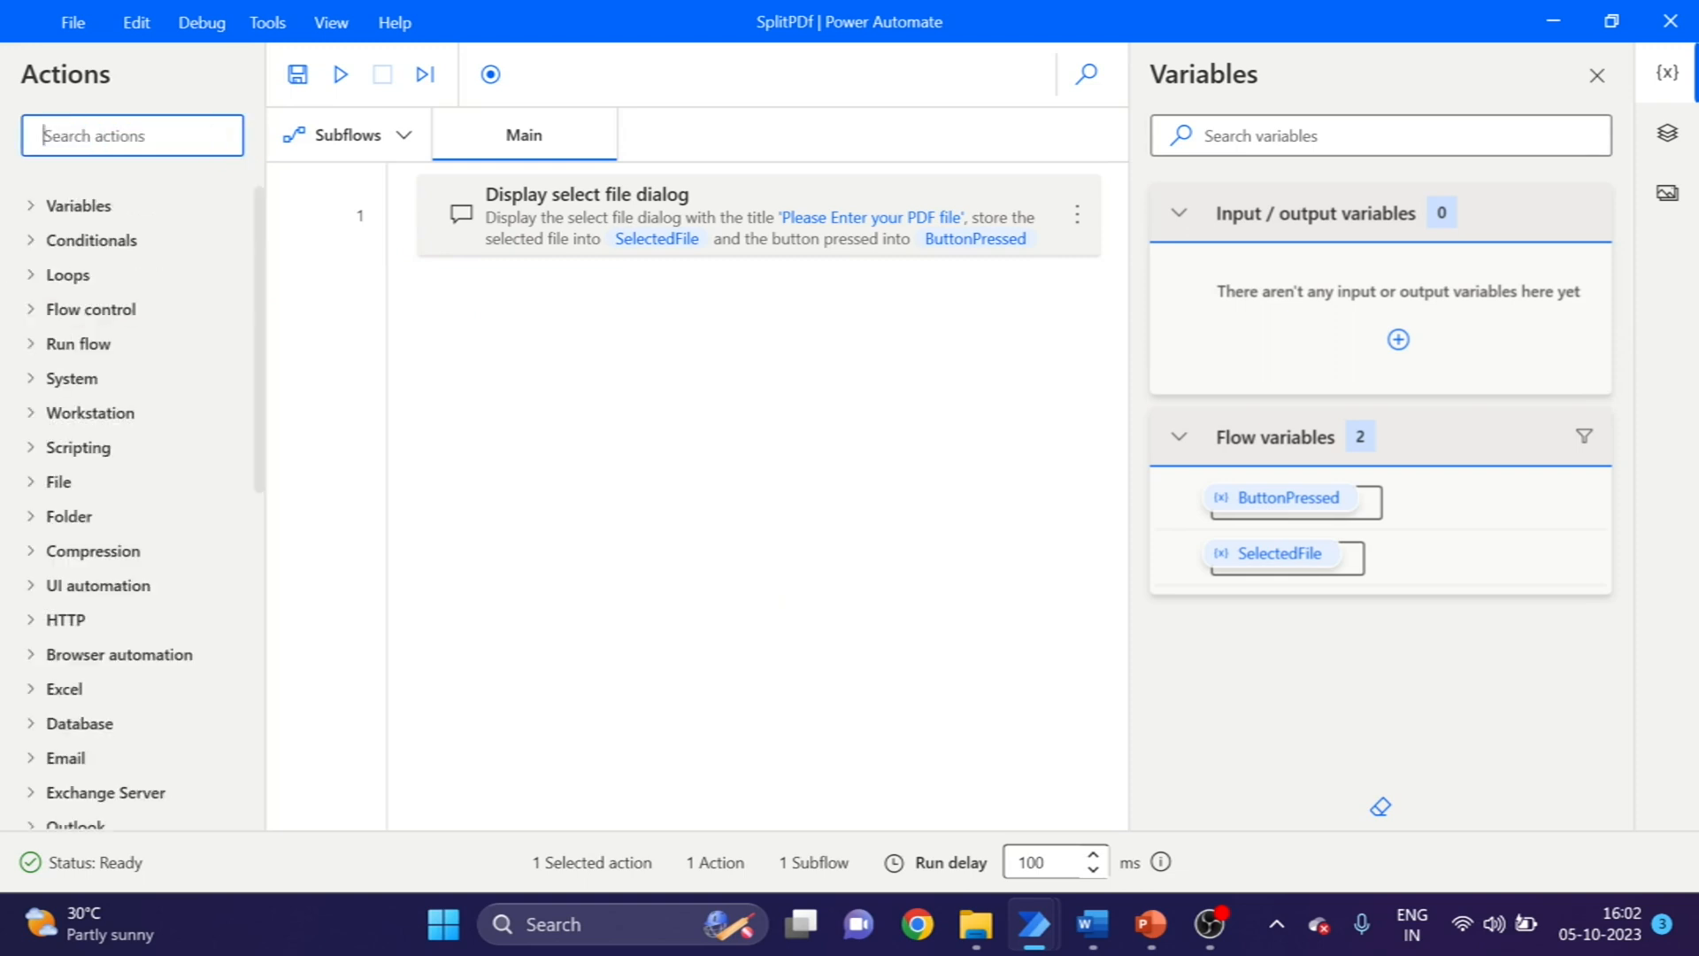
text(set)
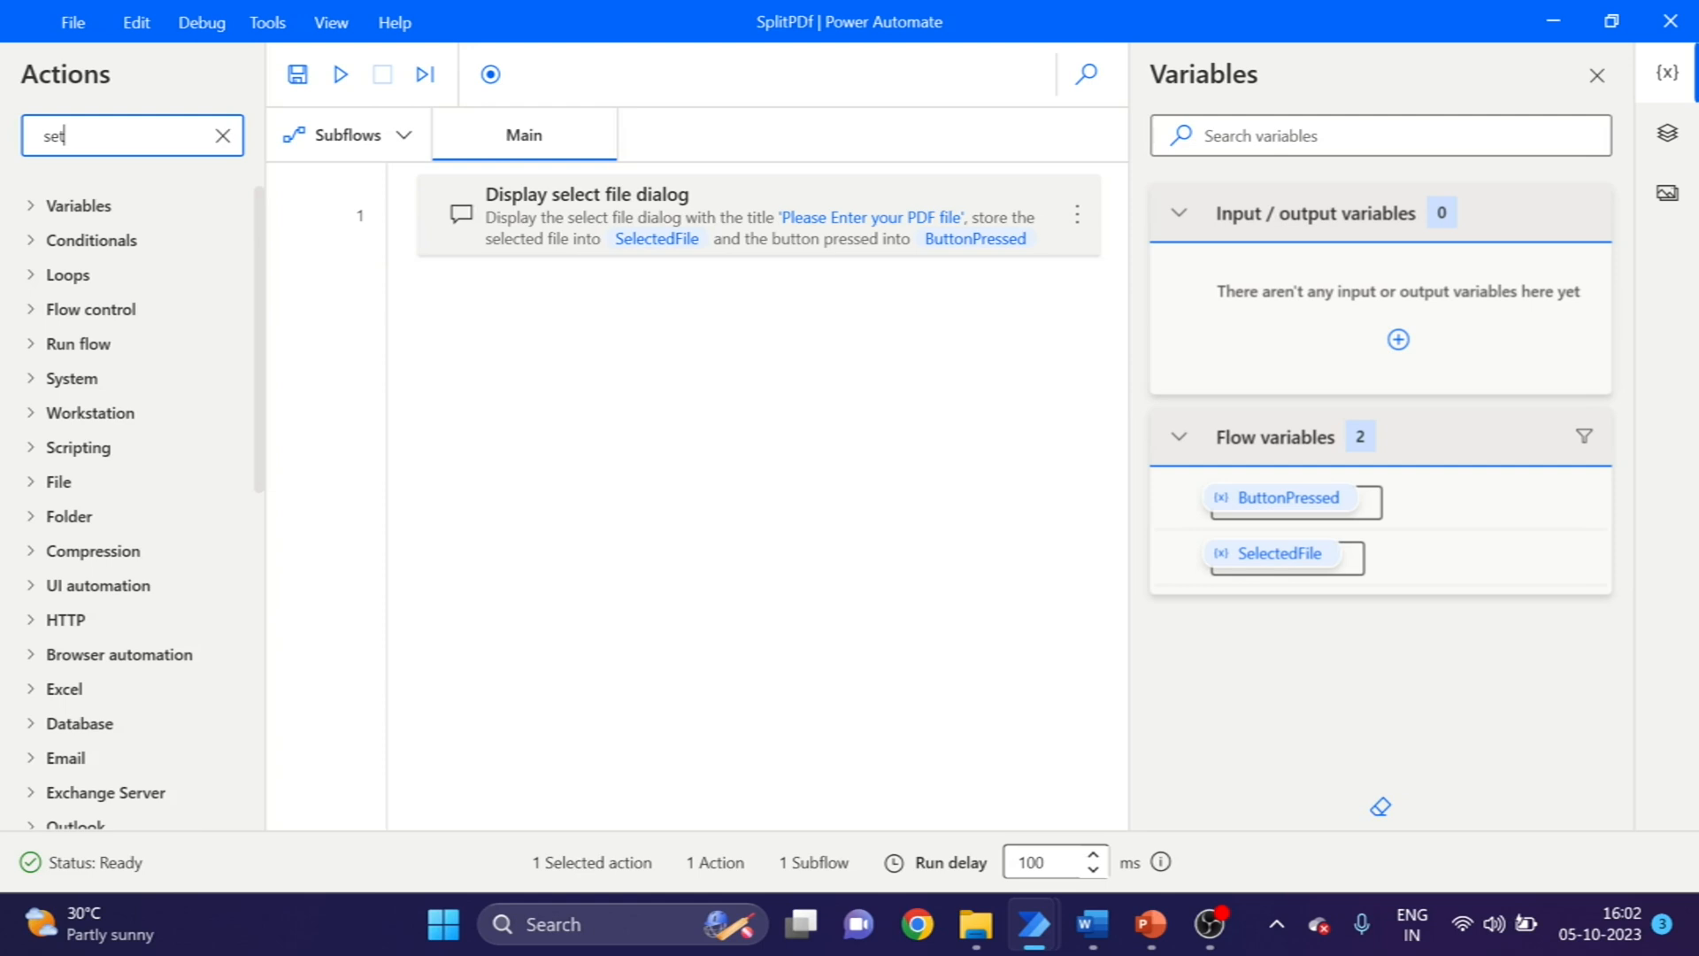
text(set)
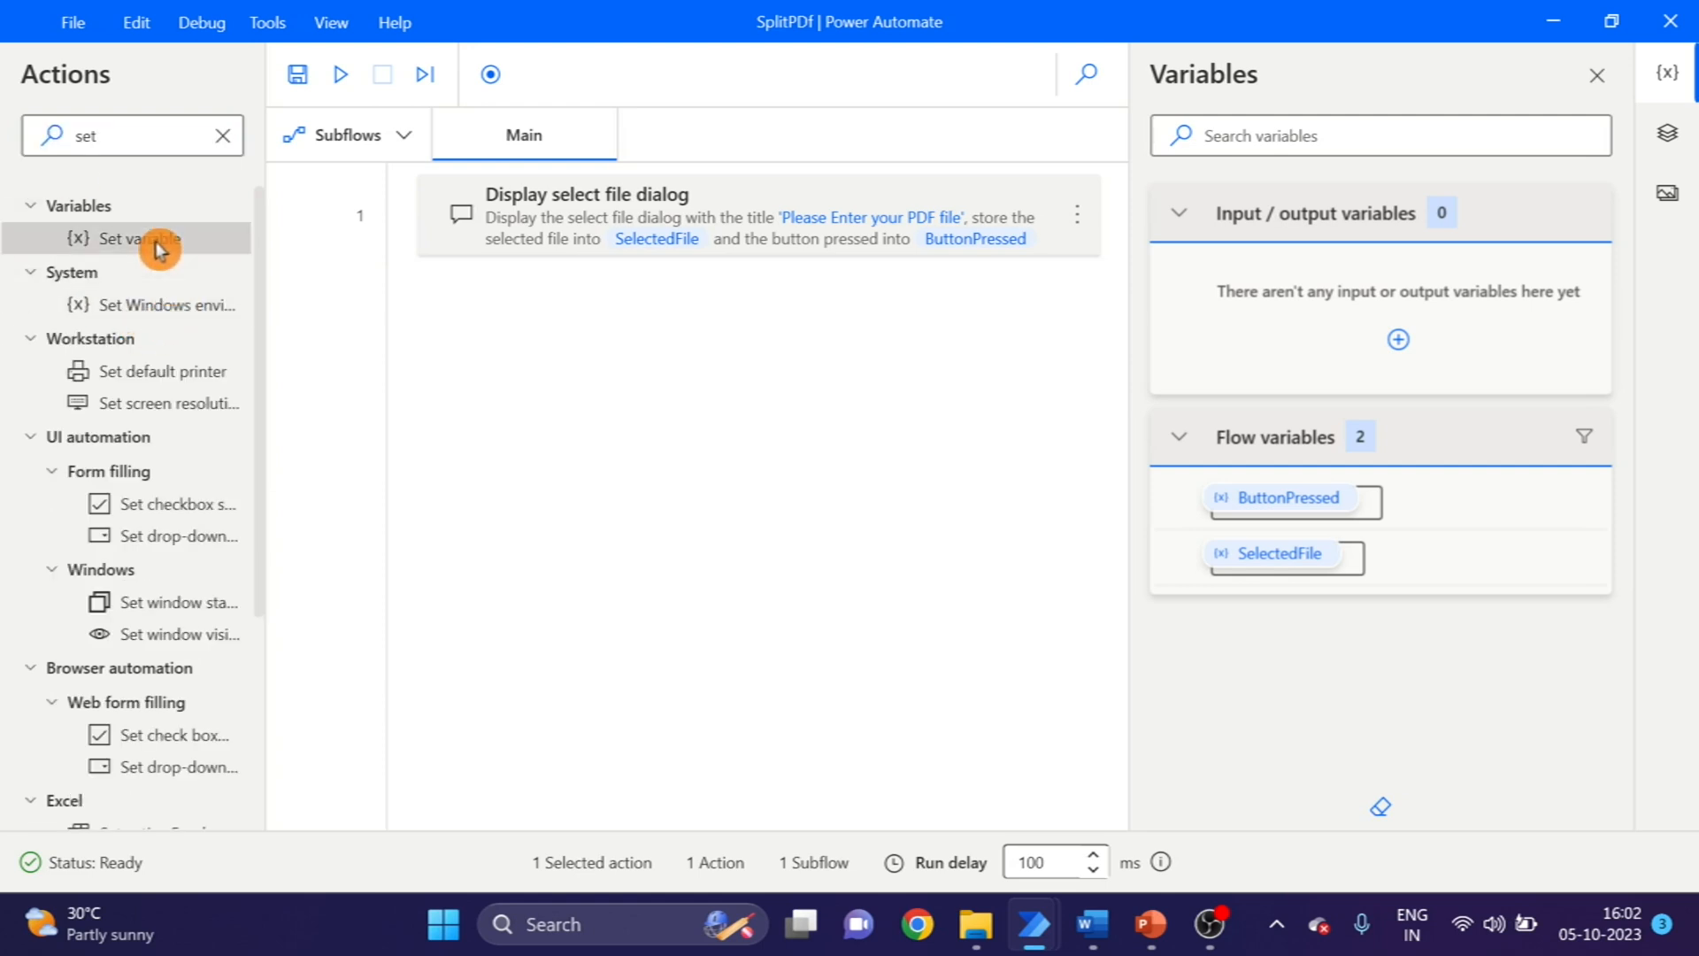
double_click(134, 237)
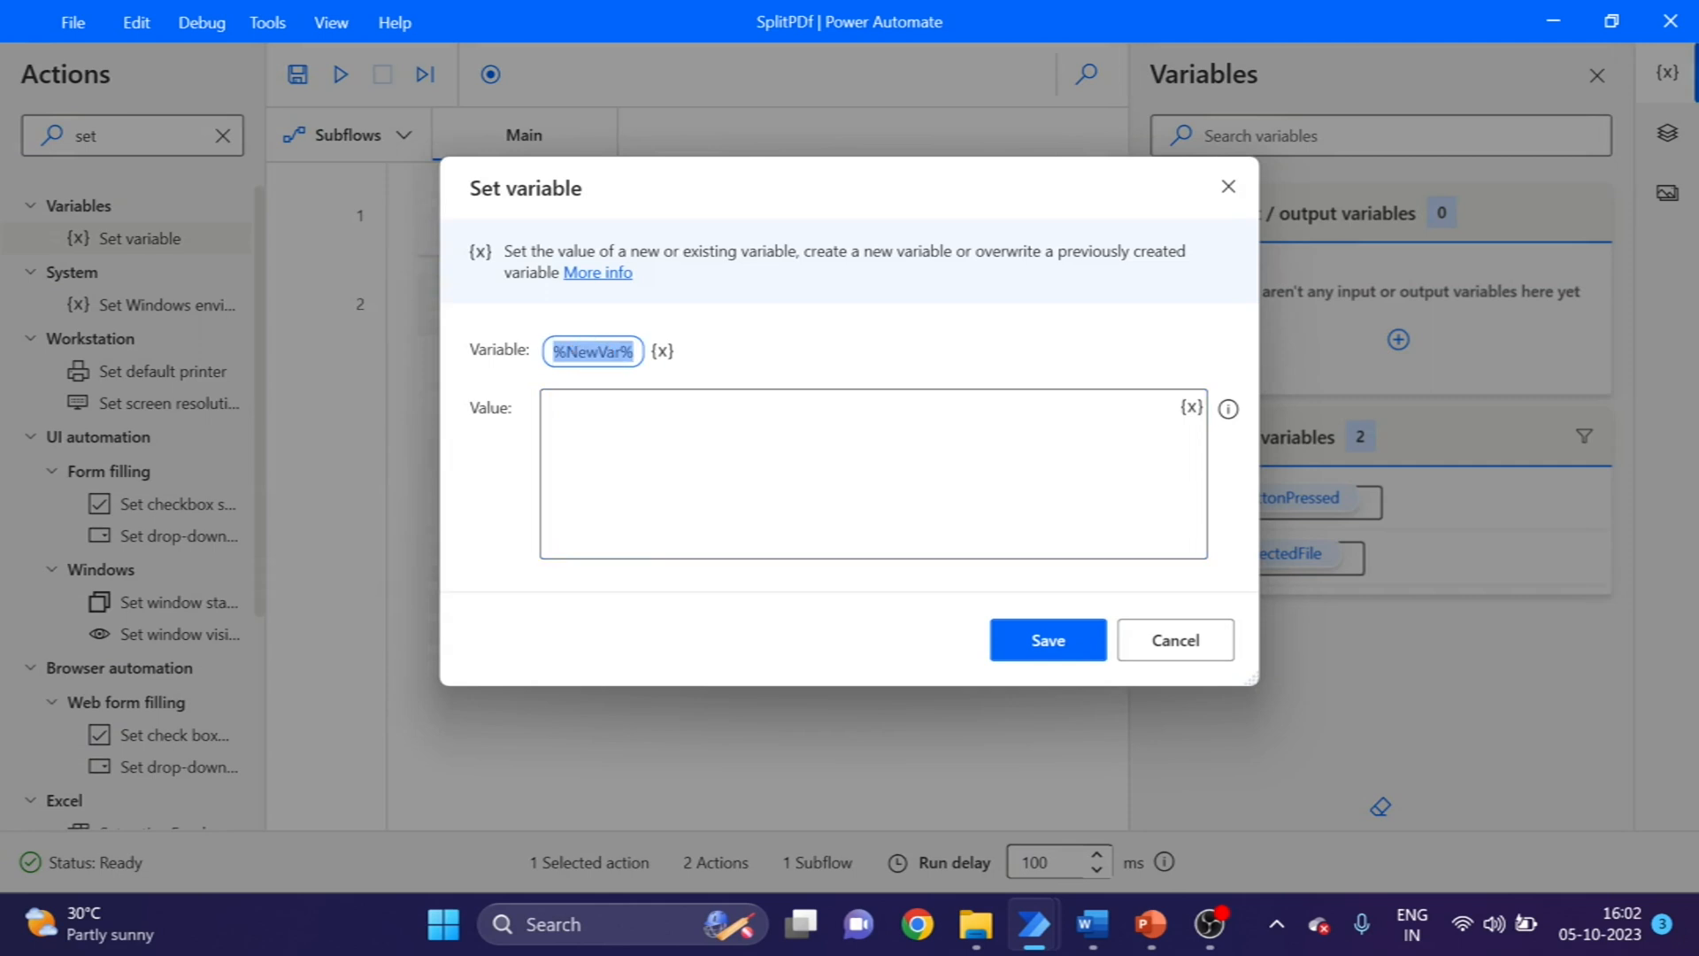
text(count)
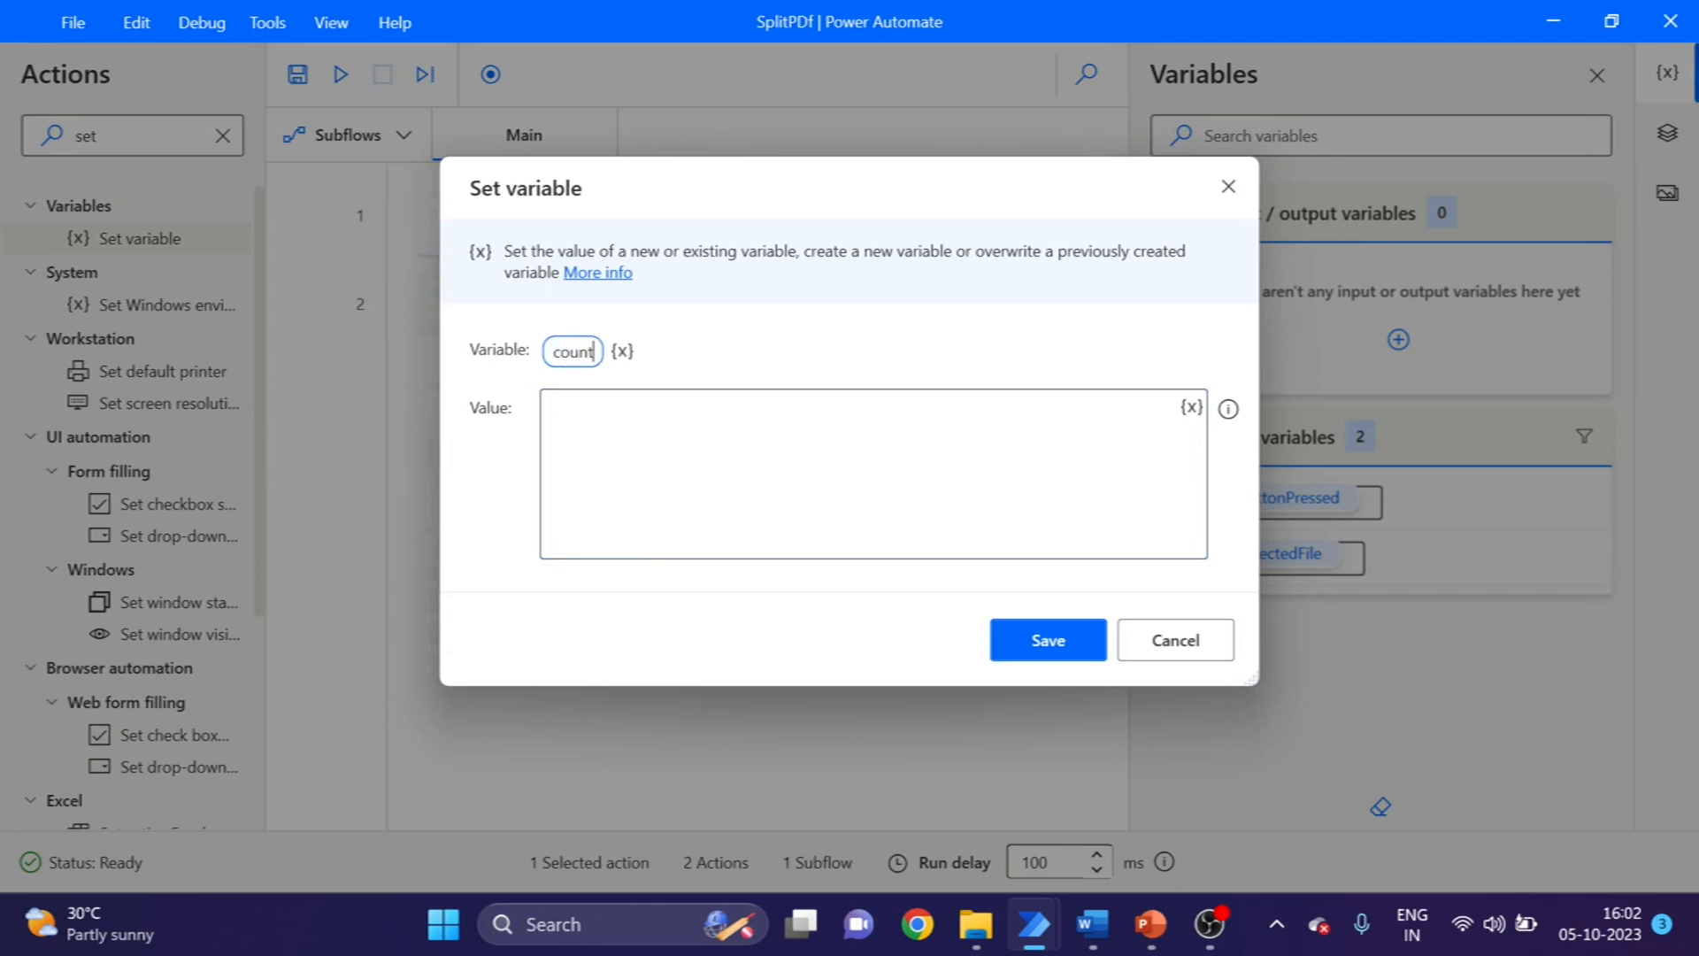
text(1)
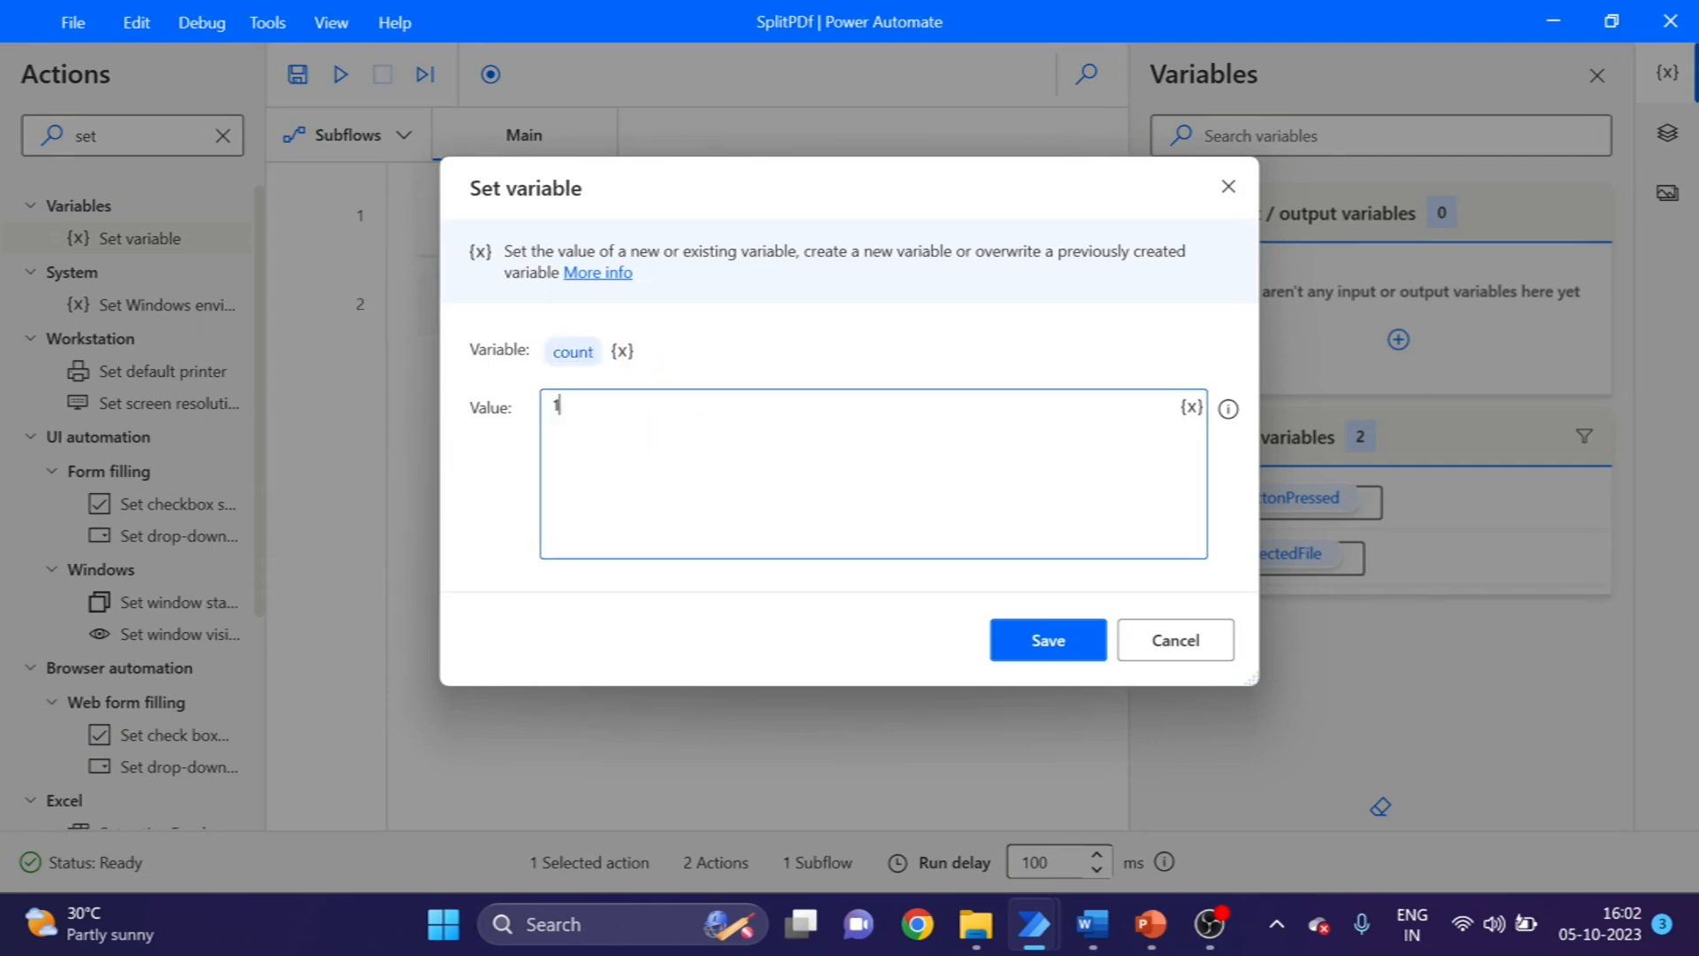
click(1046, 639)
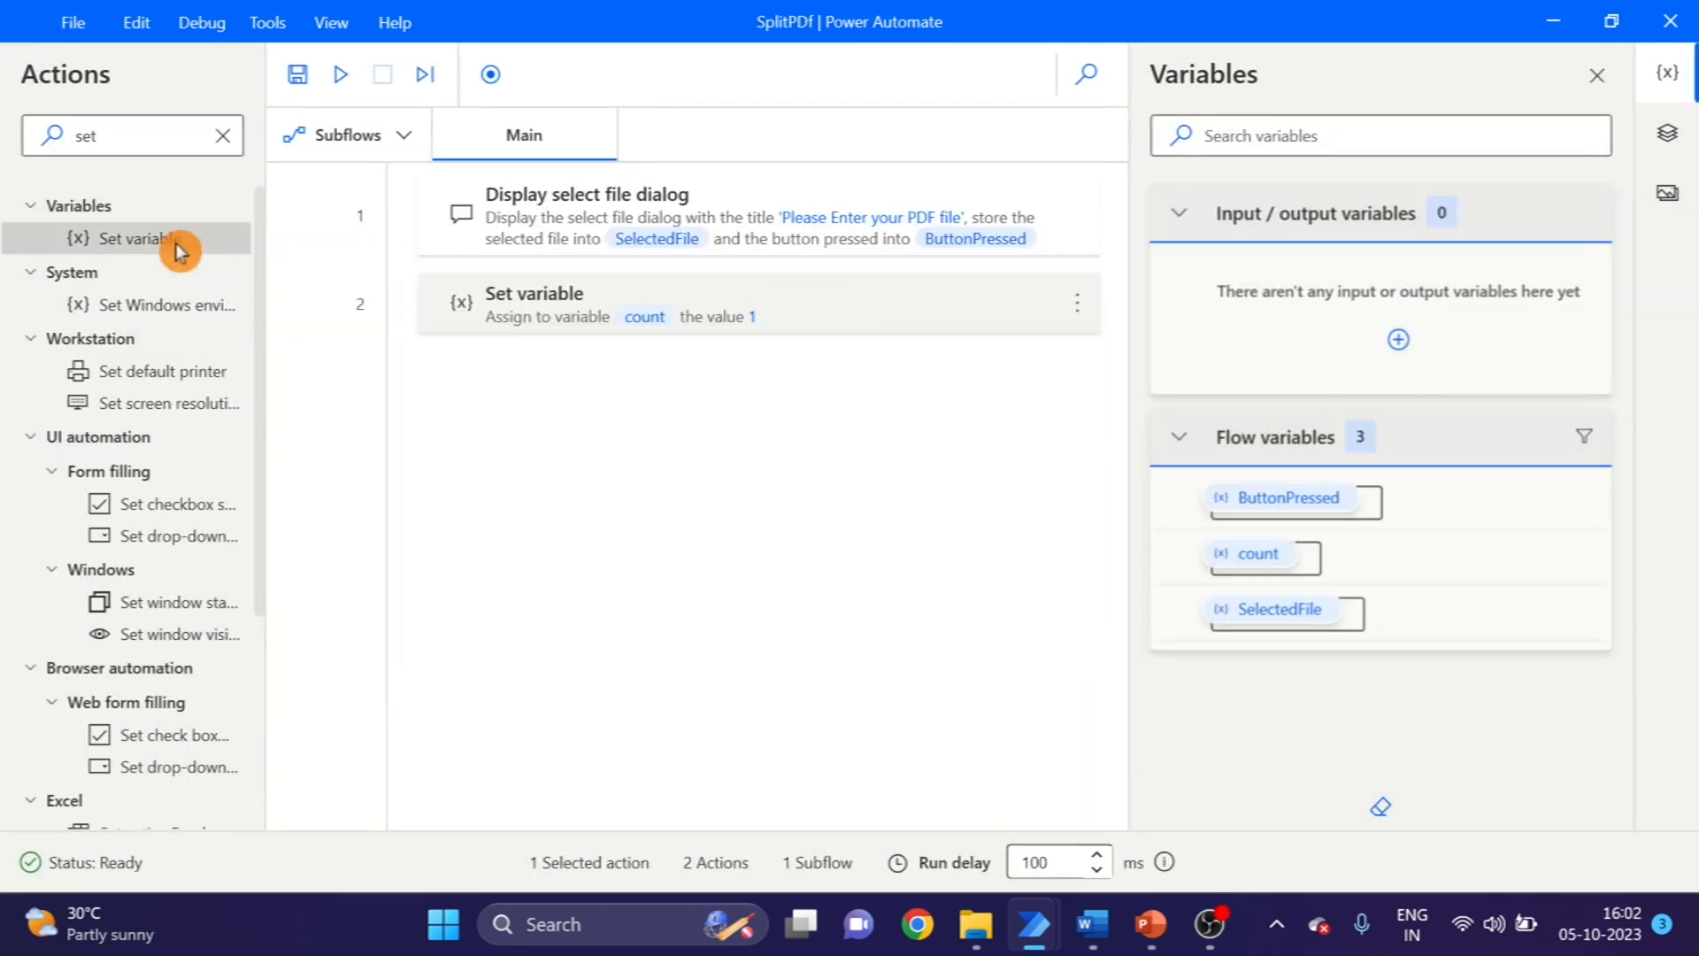
- Add a second Set variable step assigning Status the value True
double_click(138, 238)
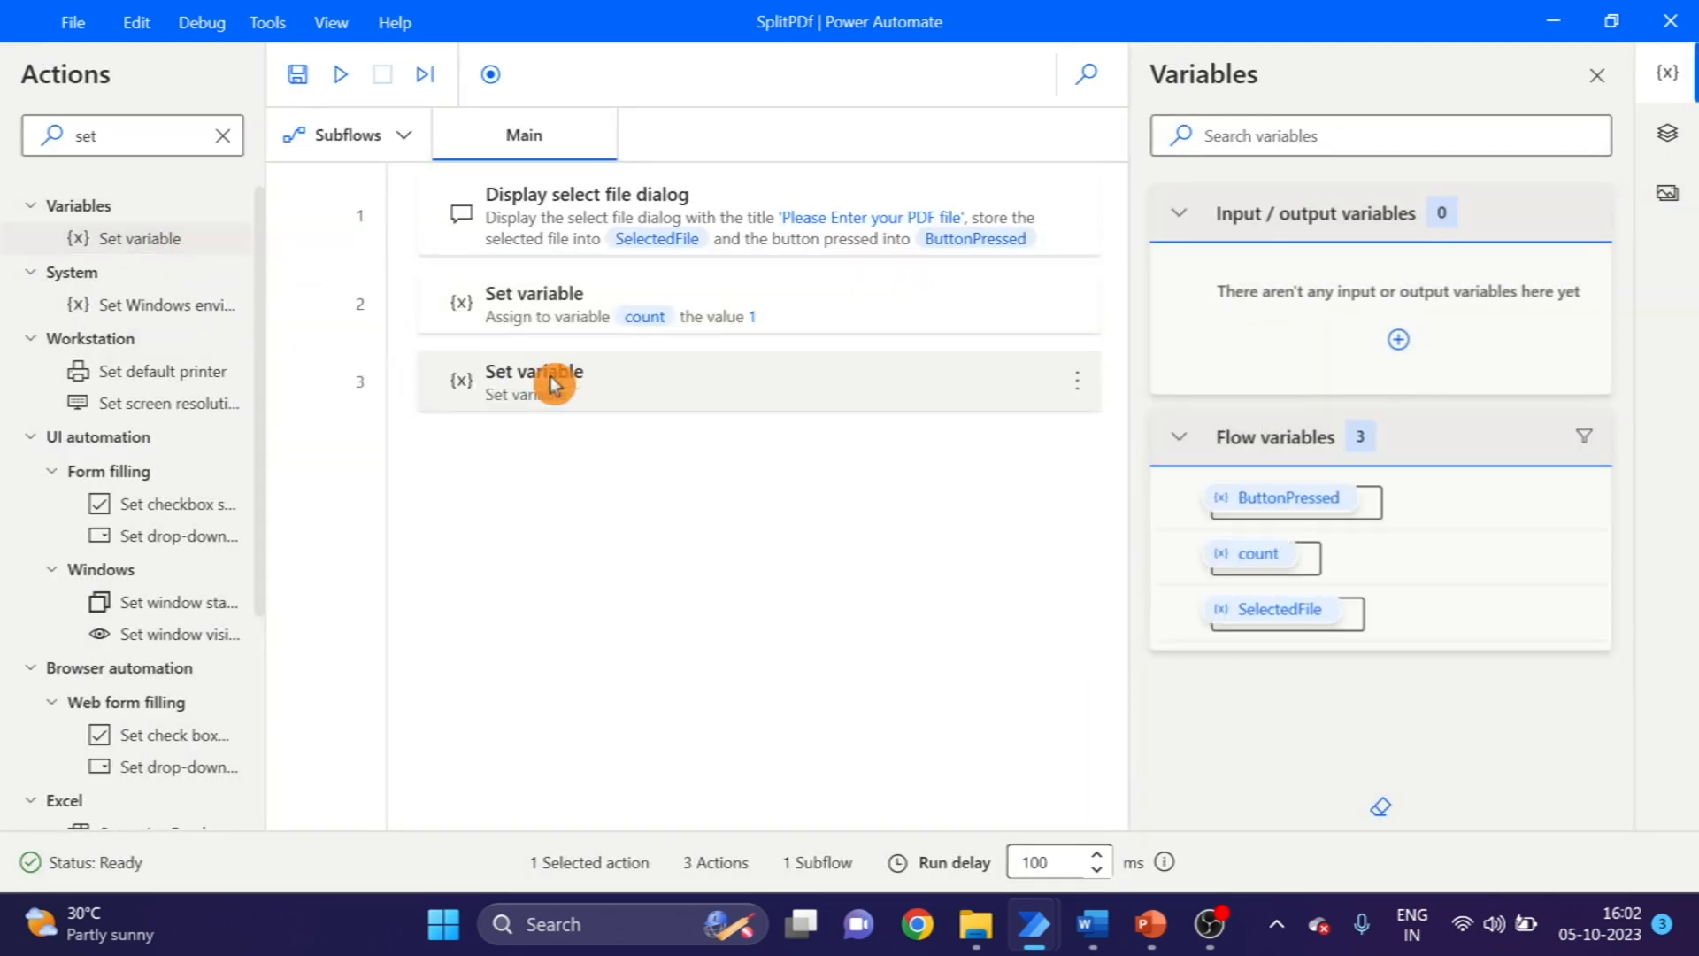
double_click(532, 382)
text(Status)
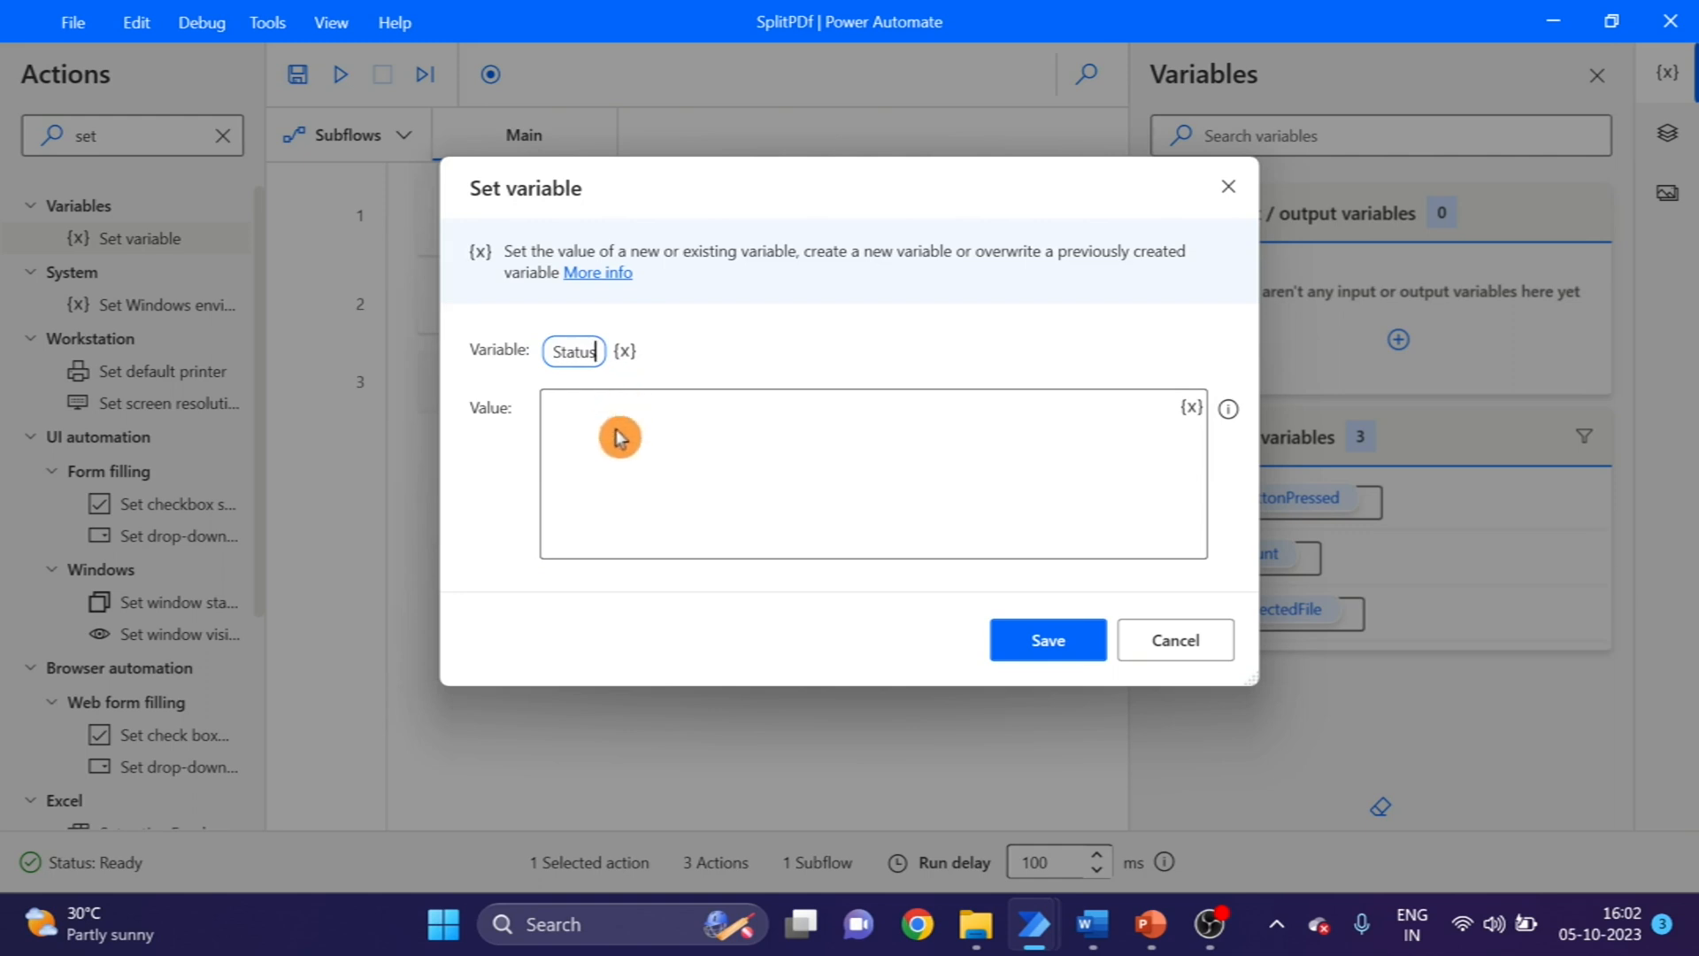
text(T)
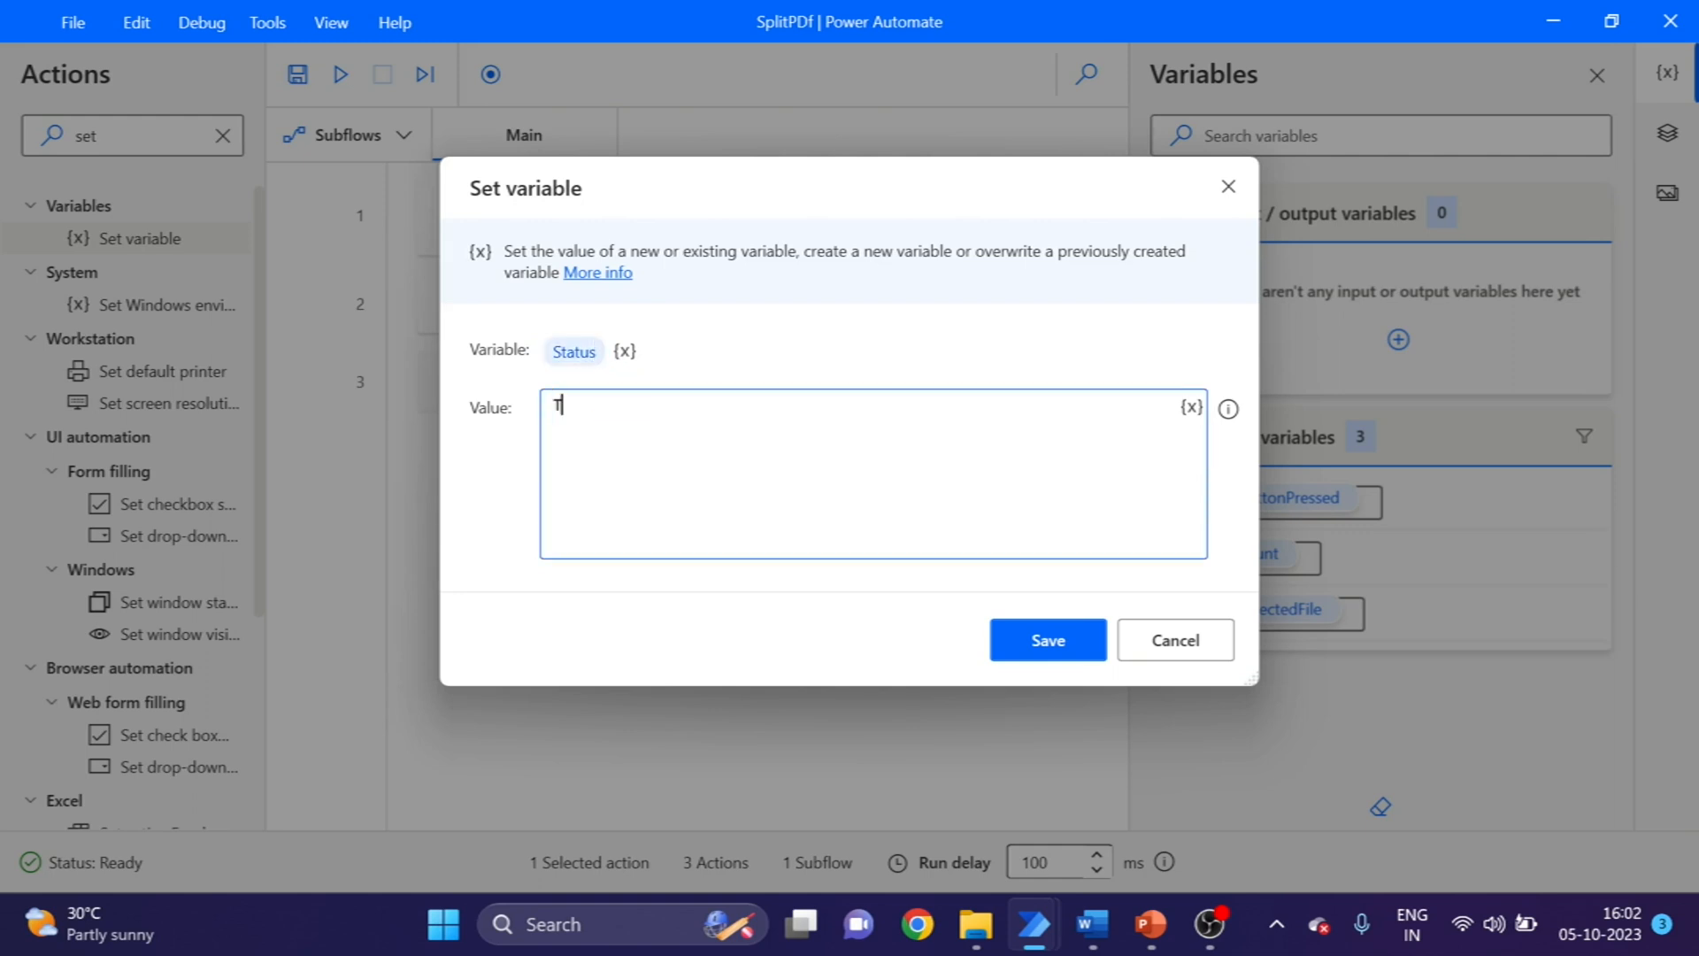
text(rue)
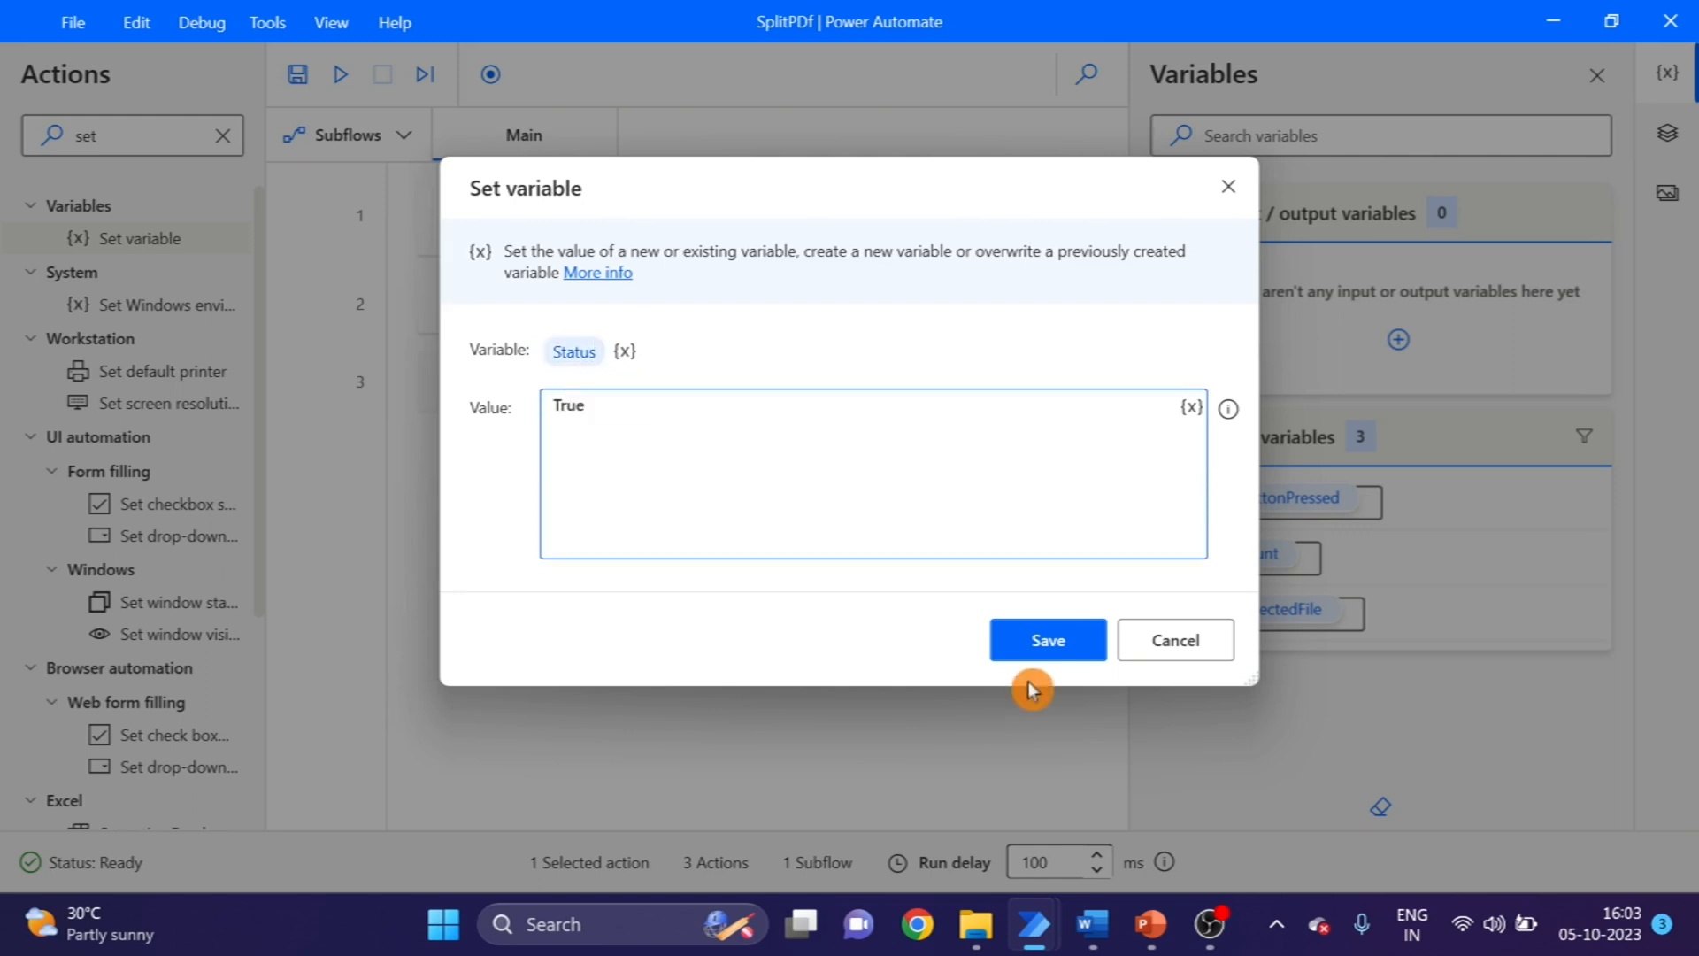
click(1046, 639)
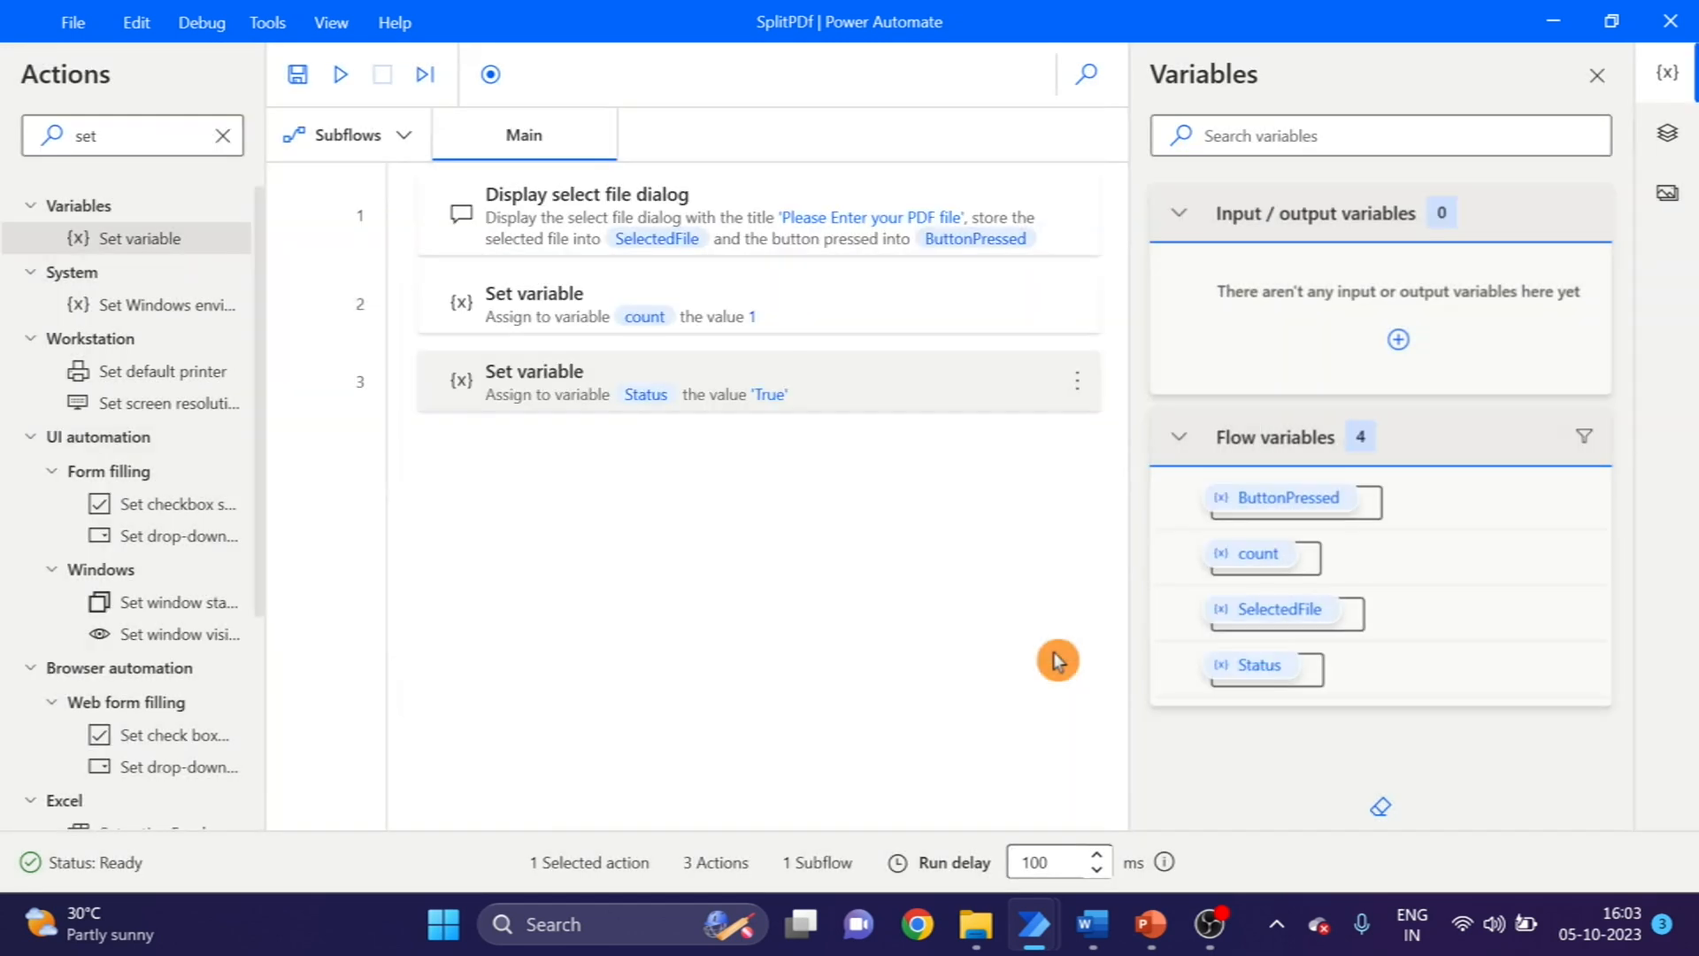
click(575, 669)
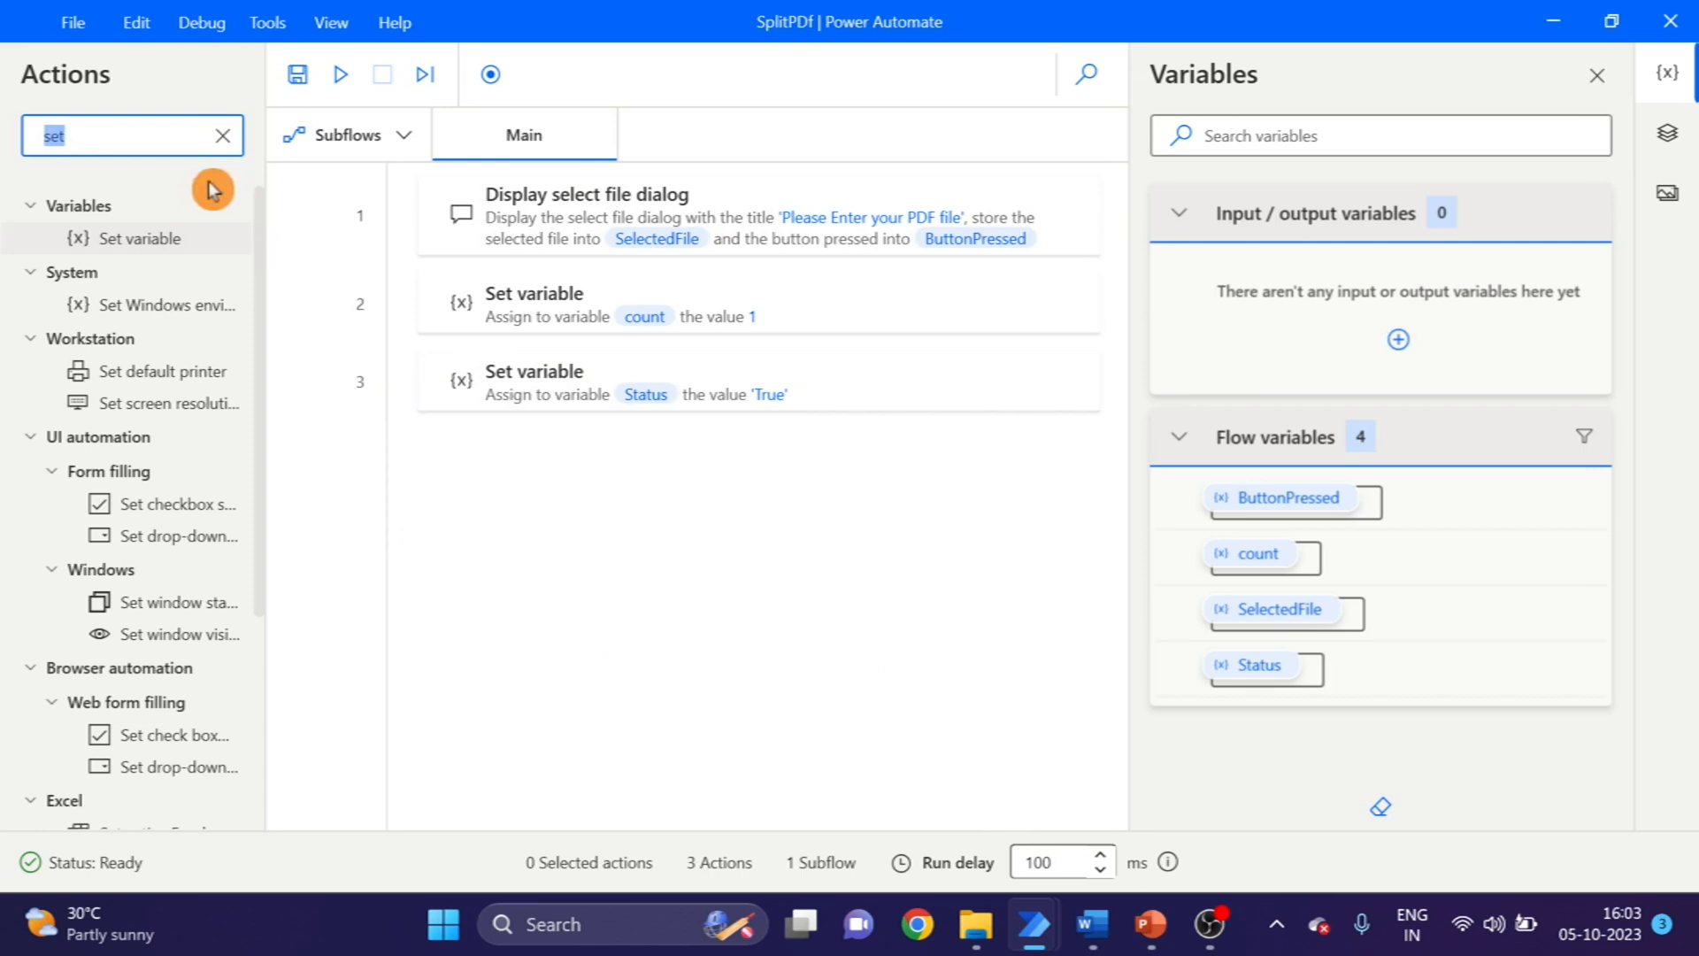
click(223, 136)
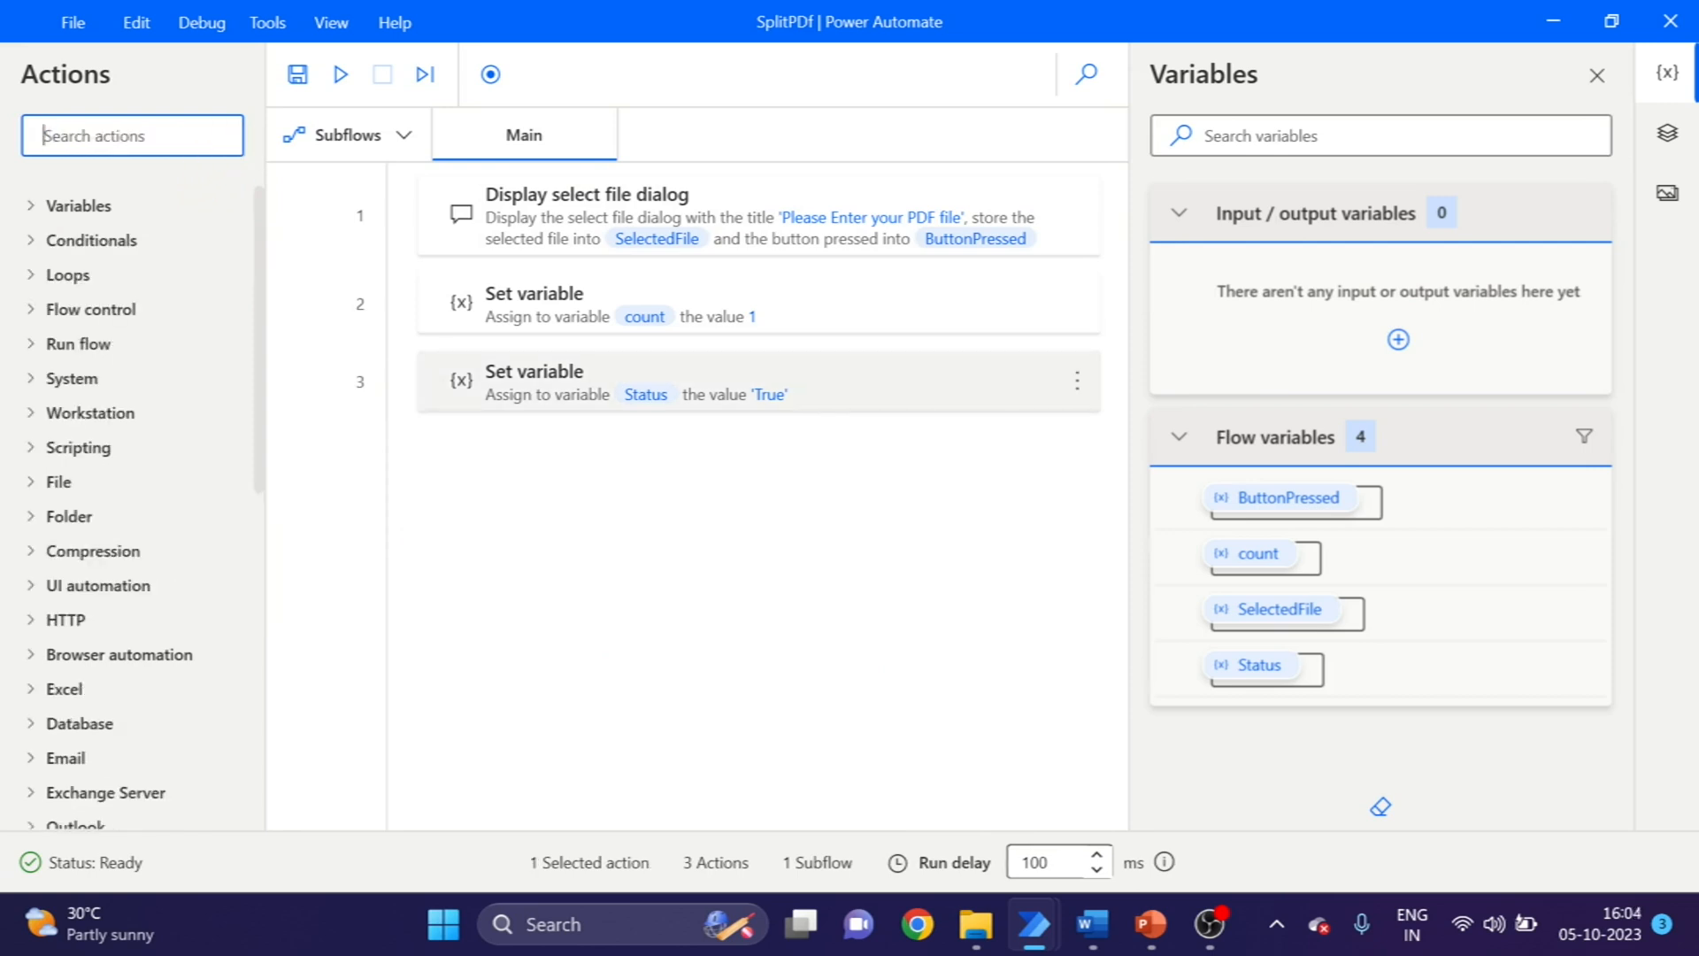
- Add a Loop condition that runs while %Status% equals True
text(Loop)
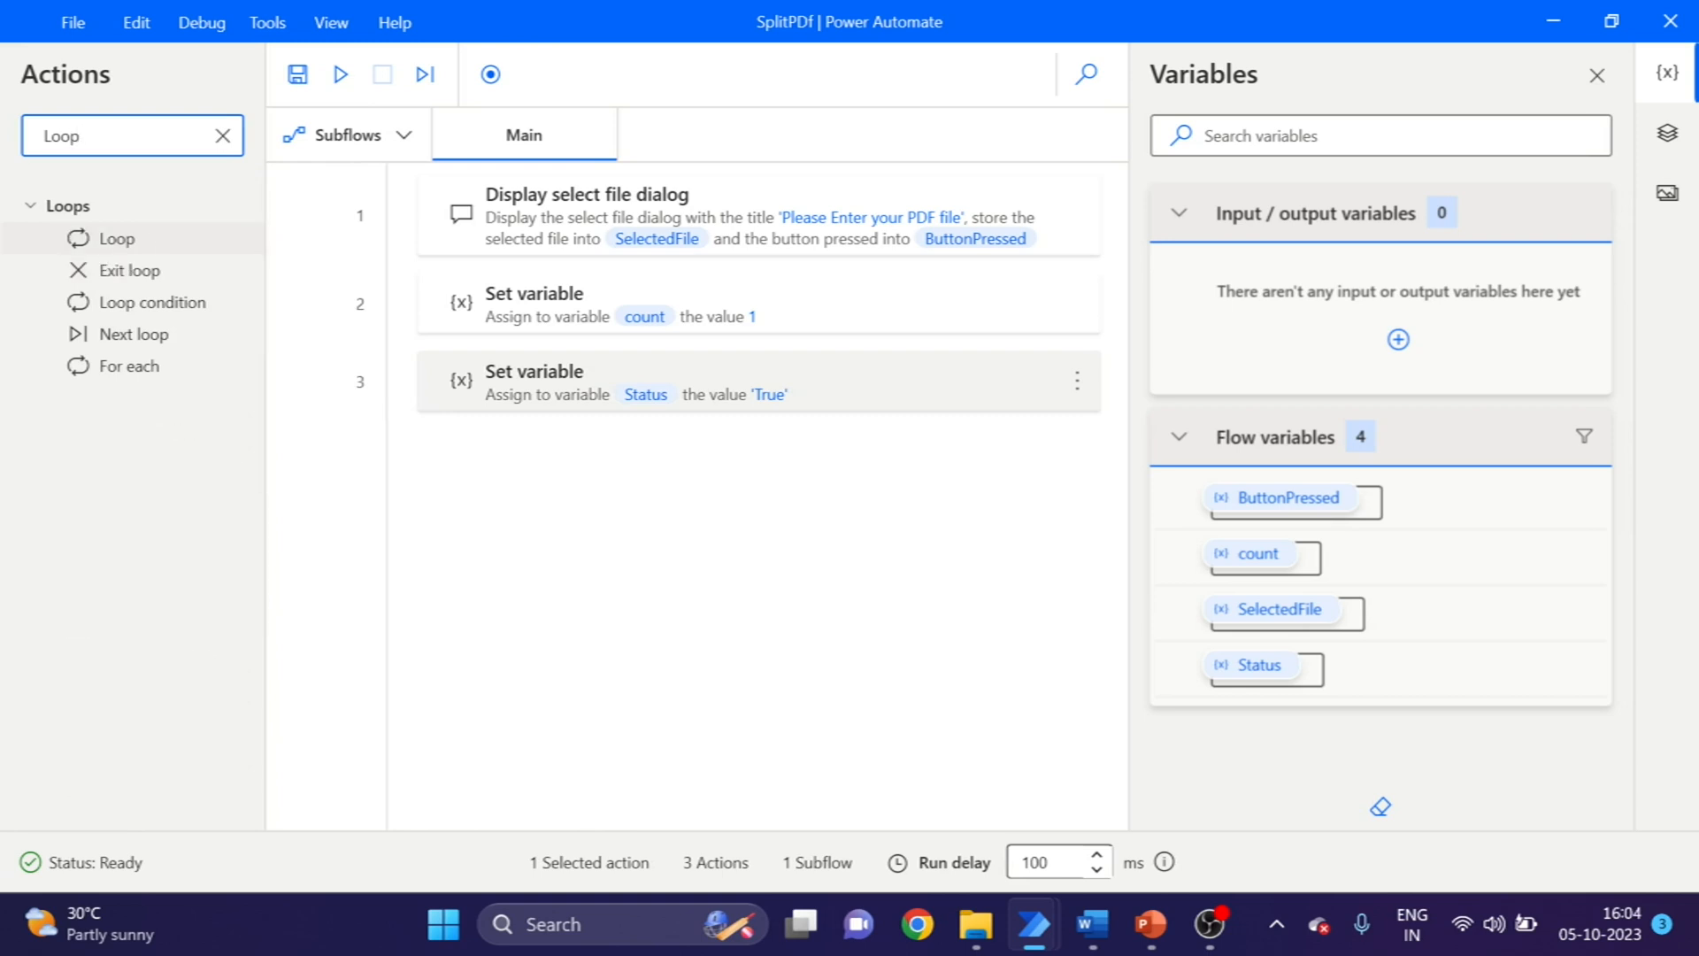
mouse_move(179, 303)
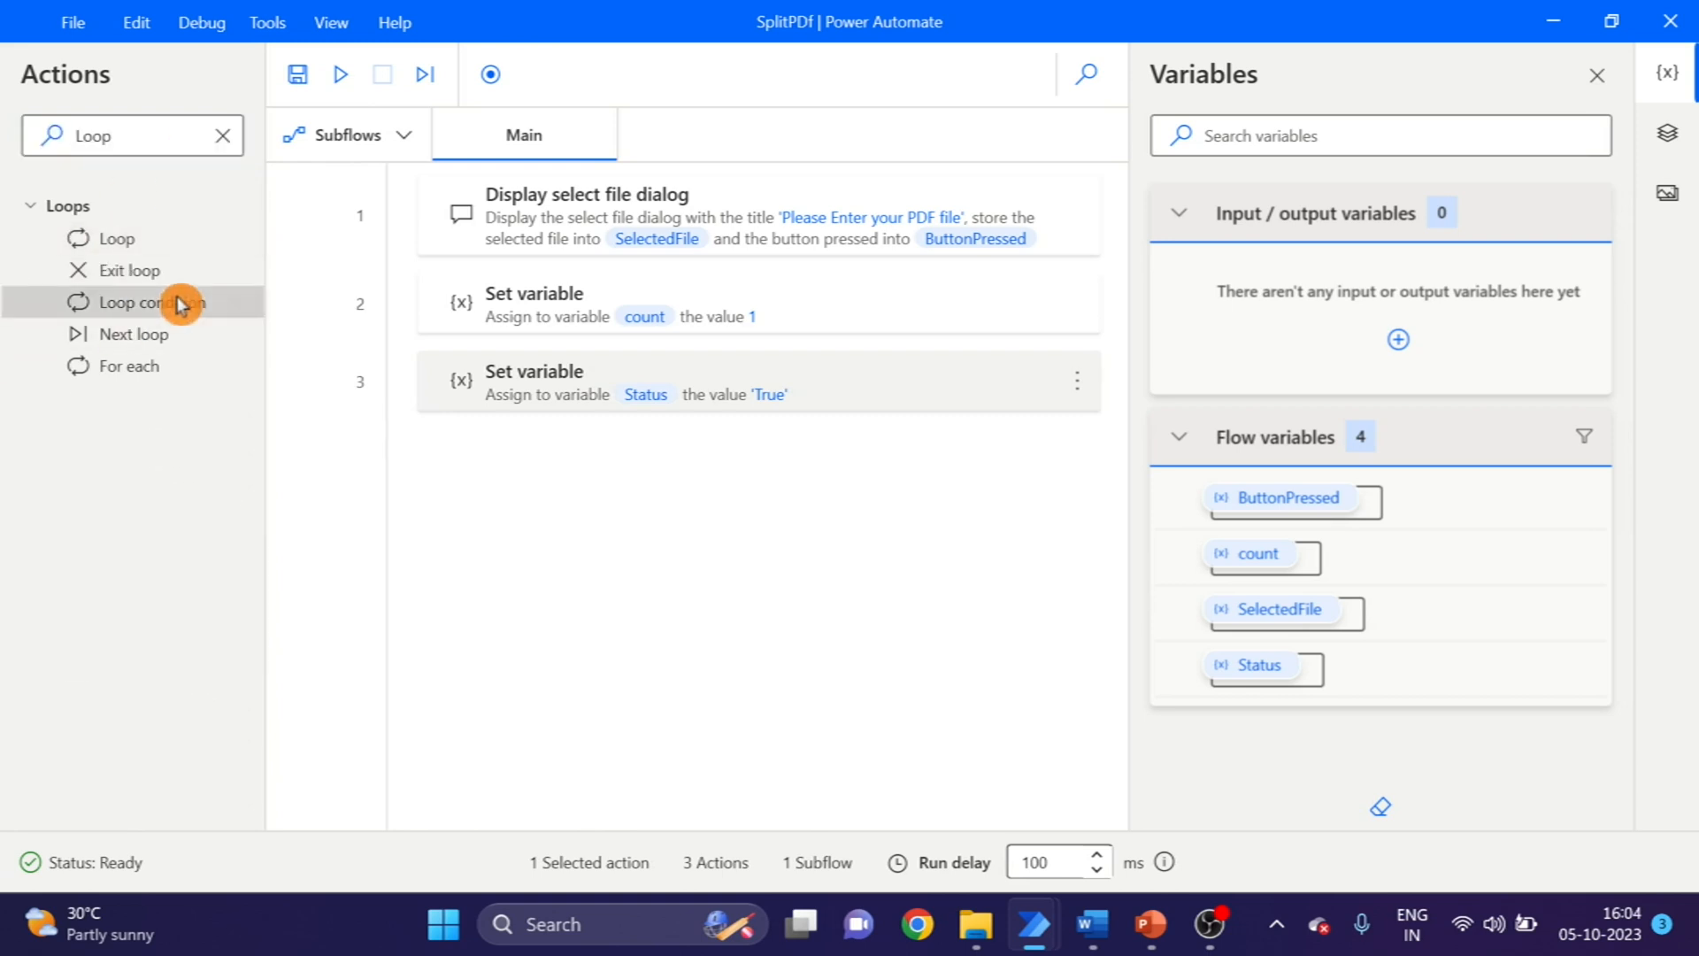
double_click(149, 303)
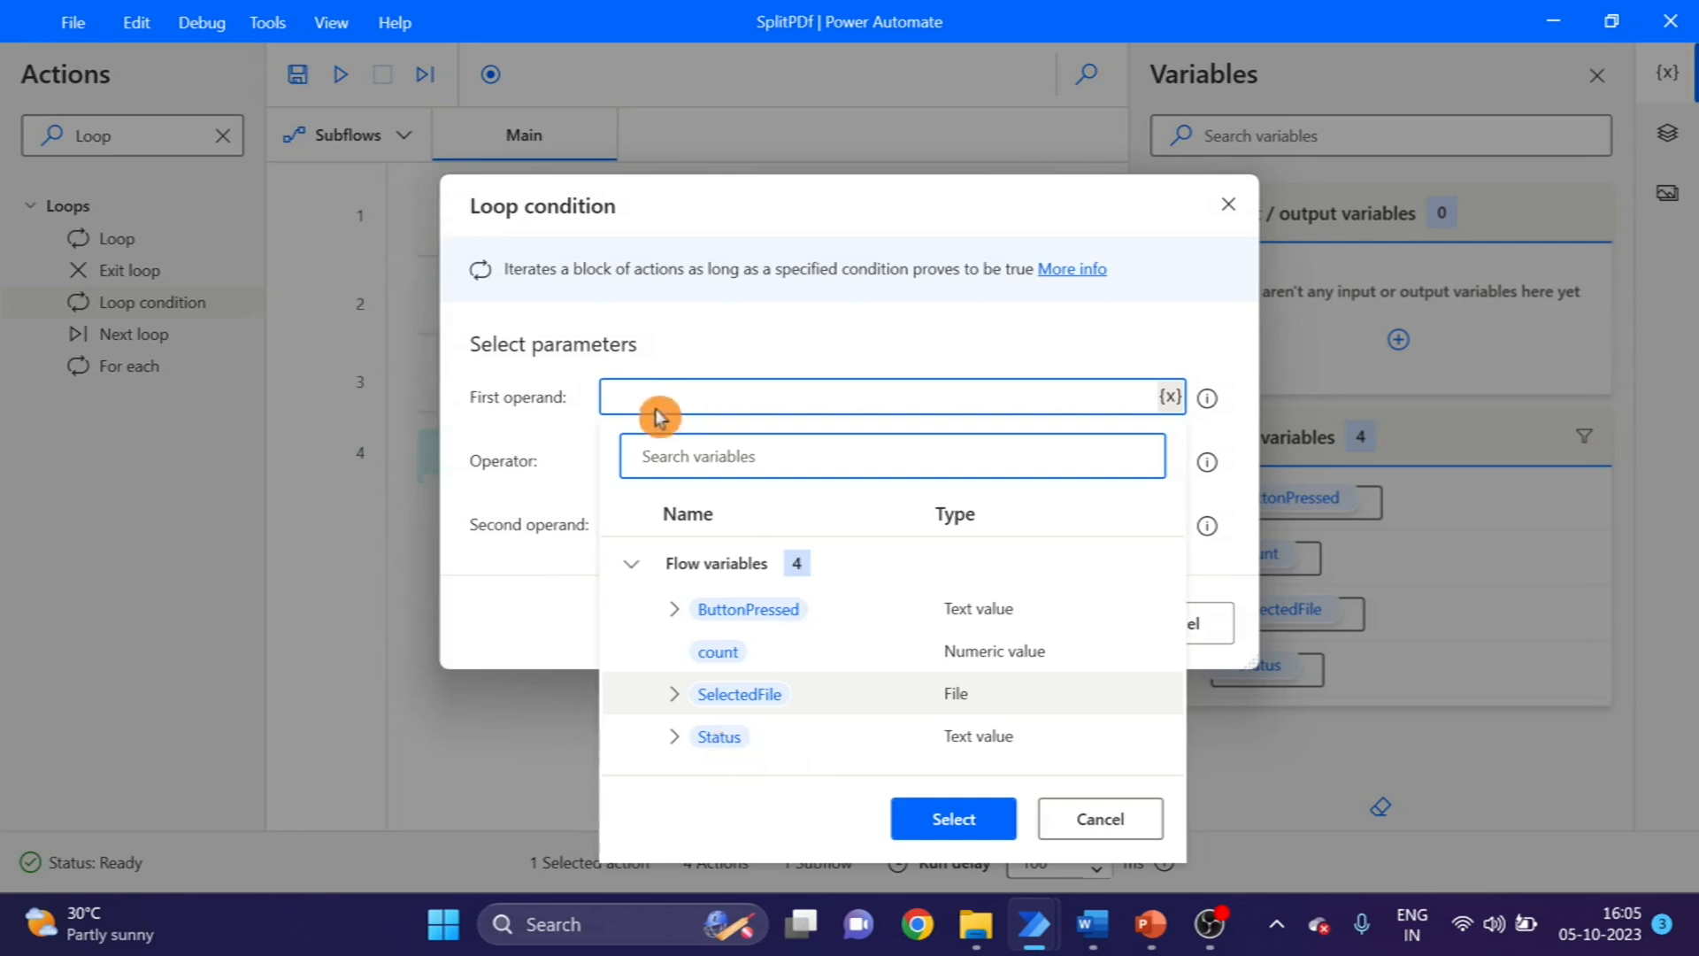
click(719, 736)
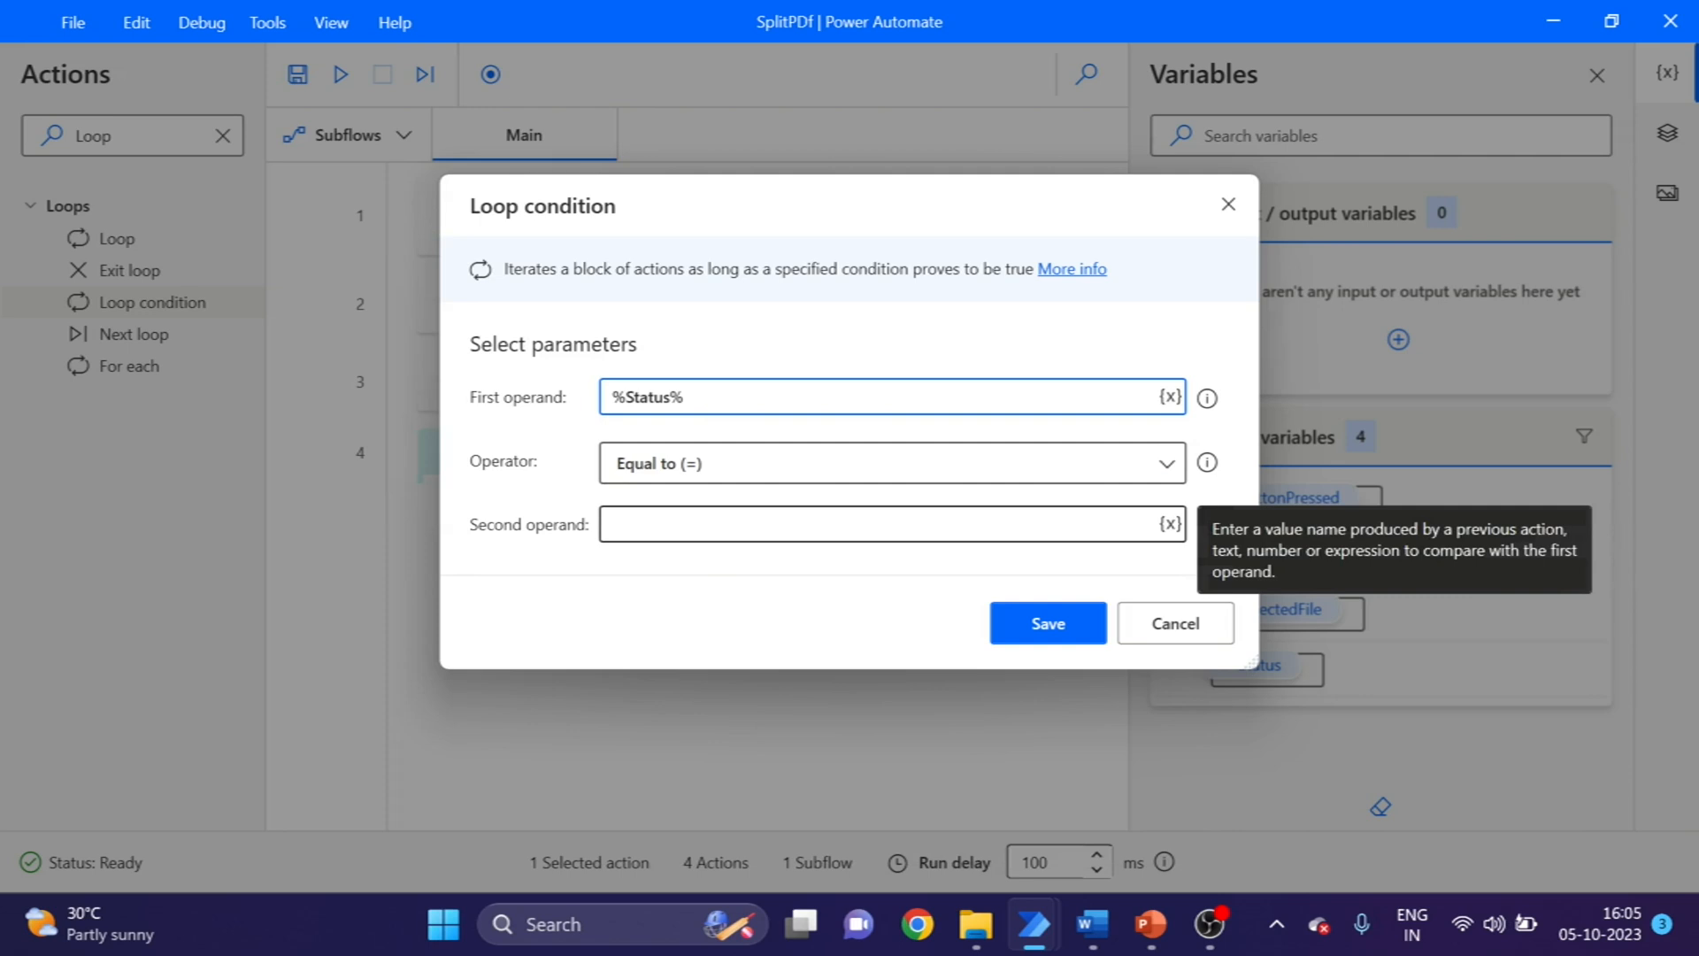
click(877, 524)
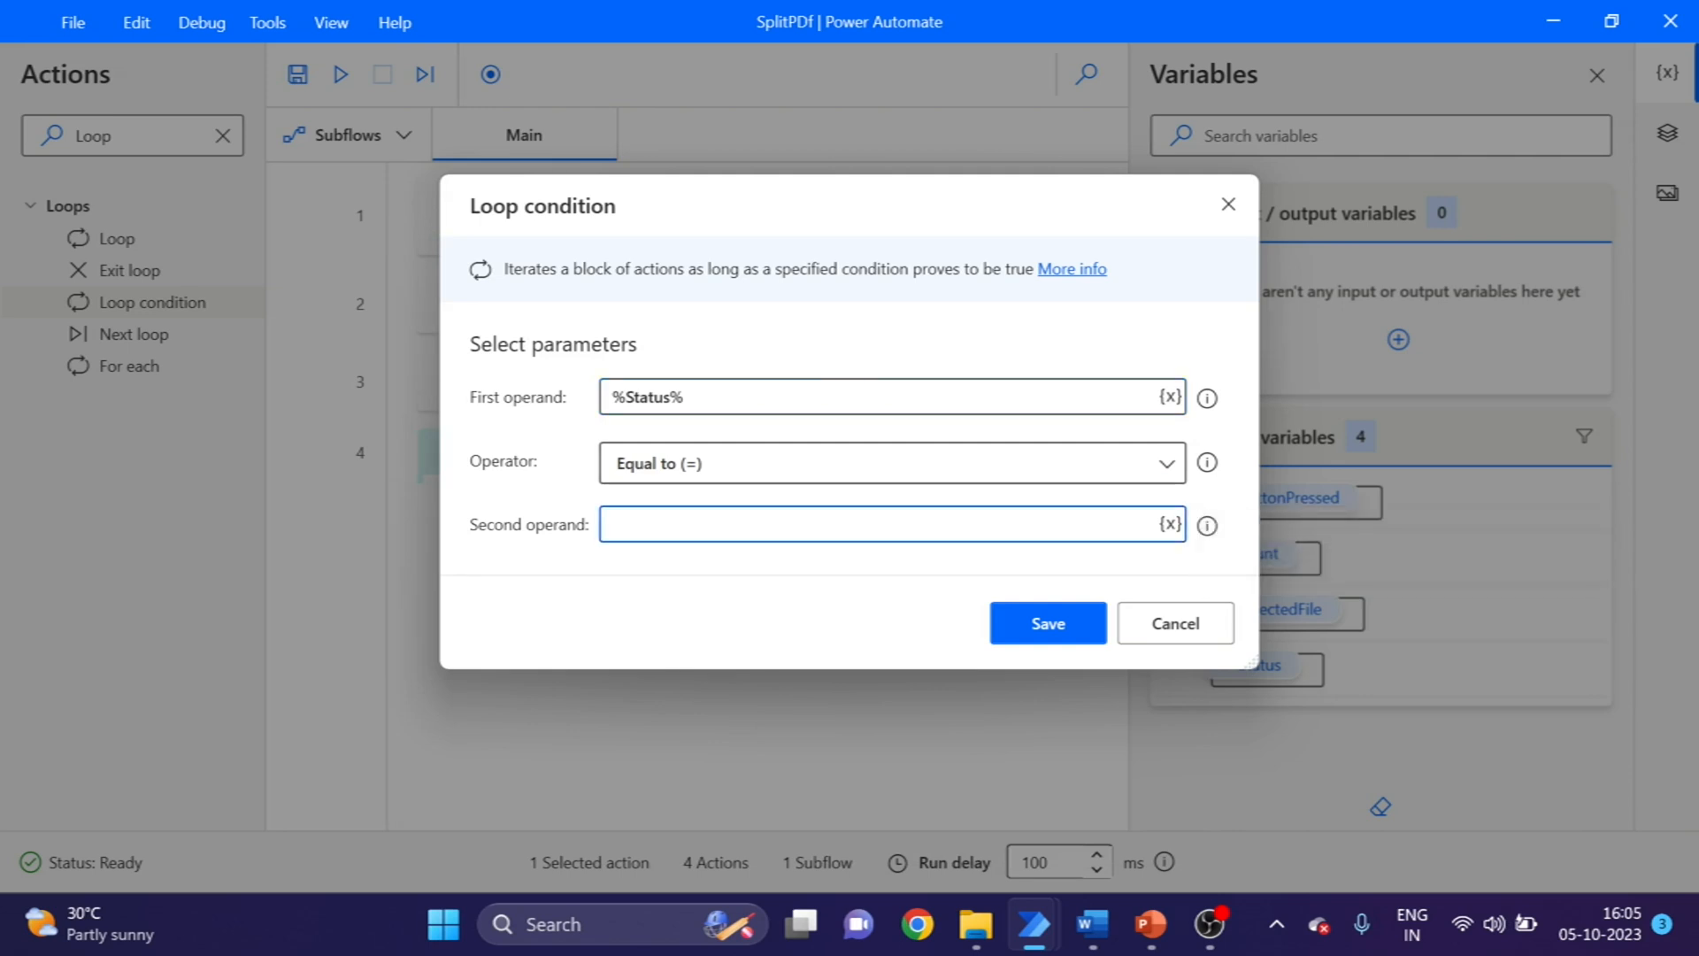
text(T)
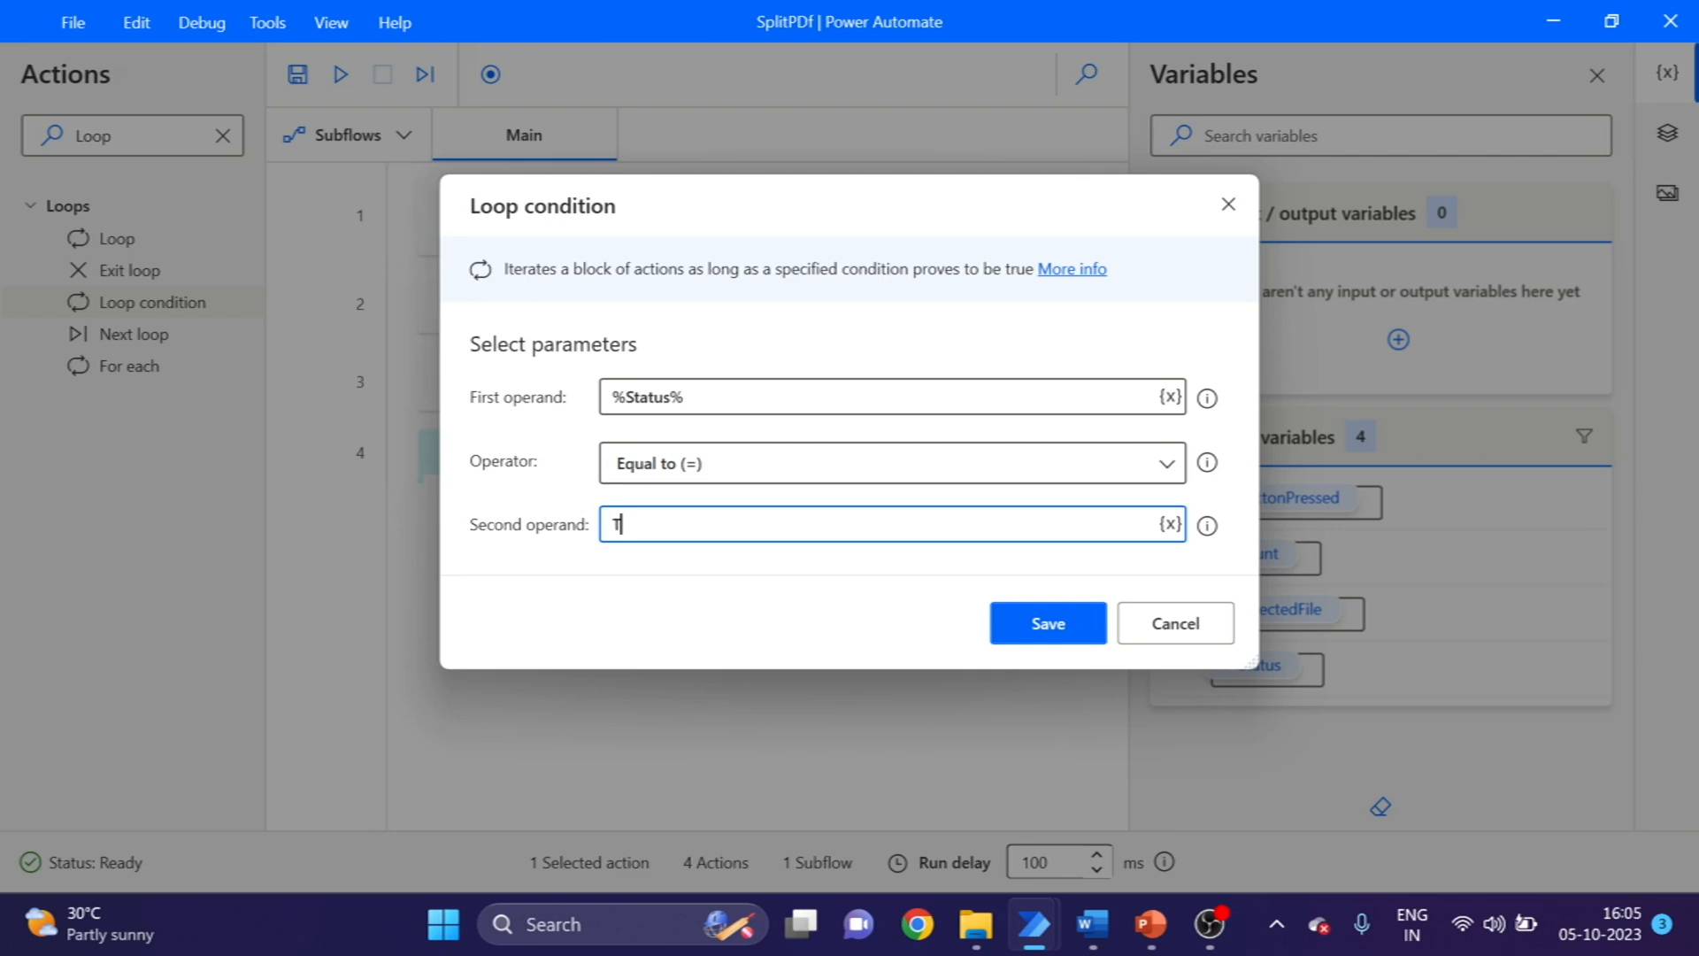
text(rue)
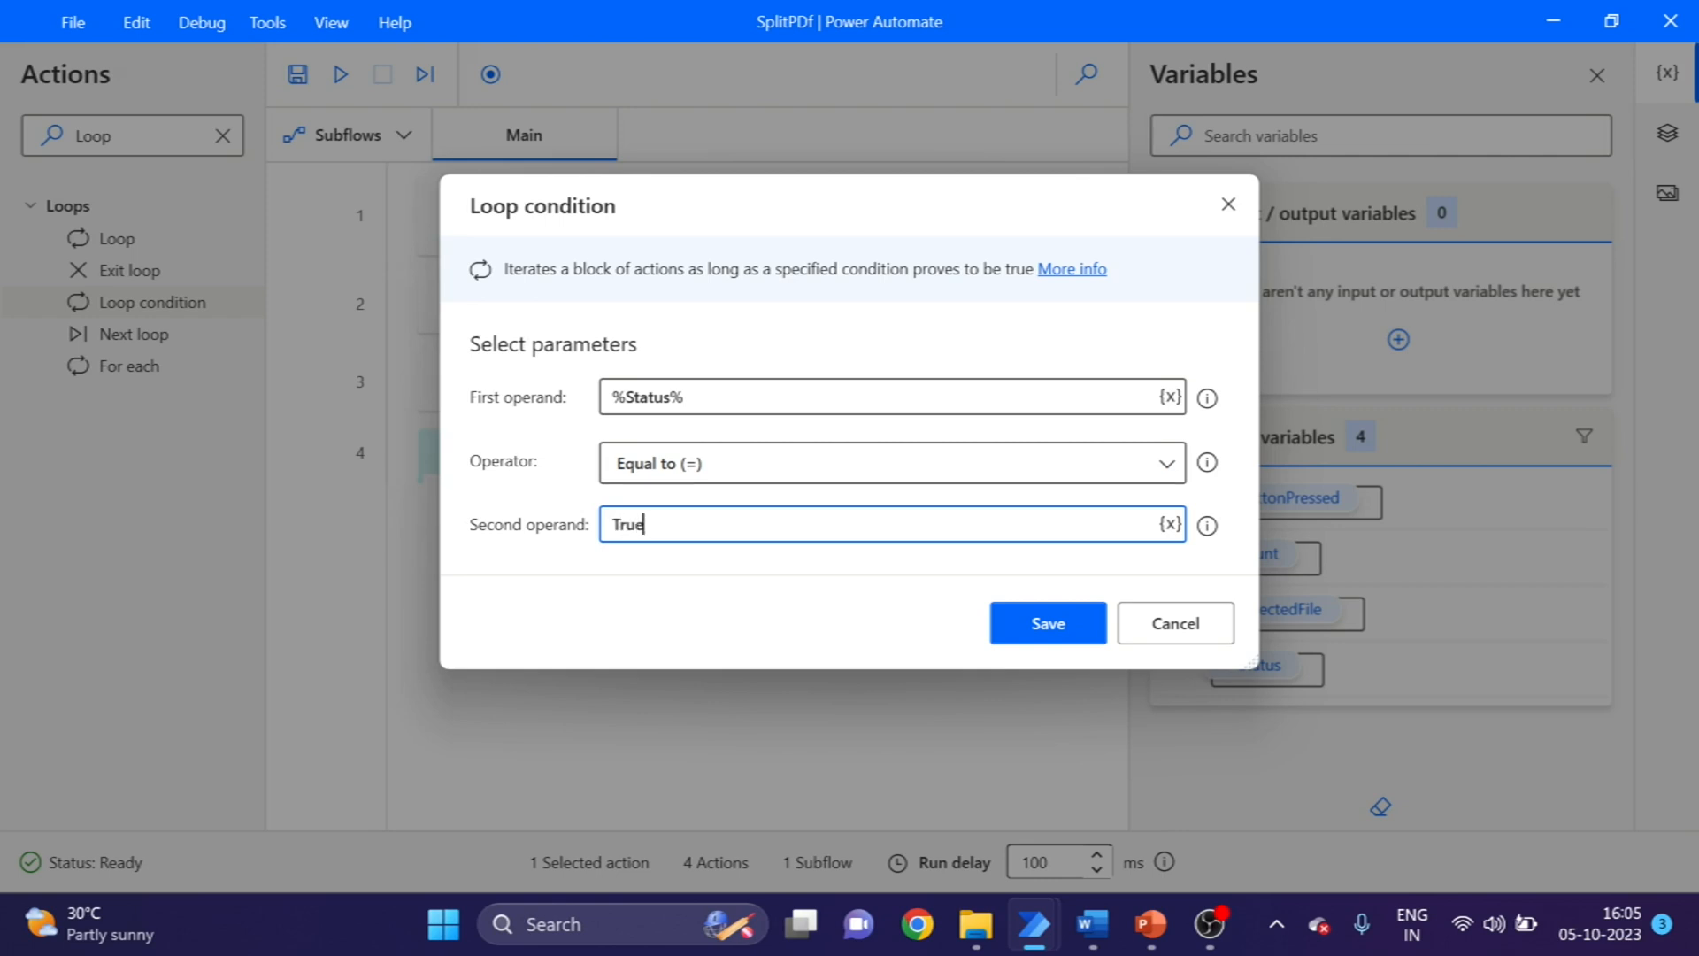
click(1046, 623)
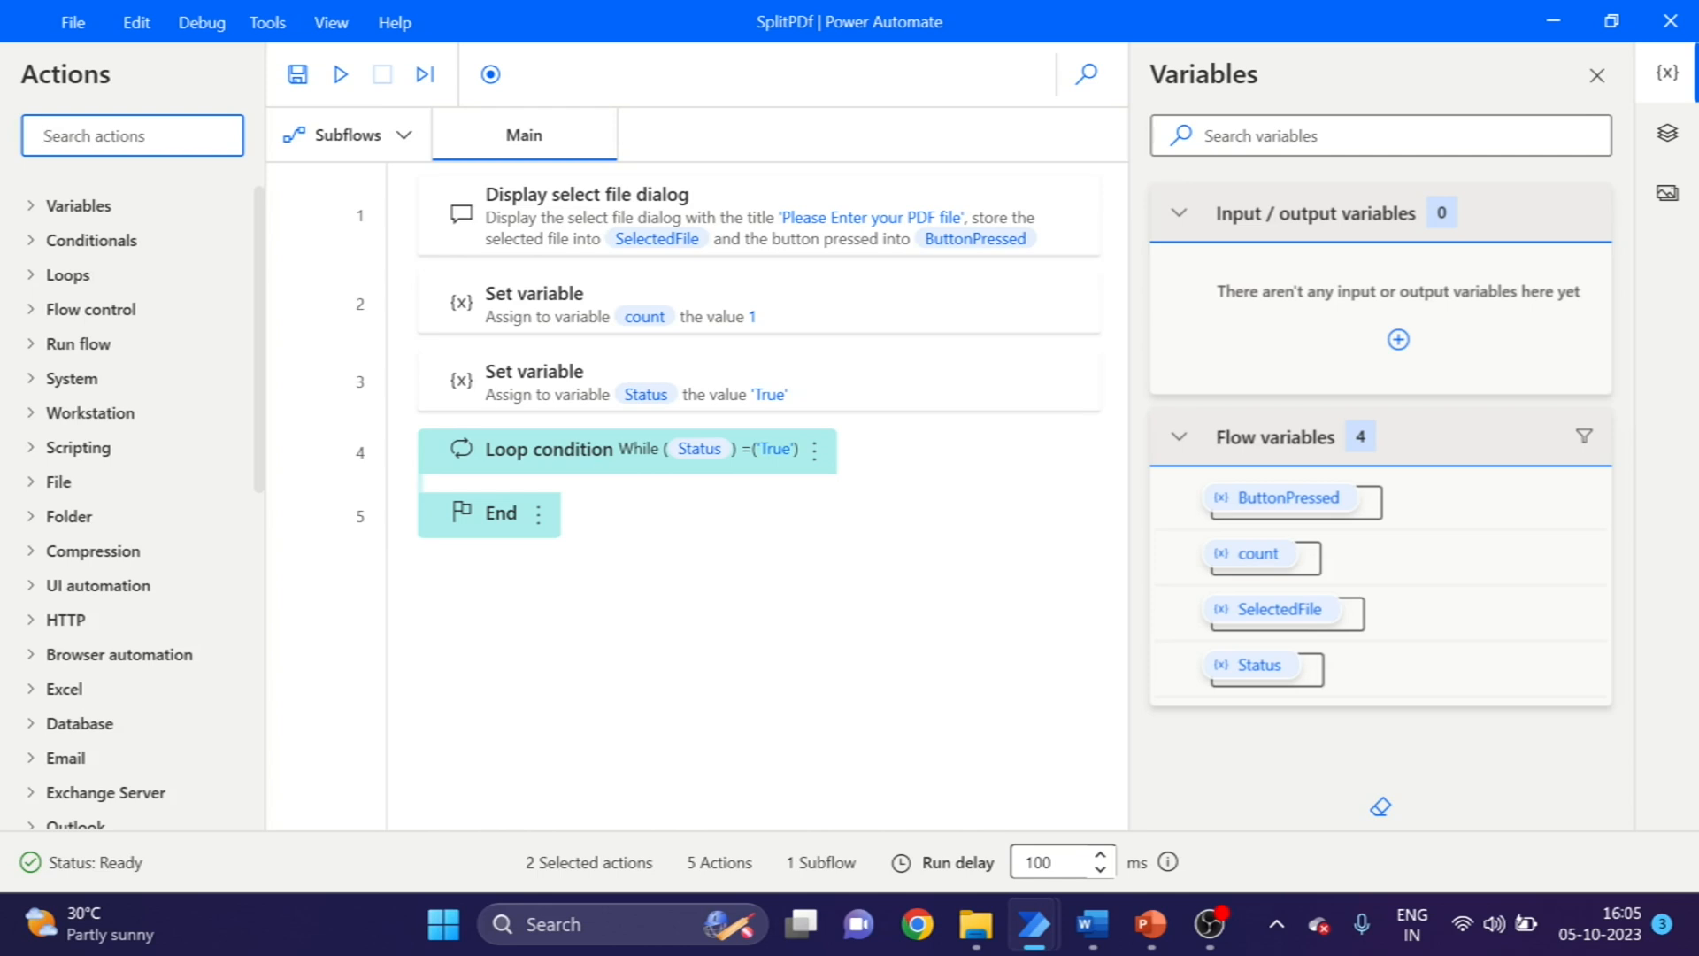
- Add Extract PDF file pages inside the loop with PDF file %SelectedFile% and pages %count%
text(Extract PDF)
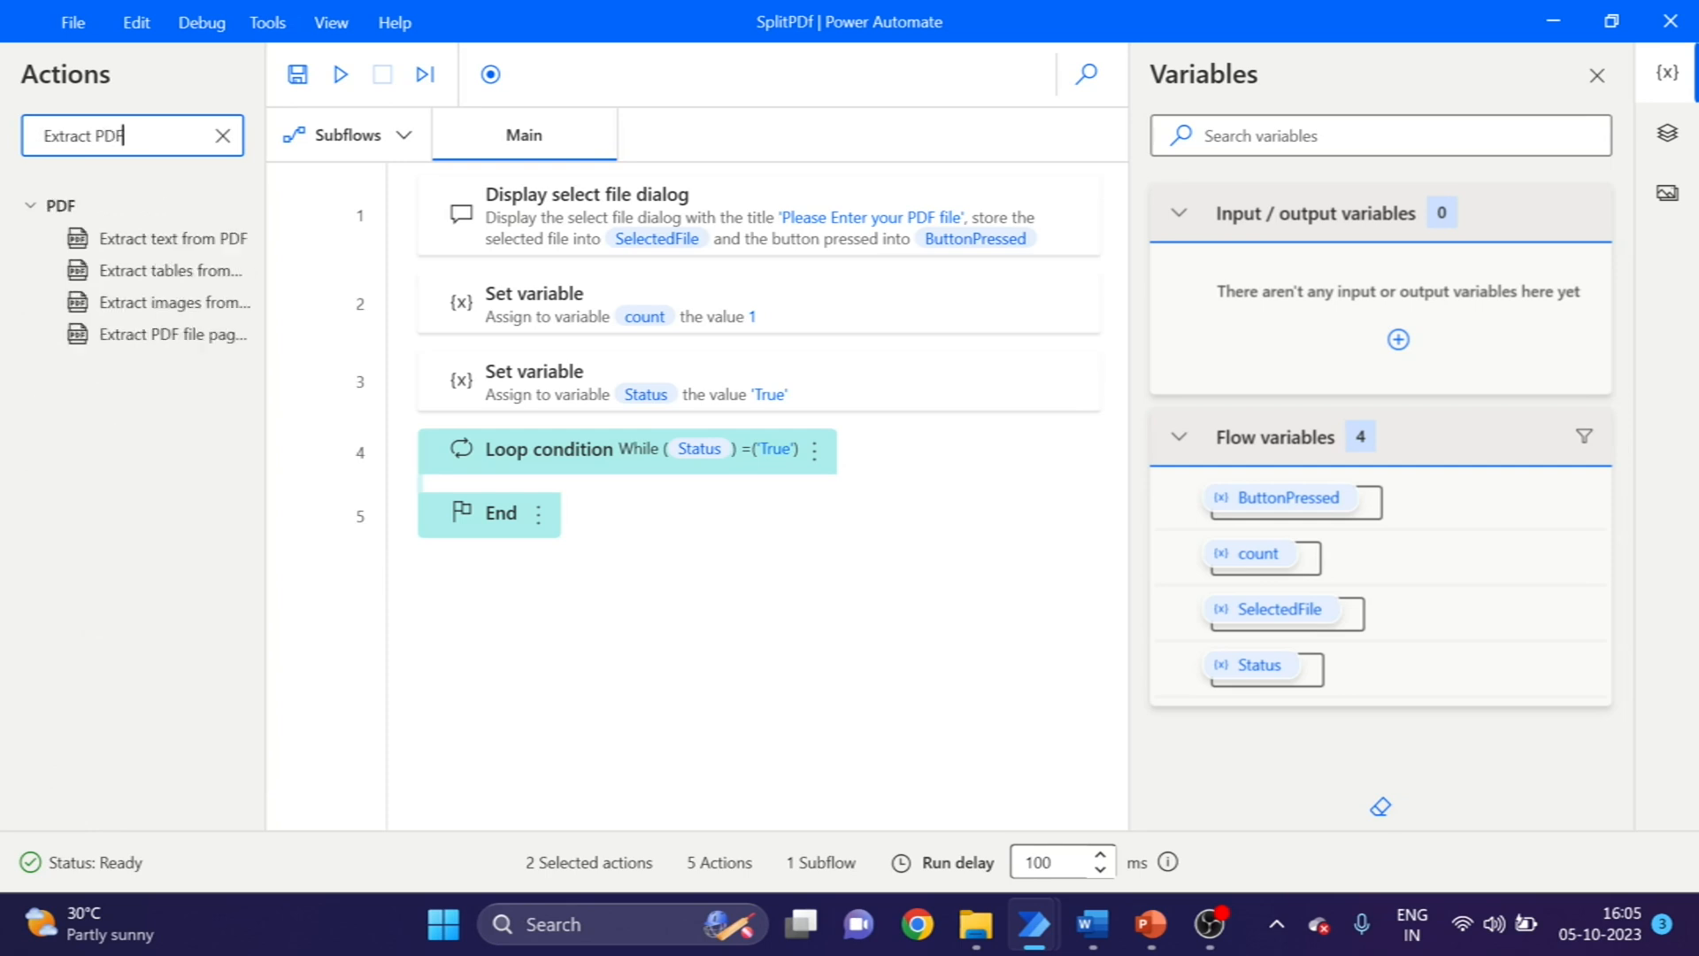
mouse_move(188, 348)
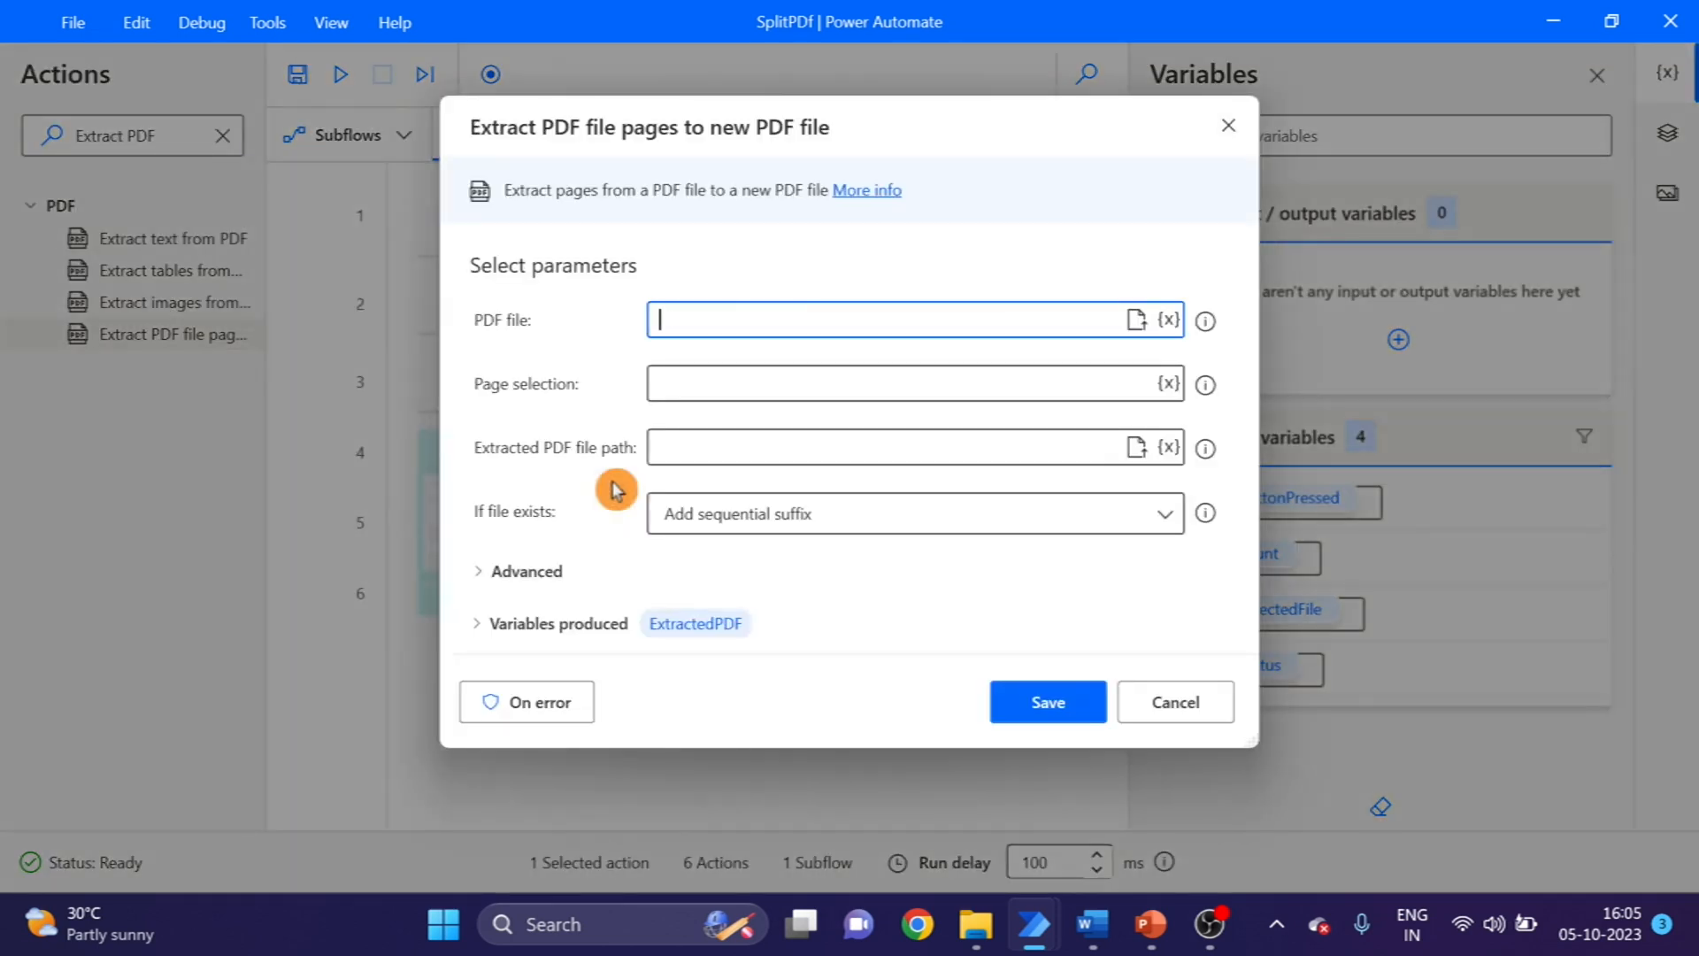
mouse_move(1191, 246)
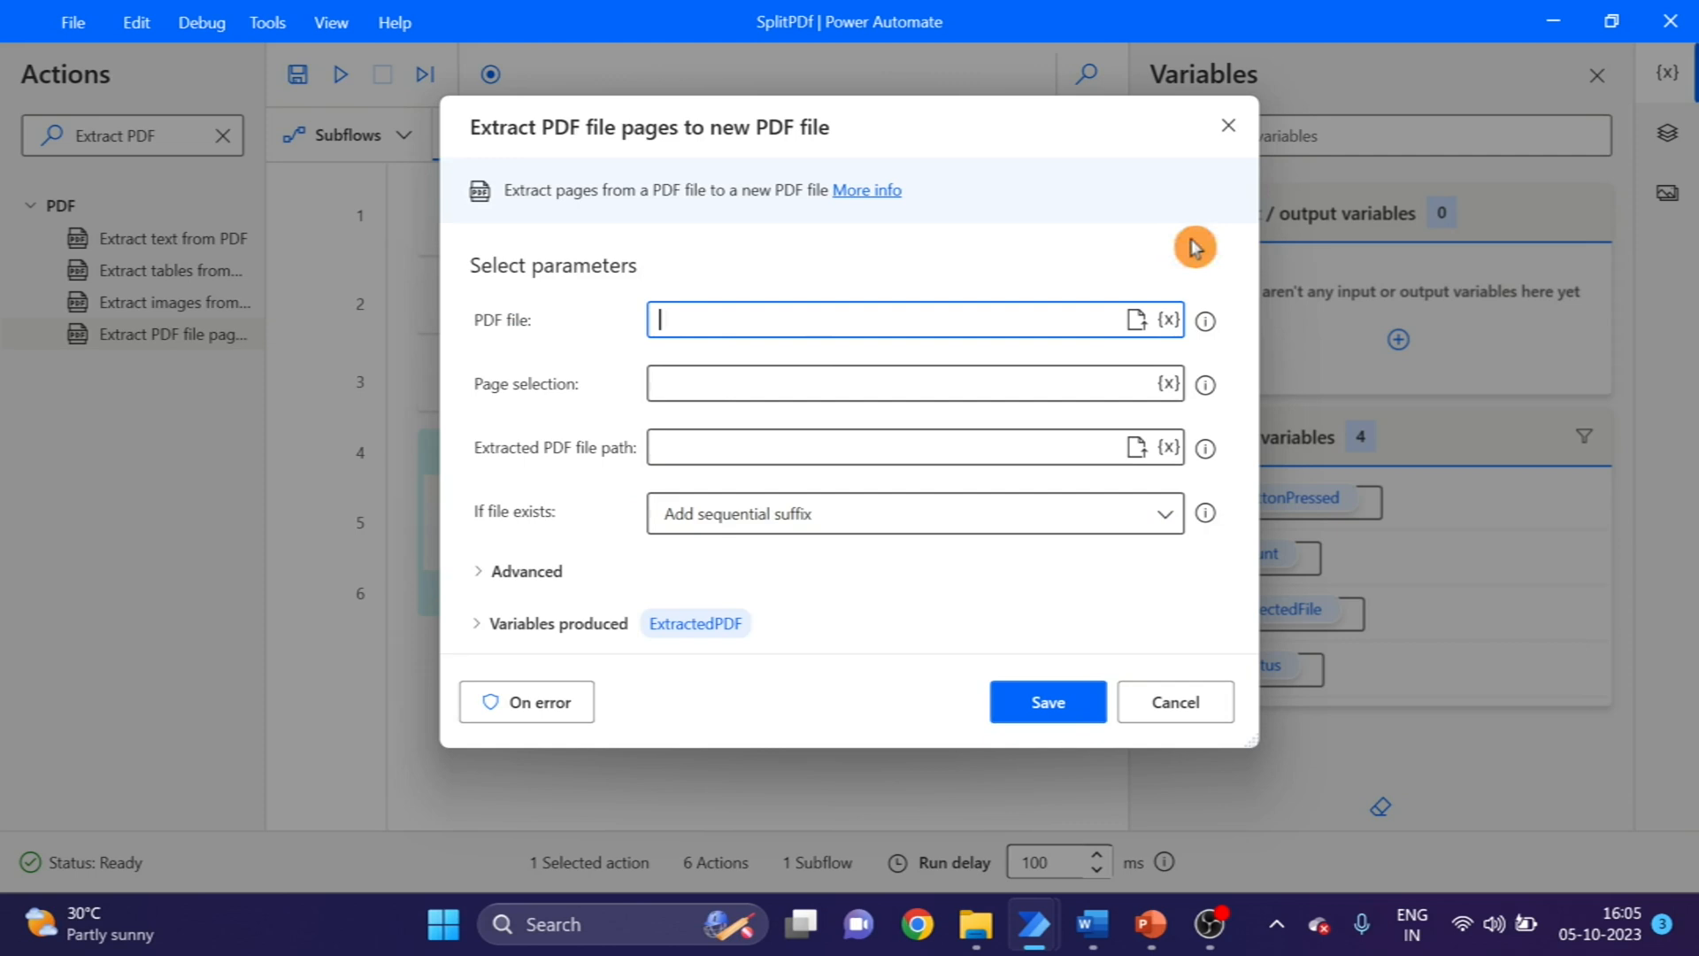
click(1169, 320)
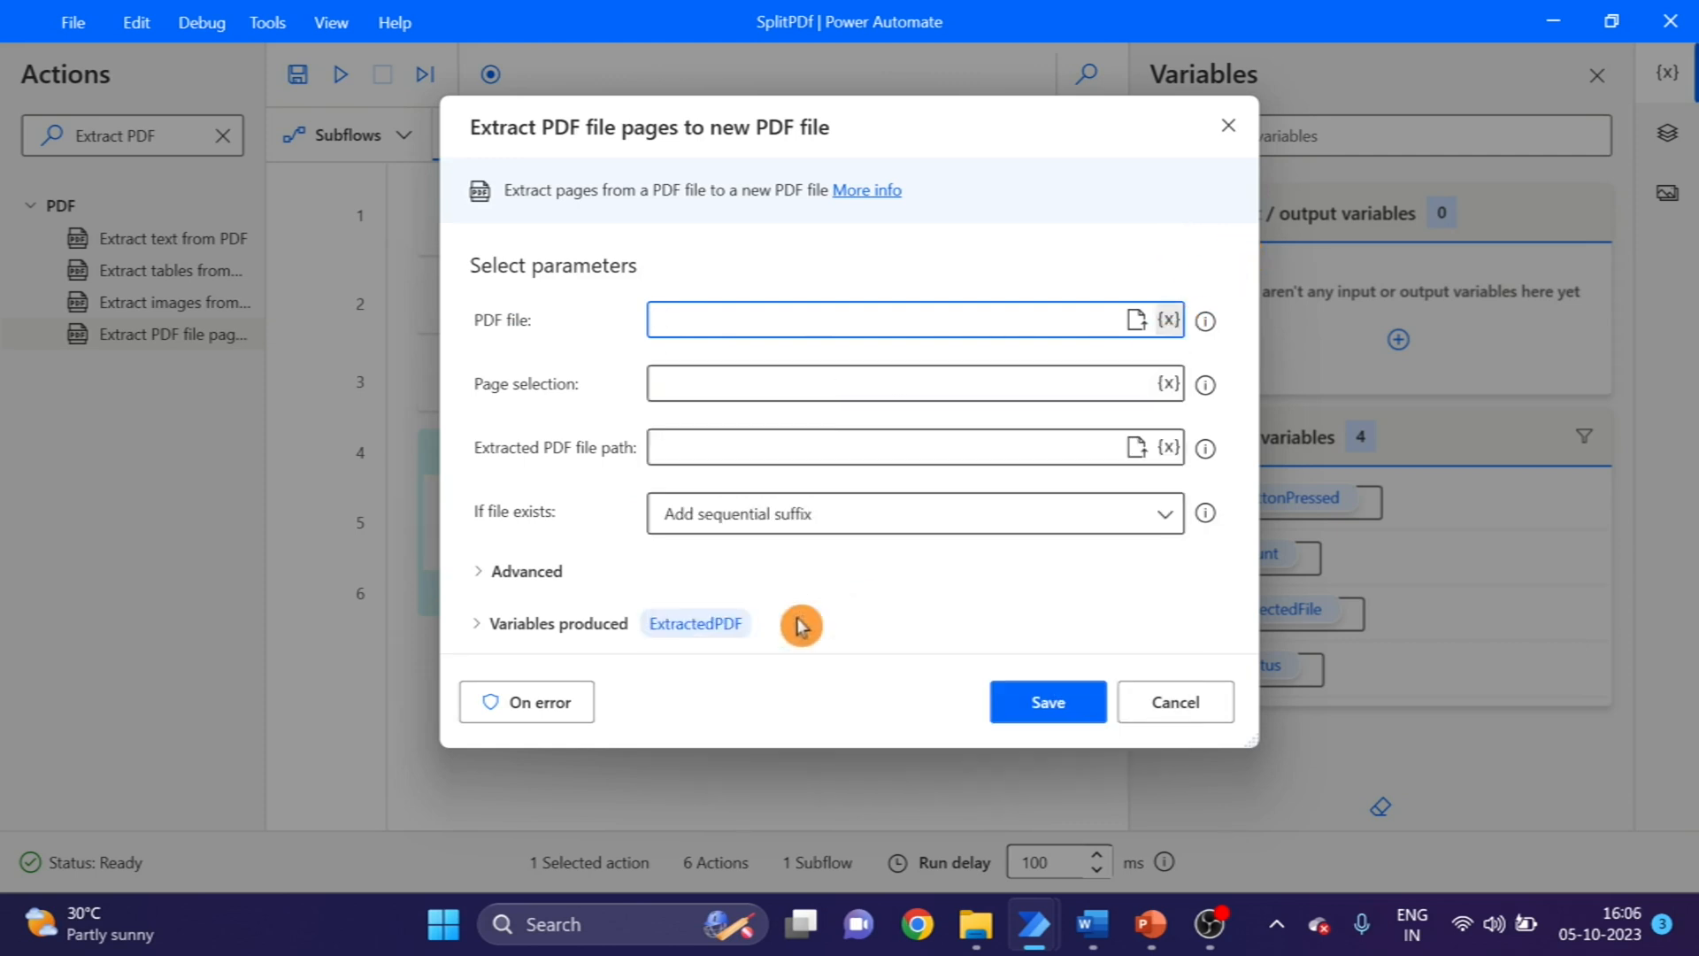
text(%SelectedFile%)
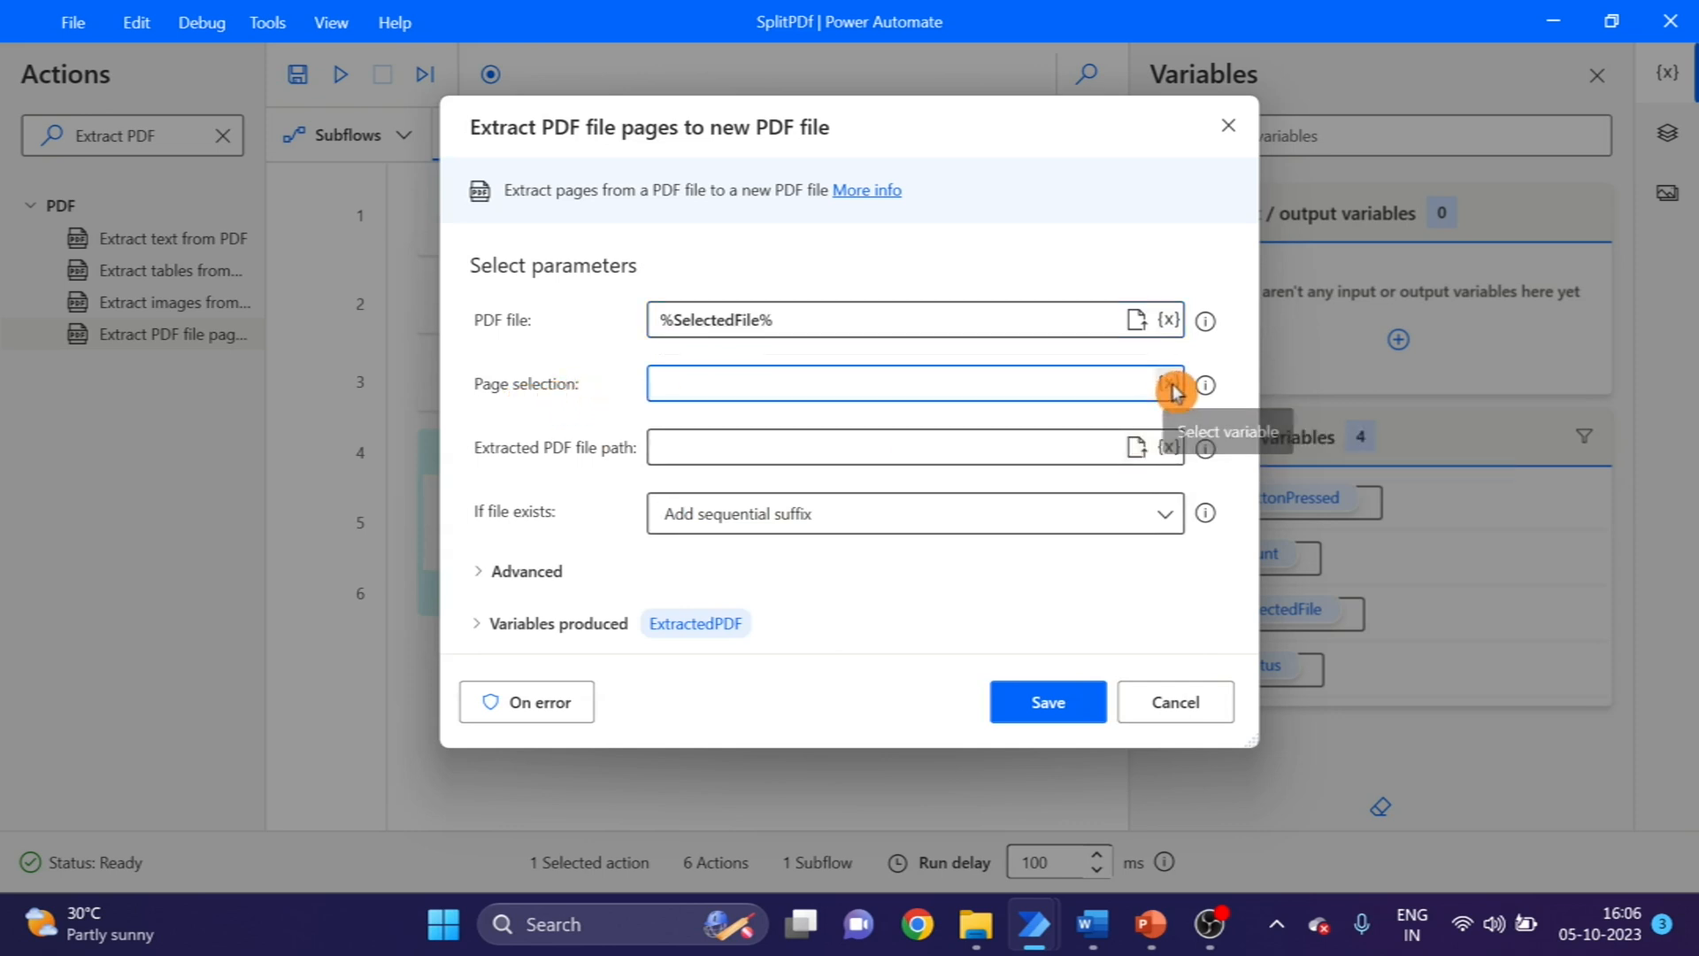
click(1169, 384)
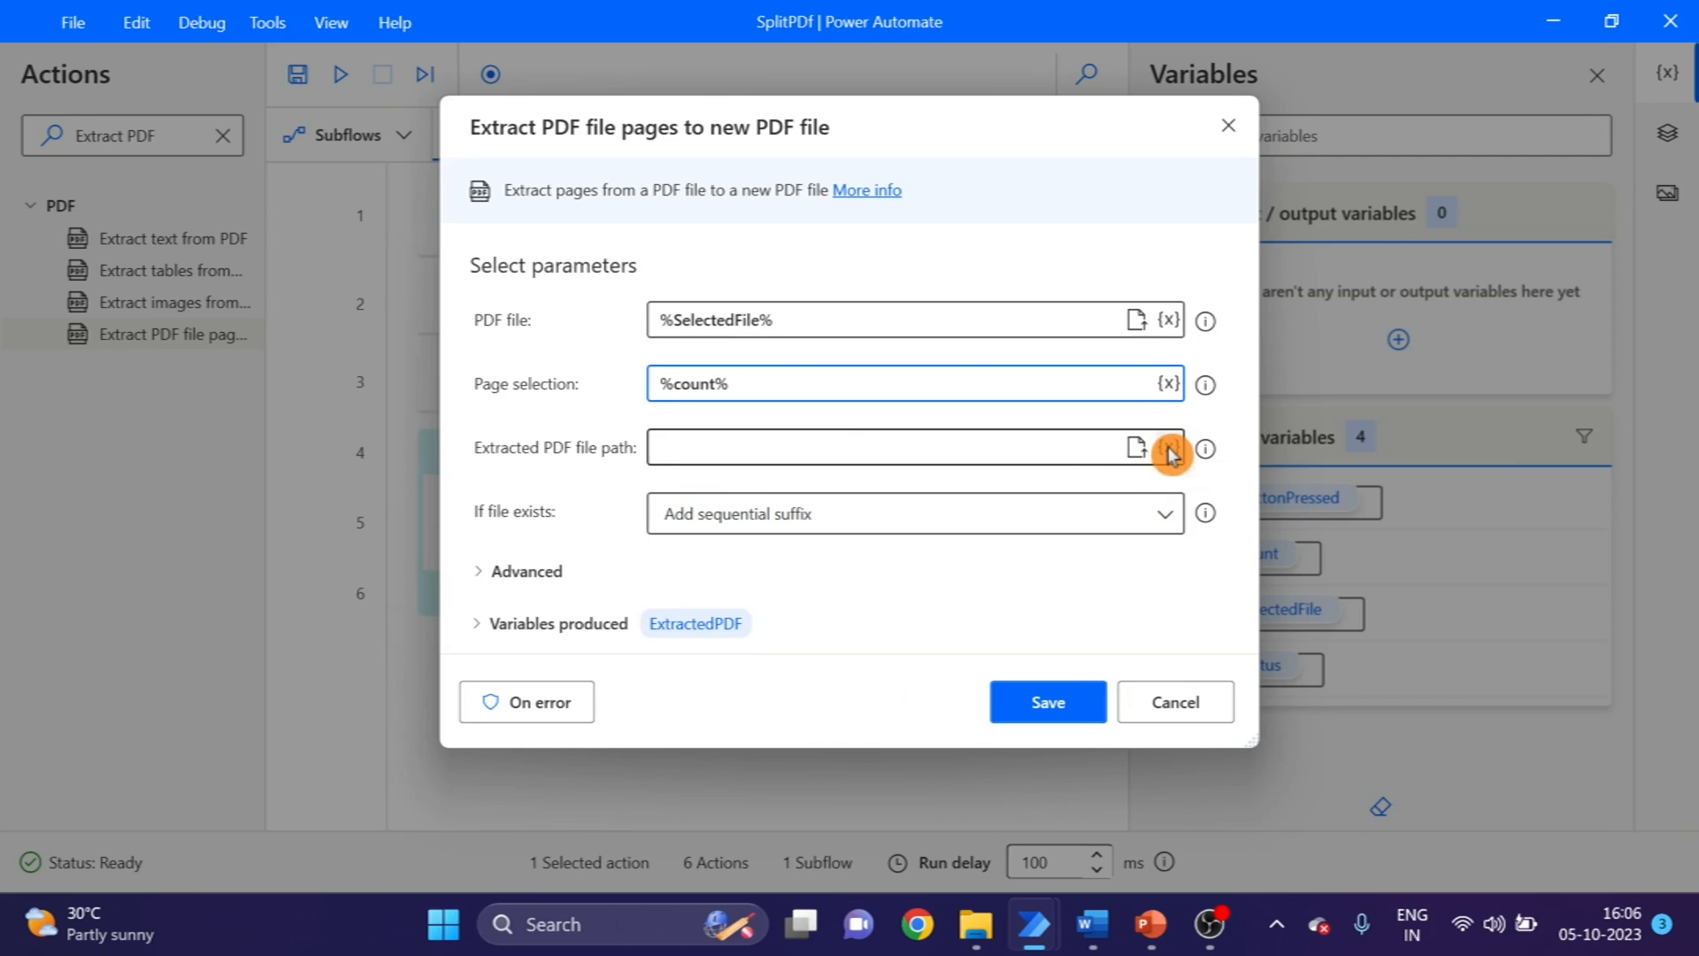
- Set the output path to %SelectedFile.Directory%\Split%SelectedFile.Name% and save the step
click(1169, 448)
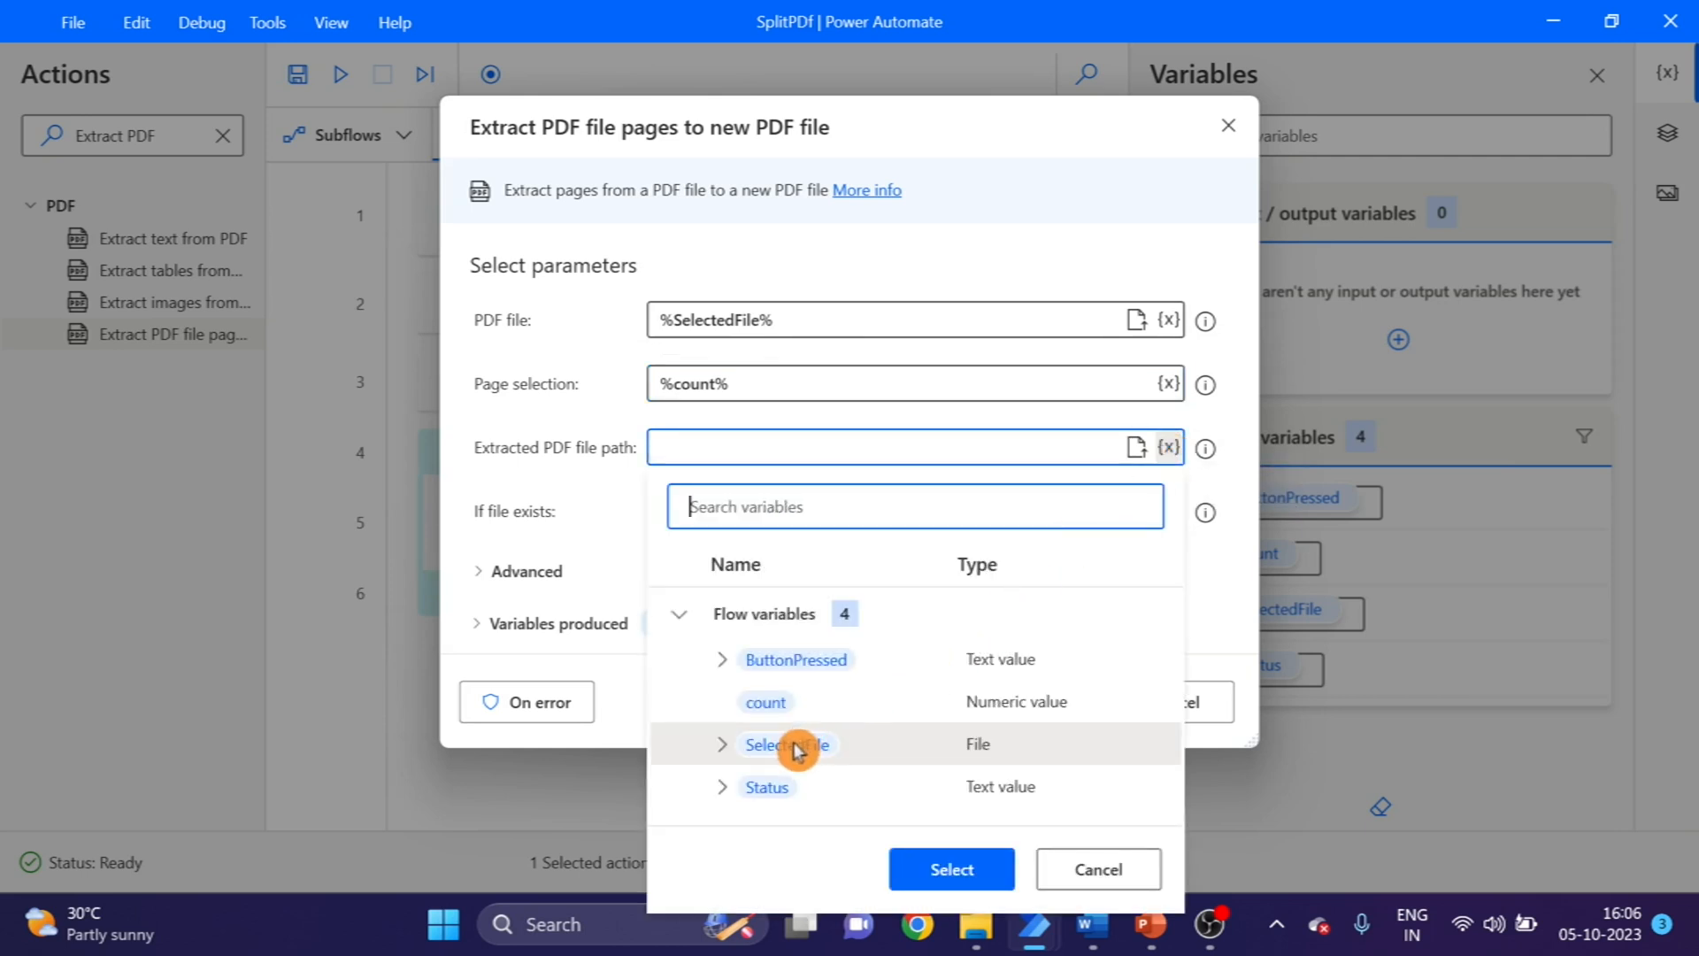
mouse_move(786, 743)
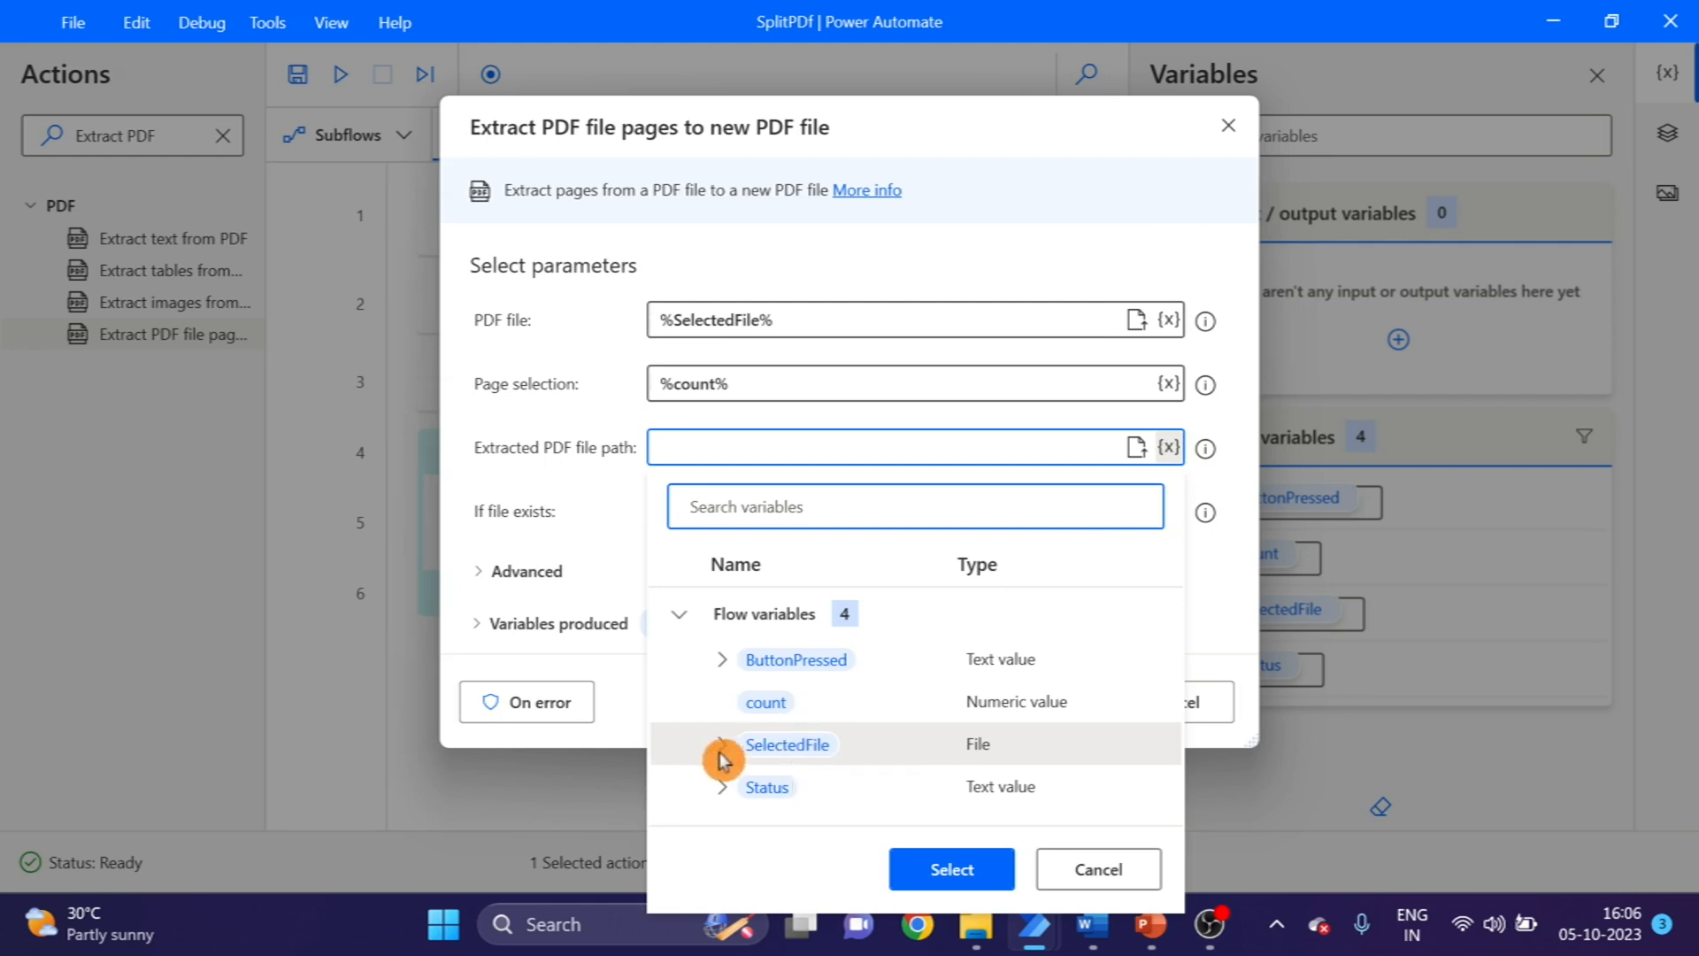
click(722, 745)
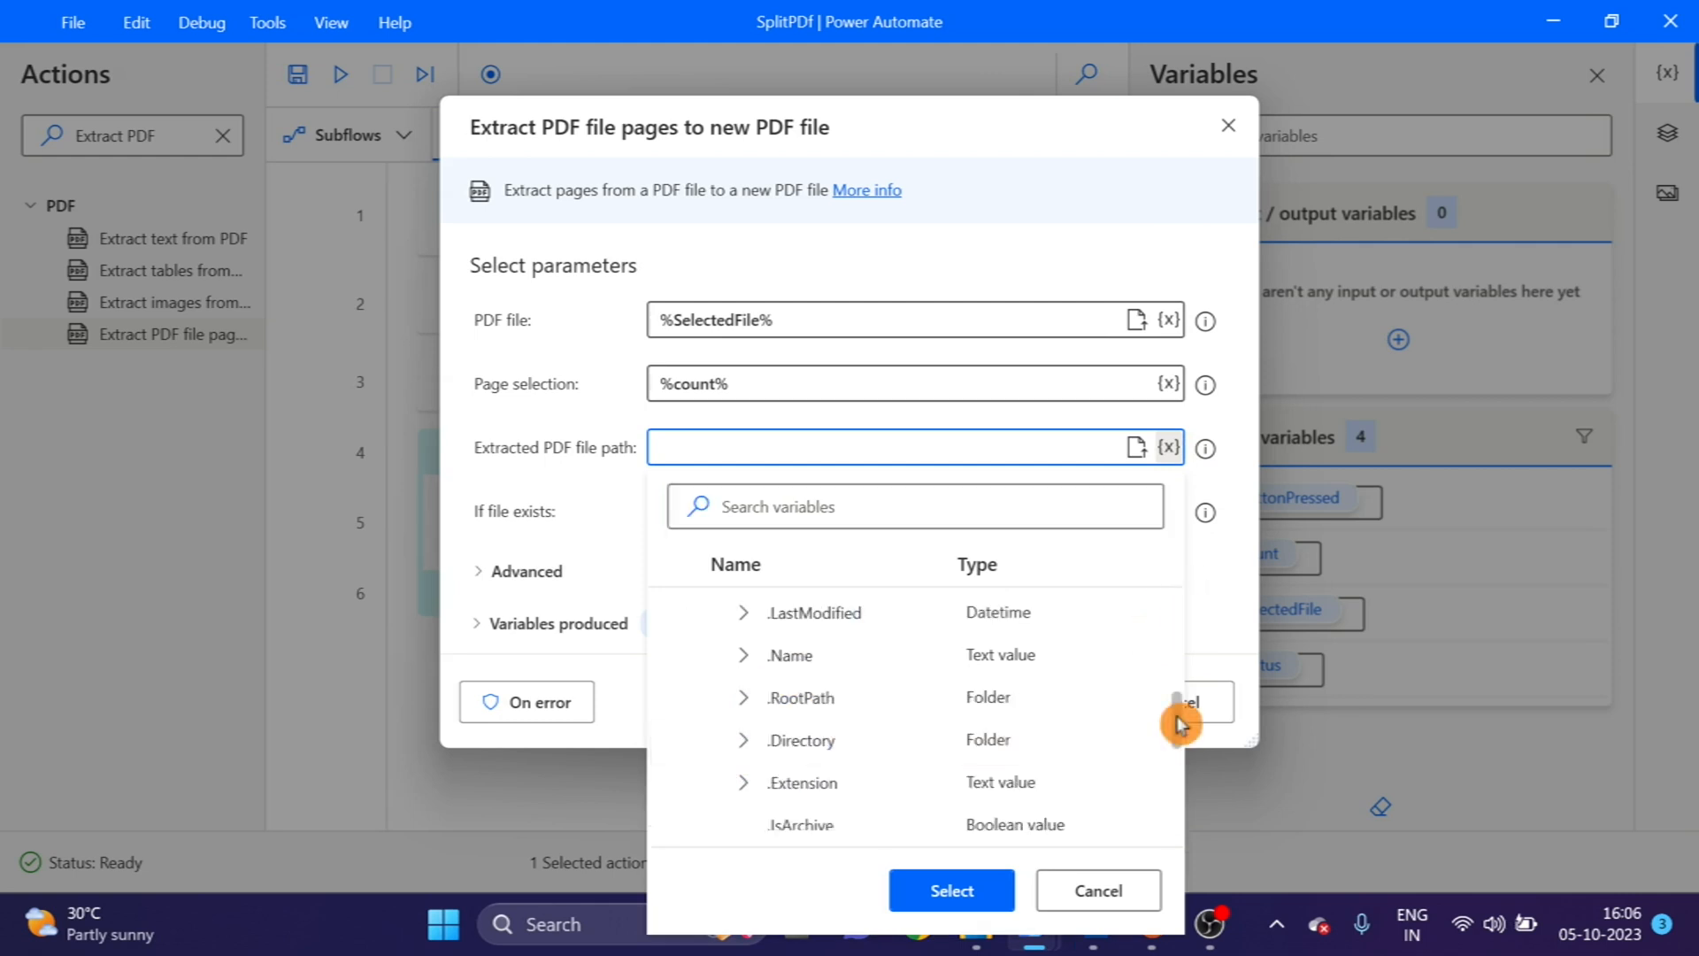
scroll(down, 3)
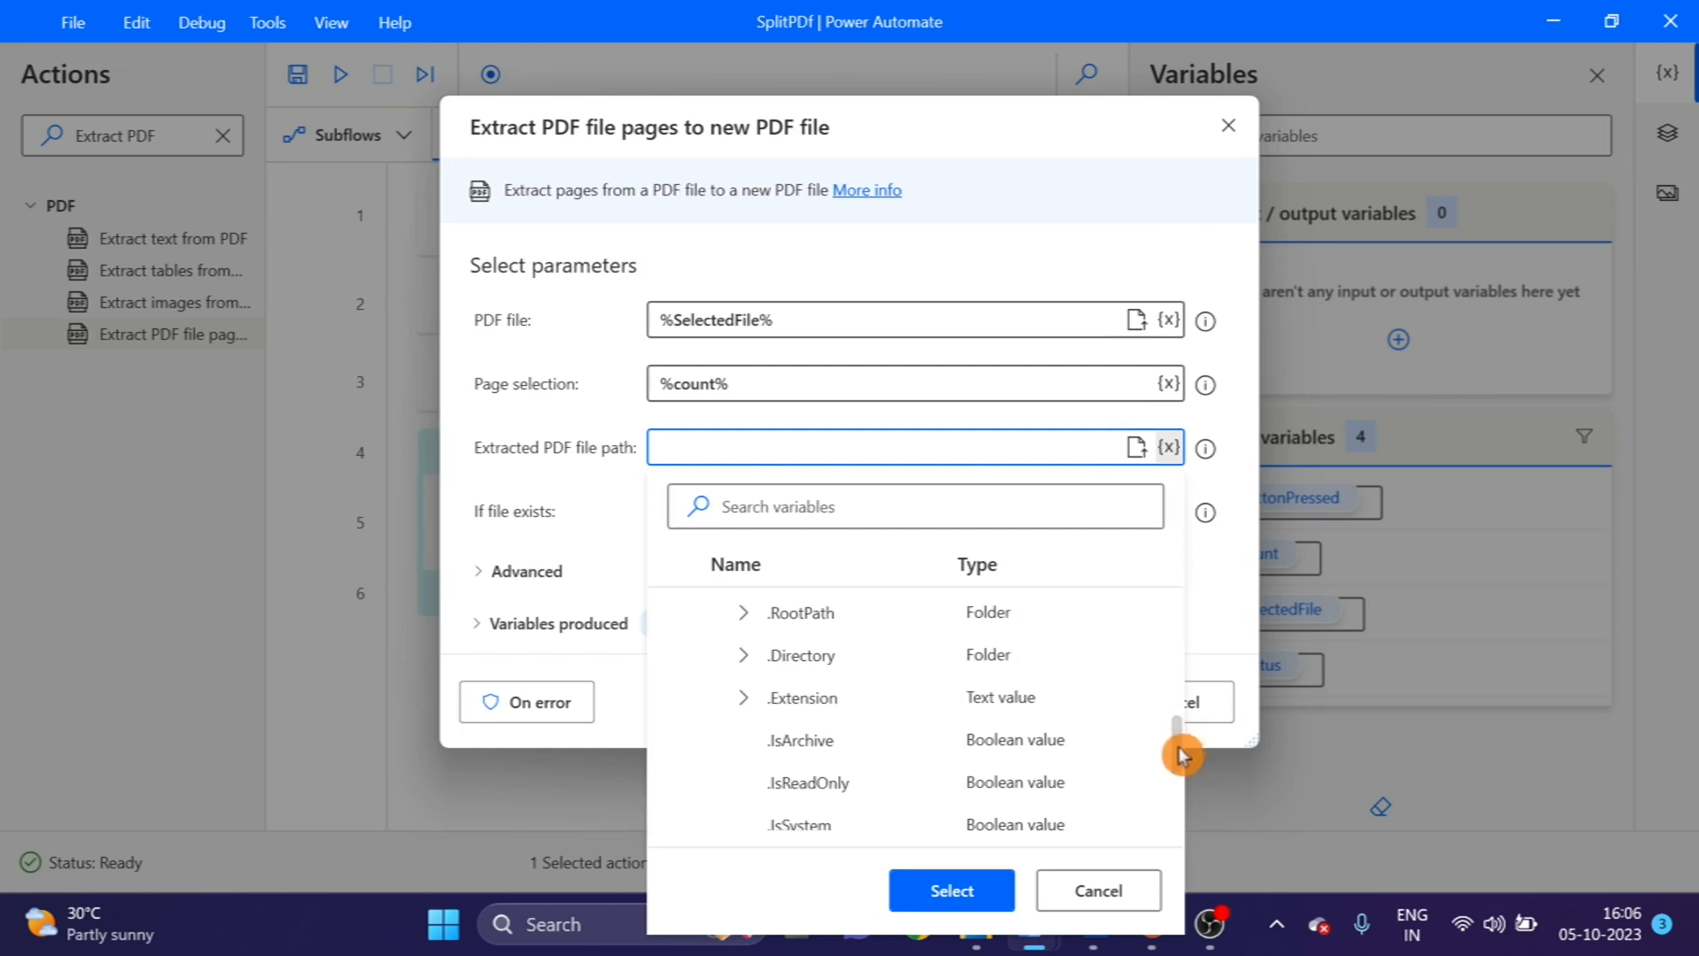
click(801, 655)
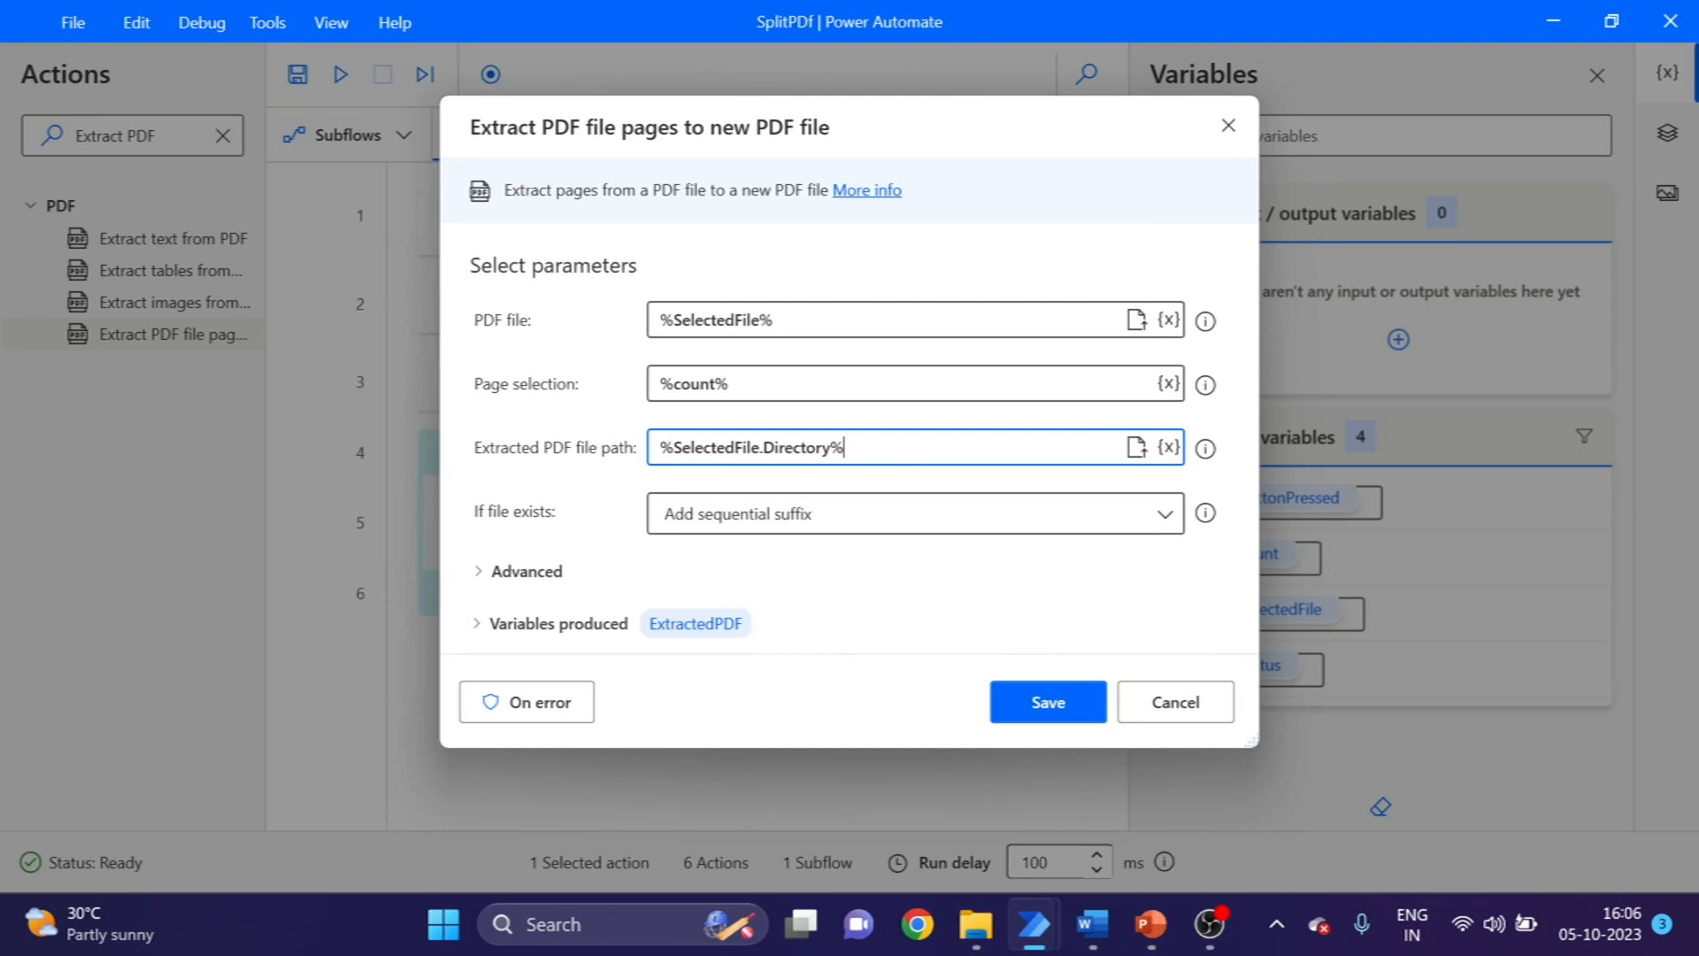
text(\S)
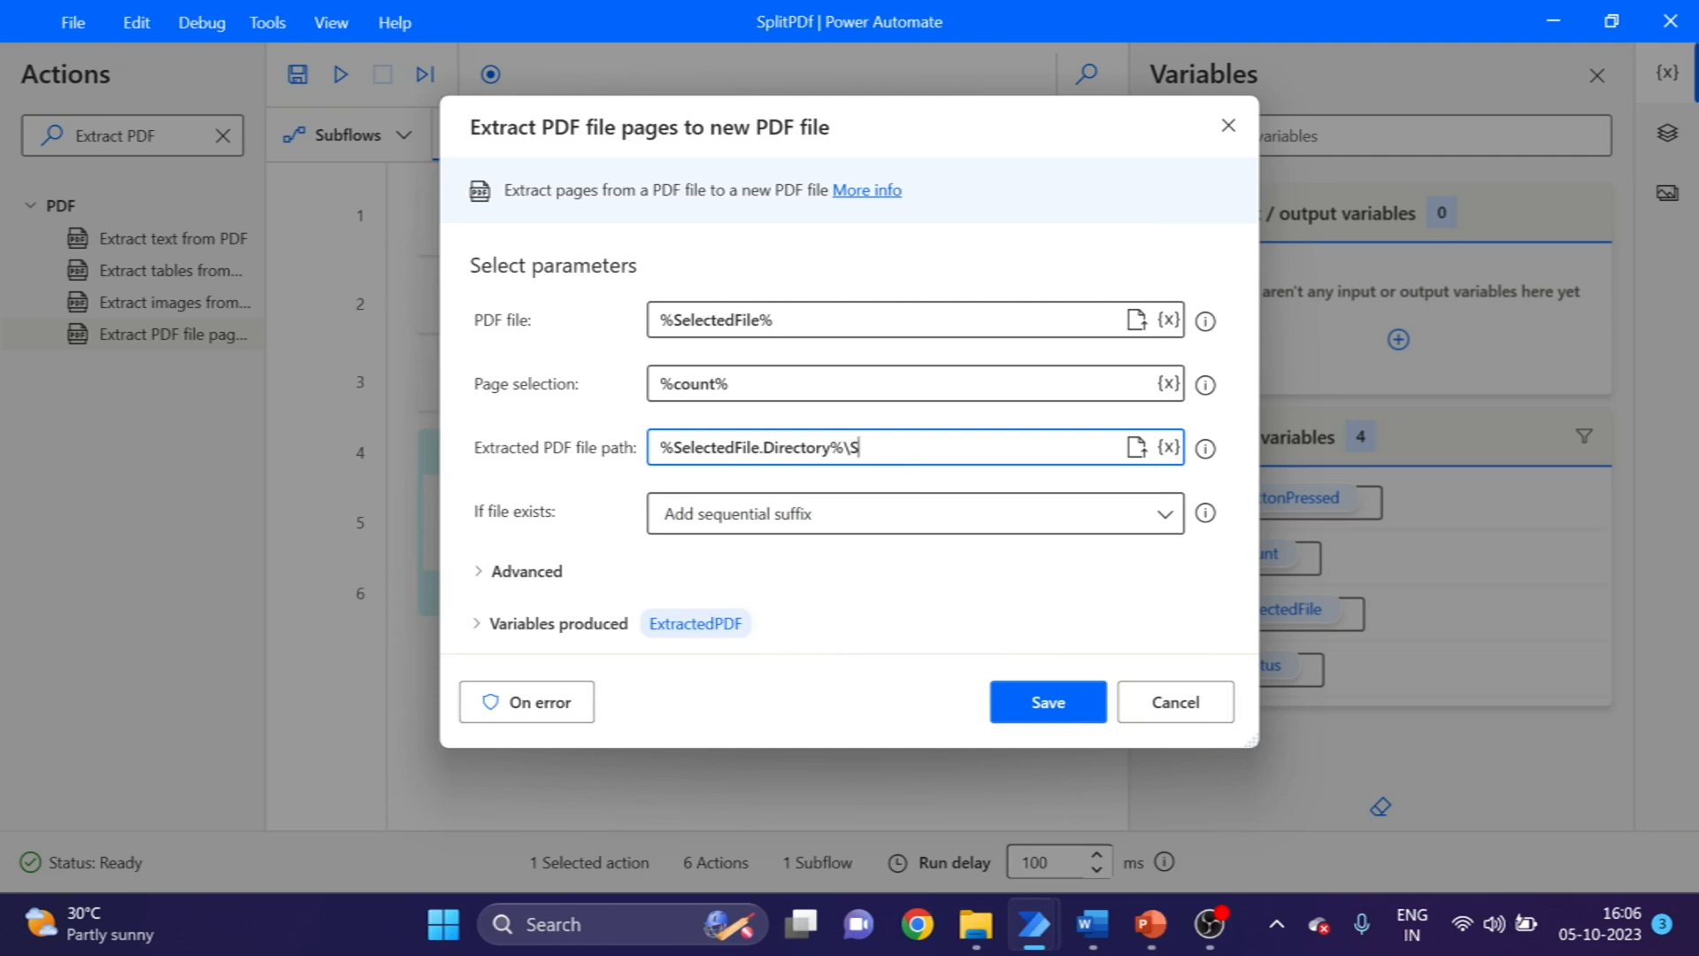
text(plit)
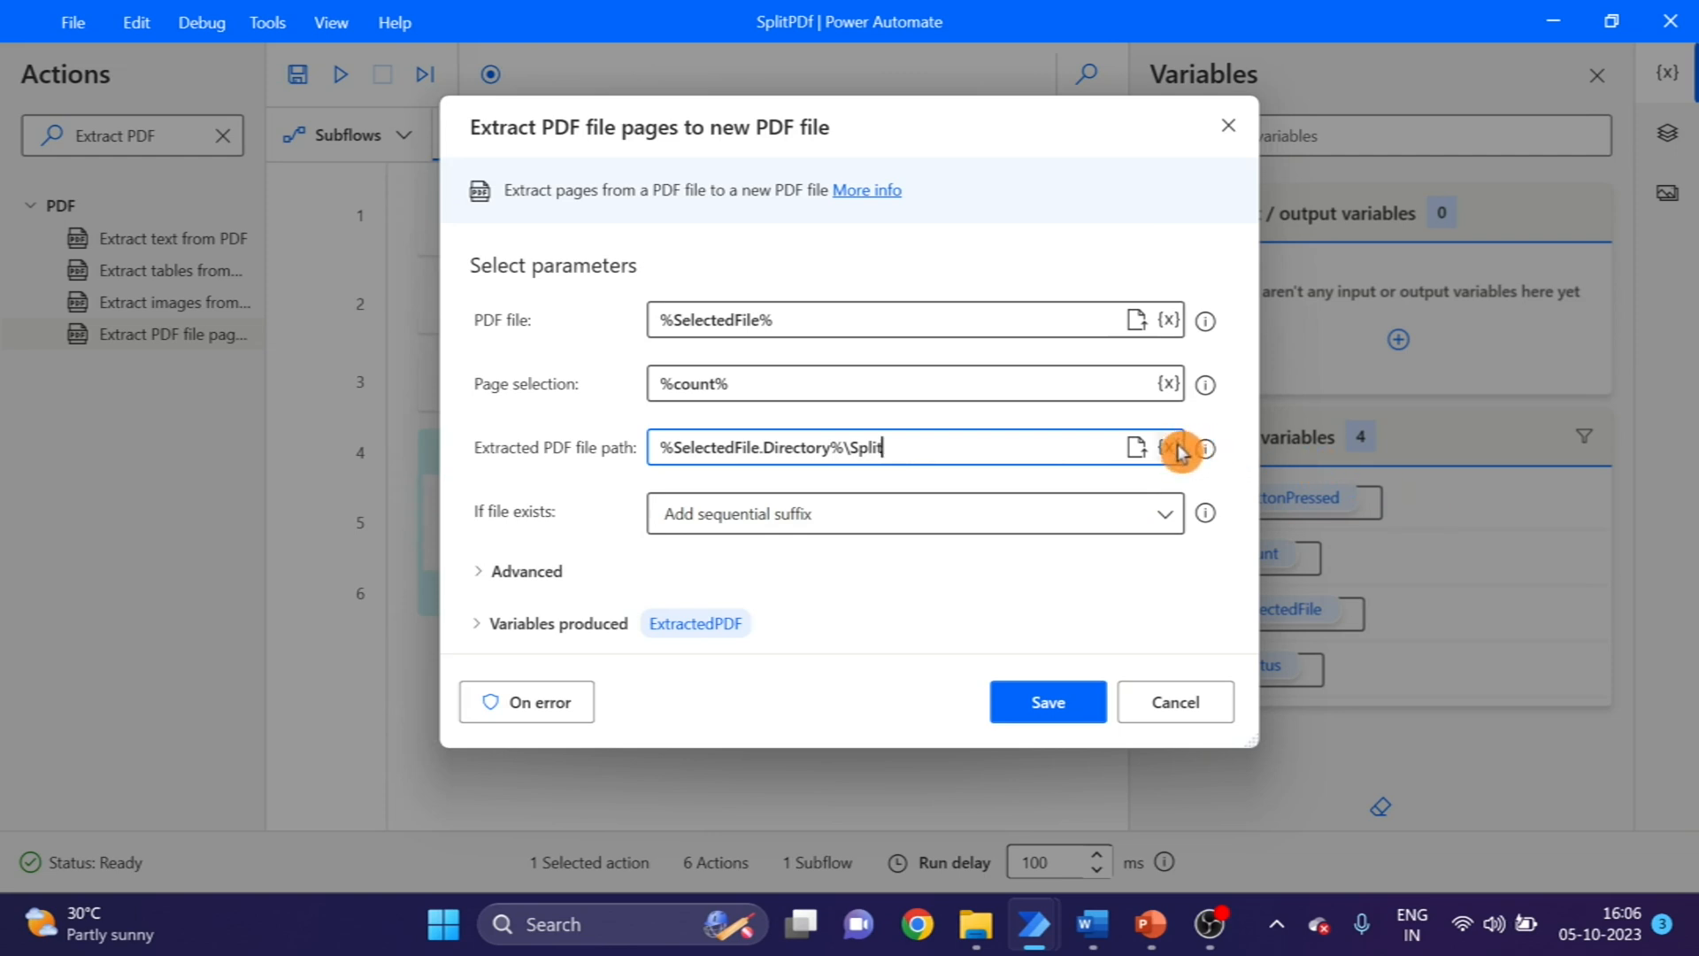
click(1166, 446)
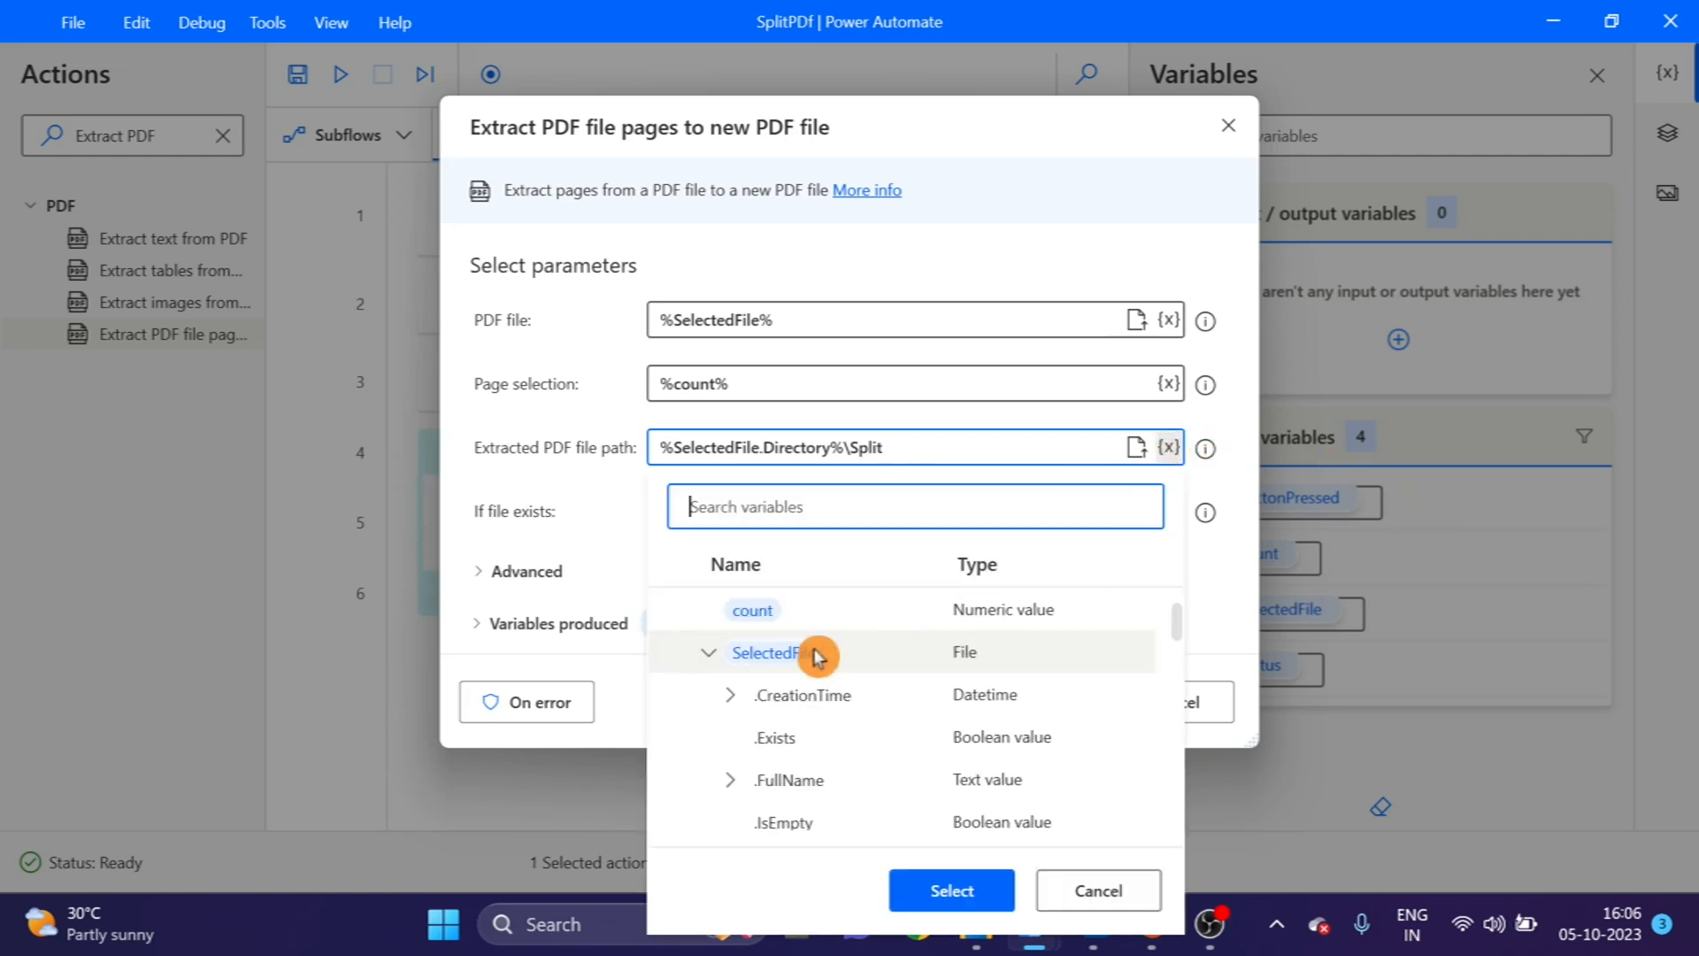
mouse_move(1129, 702)
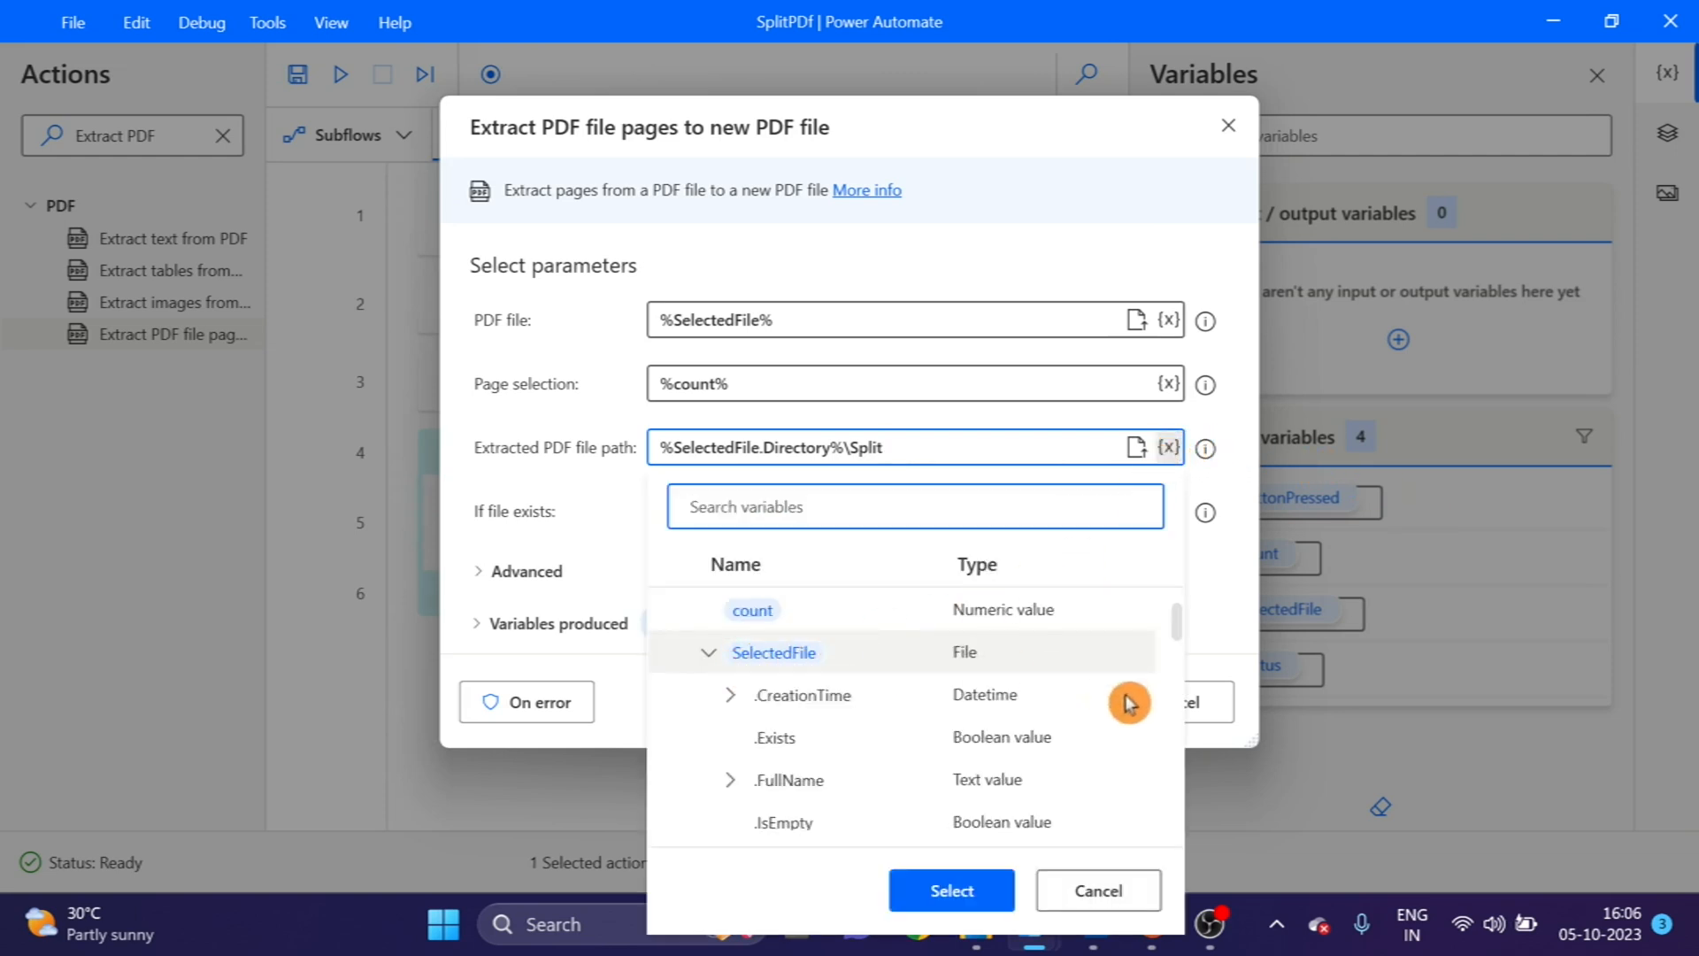
mouse_move(1184, 639)
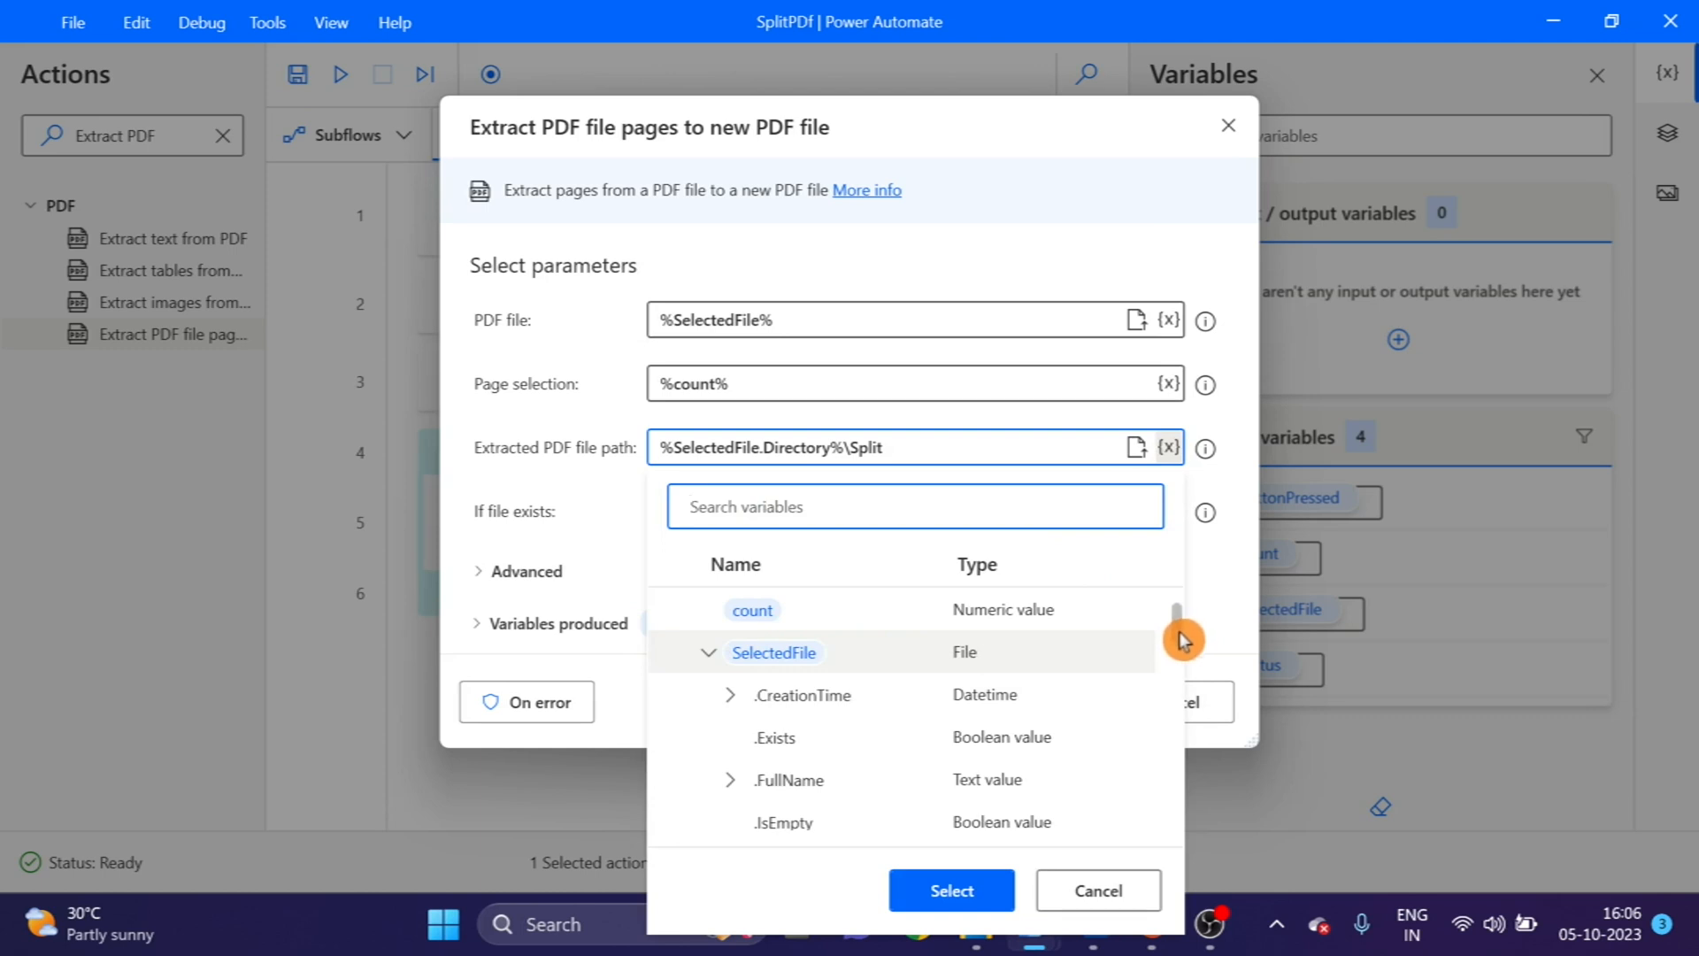
scroll(down, 3)
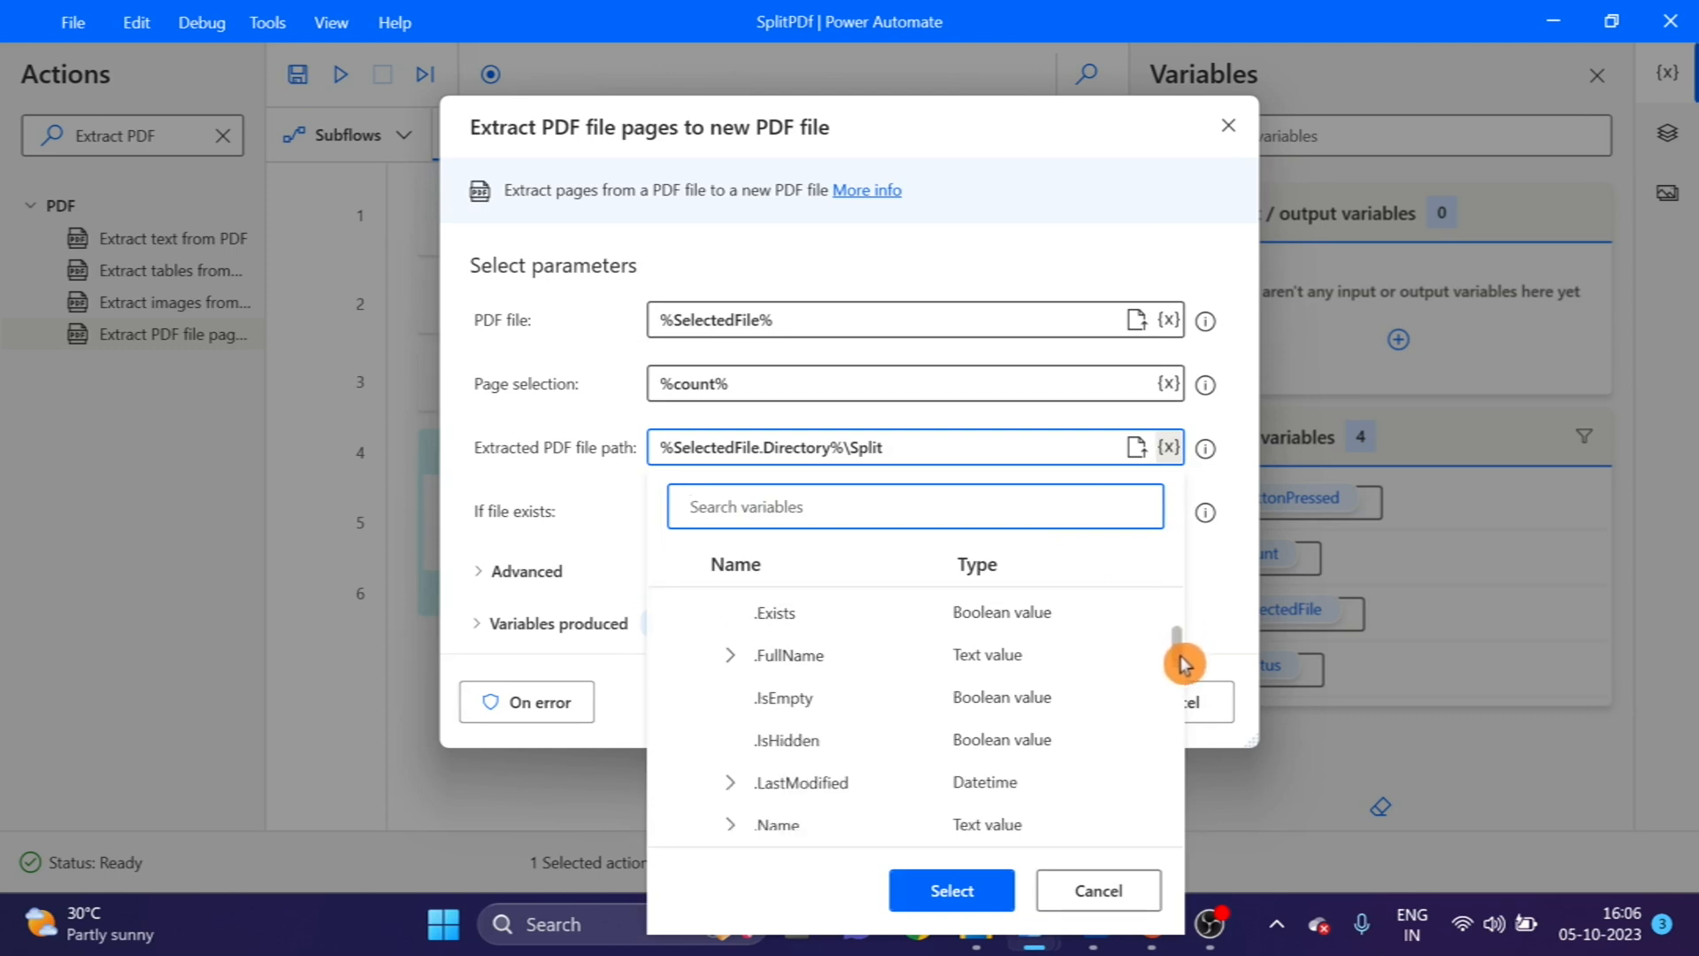
scroll(down, 3)
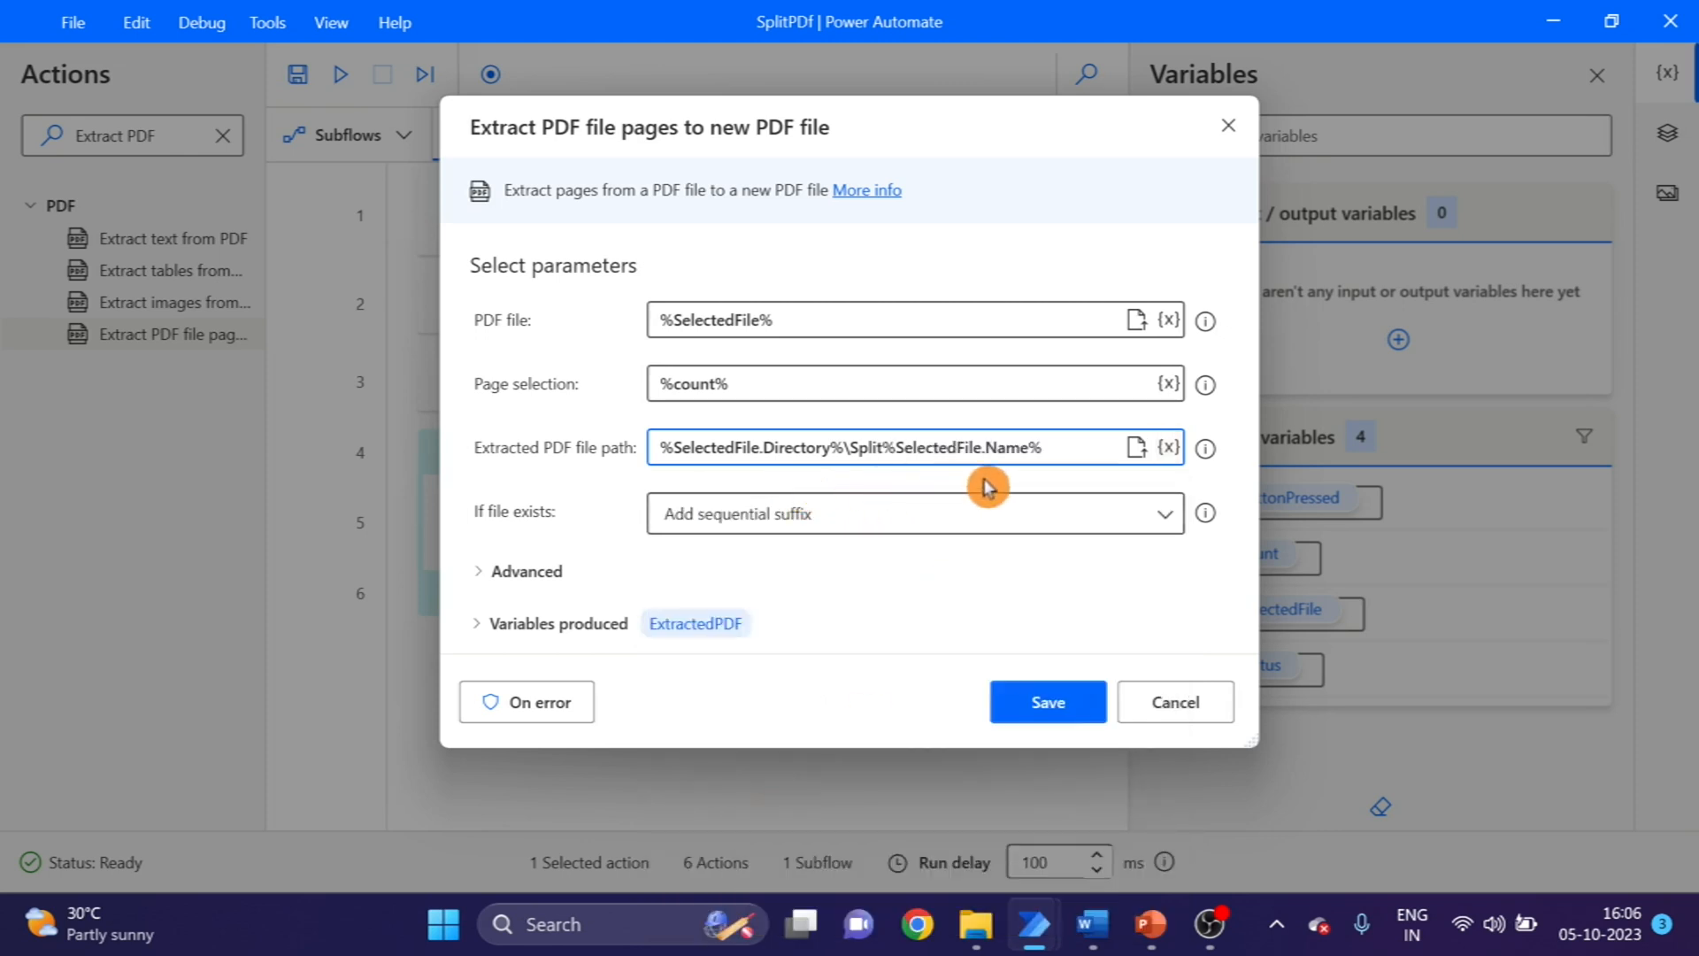
mouse_move(862, 683)
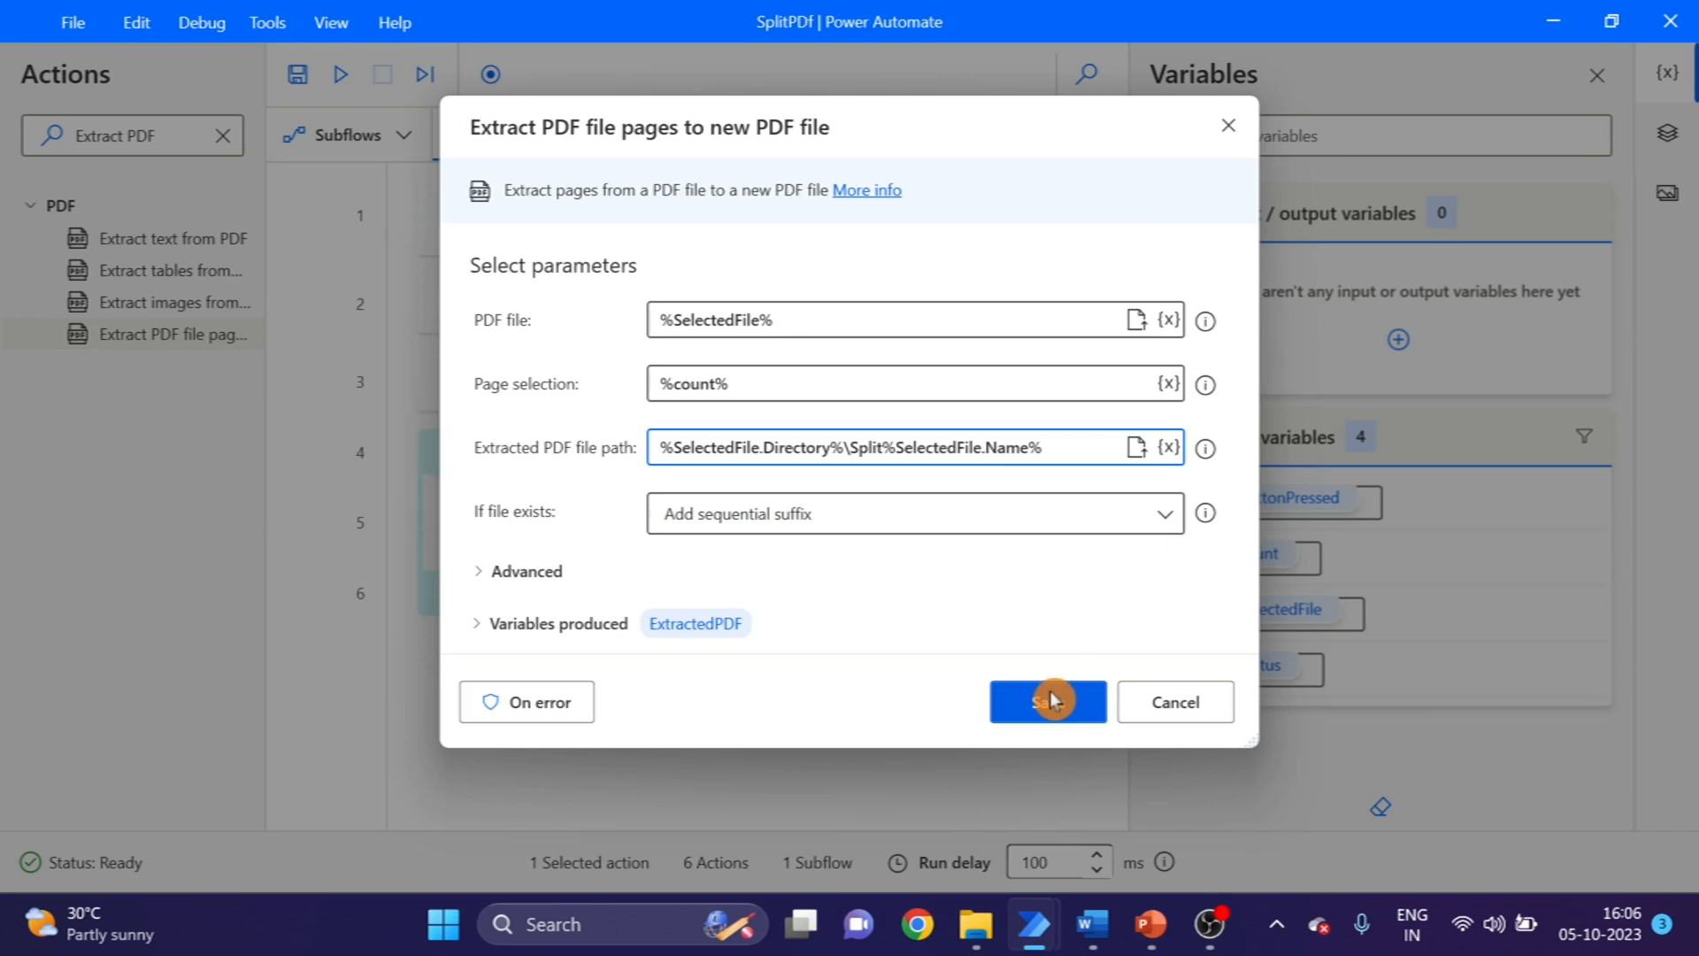
click(1046, 701)
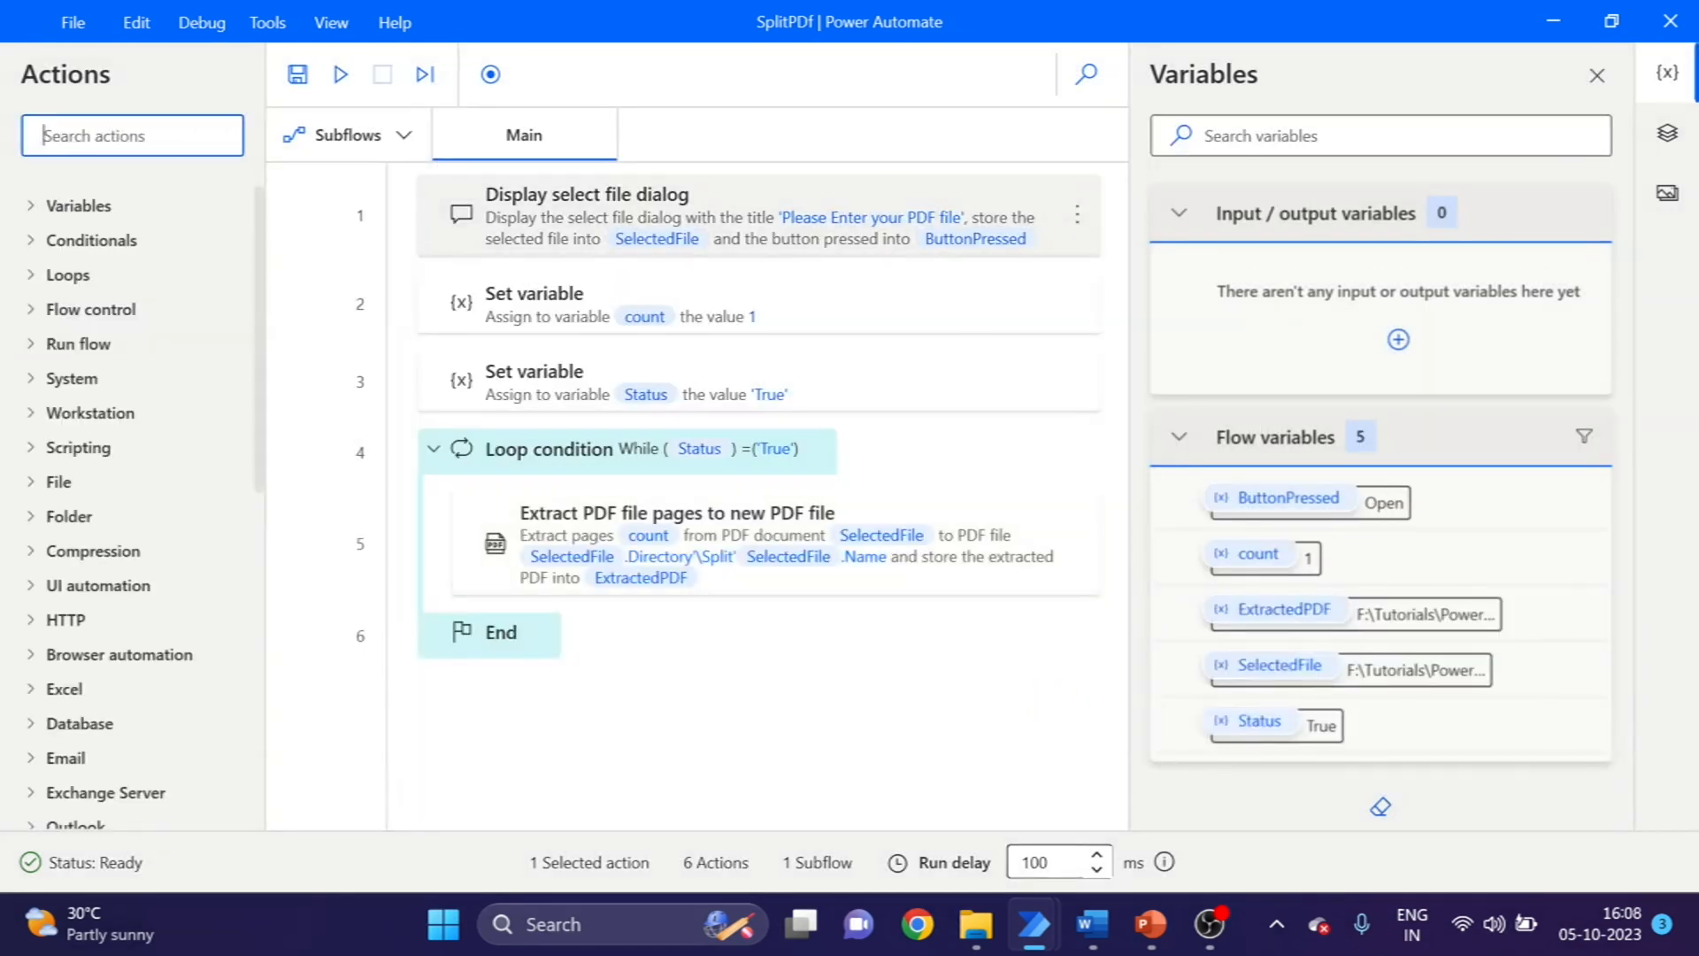
- Add a Set variable step after extraction assigning count the value %count +1%
text(s)
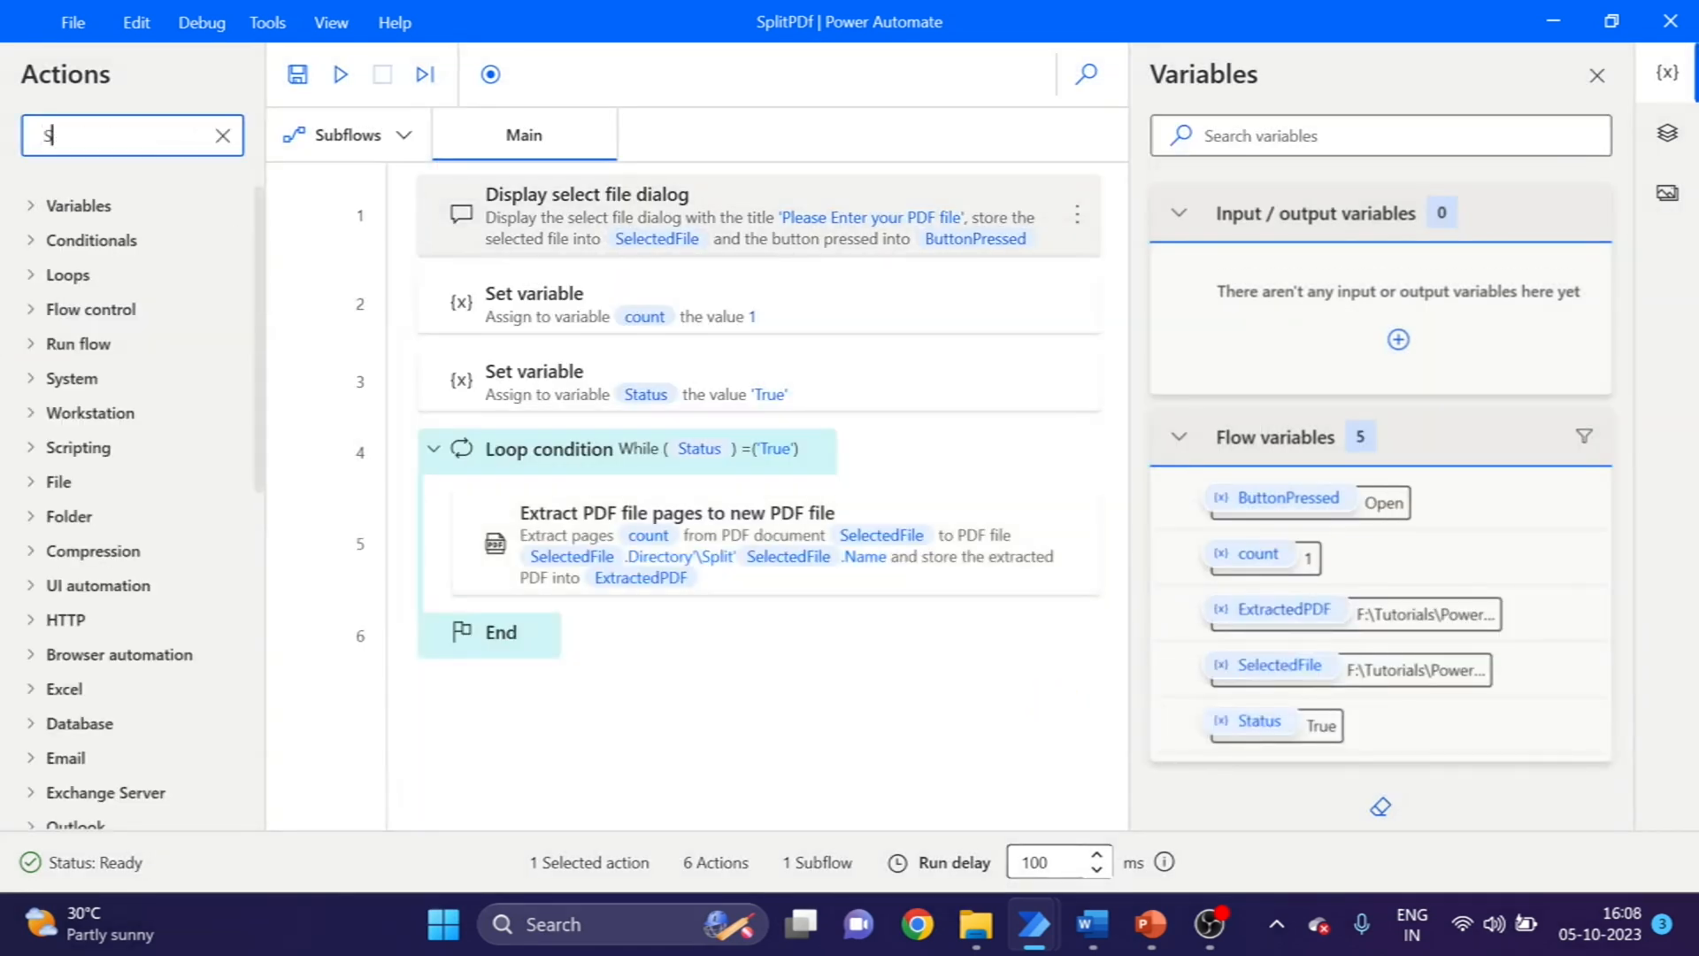
text(Set)
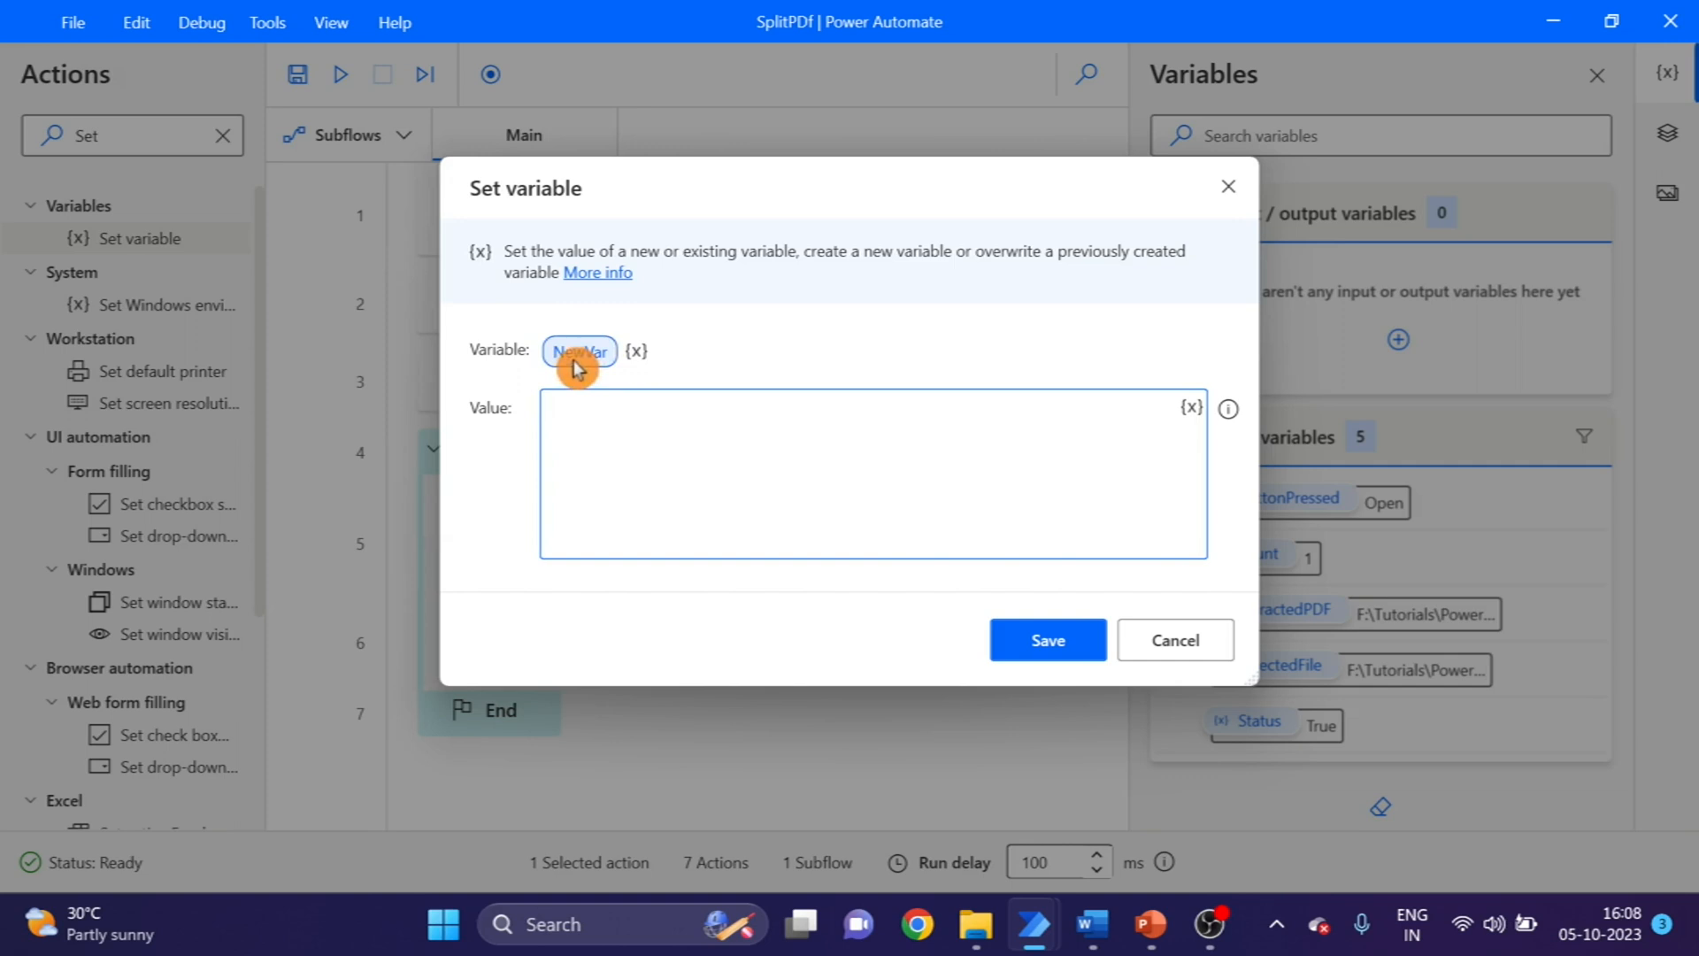
click(1191, 407)
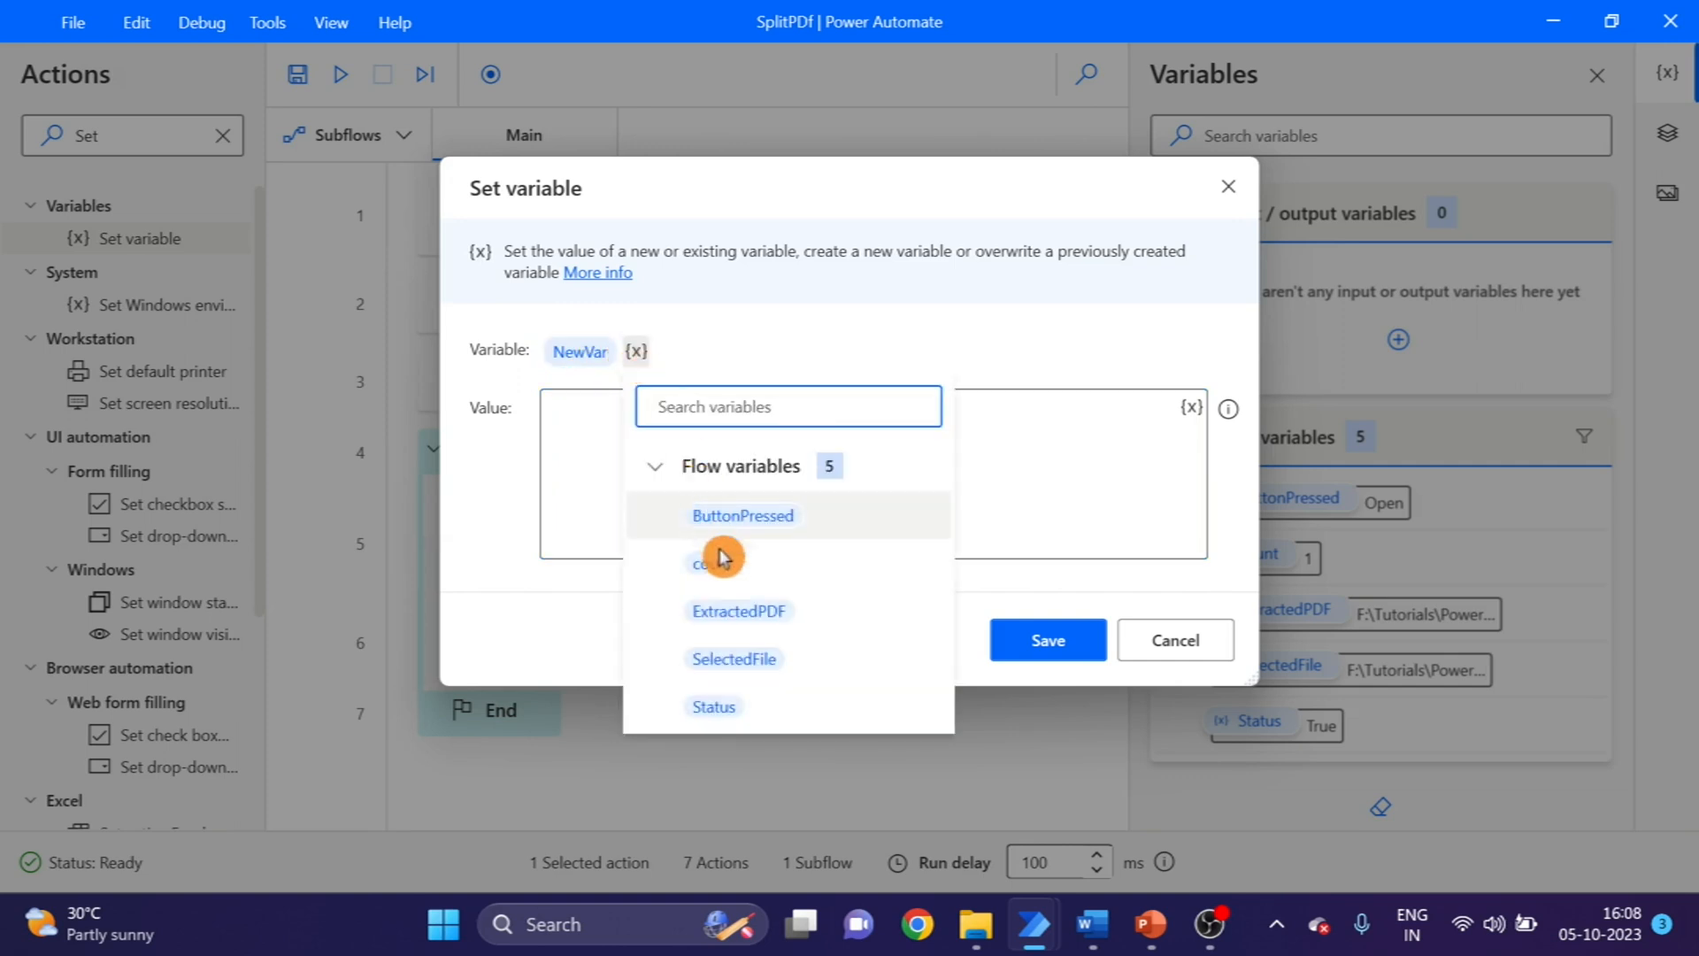
click(710, 563)
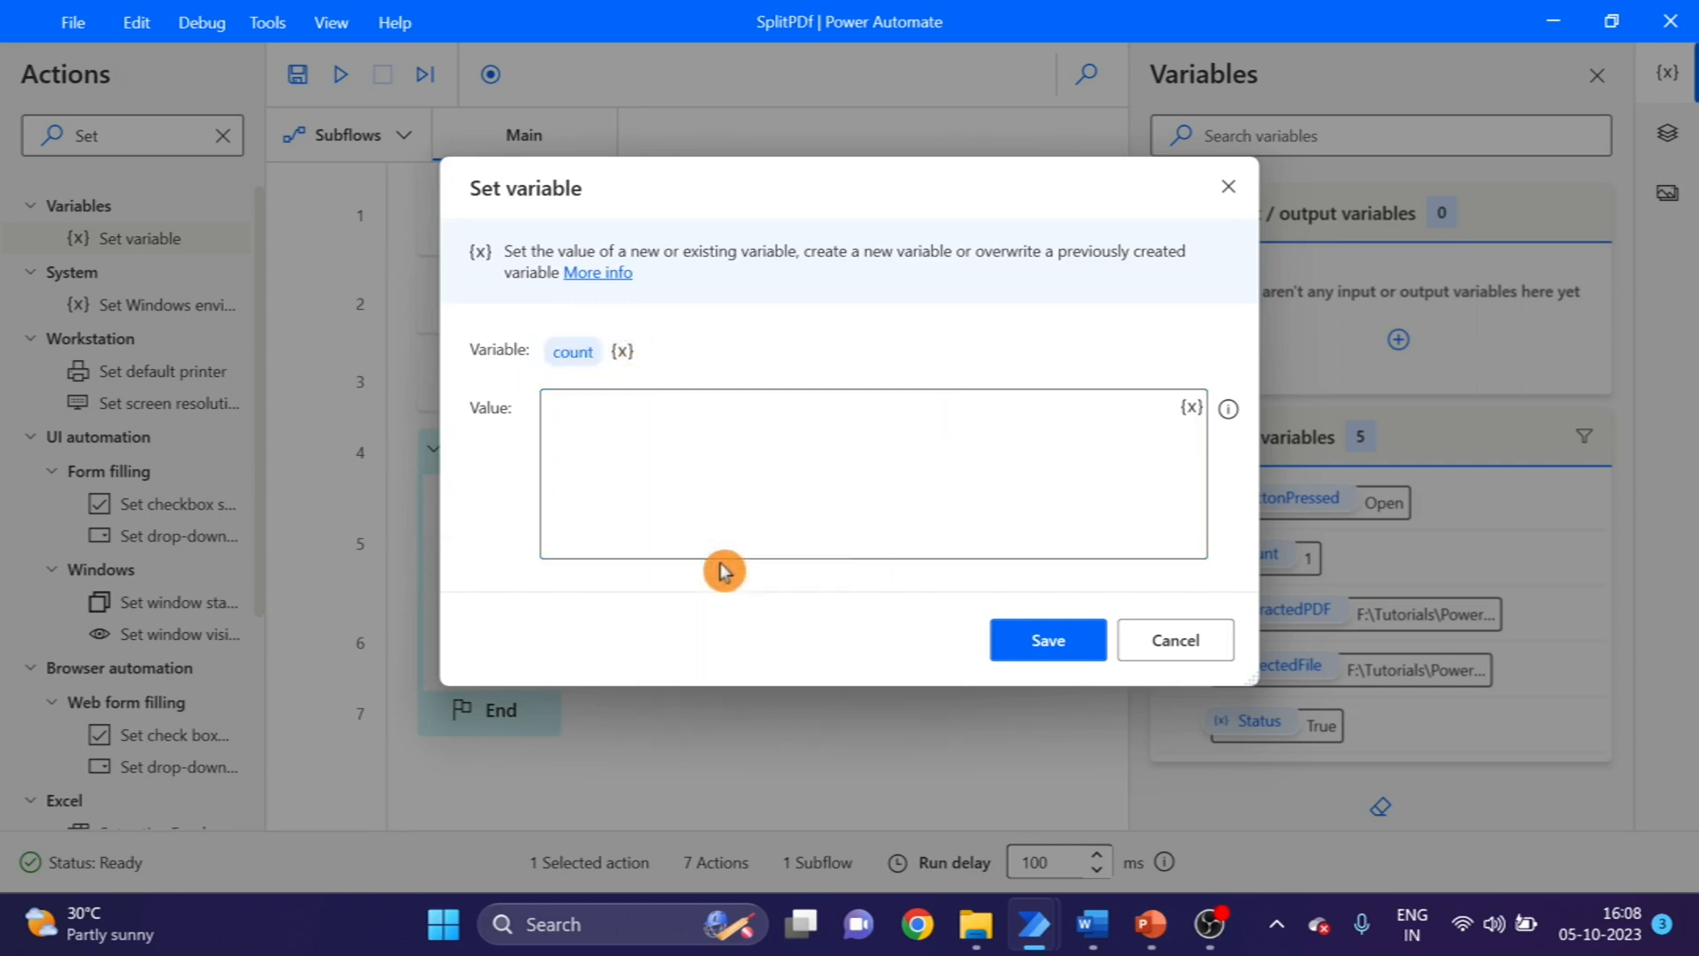
mouse_move(1172, 389)
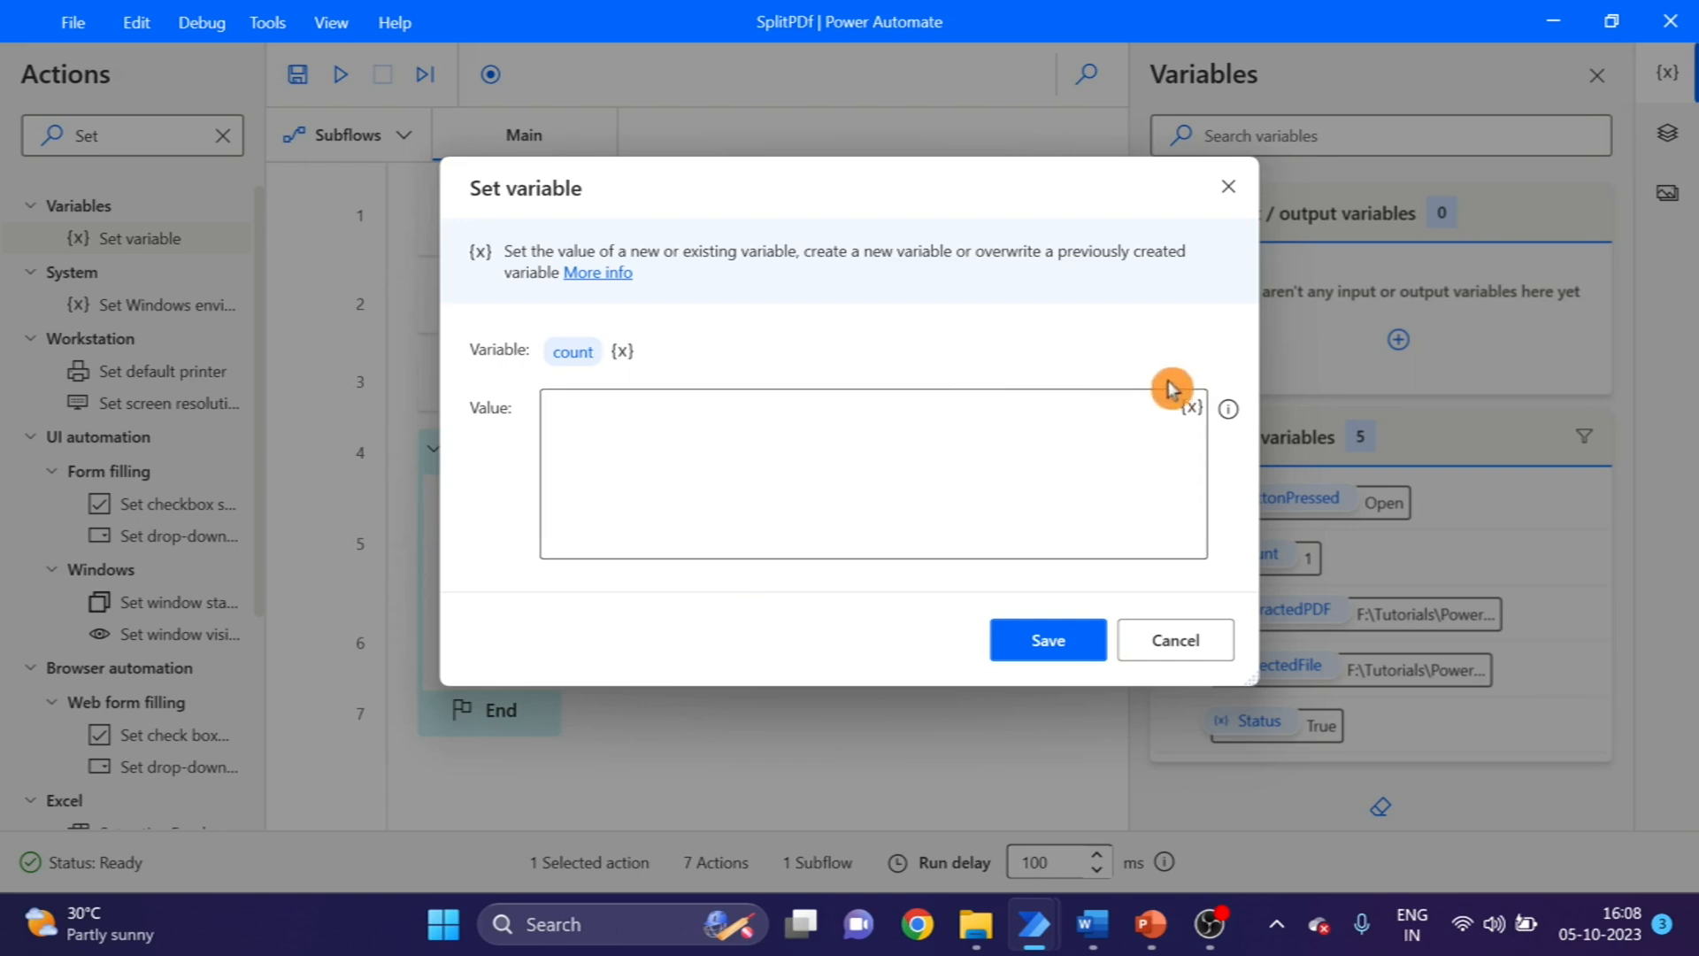
click(1189, 407)
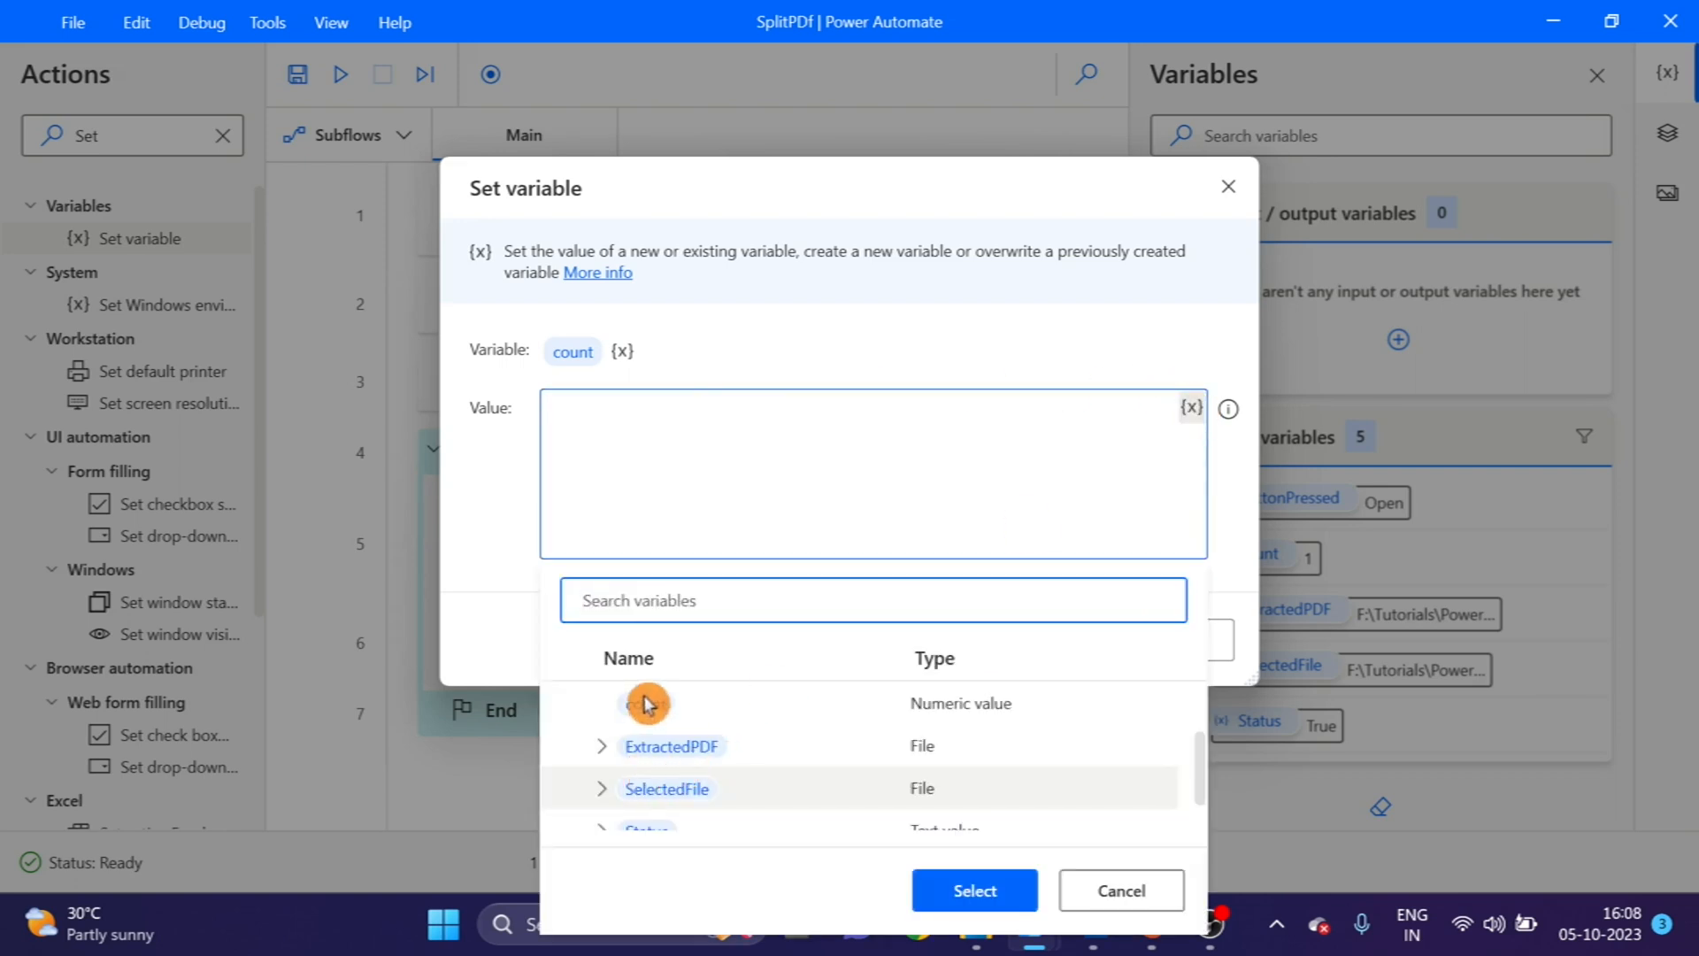
click(644, 702)
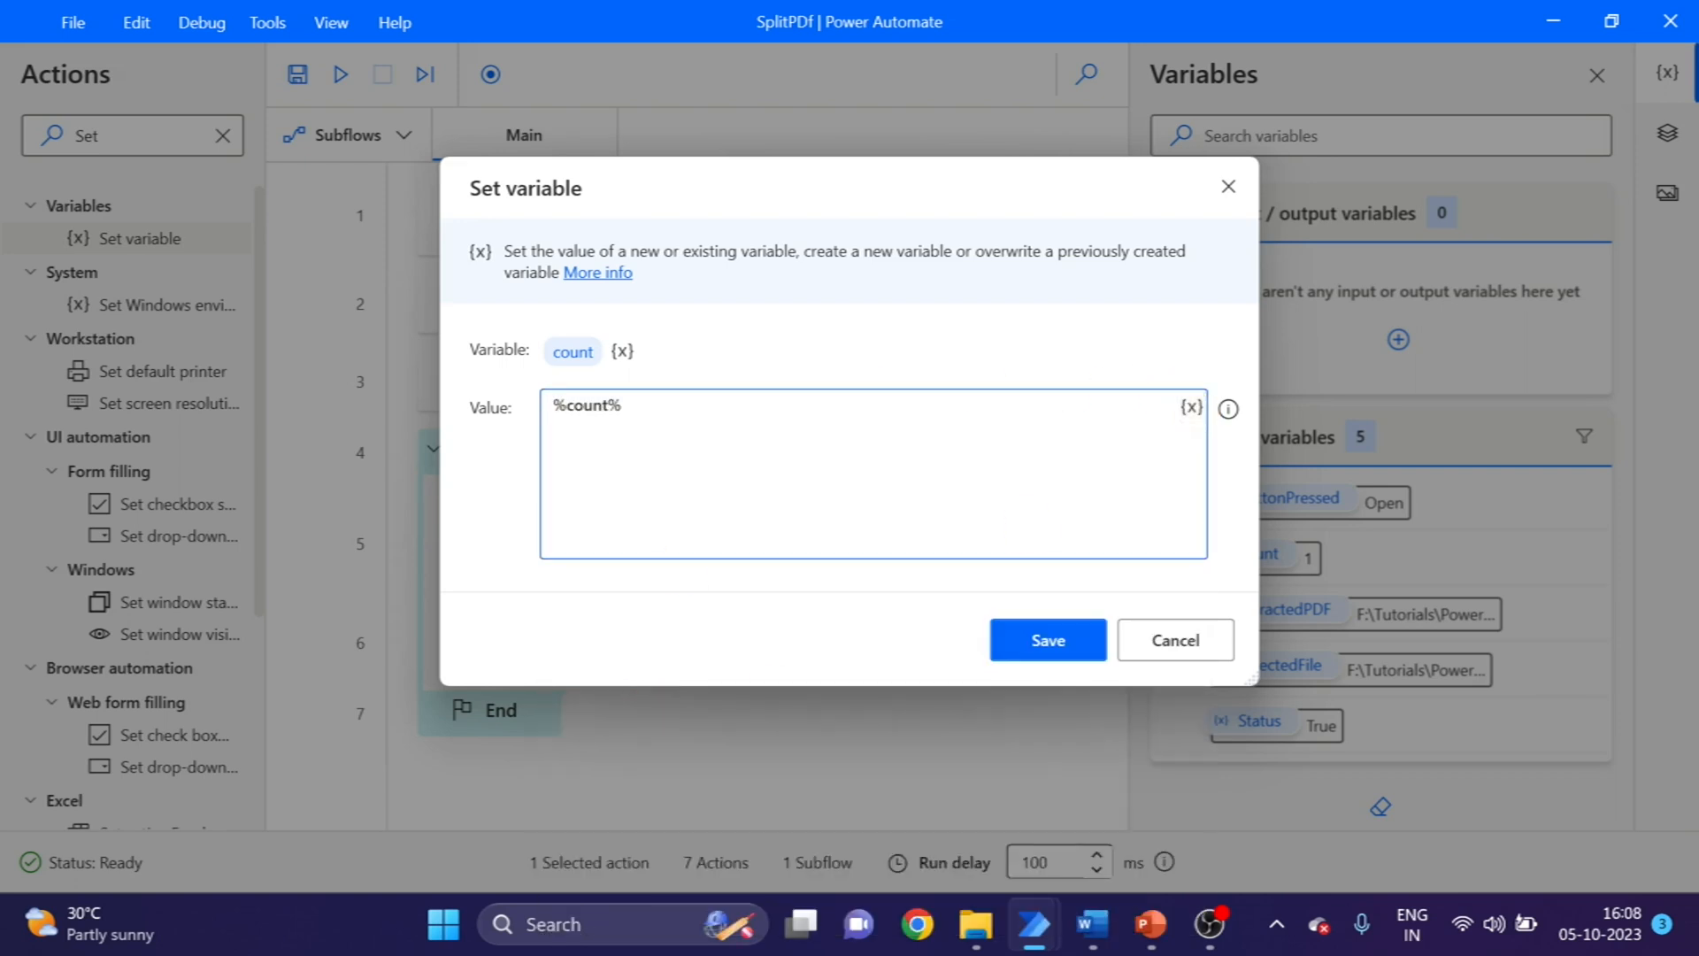
mouse_move(717, 679)
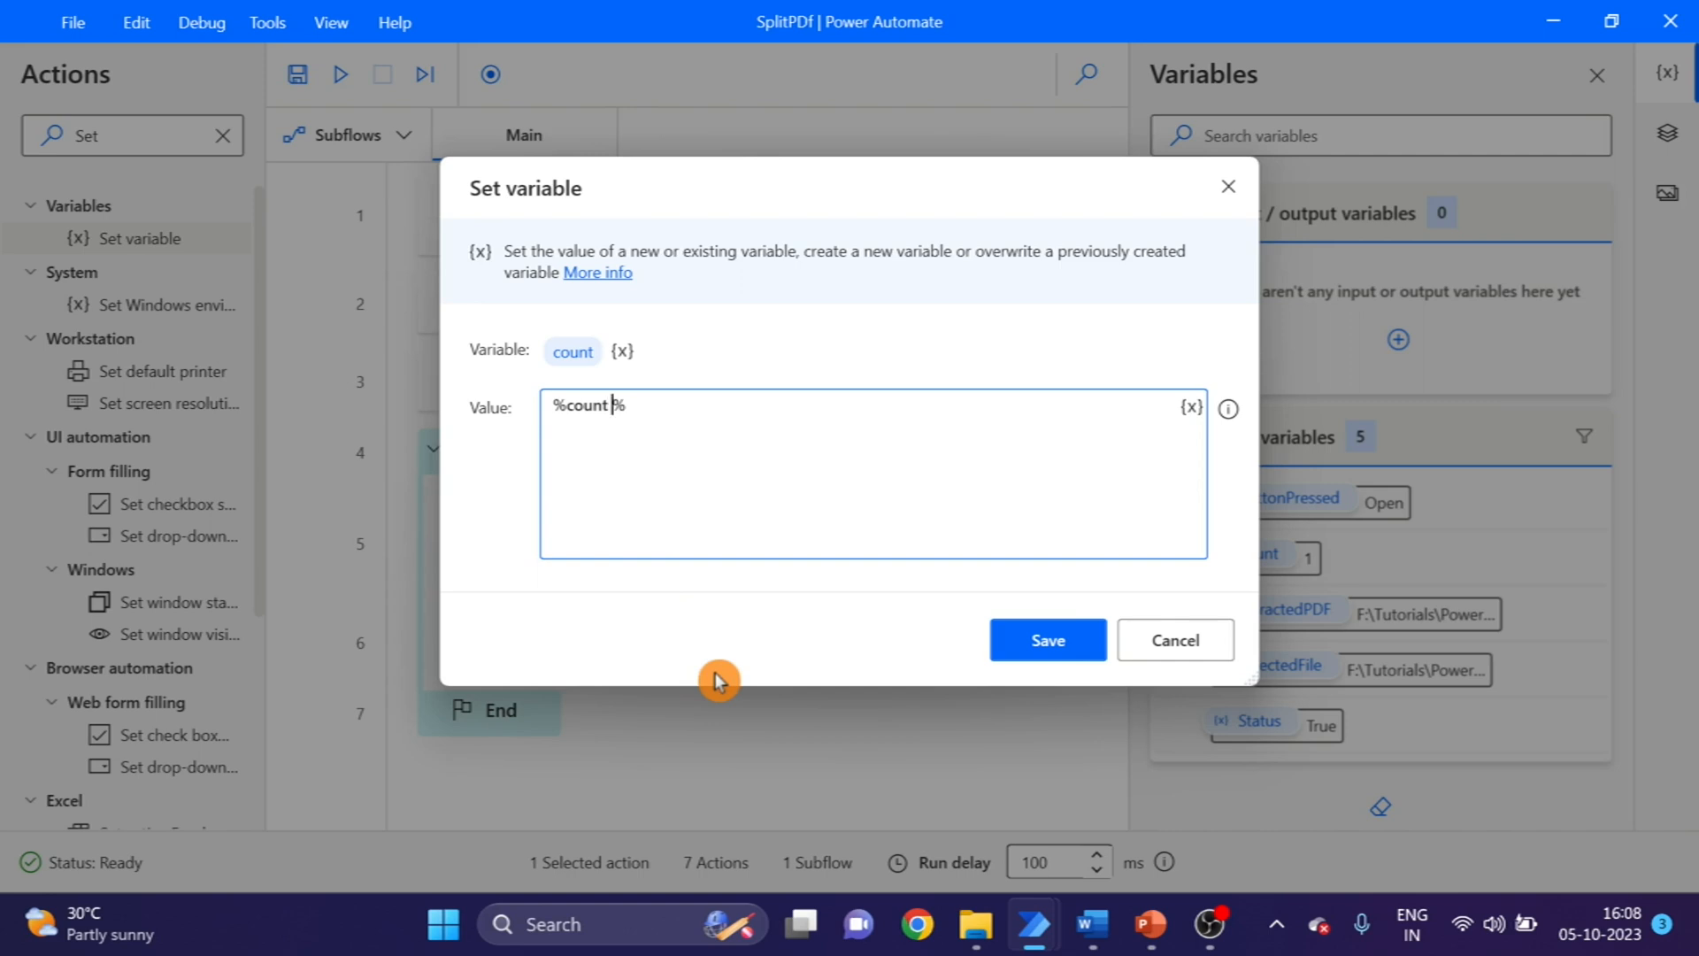
text(+1)
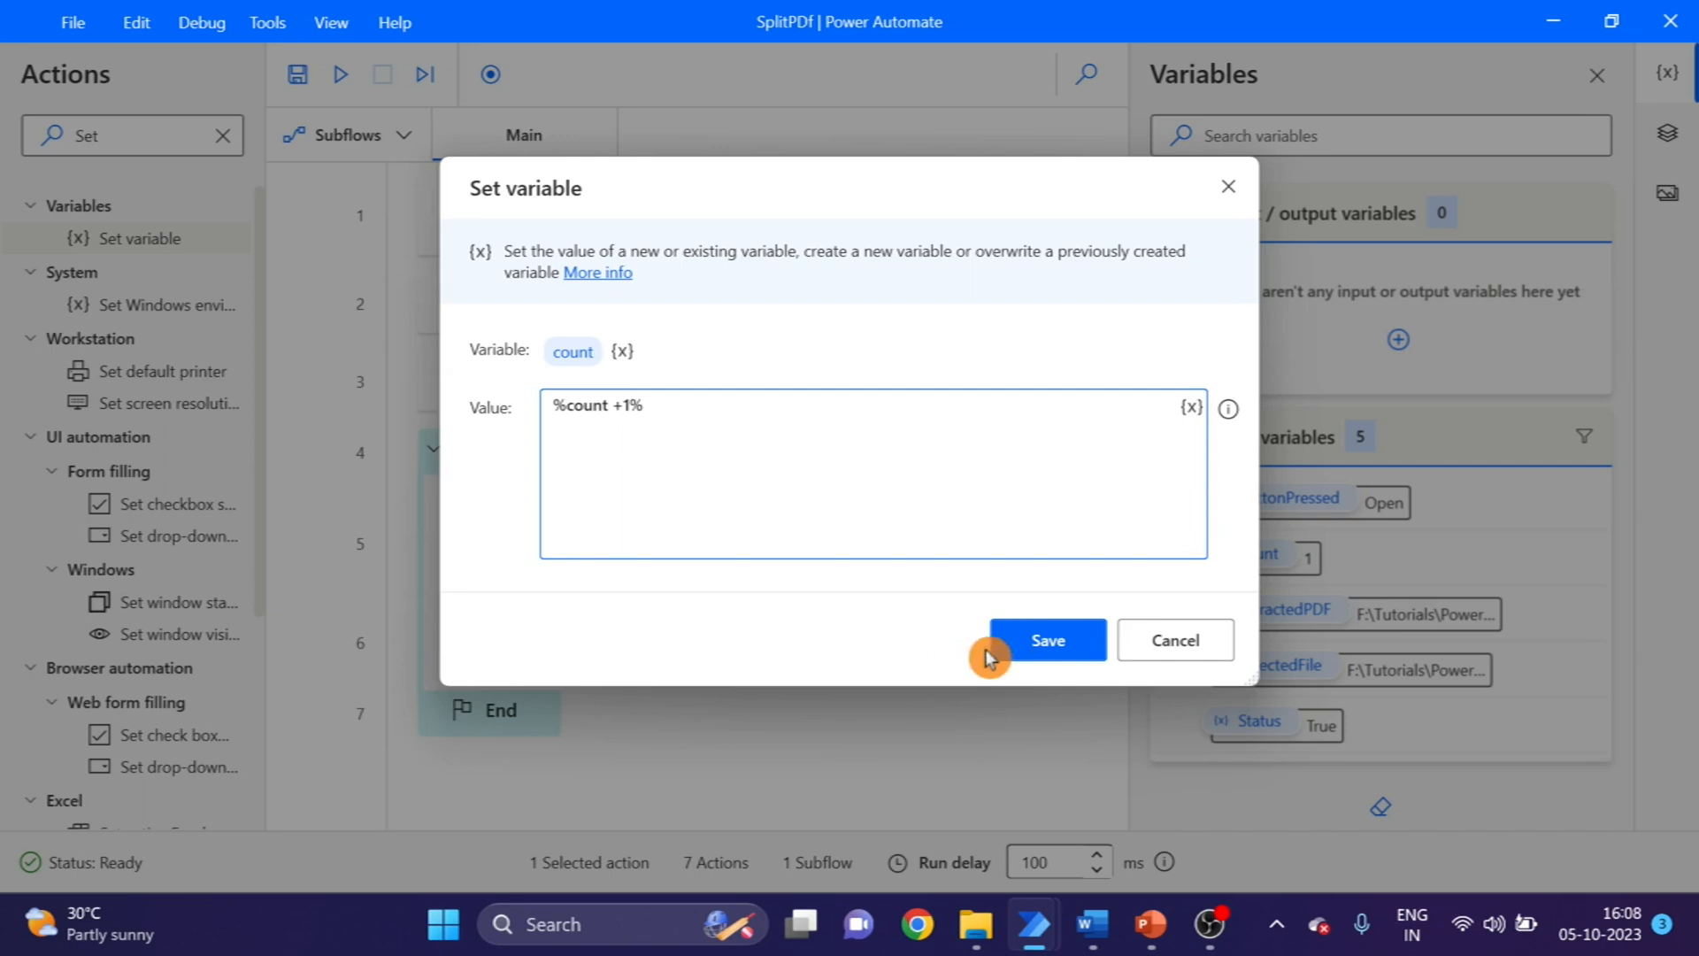
click(1046, 639)
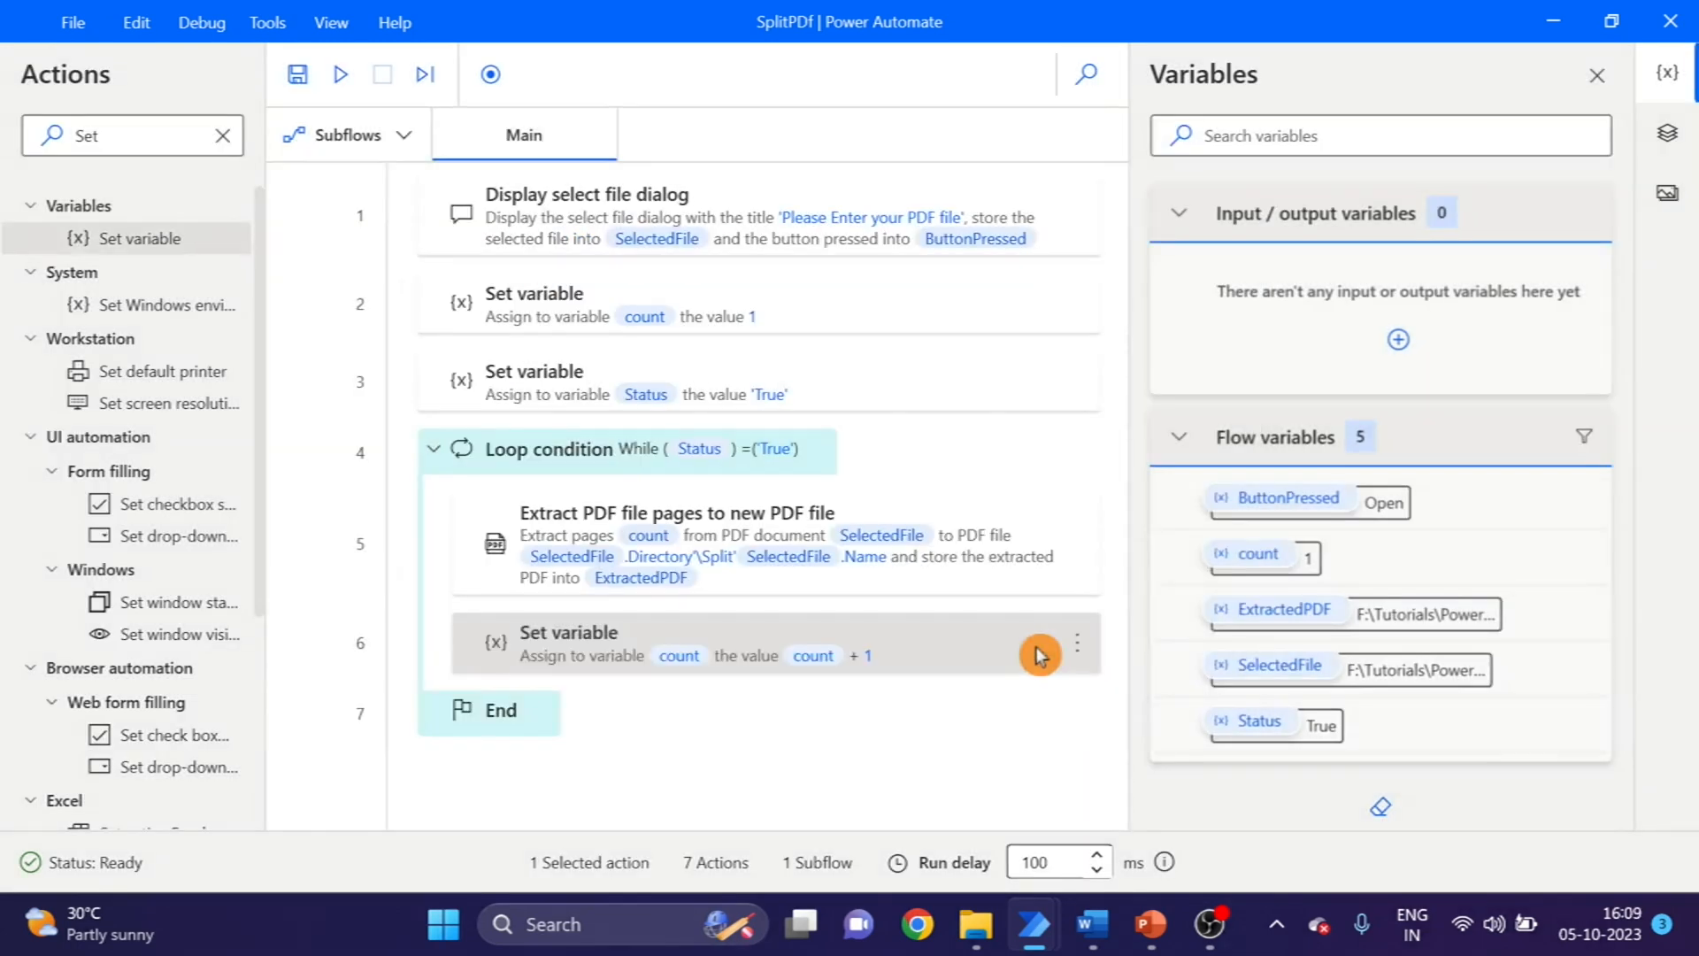
click(223, 134)
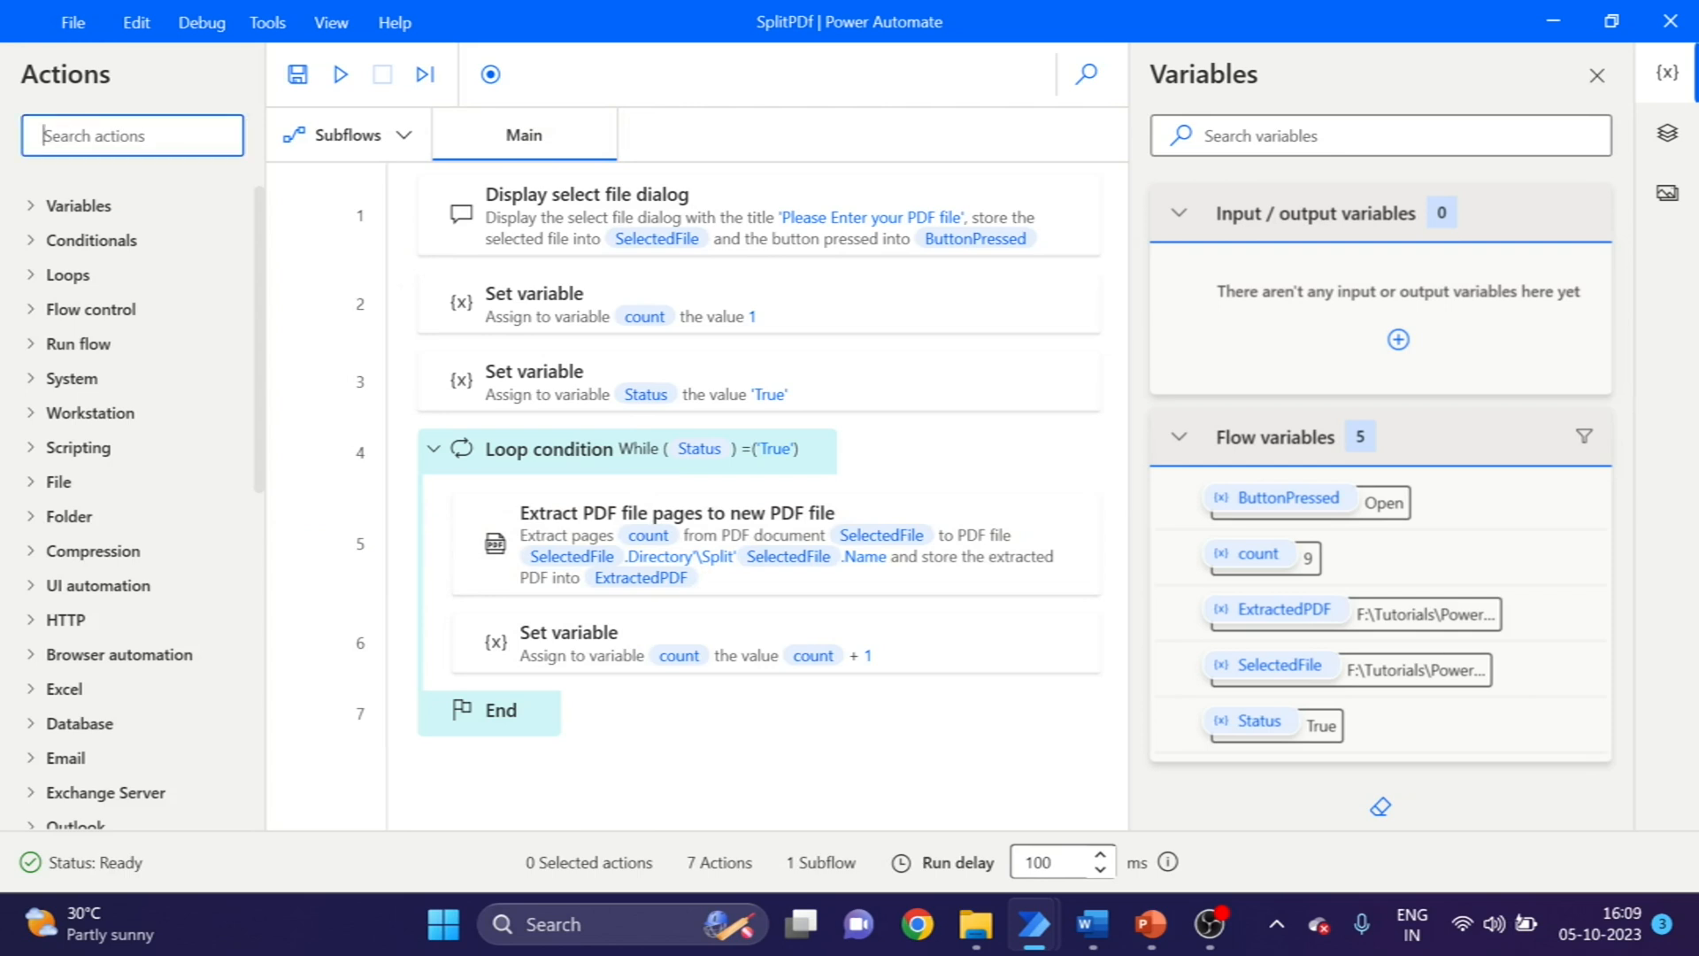
- Add a Label step named OutofBounds after the loop's End
text(La)
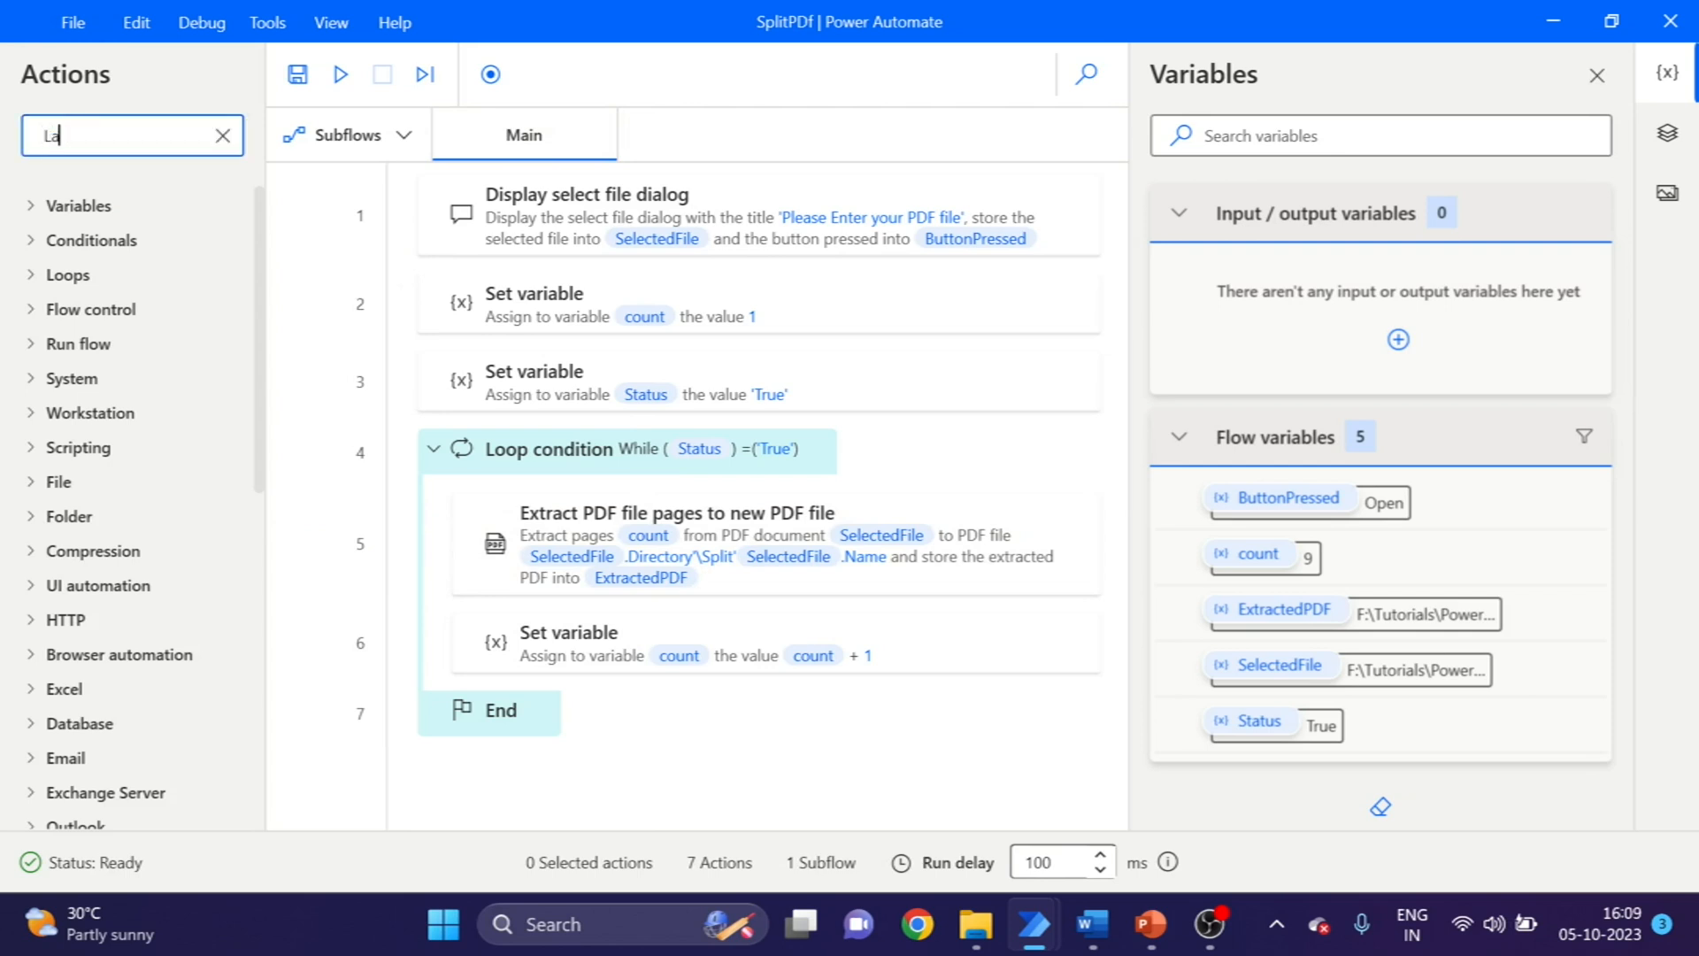
text(La)
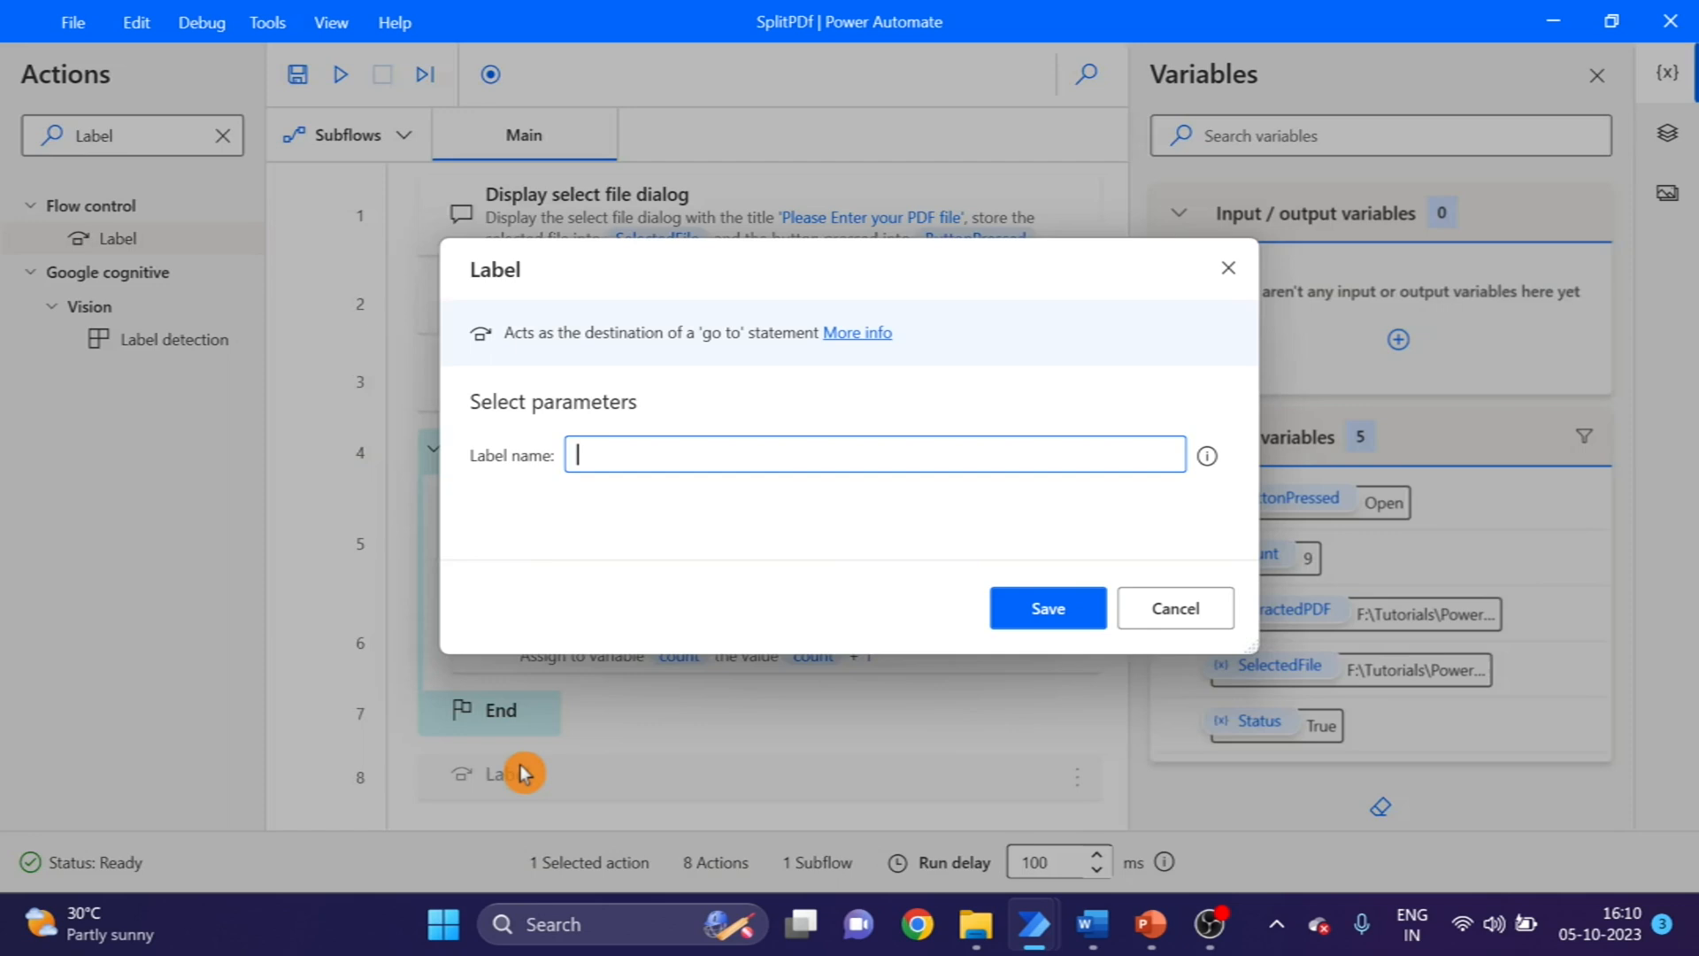
mouse_move(1206, 455)
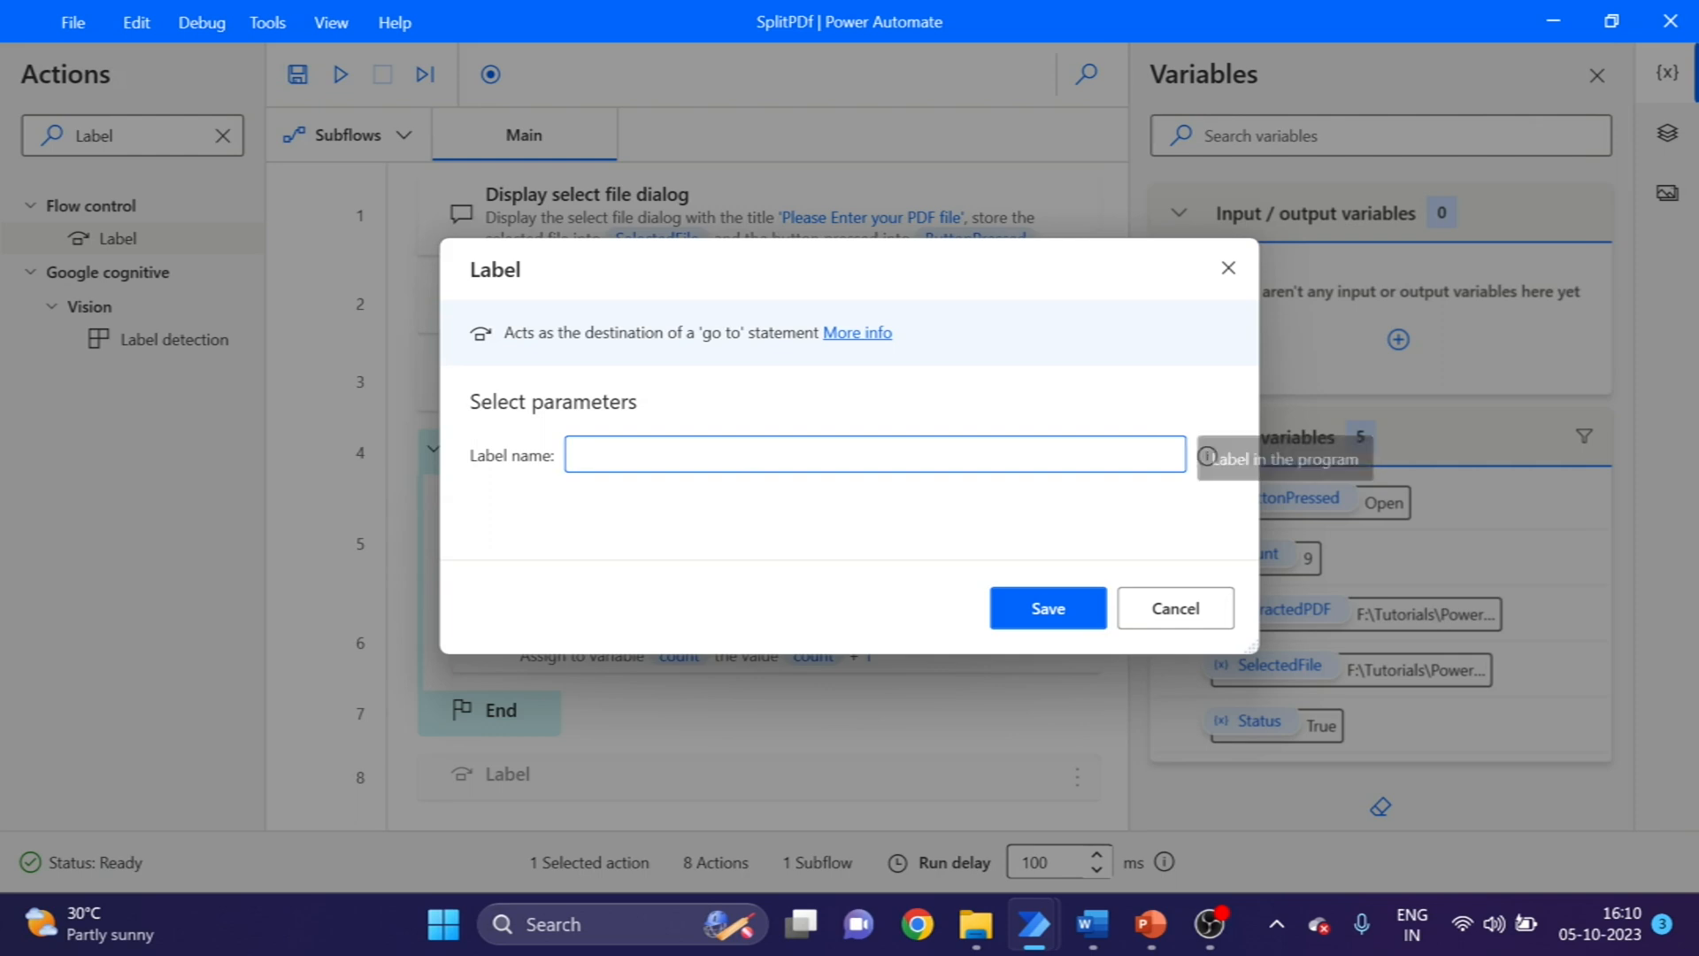
text(OutofB)
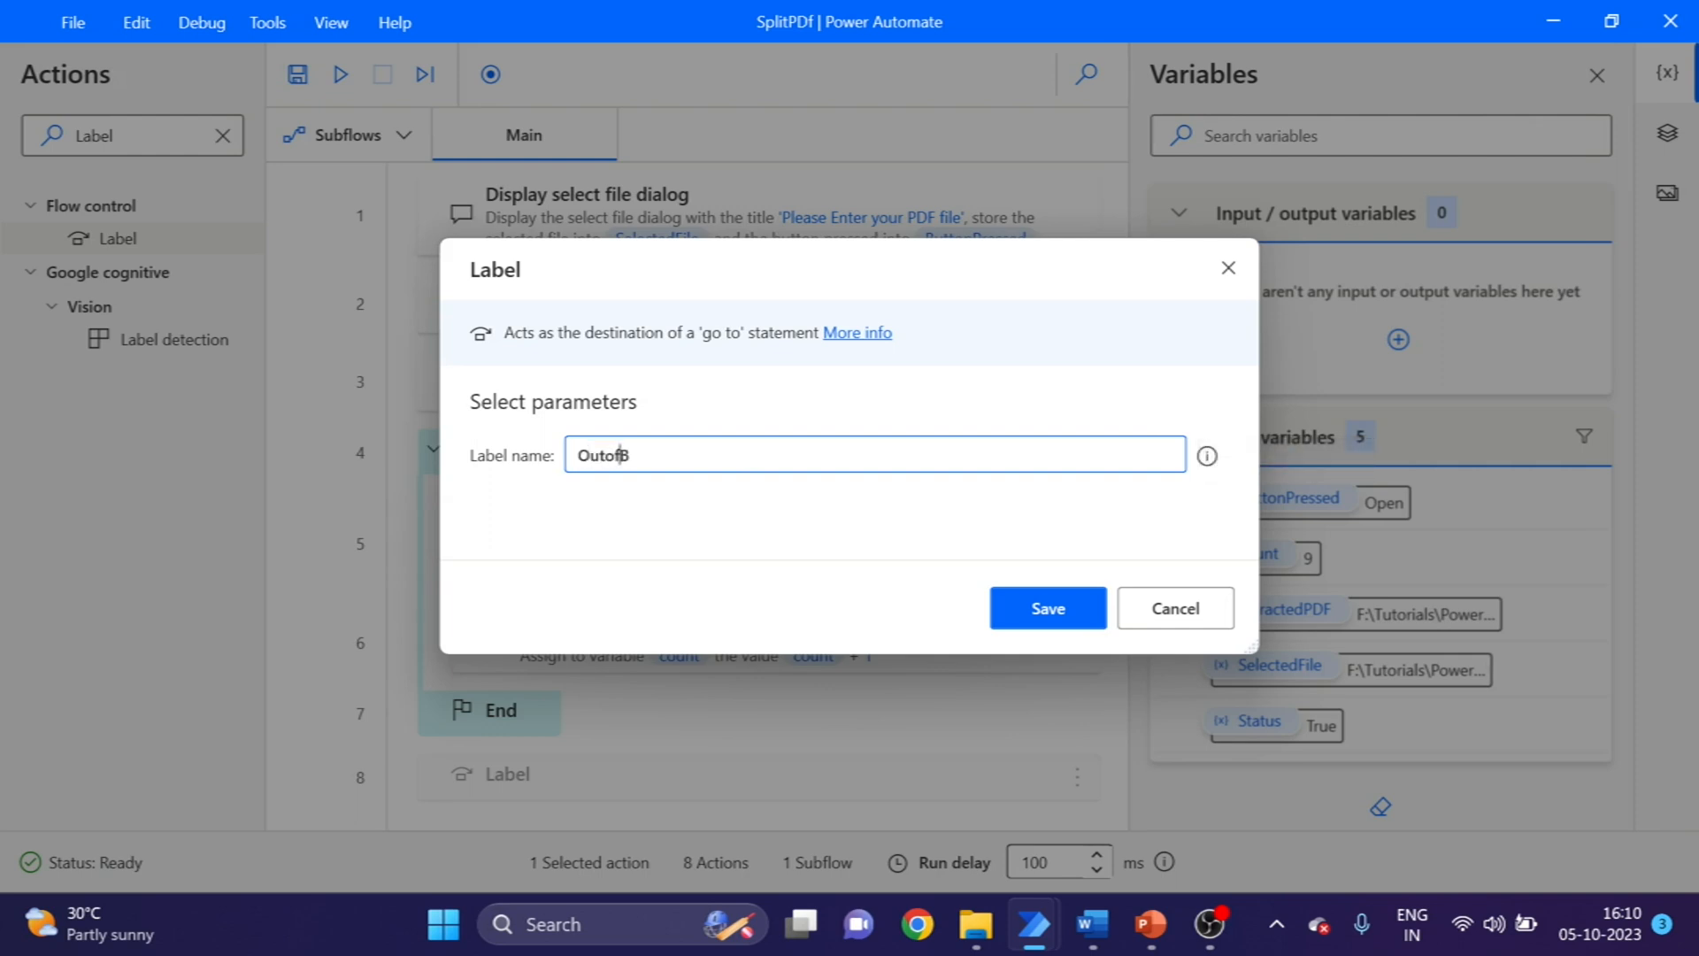
text(ound)
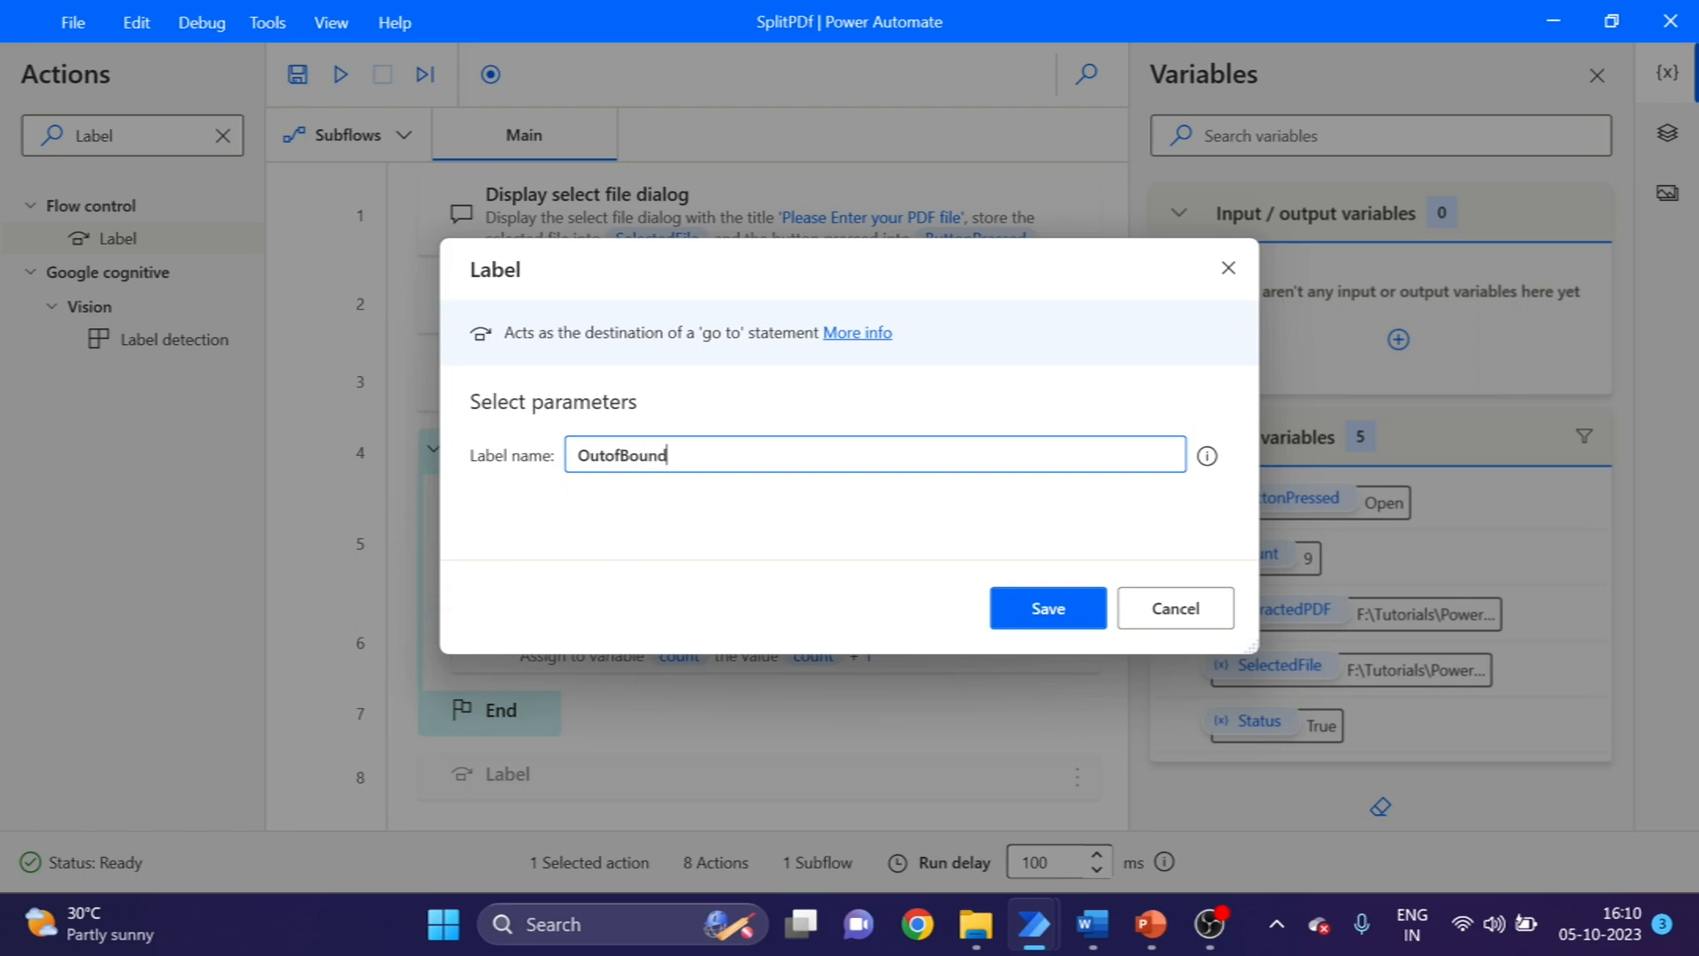
text(s)
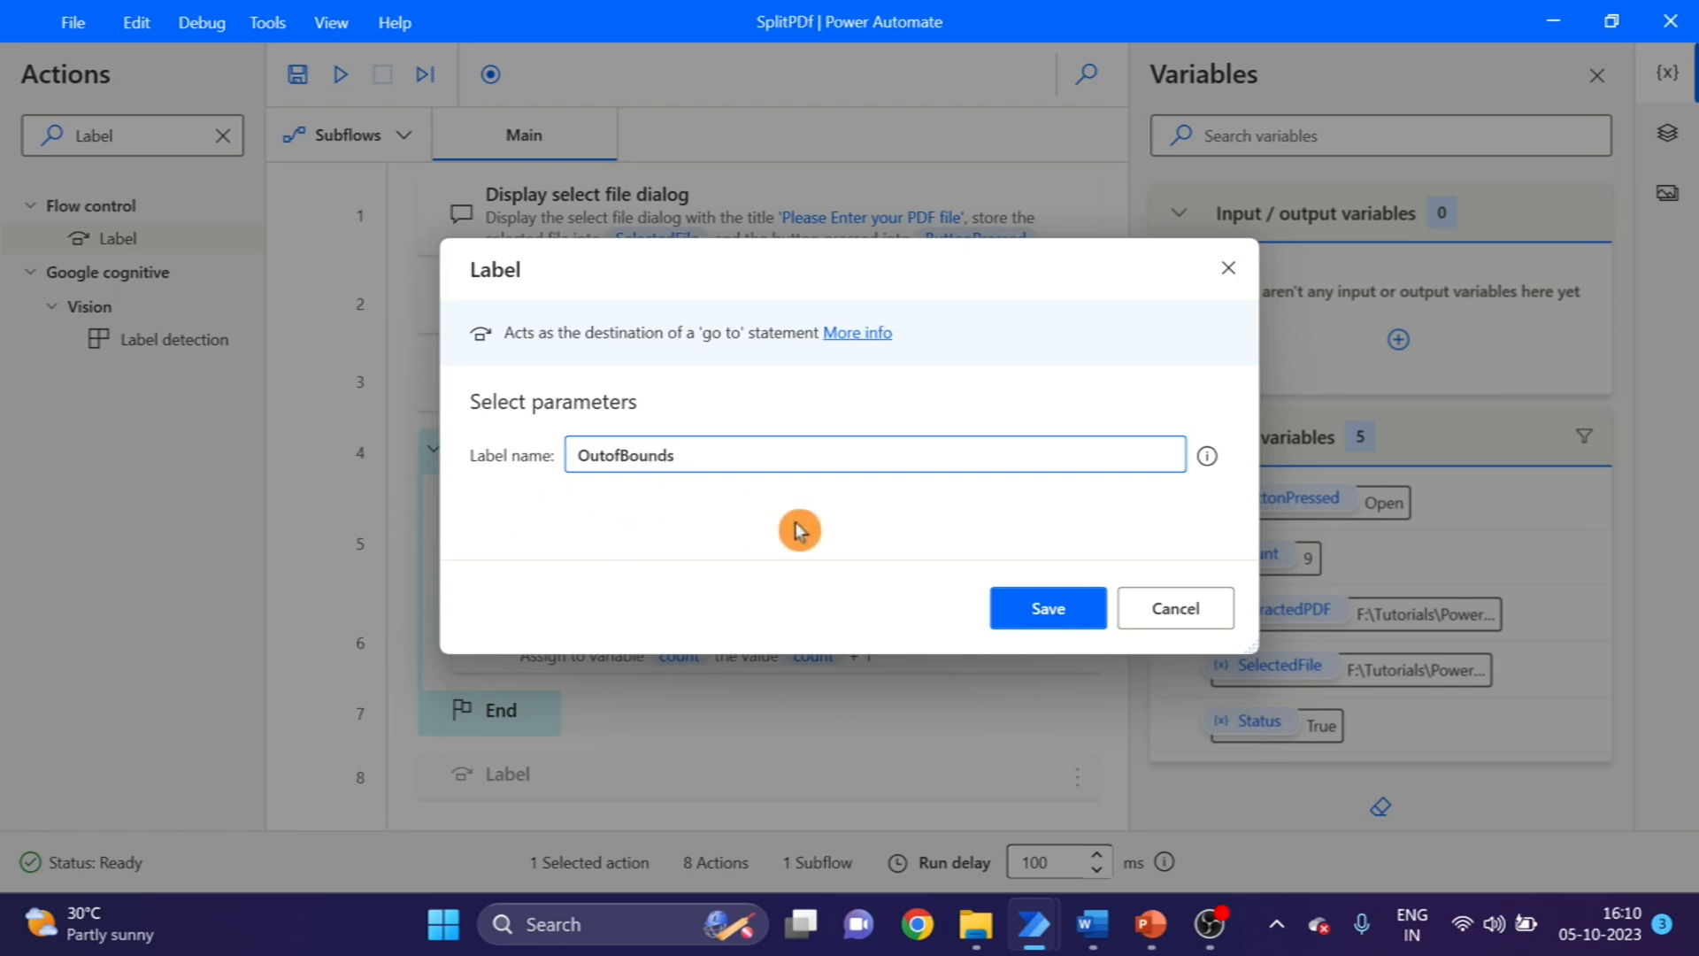
click(1046, 607)
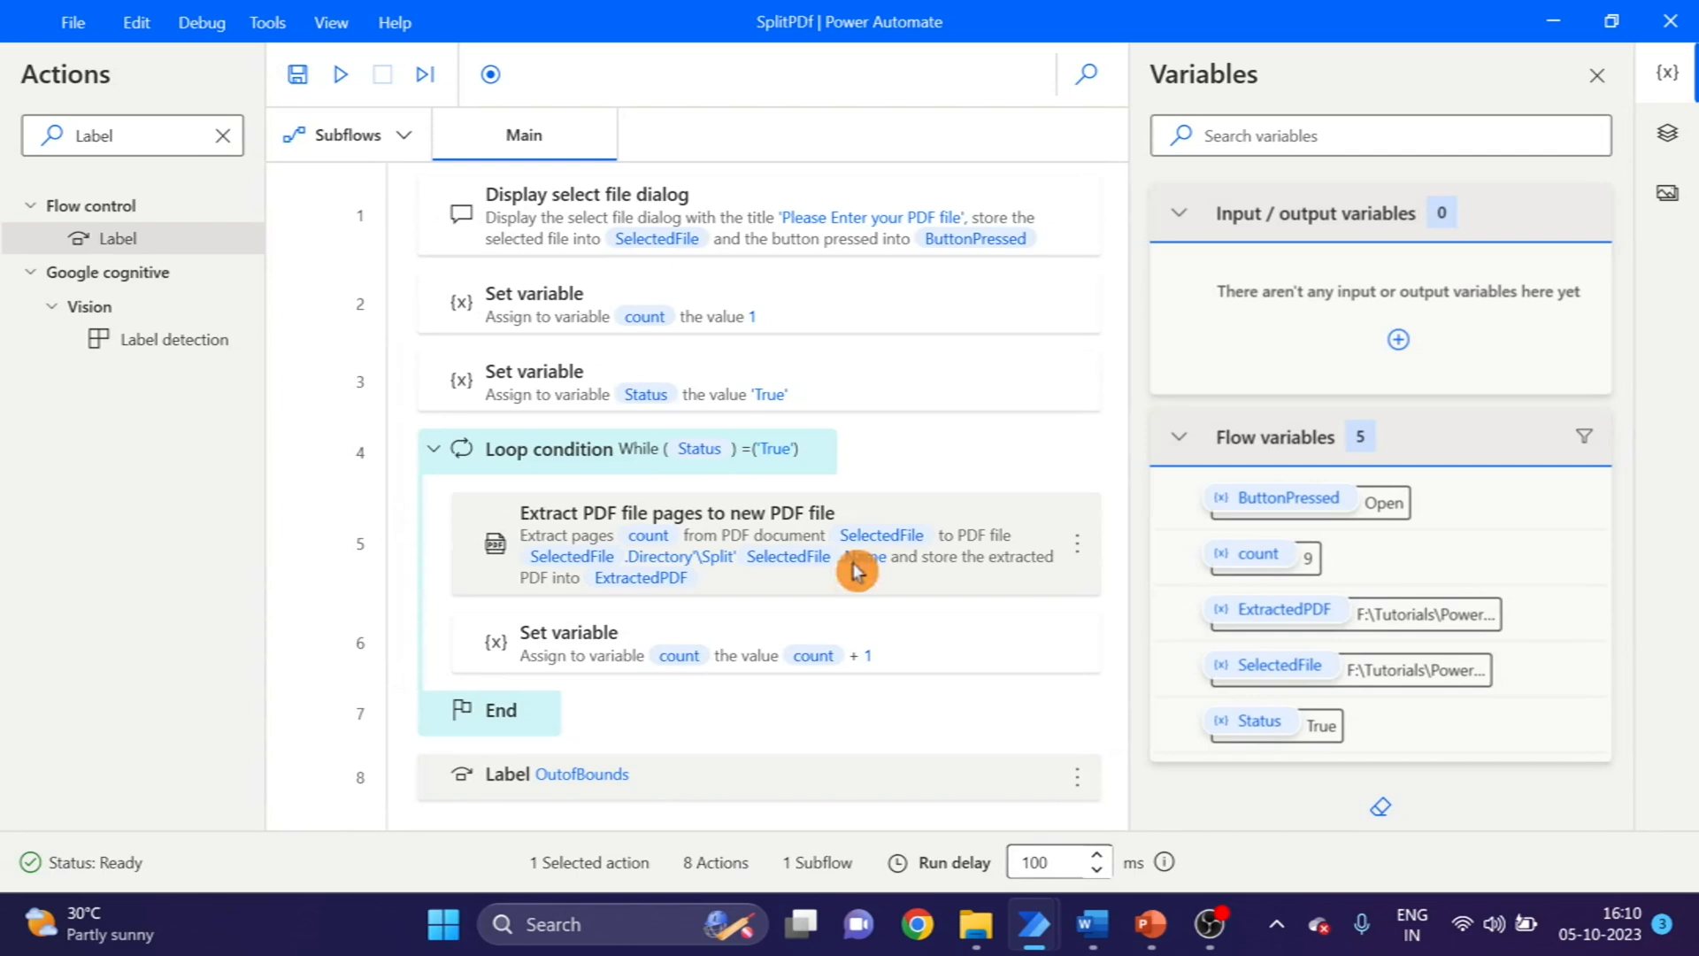
mouse_move(1080, 548)
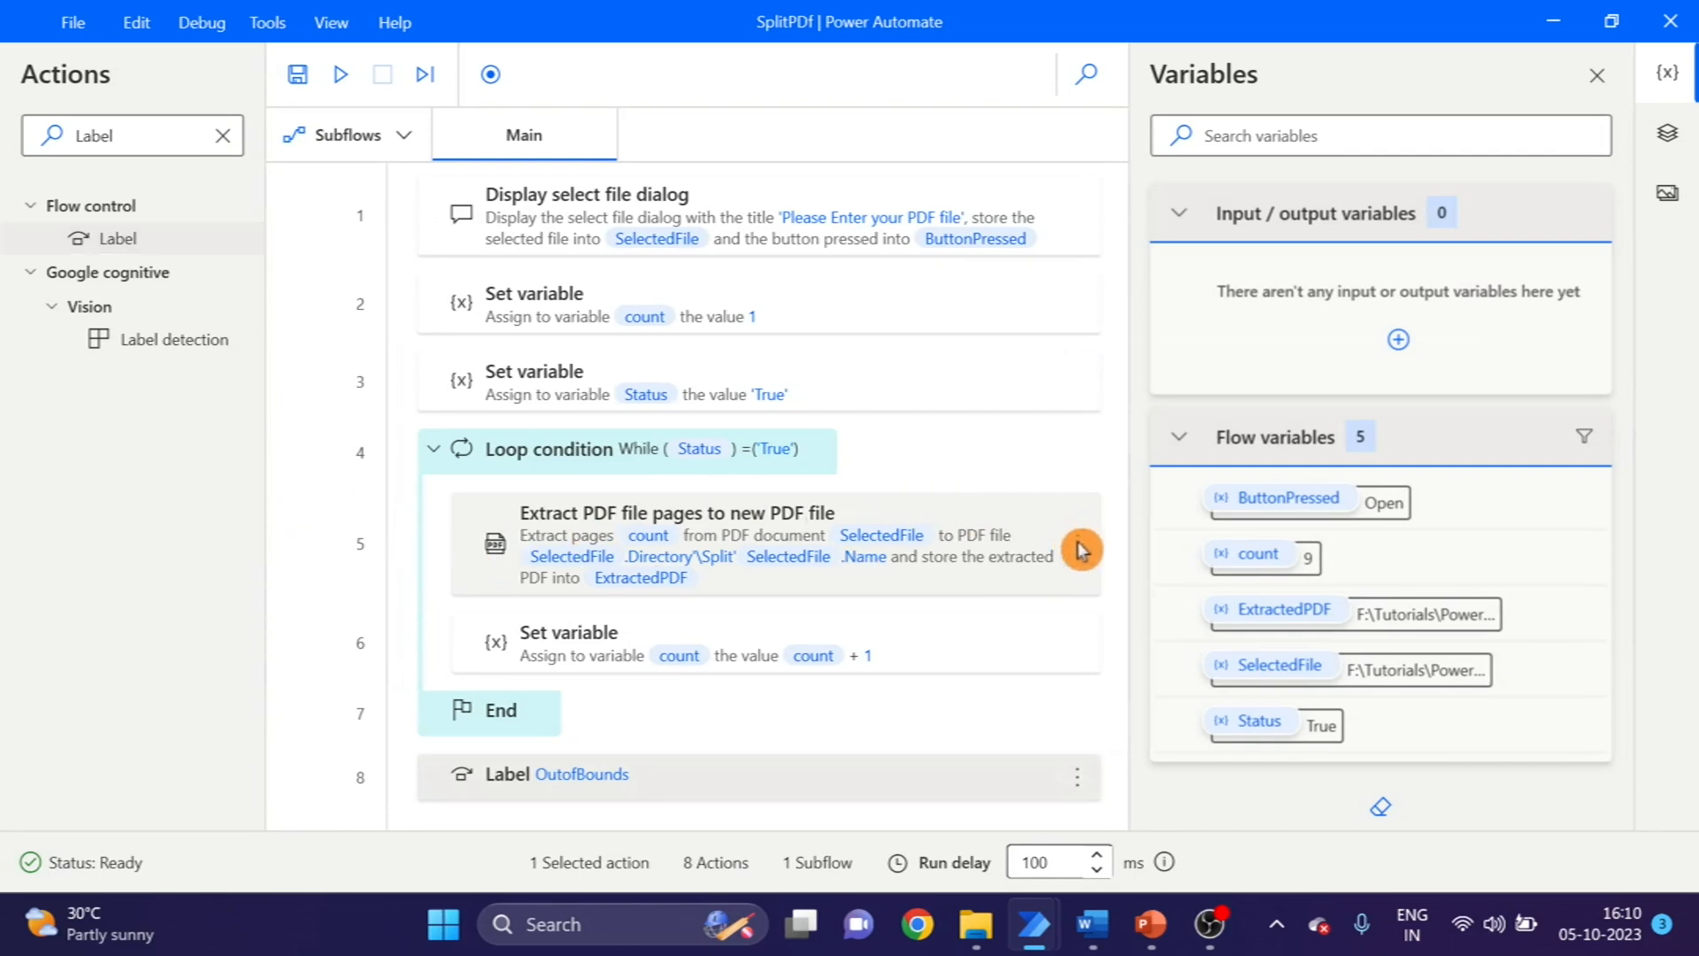
- Set the extraction step's On error to continue the flow and go to label OutofBounds
right_click(1078, 548)
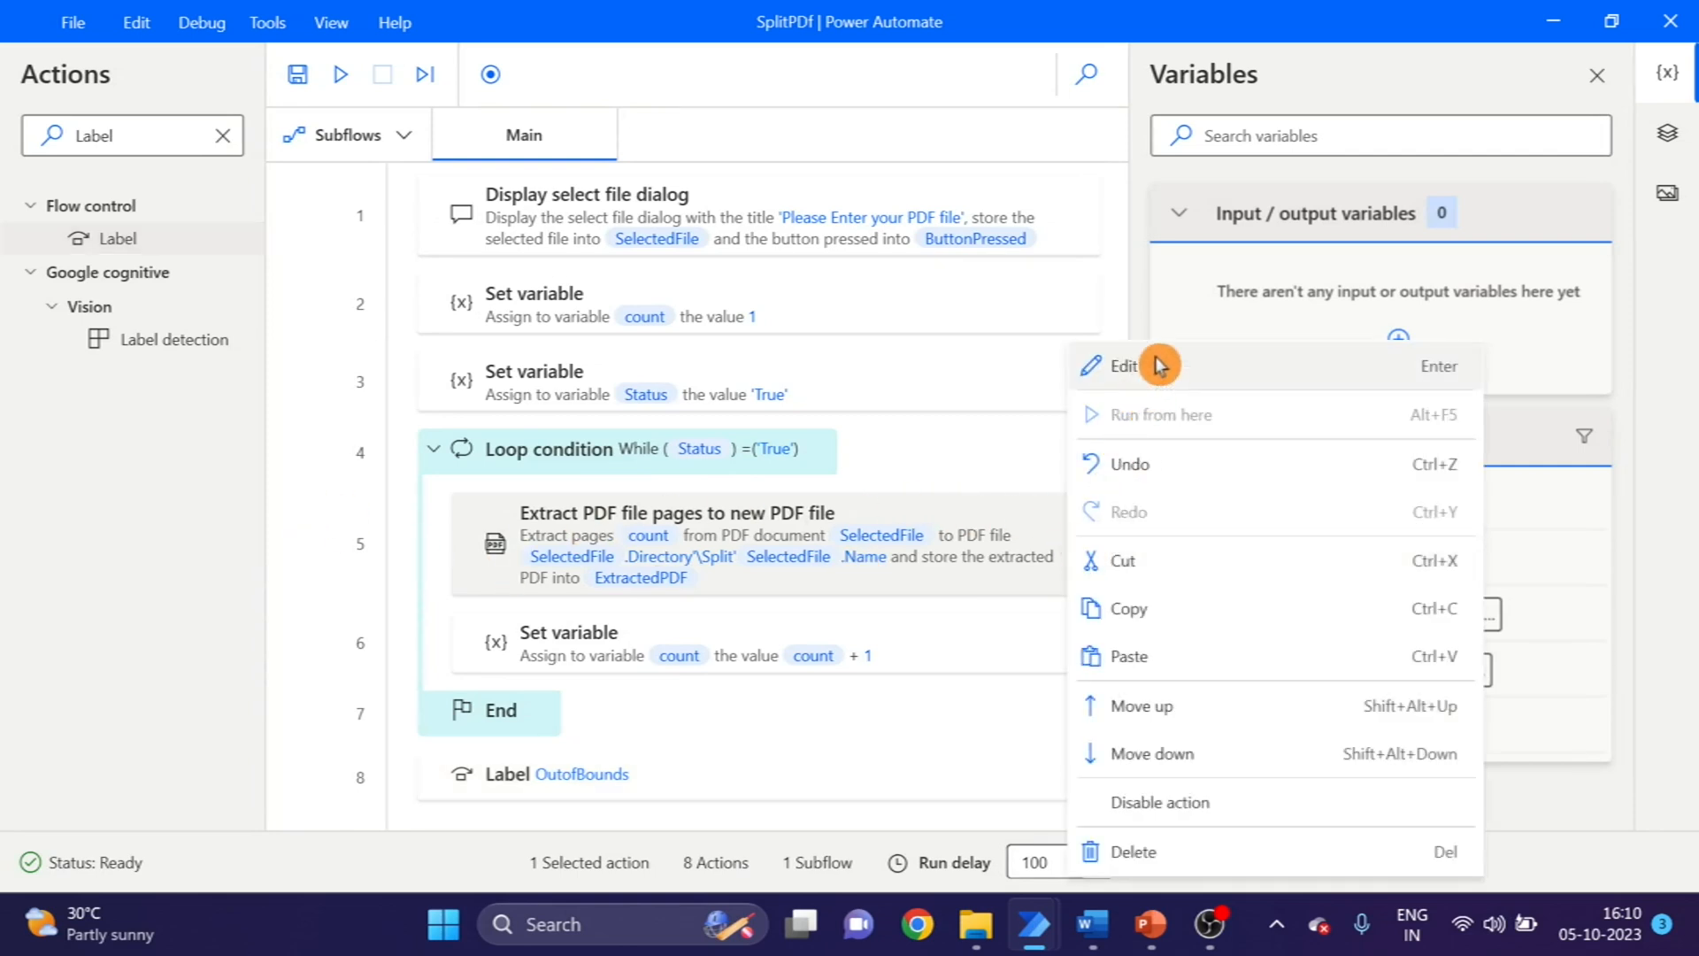
click(1124, 364)
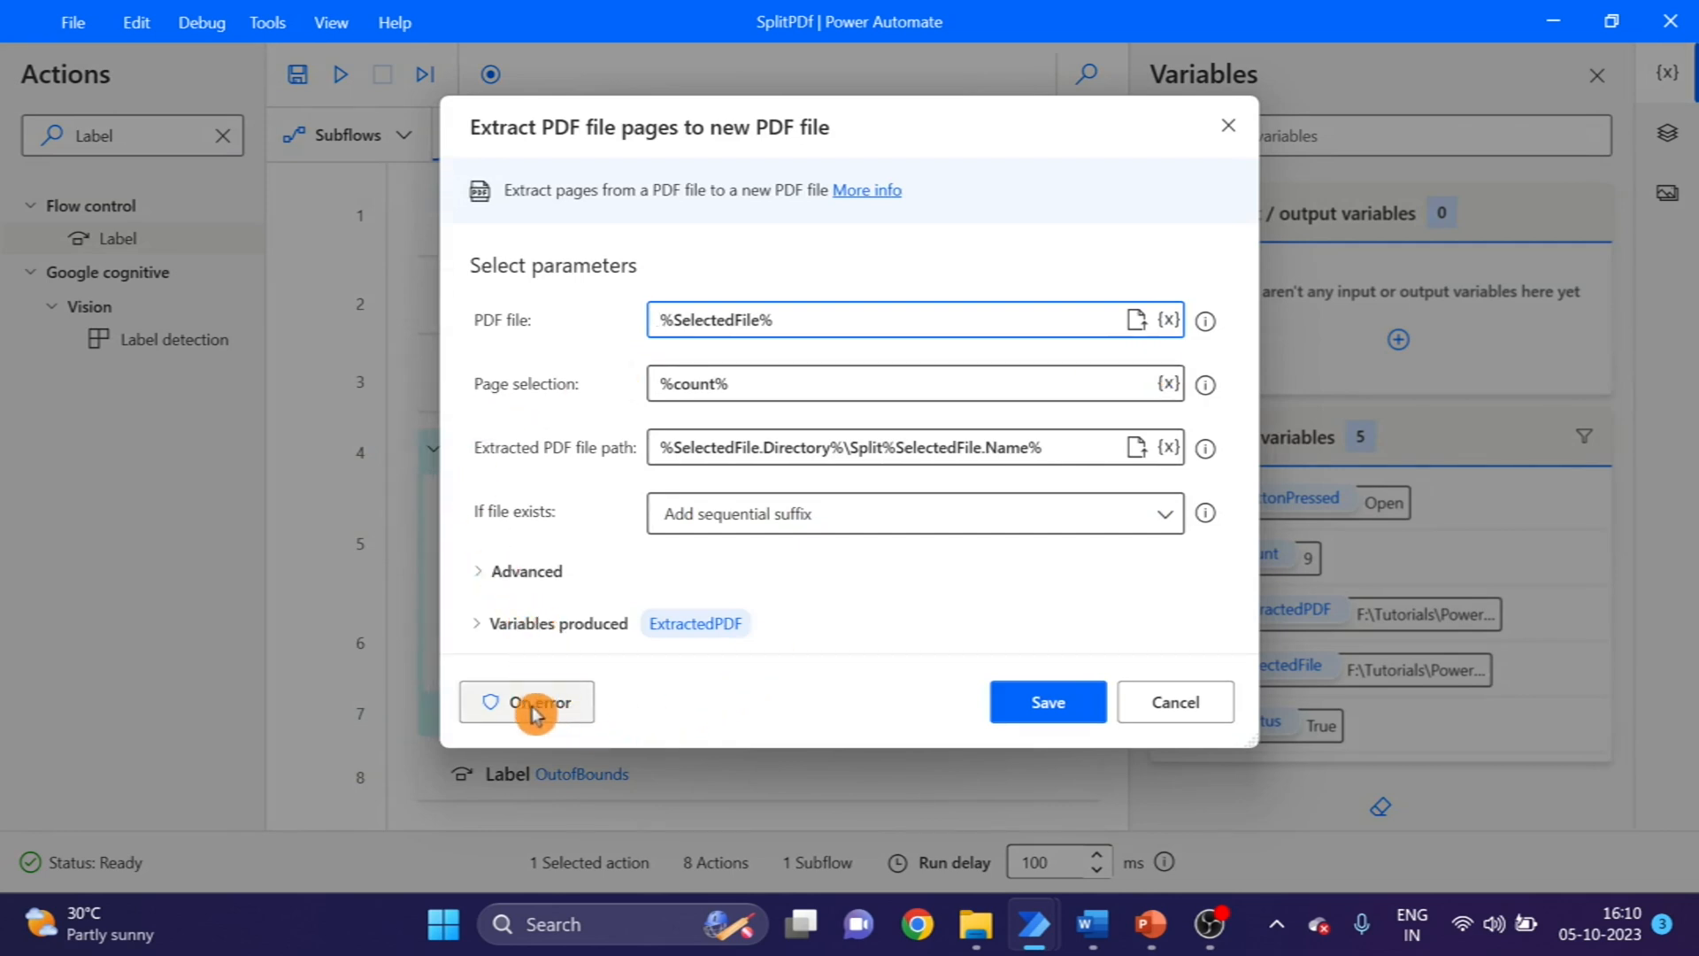
click(527, 703)
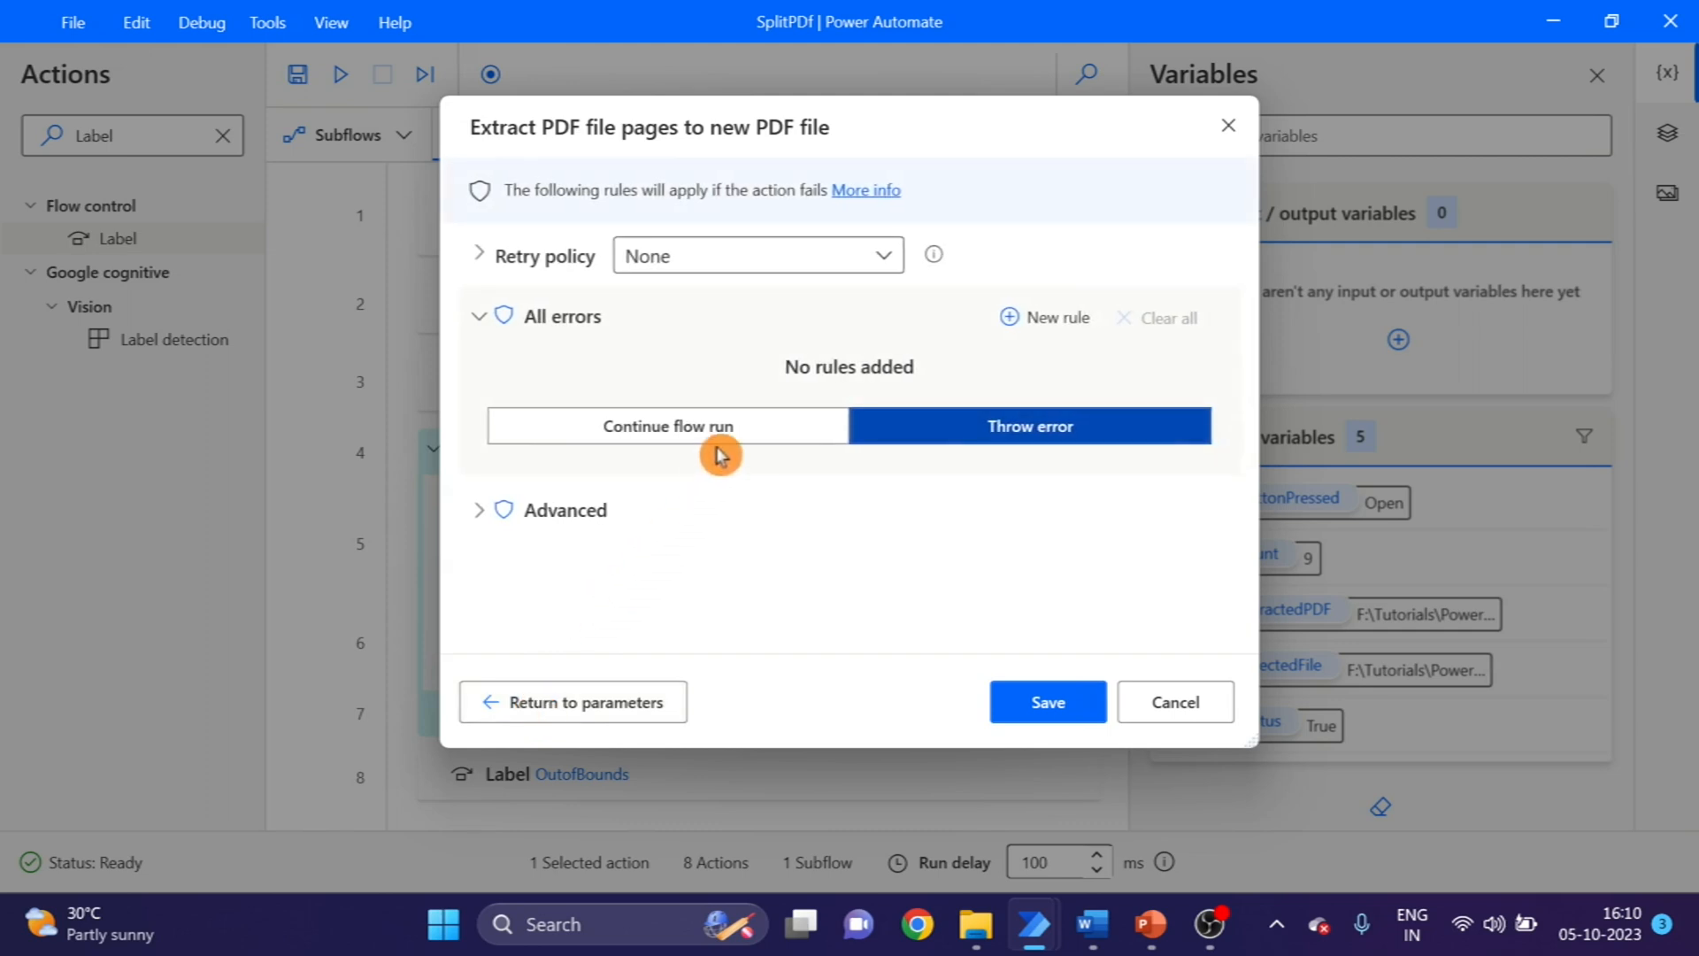
click(667, 425)
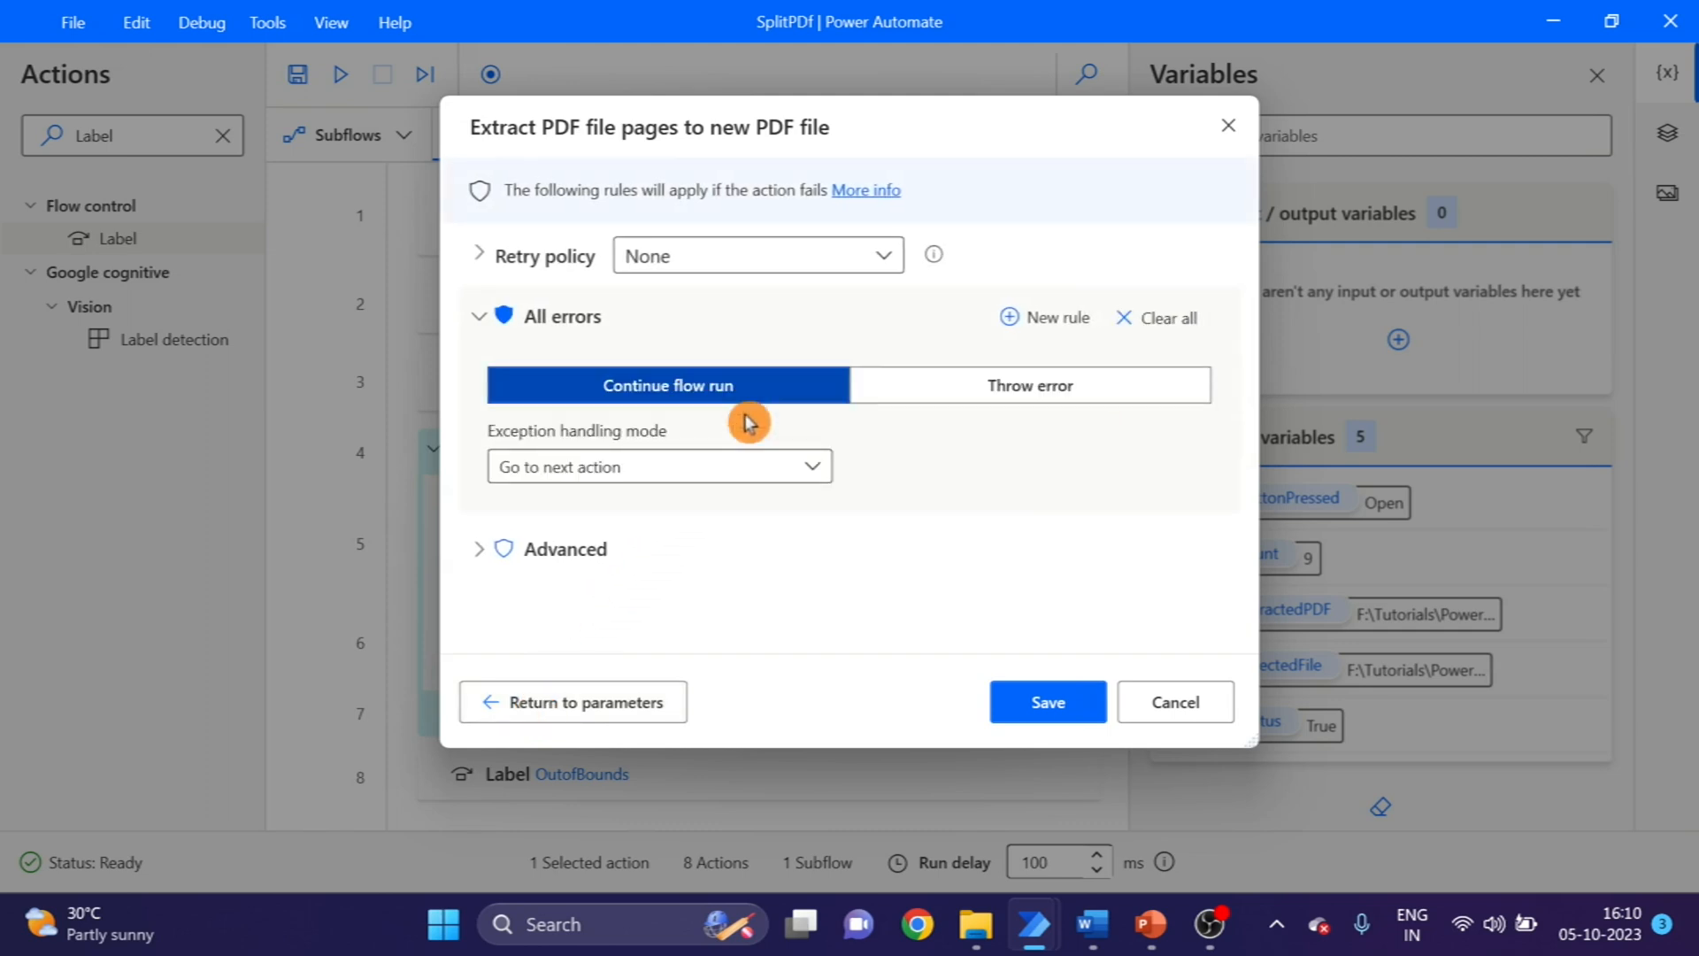
click(812, 466)
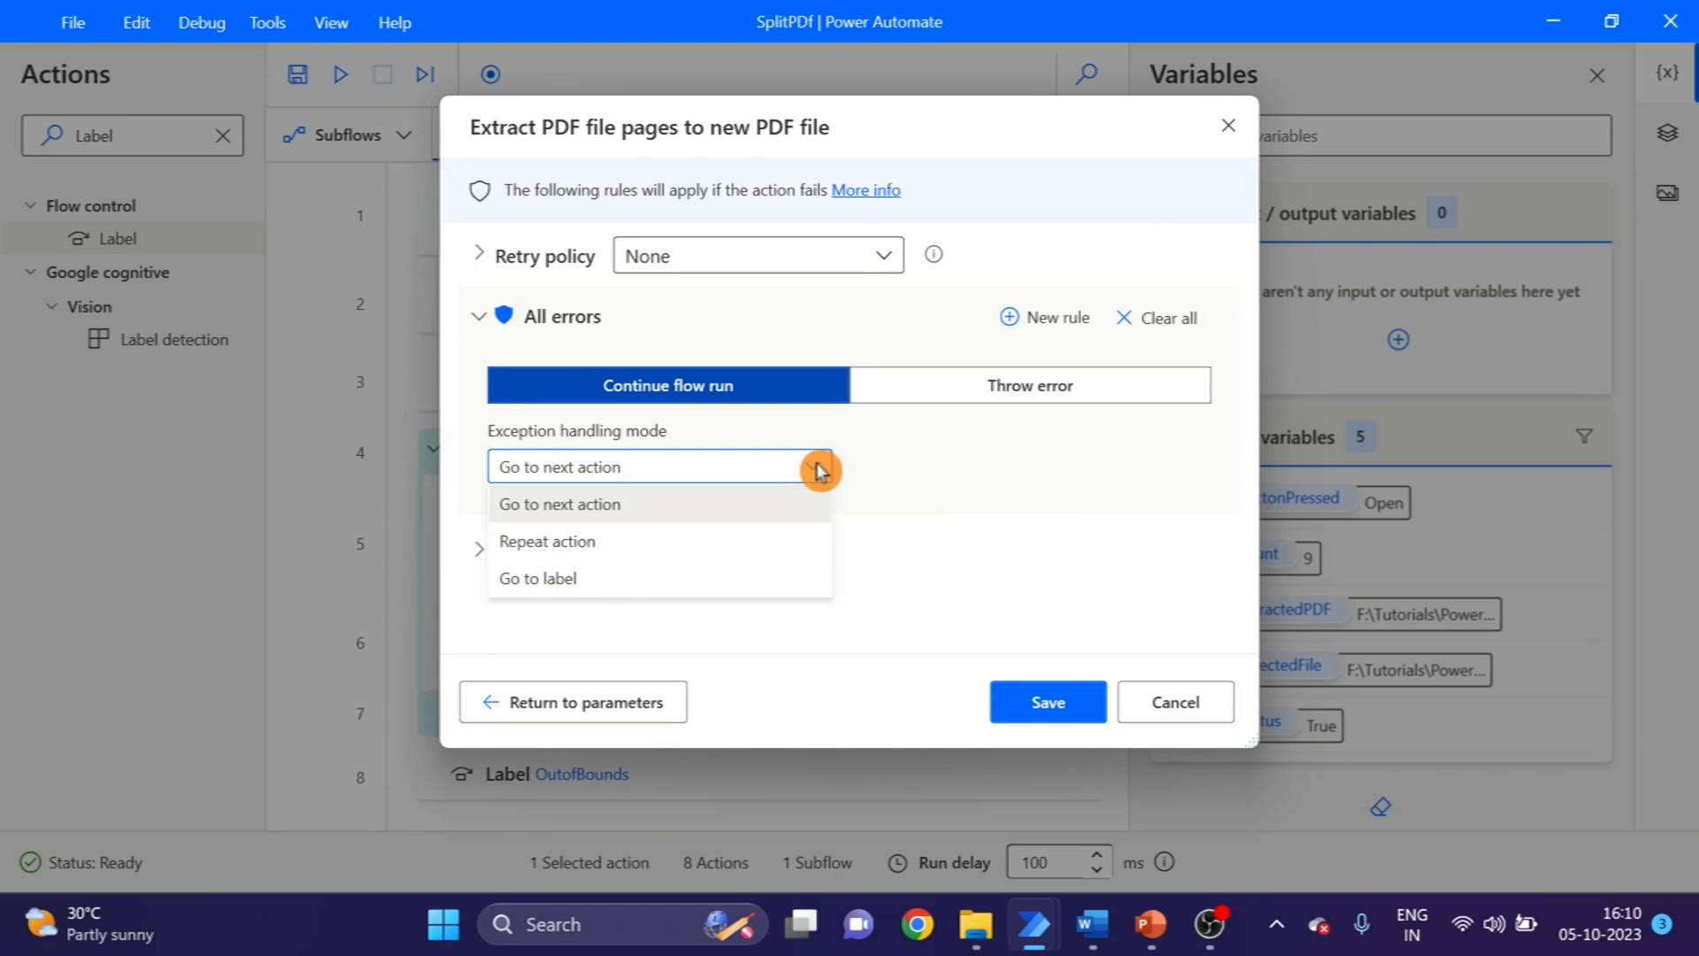
mouse_move(731, 577)
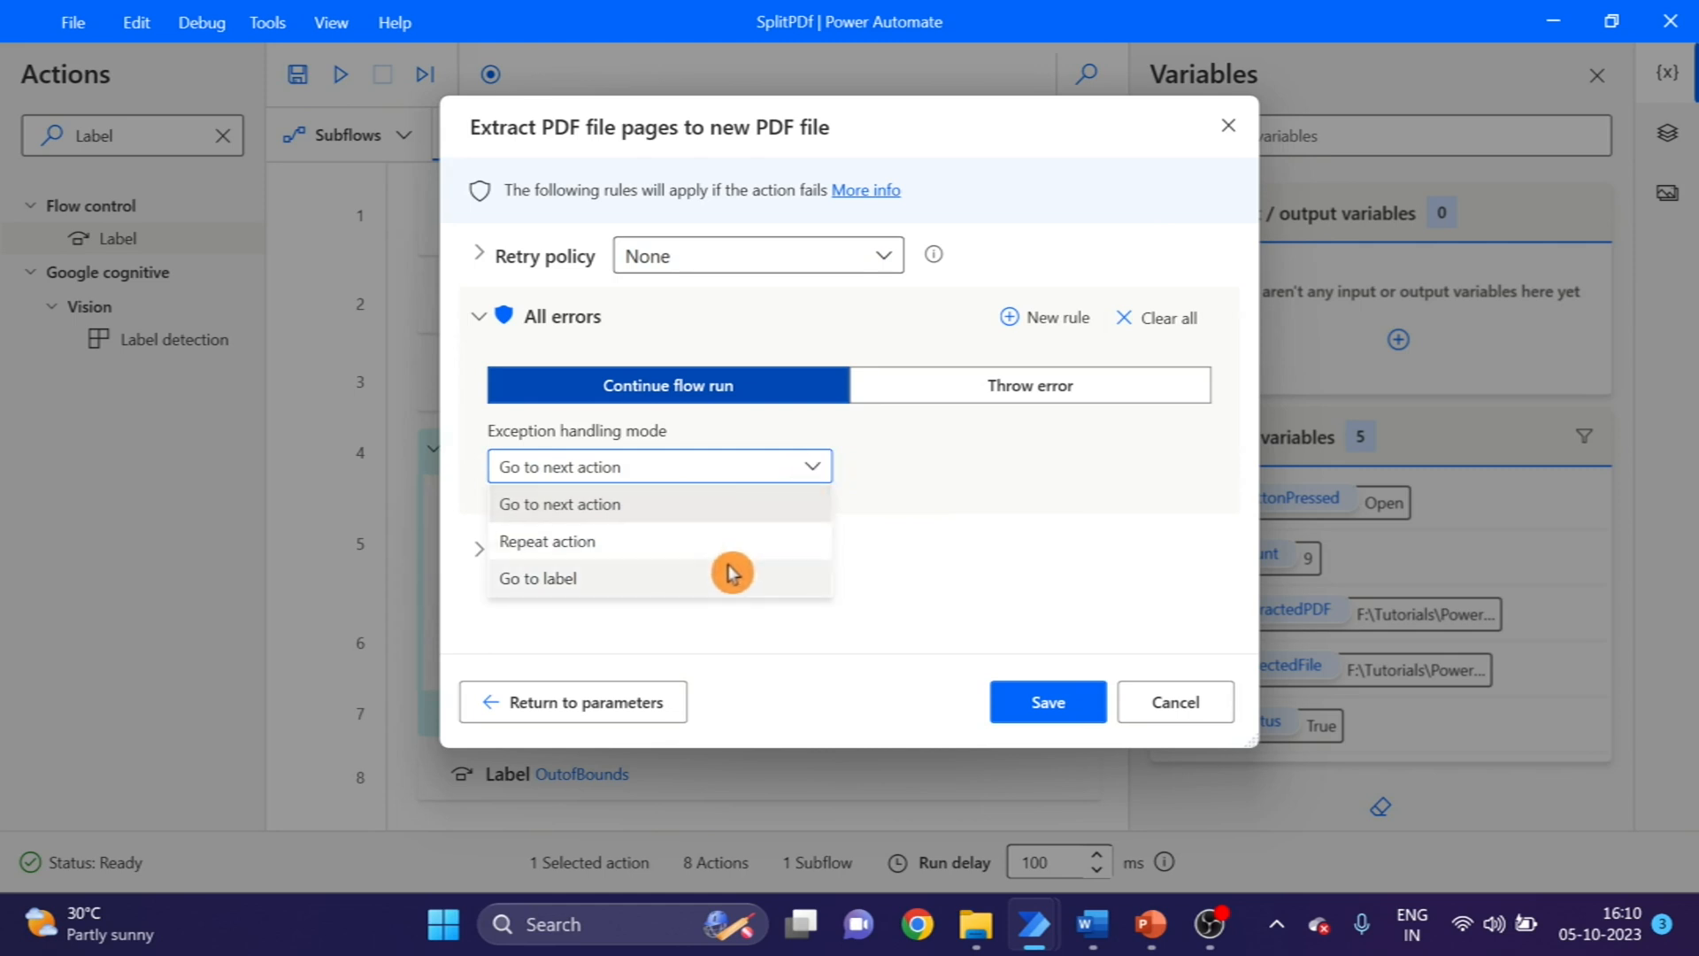
click(537, 577)
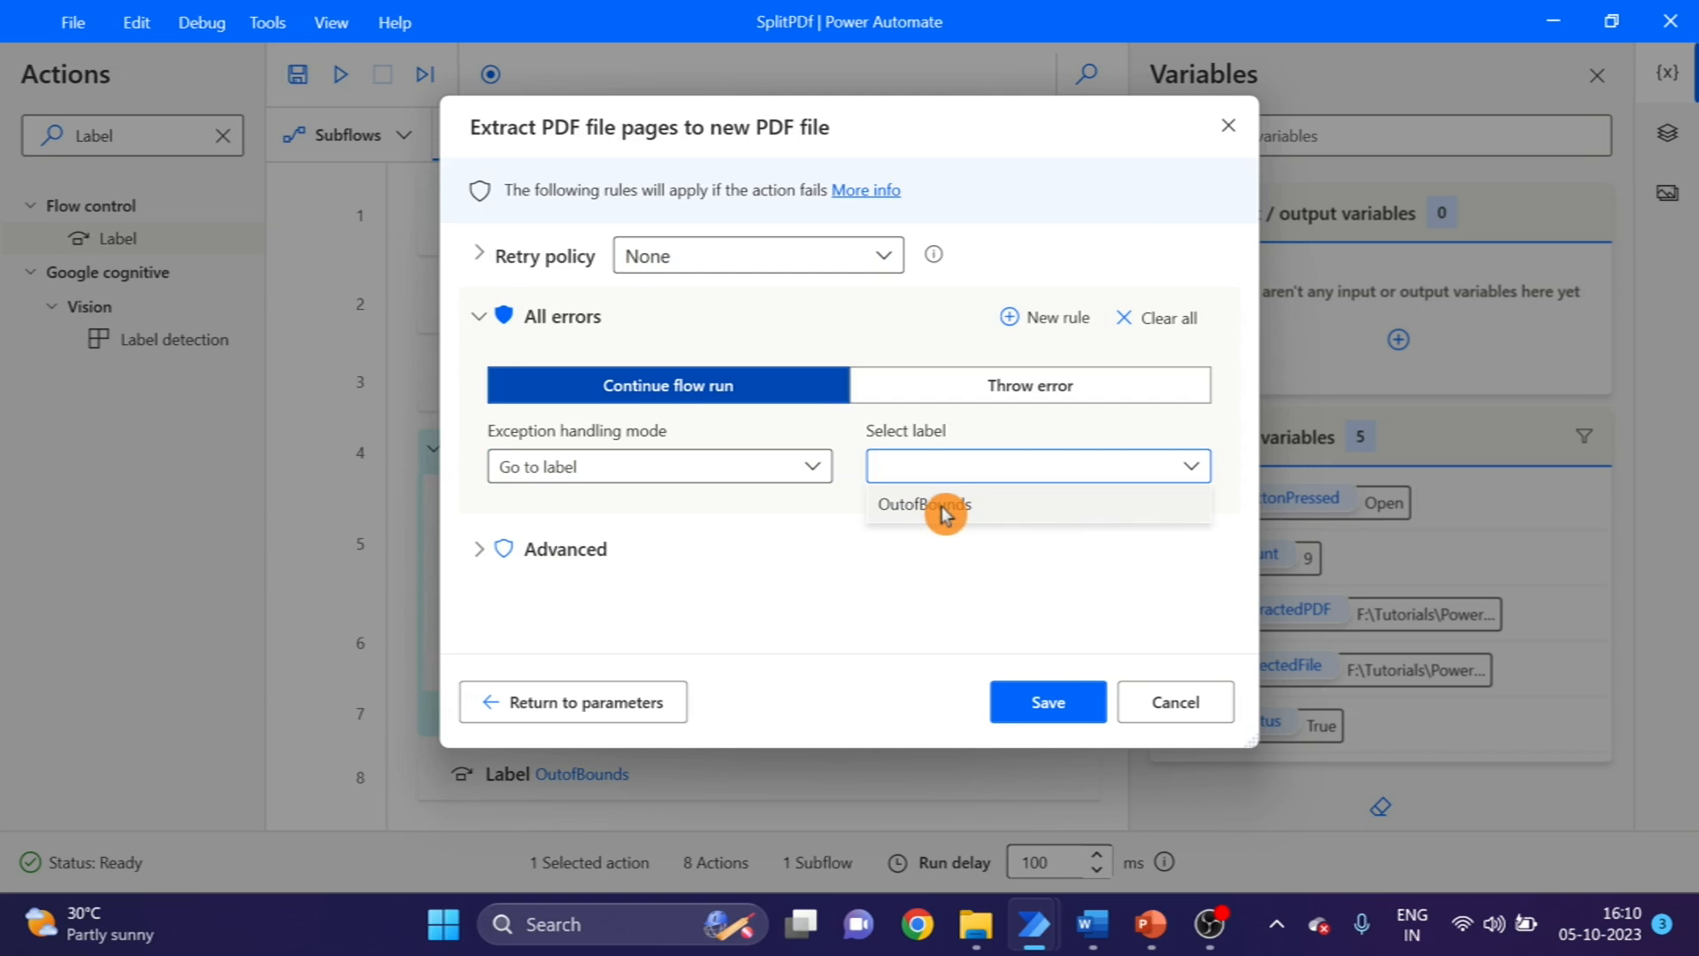
click(922, 504)
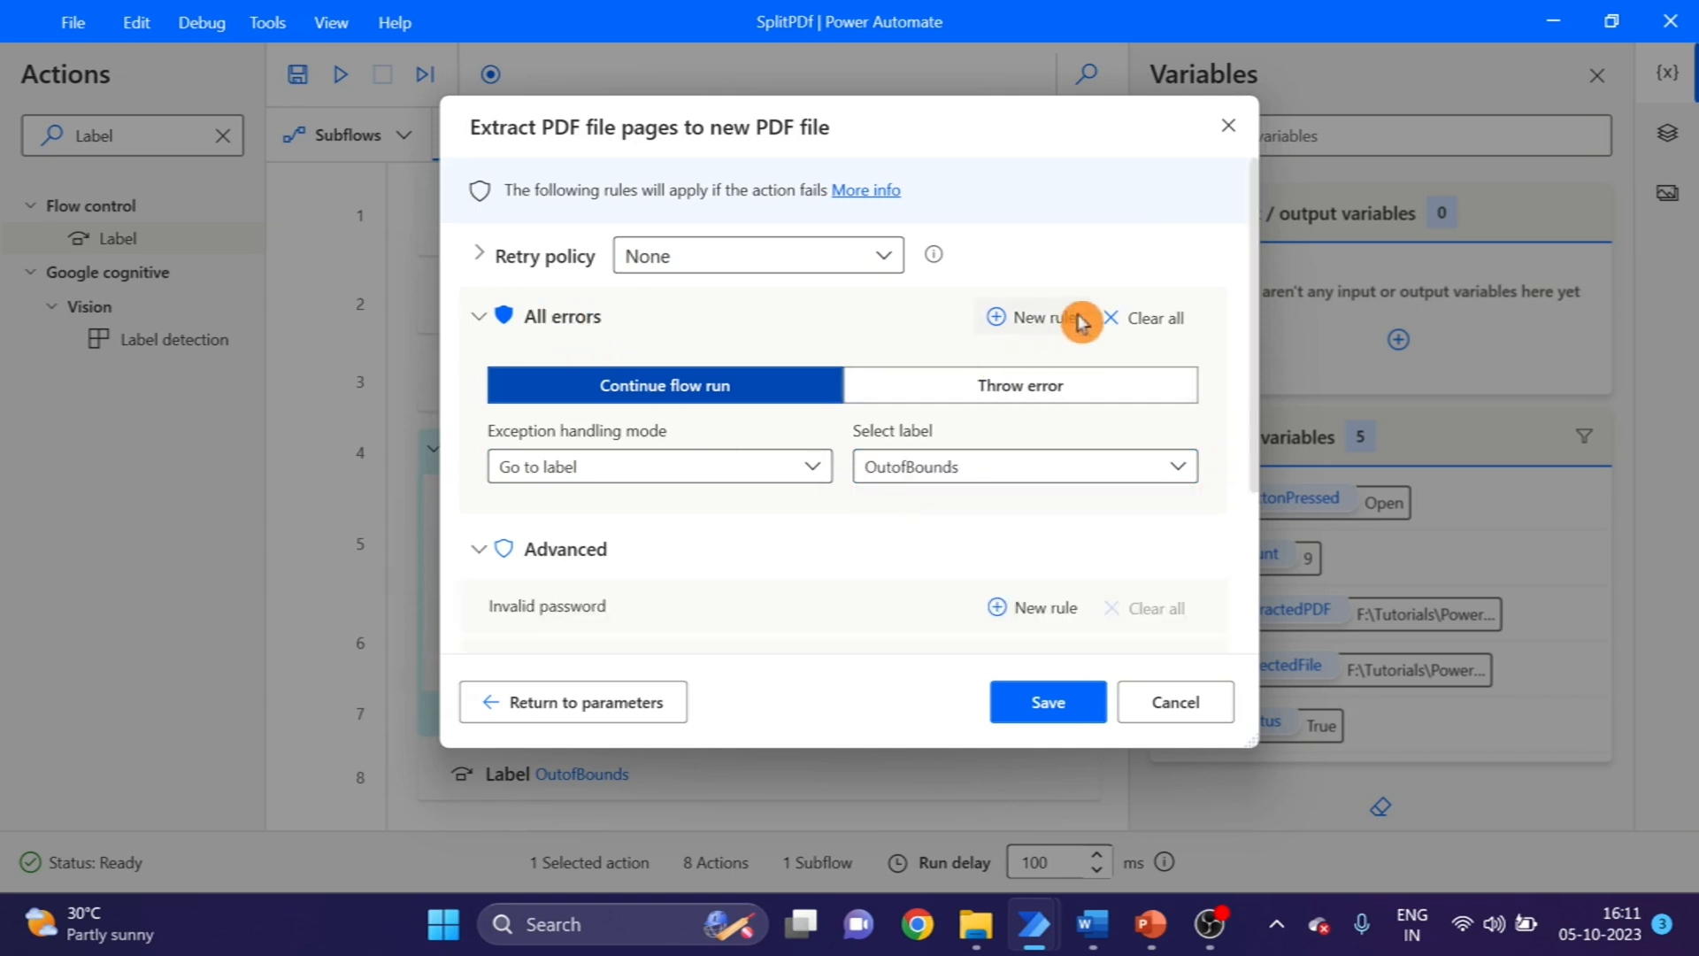
- Add an on-error rule setting Status to OutofBounds and save the error handling
click(1026, 316)
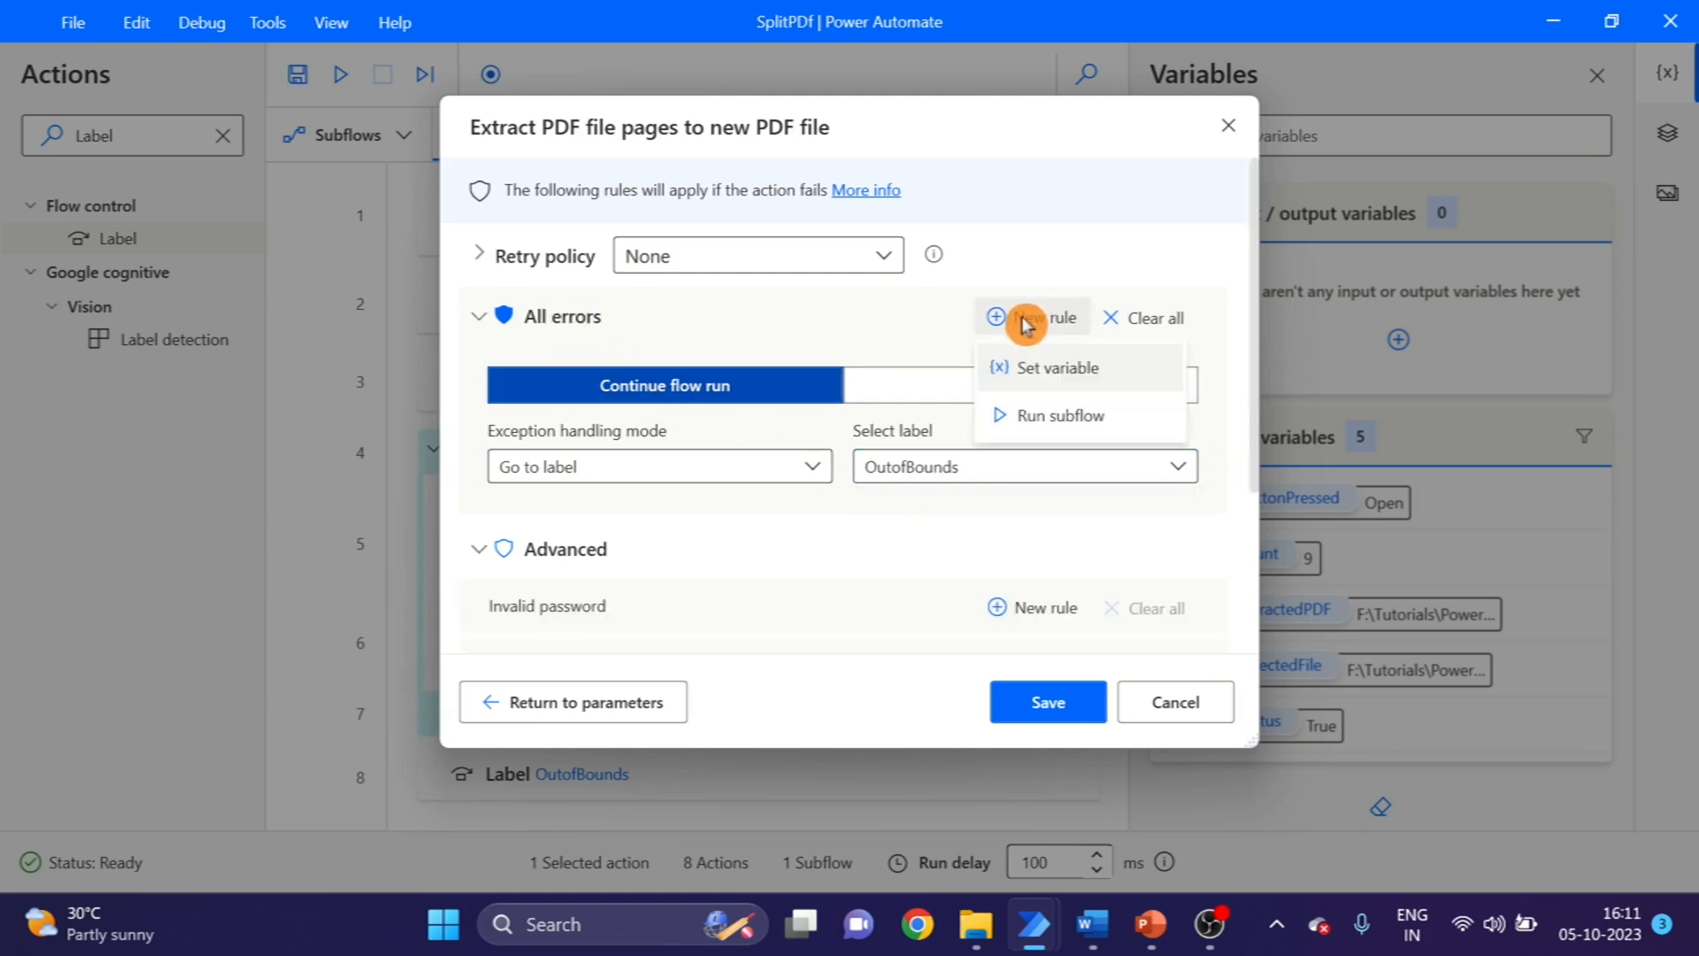
click(1056, 368)
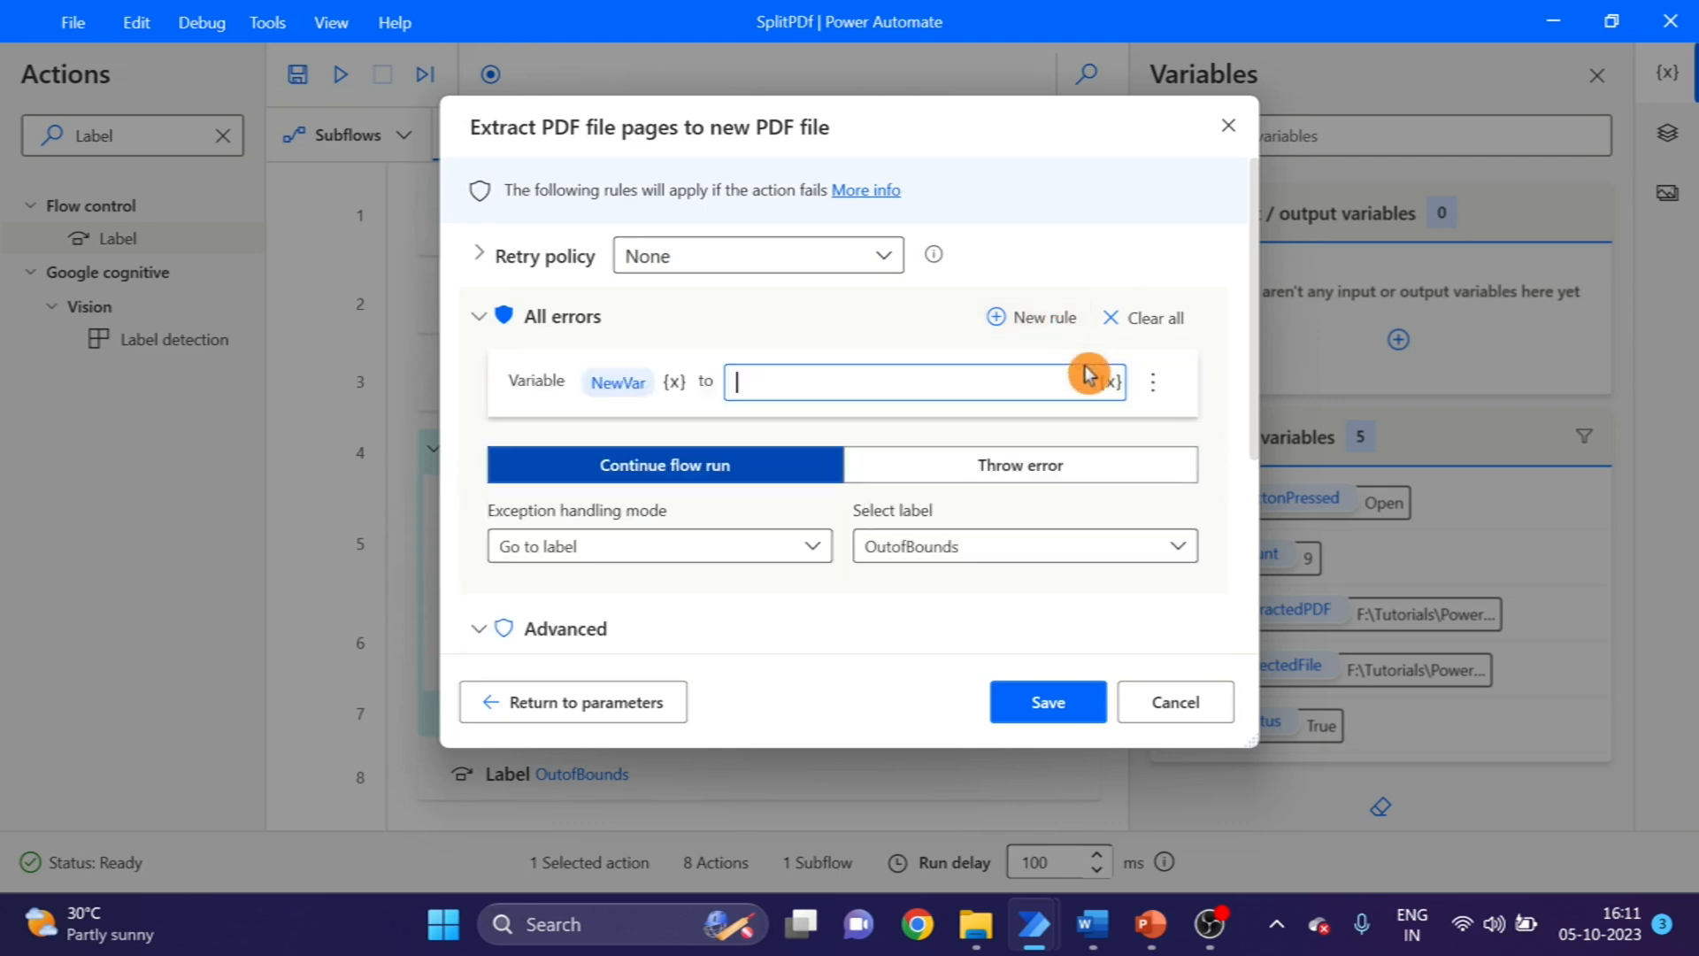
click(618, 382)
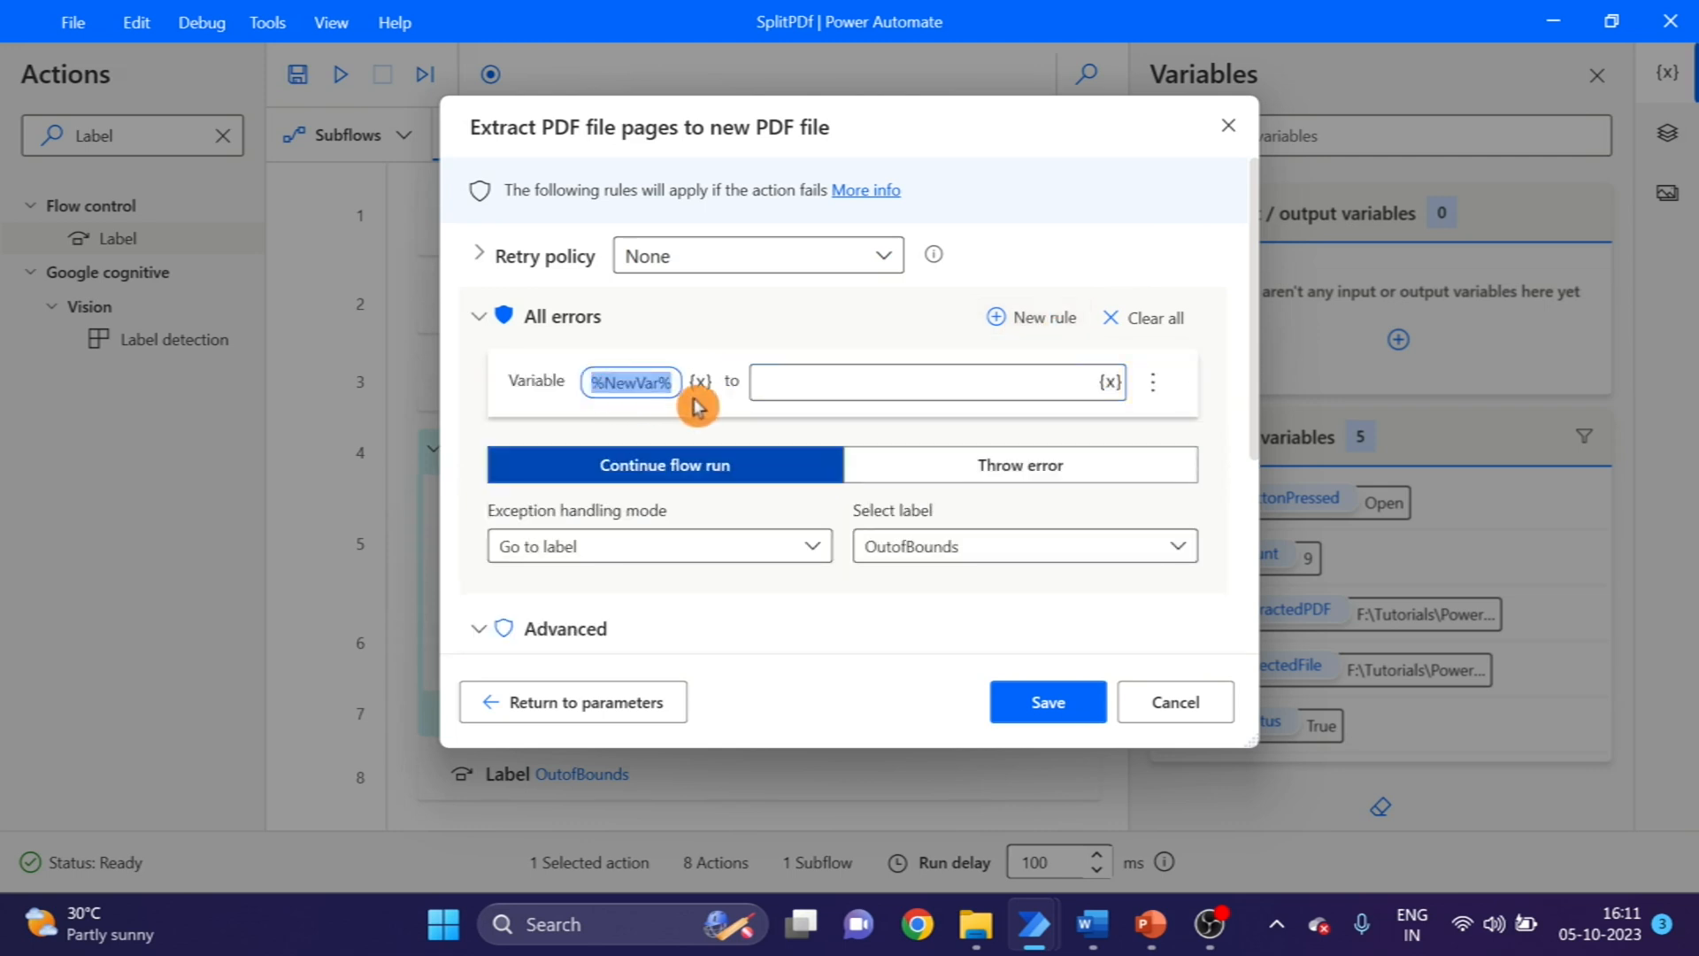
click(677, 390)
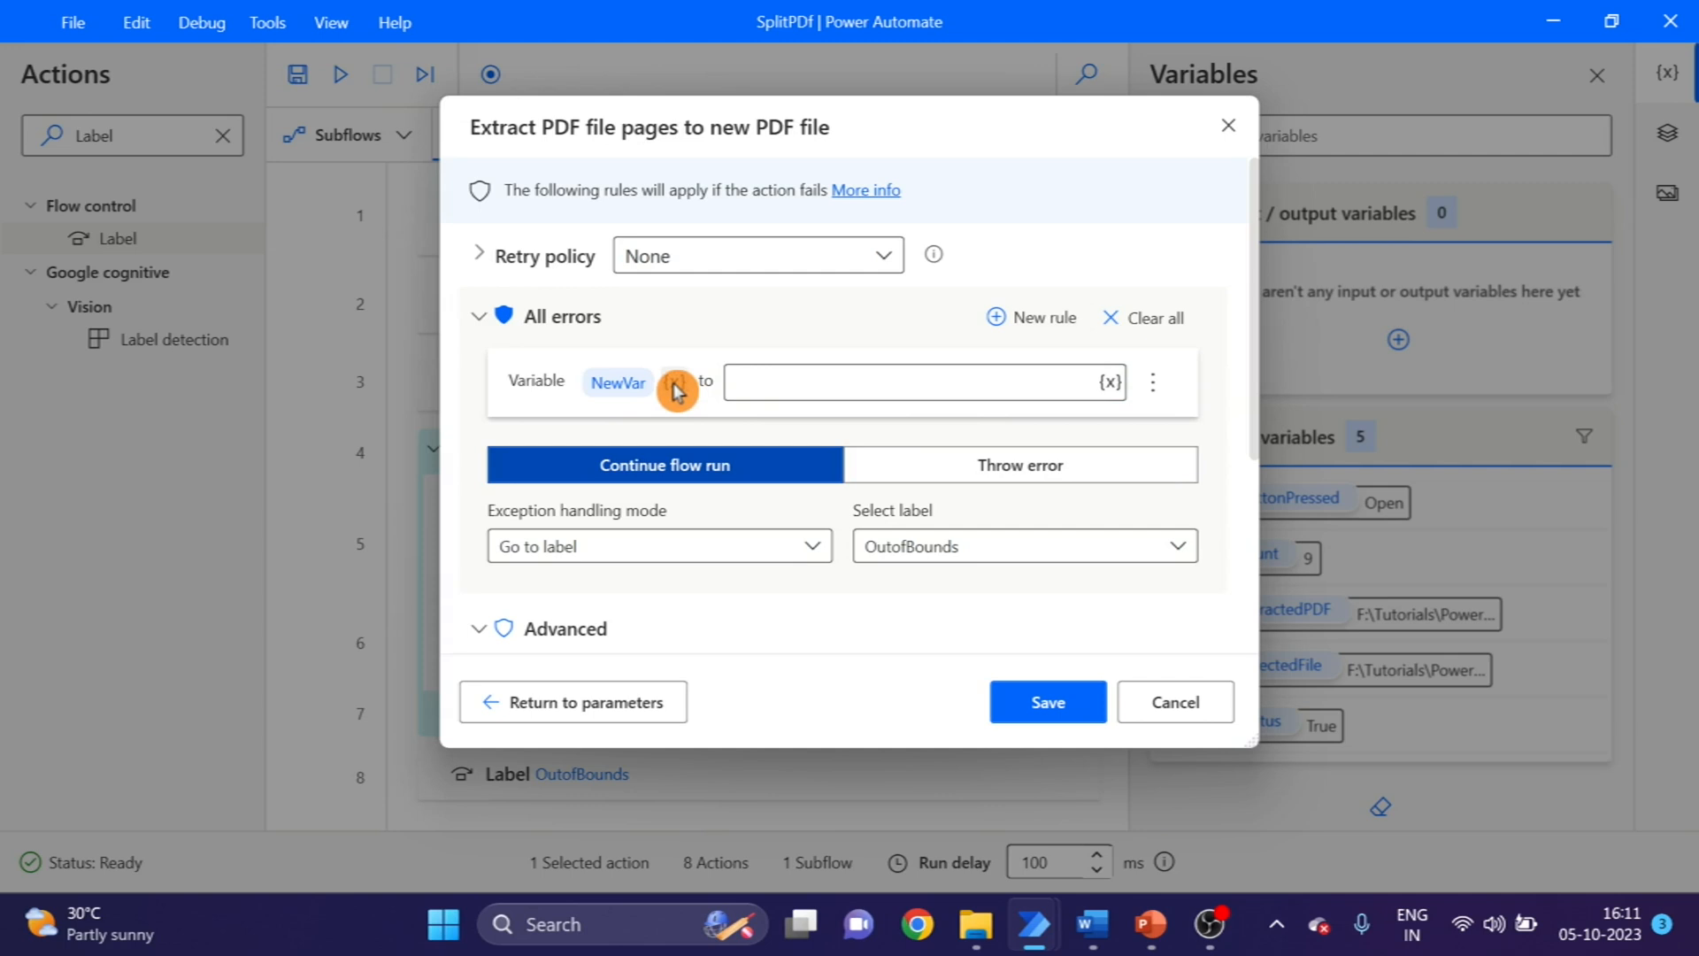
click(674, 383)
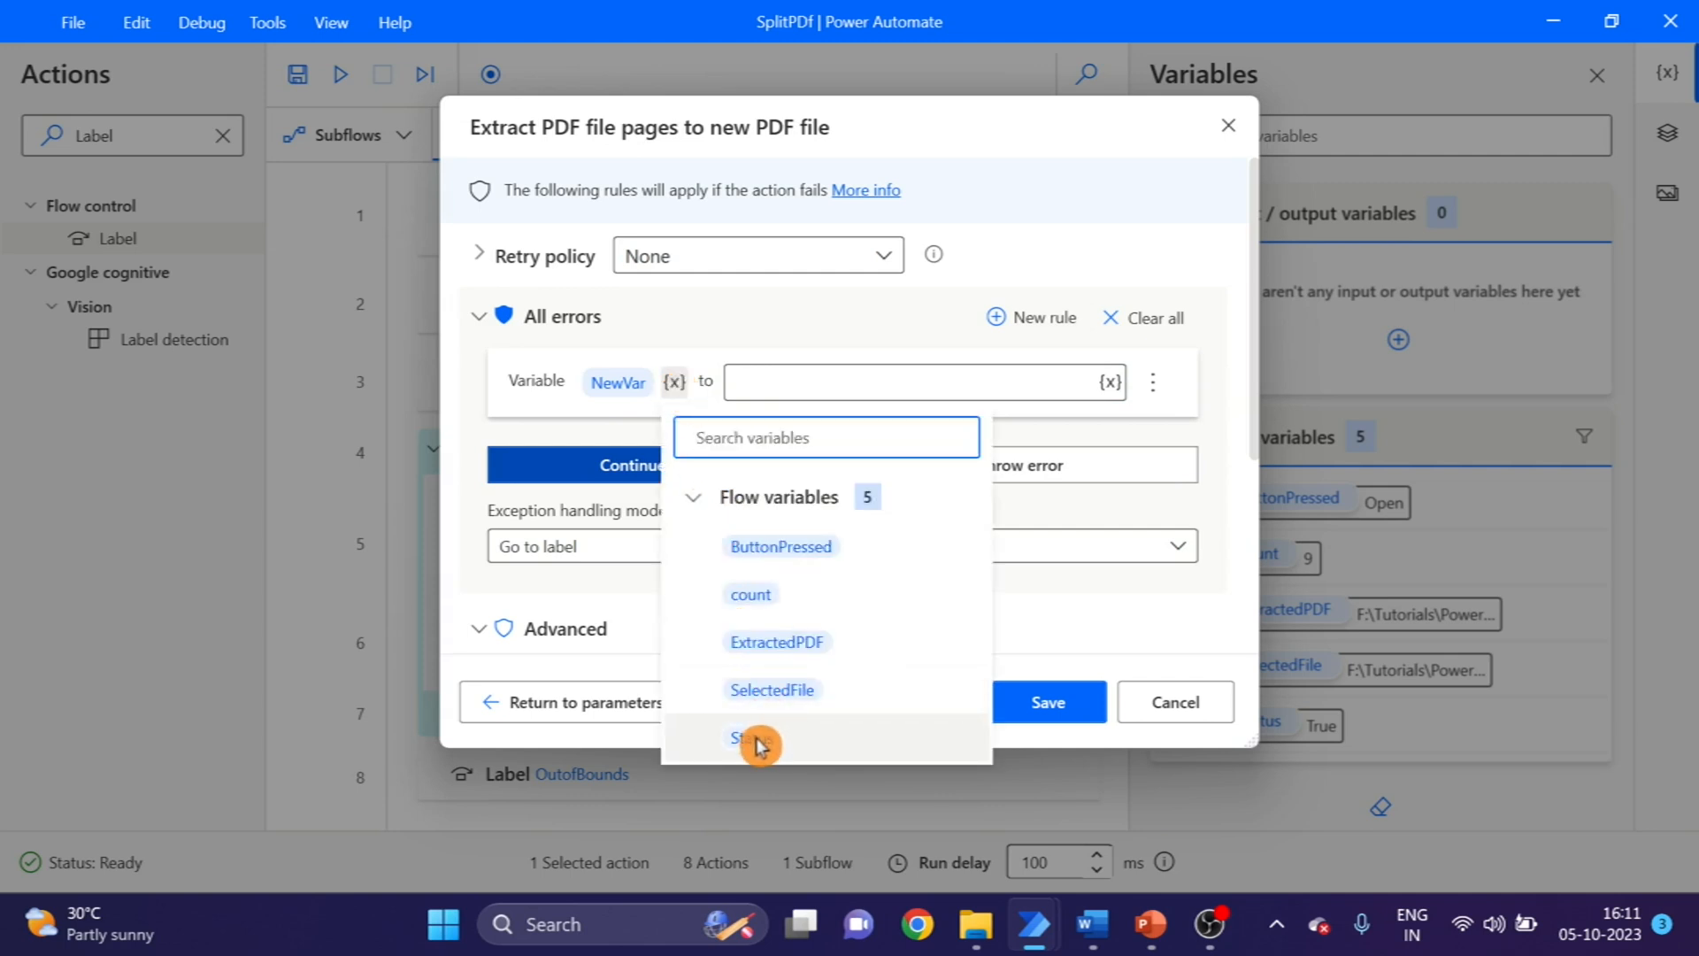
click(750, 738)
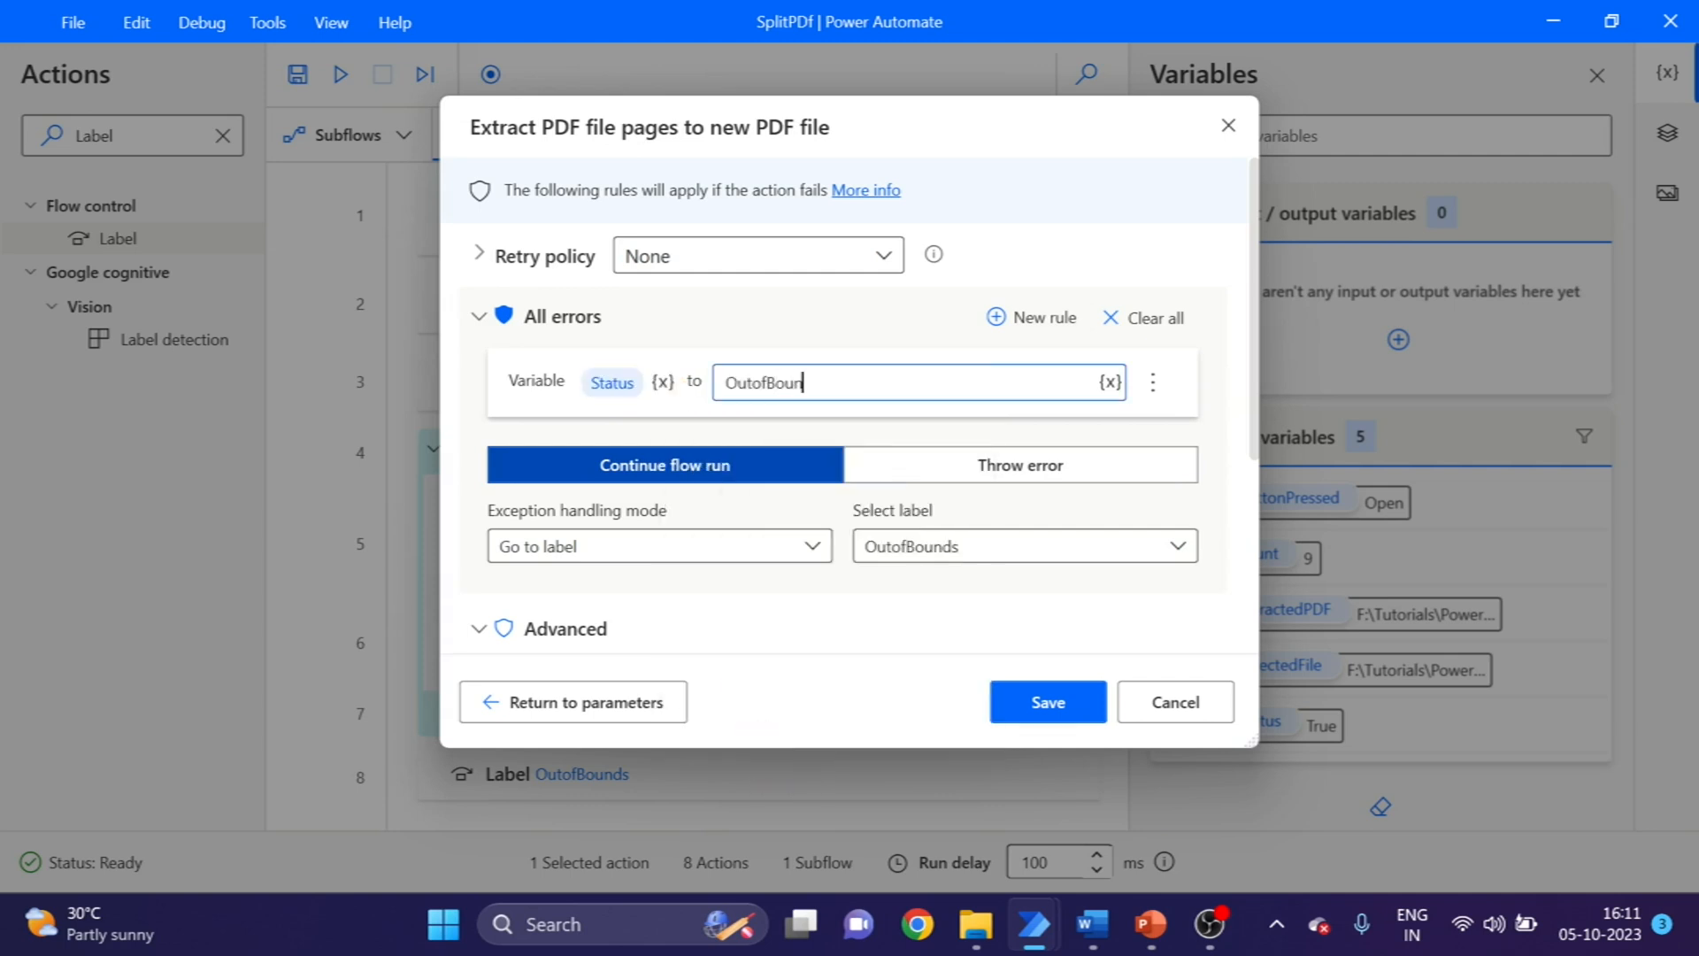
text(ds)
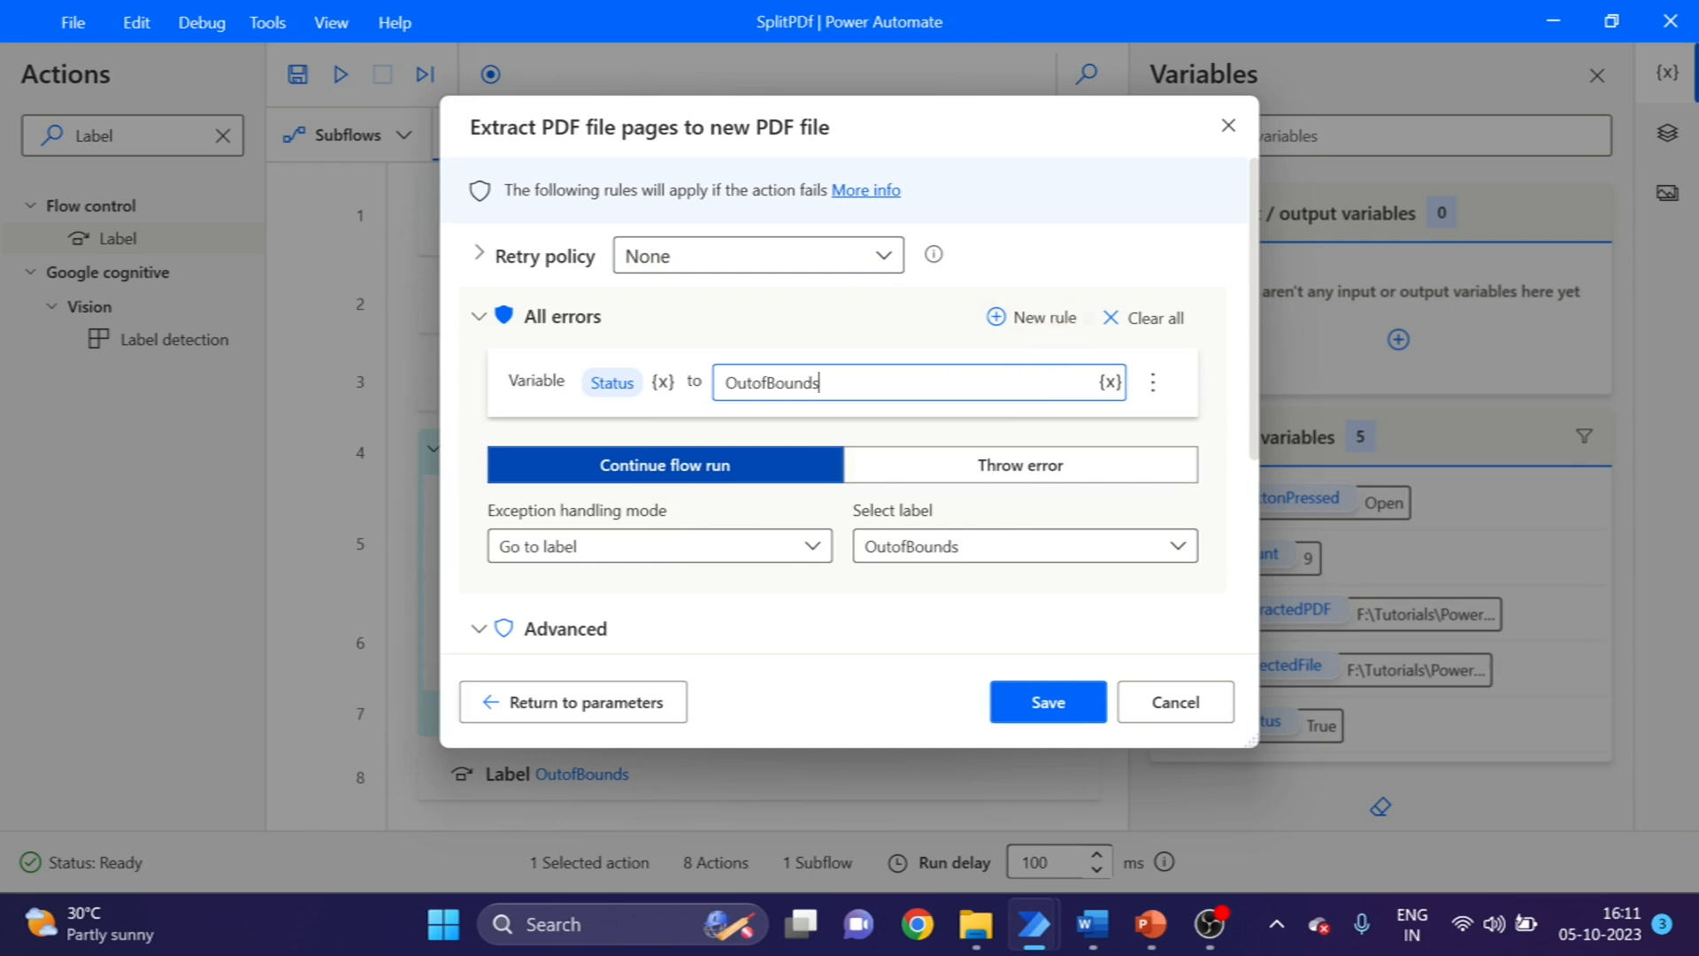
mouse_move(713, 403)
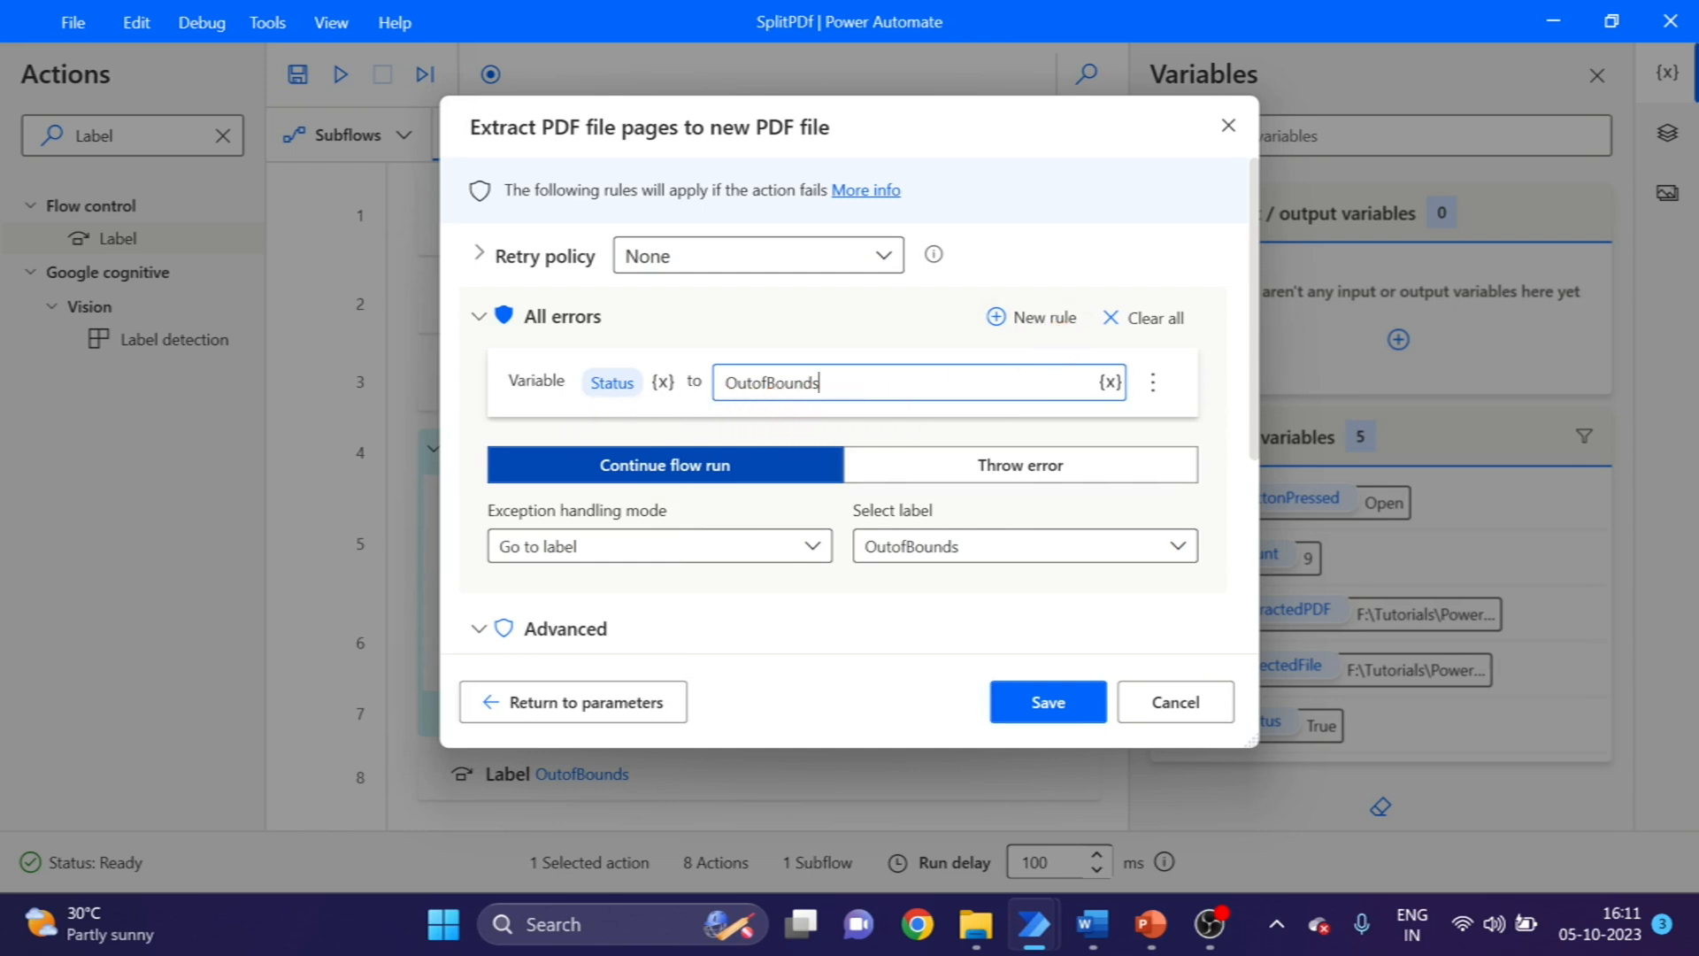
click(1046, 701)
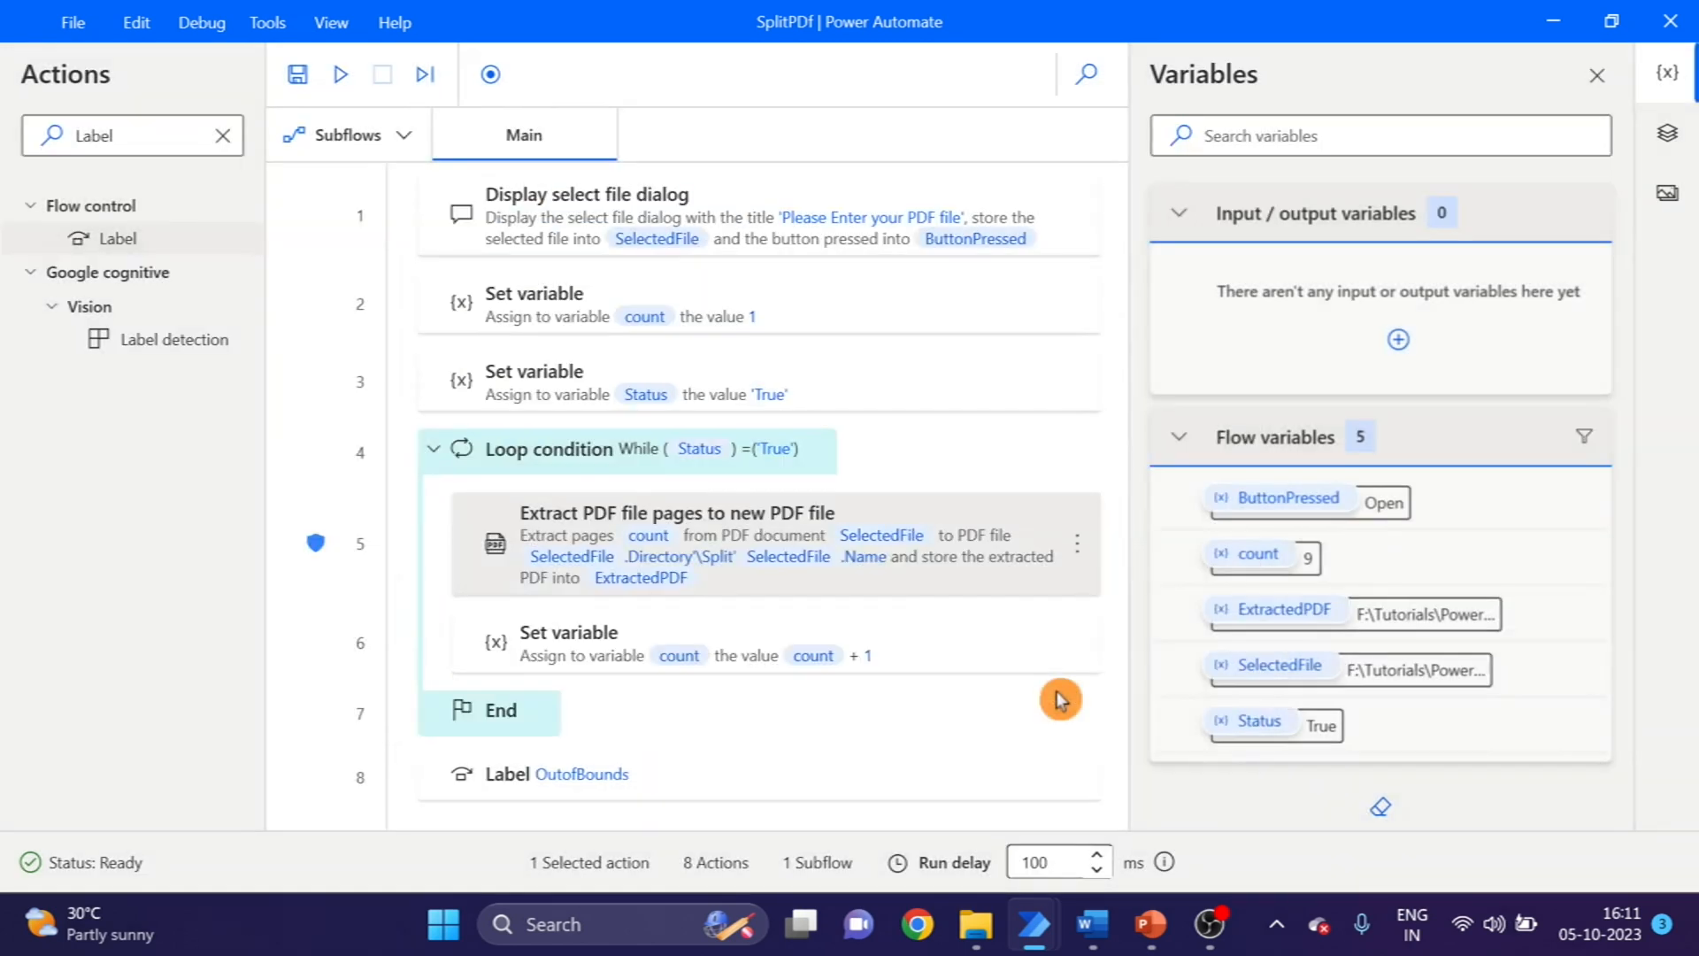
mouse_move(319, 557)
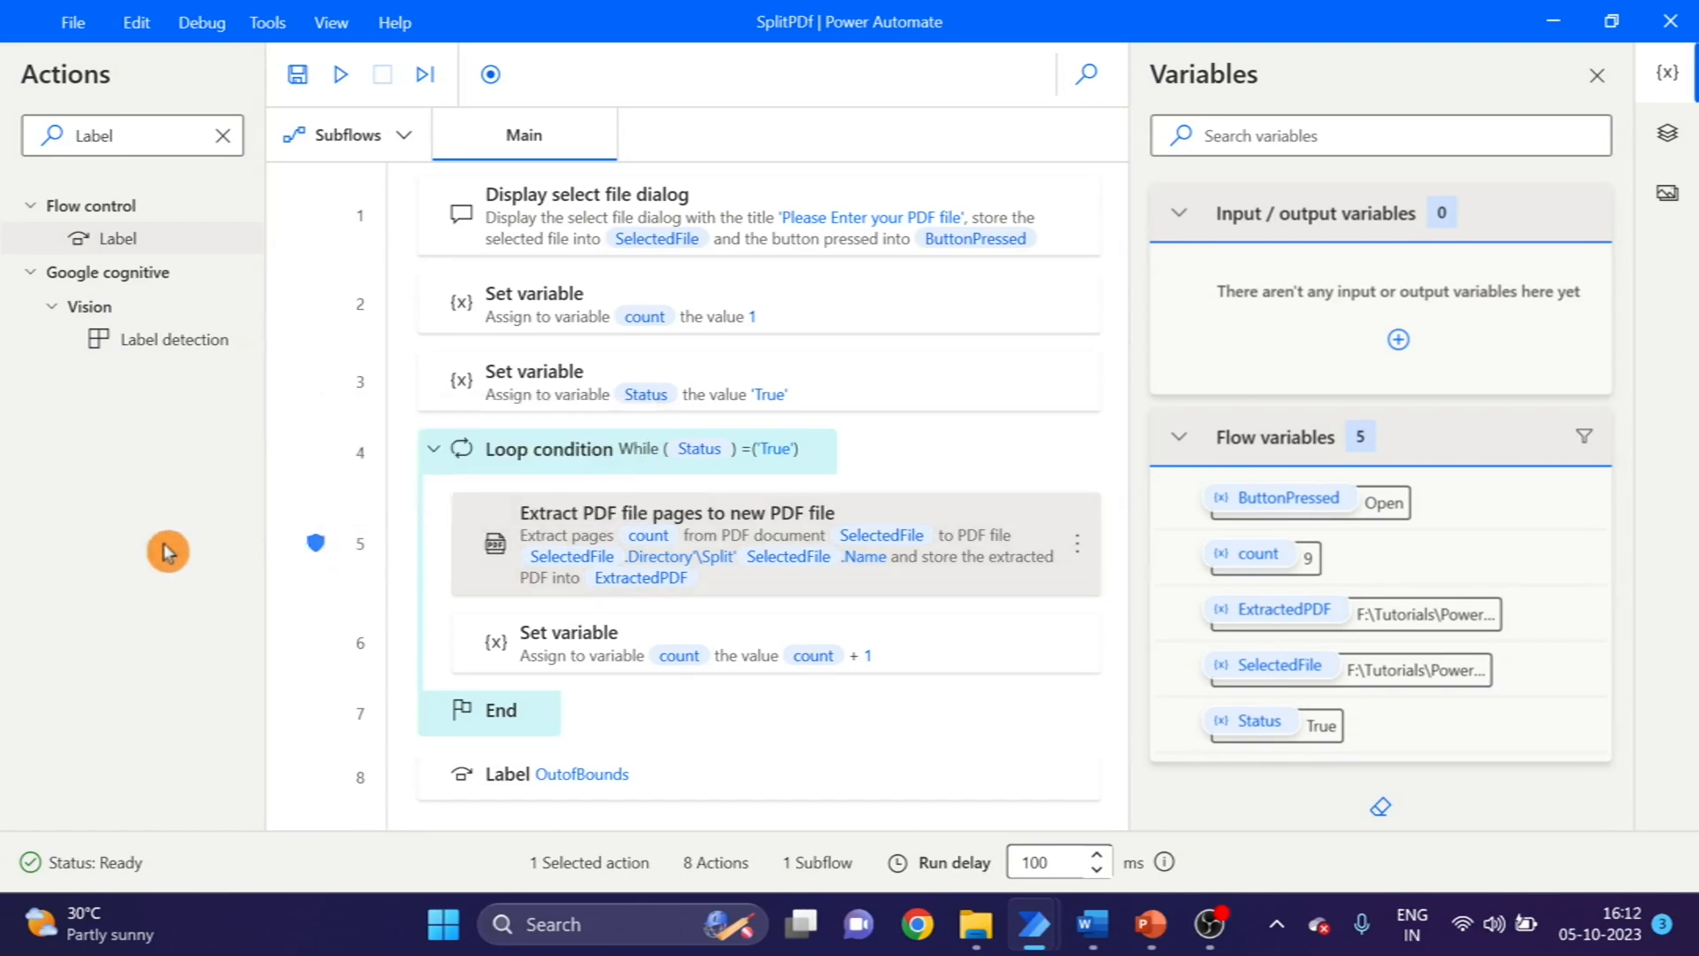
- Run the flow and choose MergePDFFile as the PDF to split
click(340, 75)
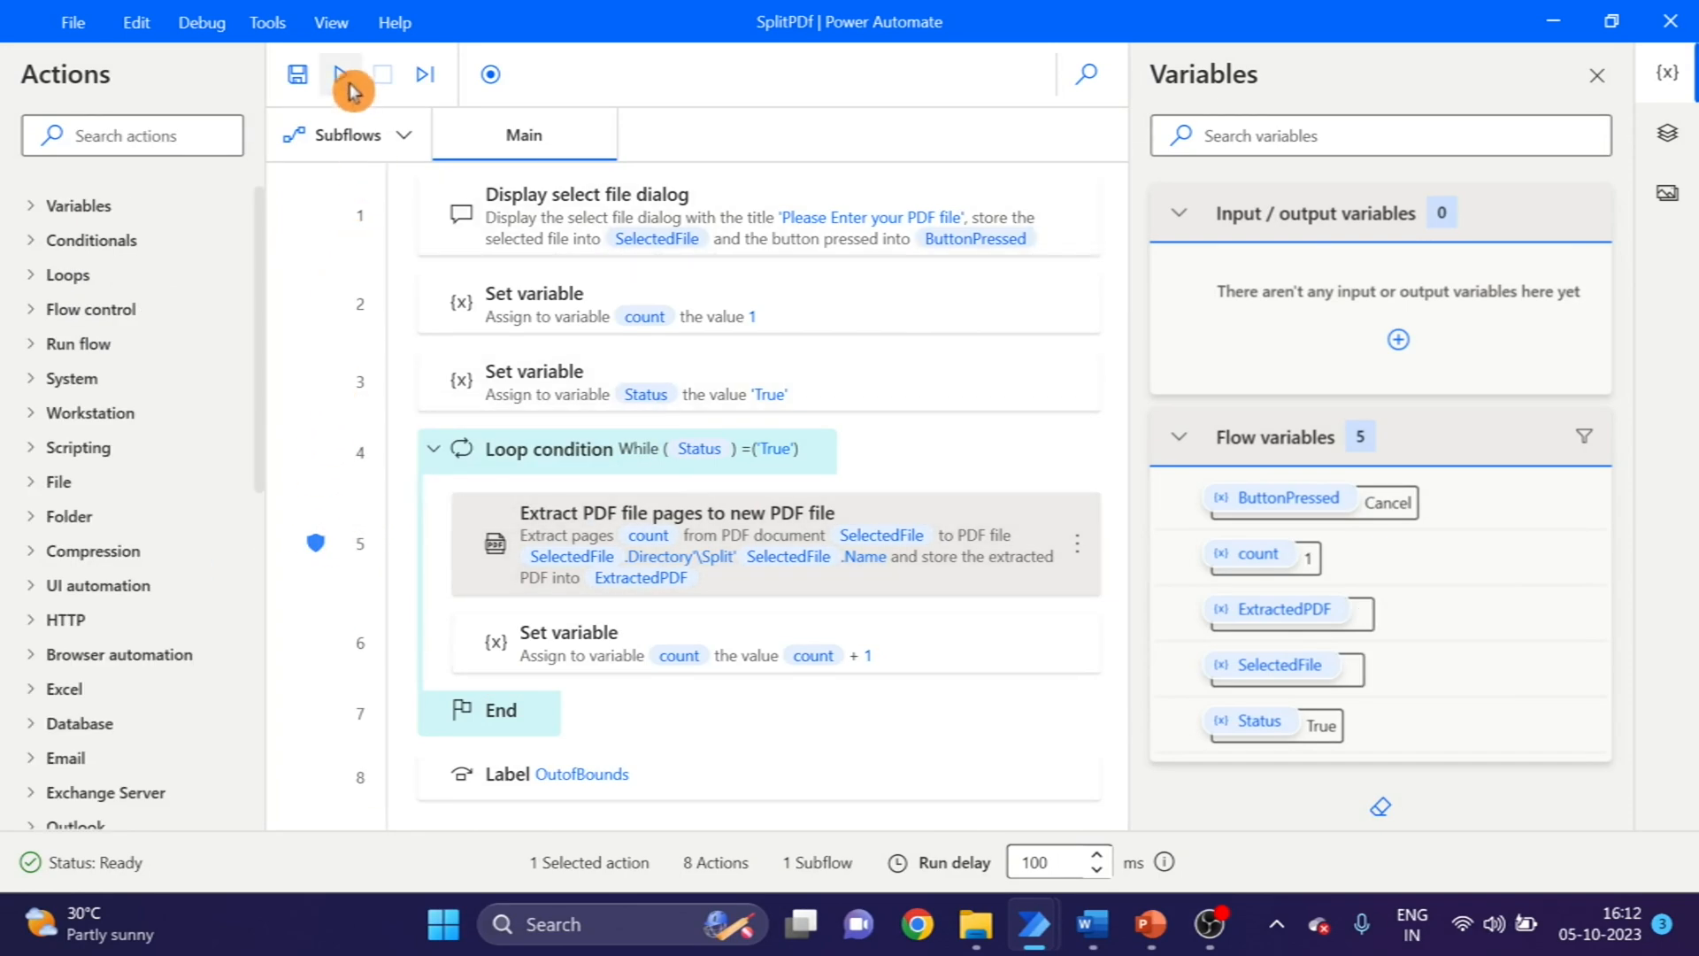
click(340, 74)
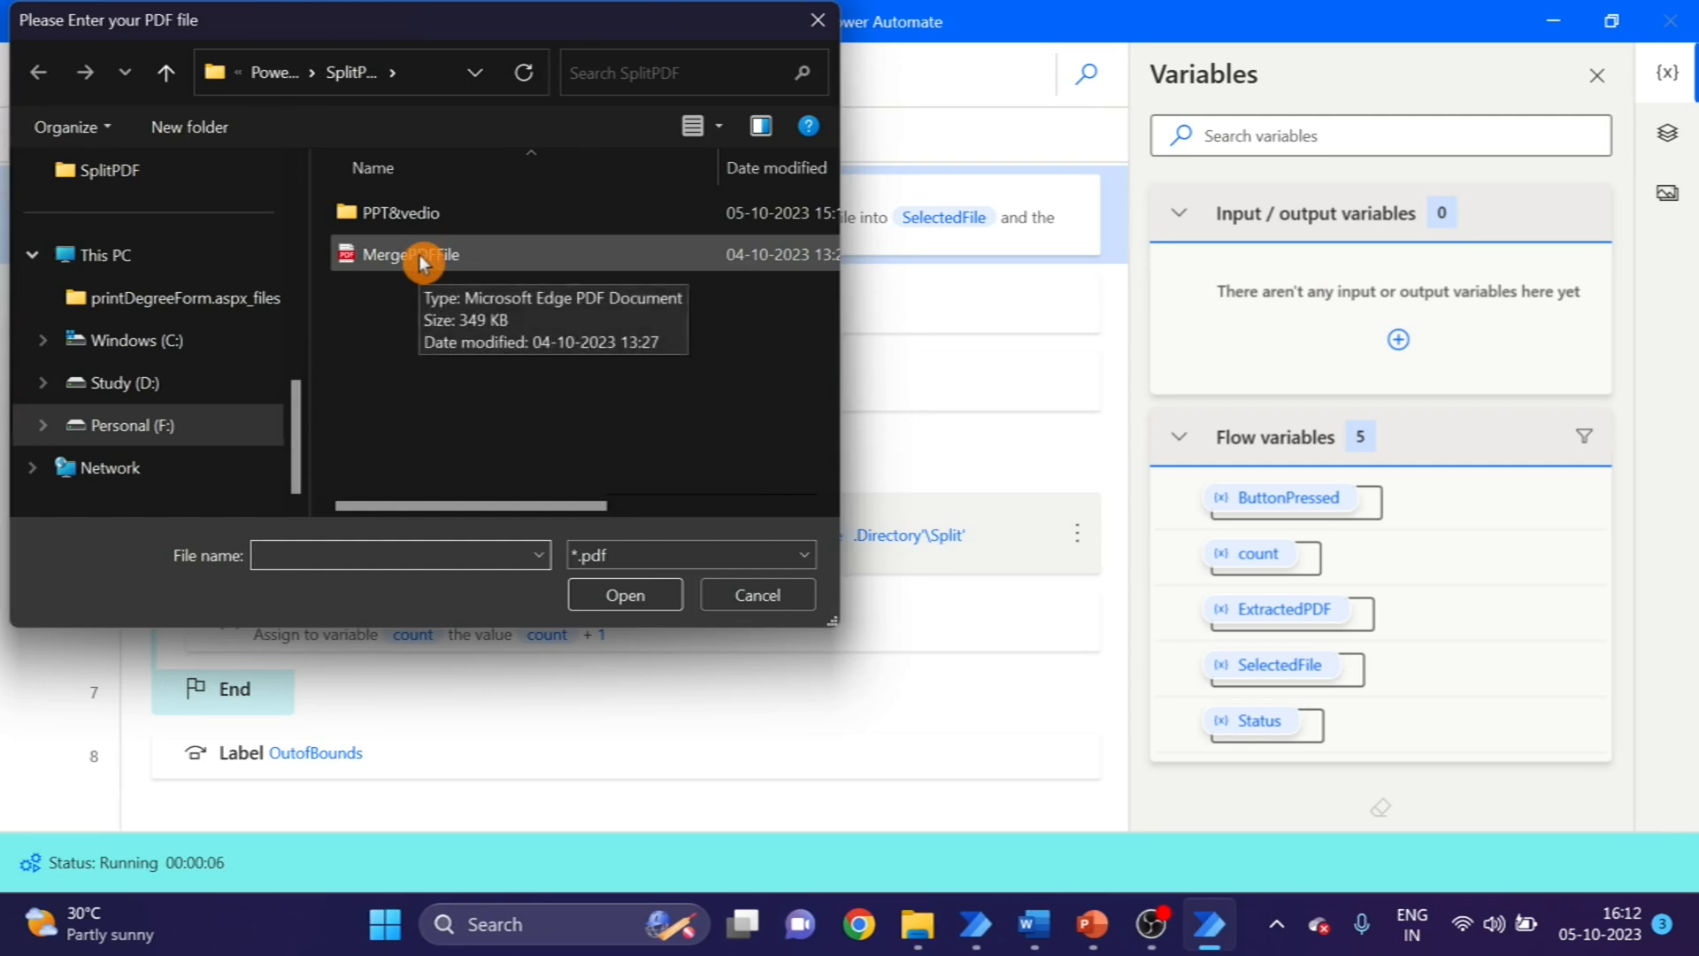
click(412, 253)
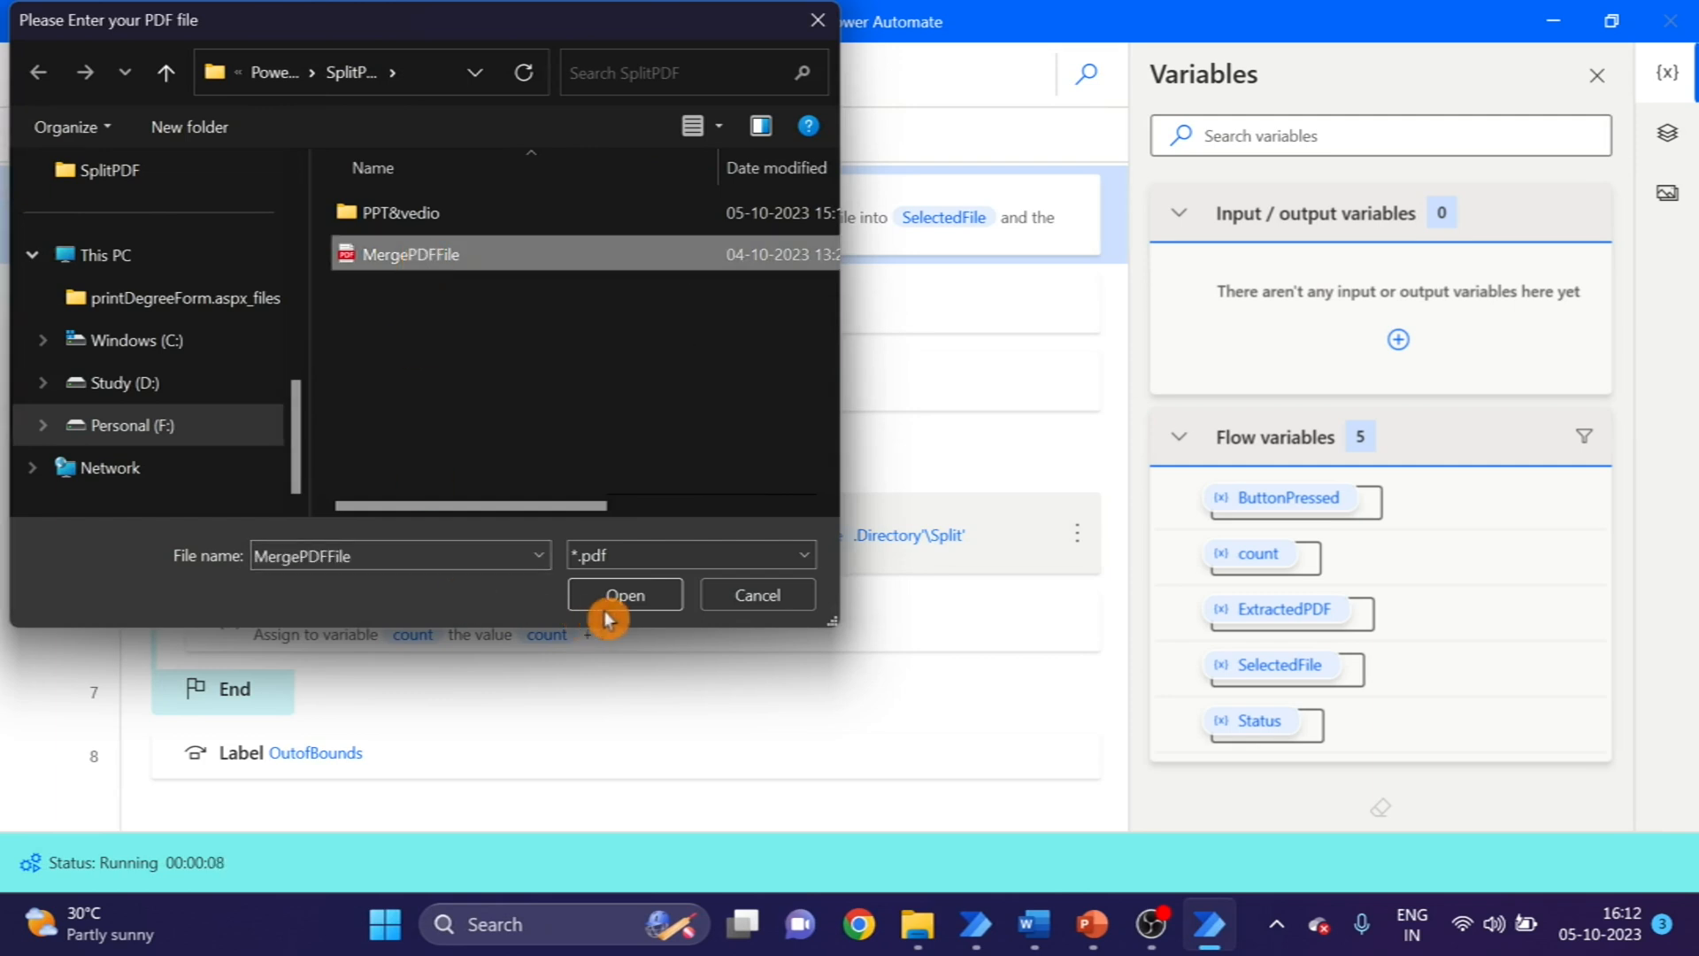
click(623, 595)
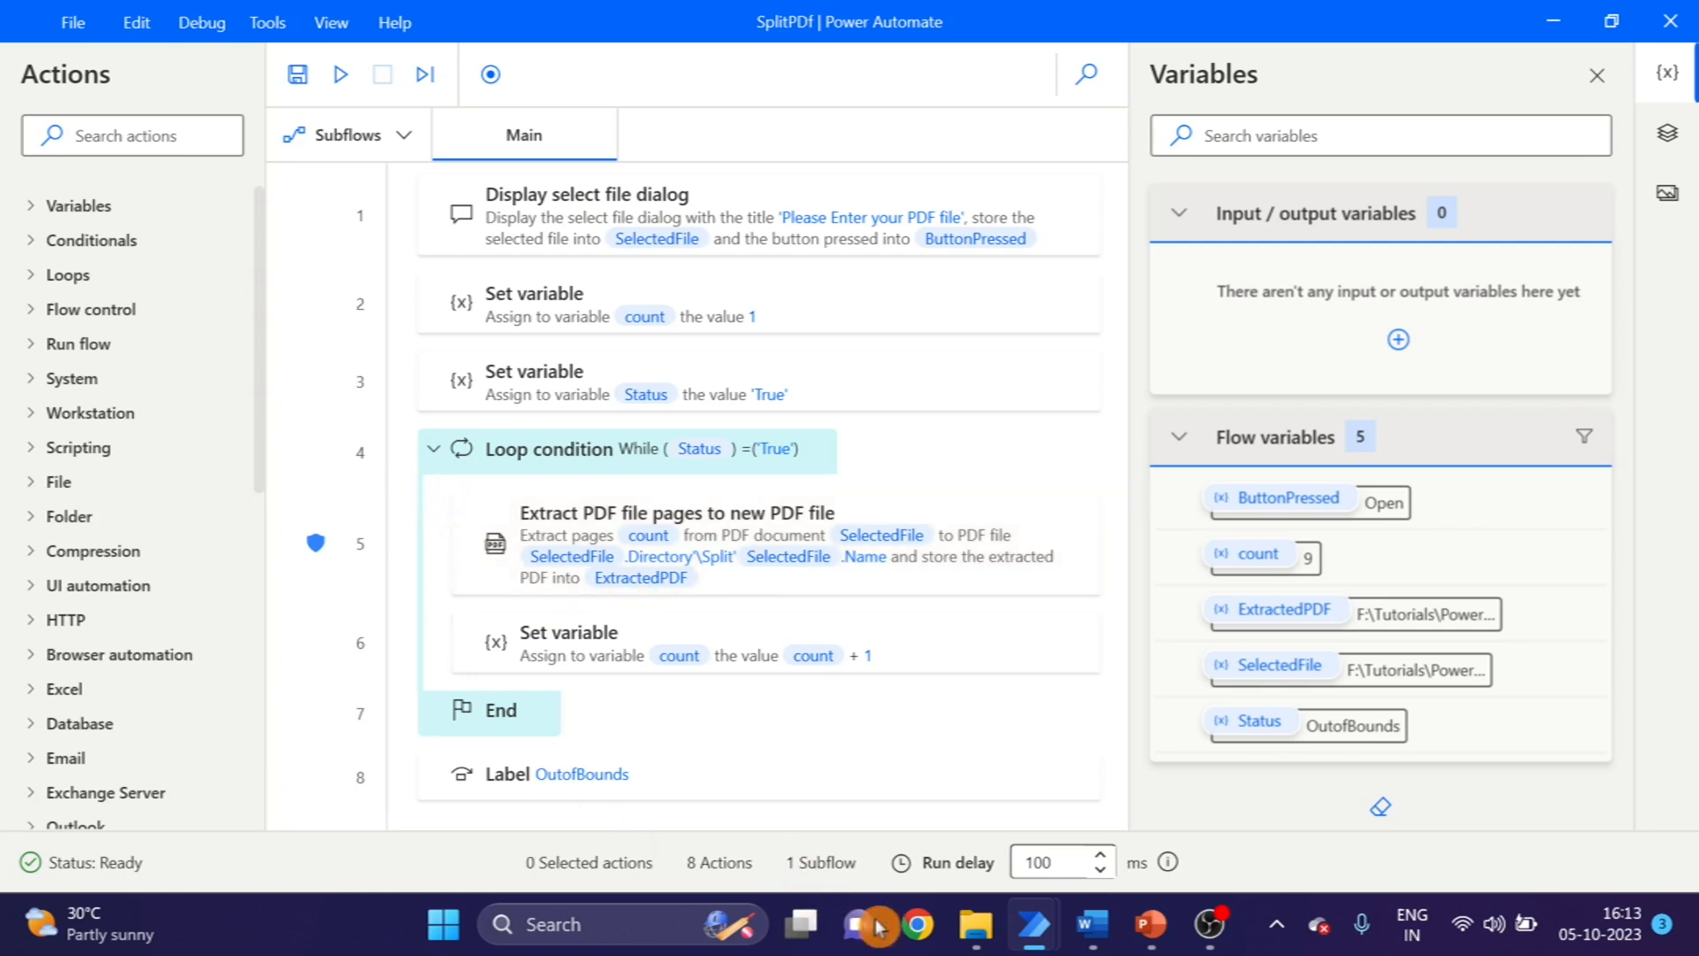
- Review the SplitMergePDFFile outputs in the SplitPDF folder, opening one, then return to the flow editor
click(974, 924)
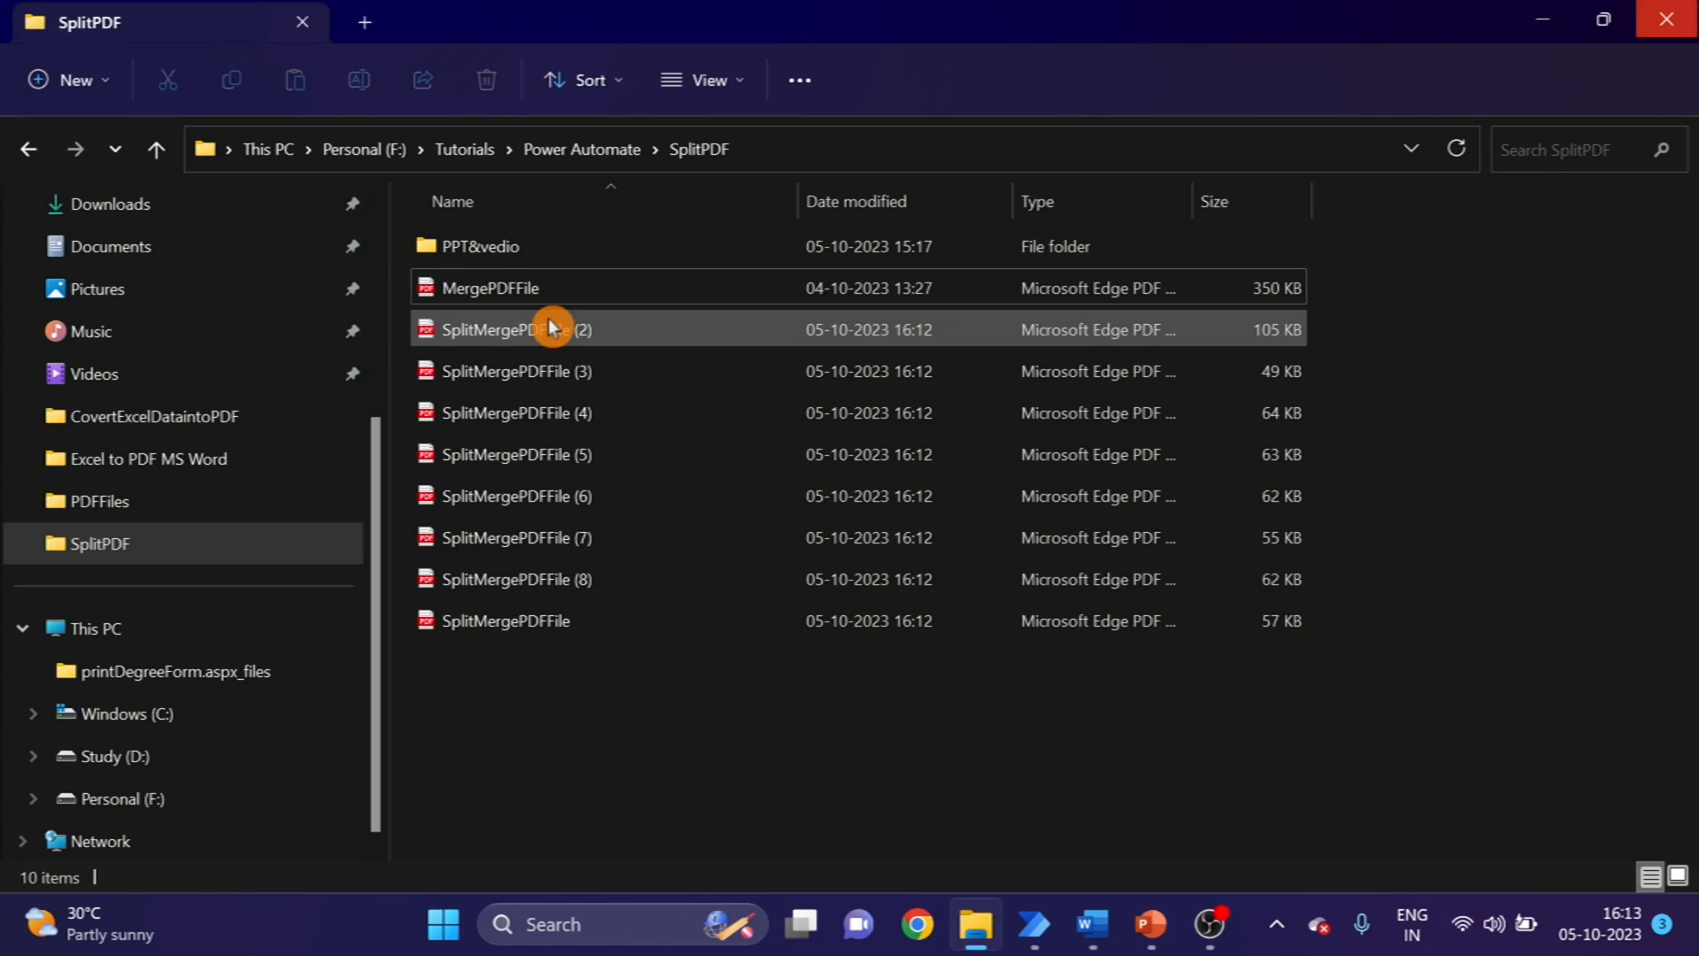
click(504, 620)
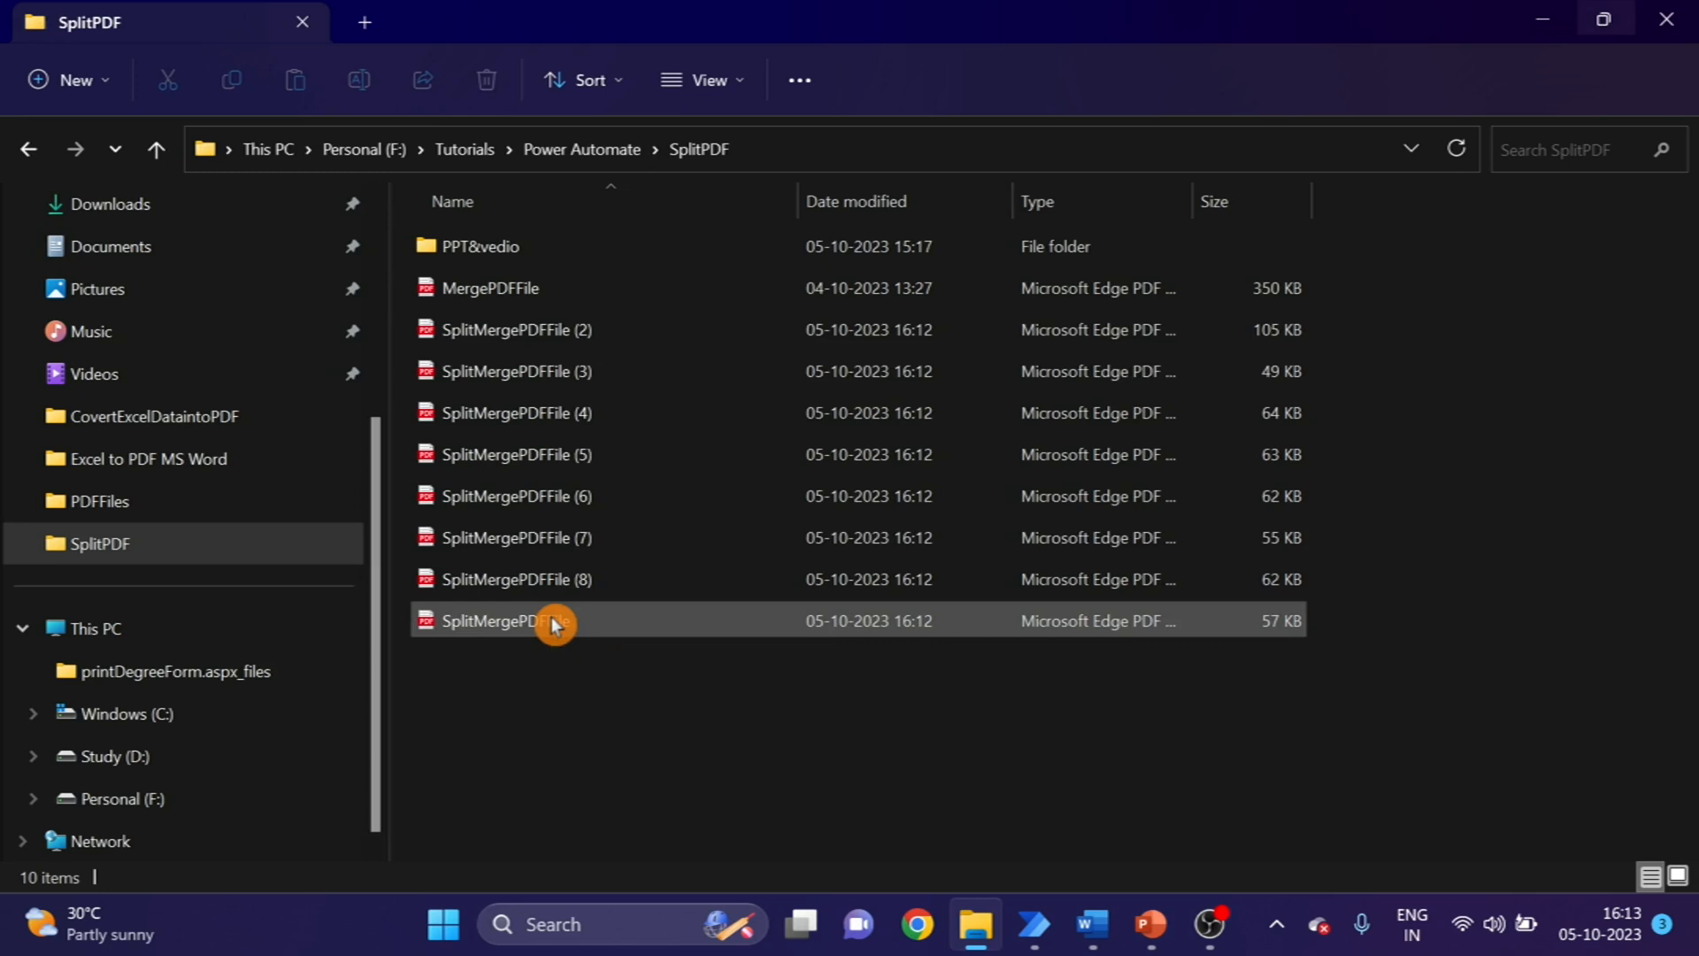
double_click(510, 620)
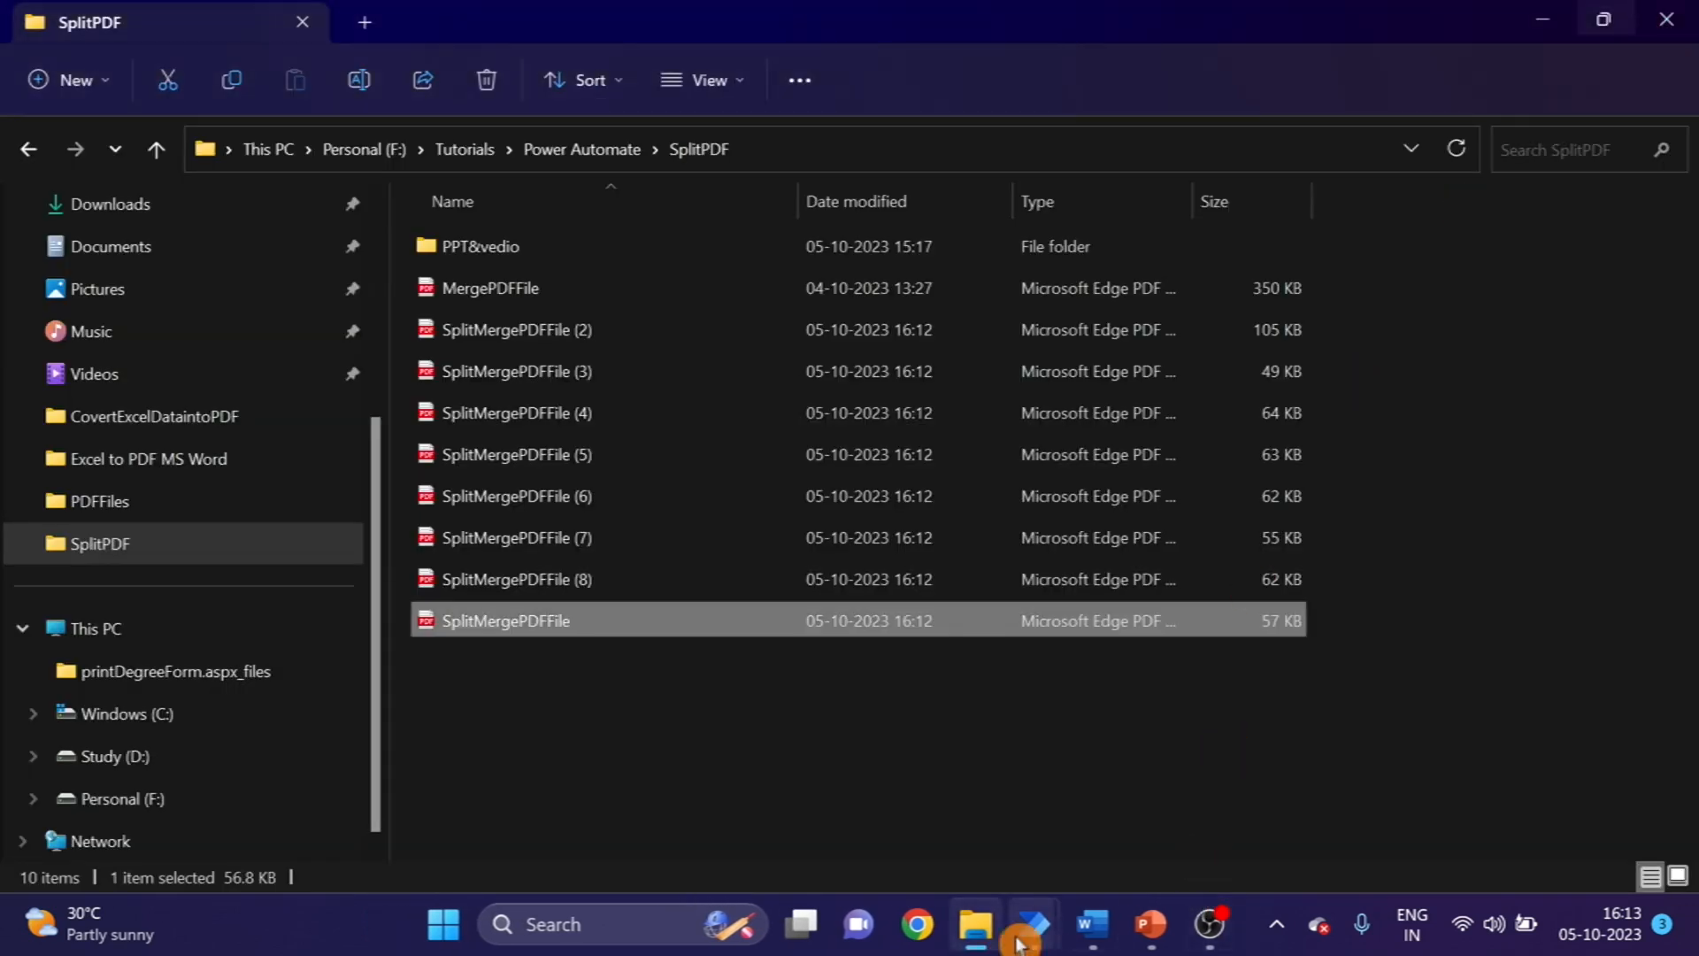
click(1030, 924)
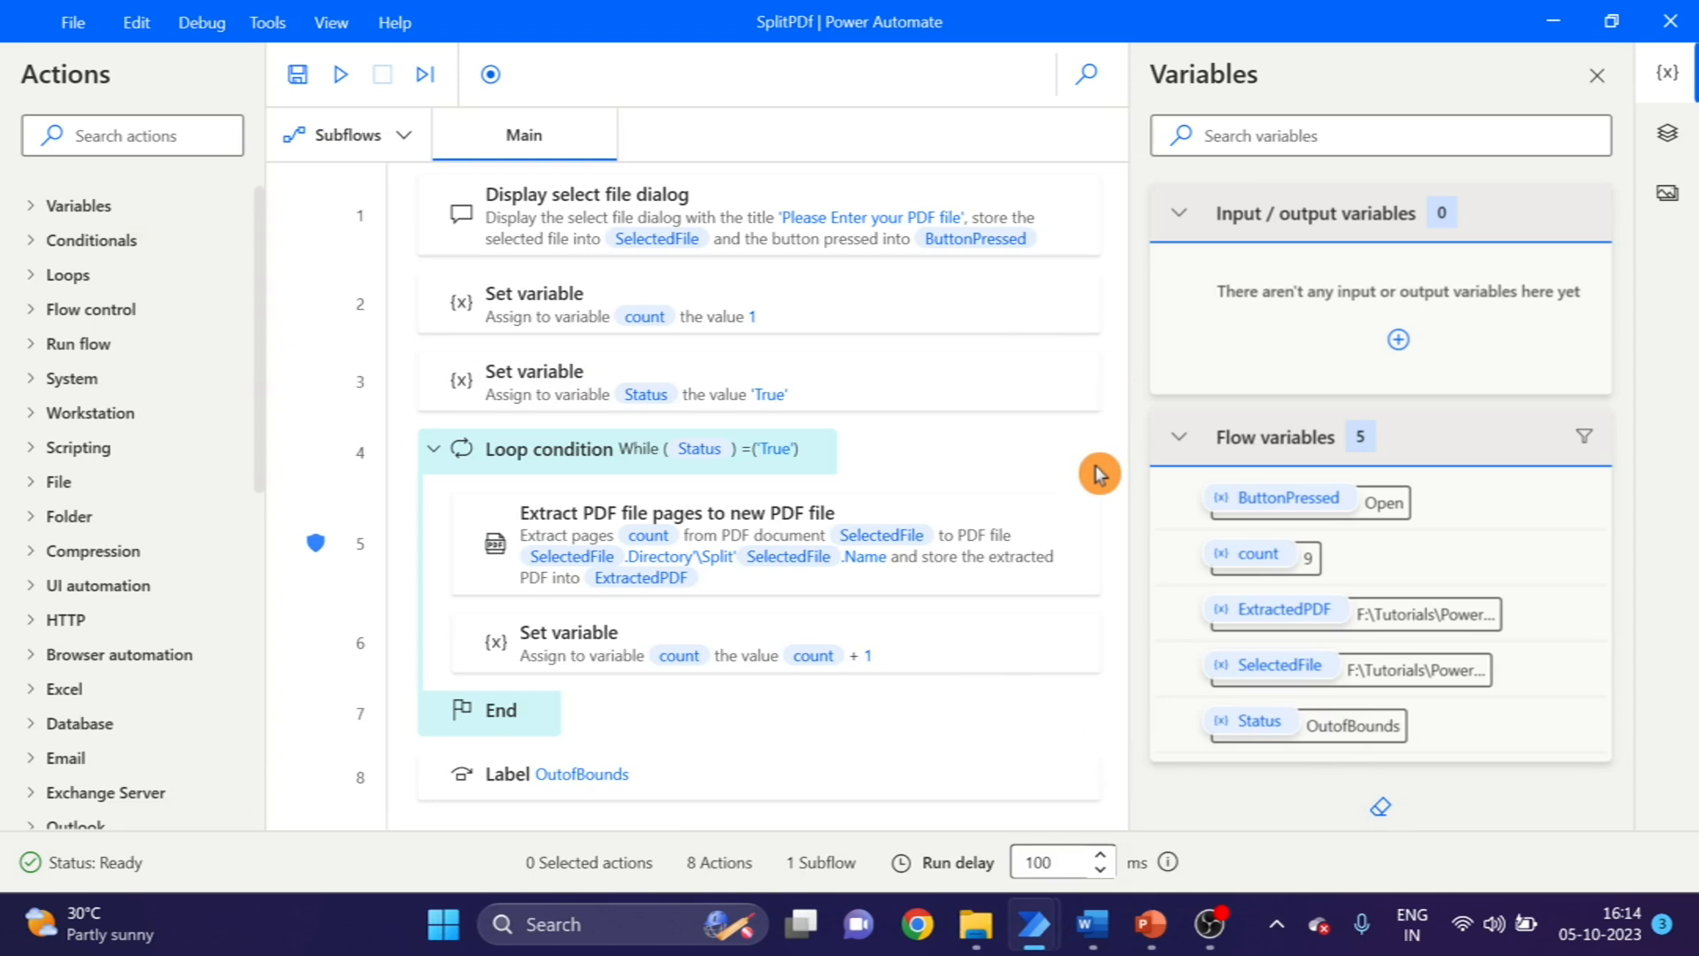
mouse_move(1214, 811)
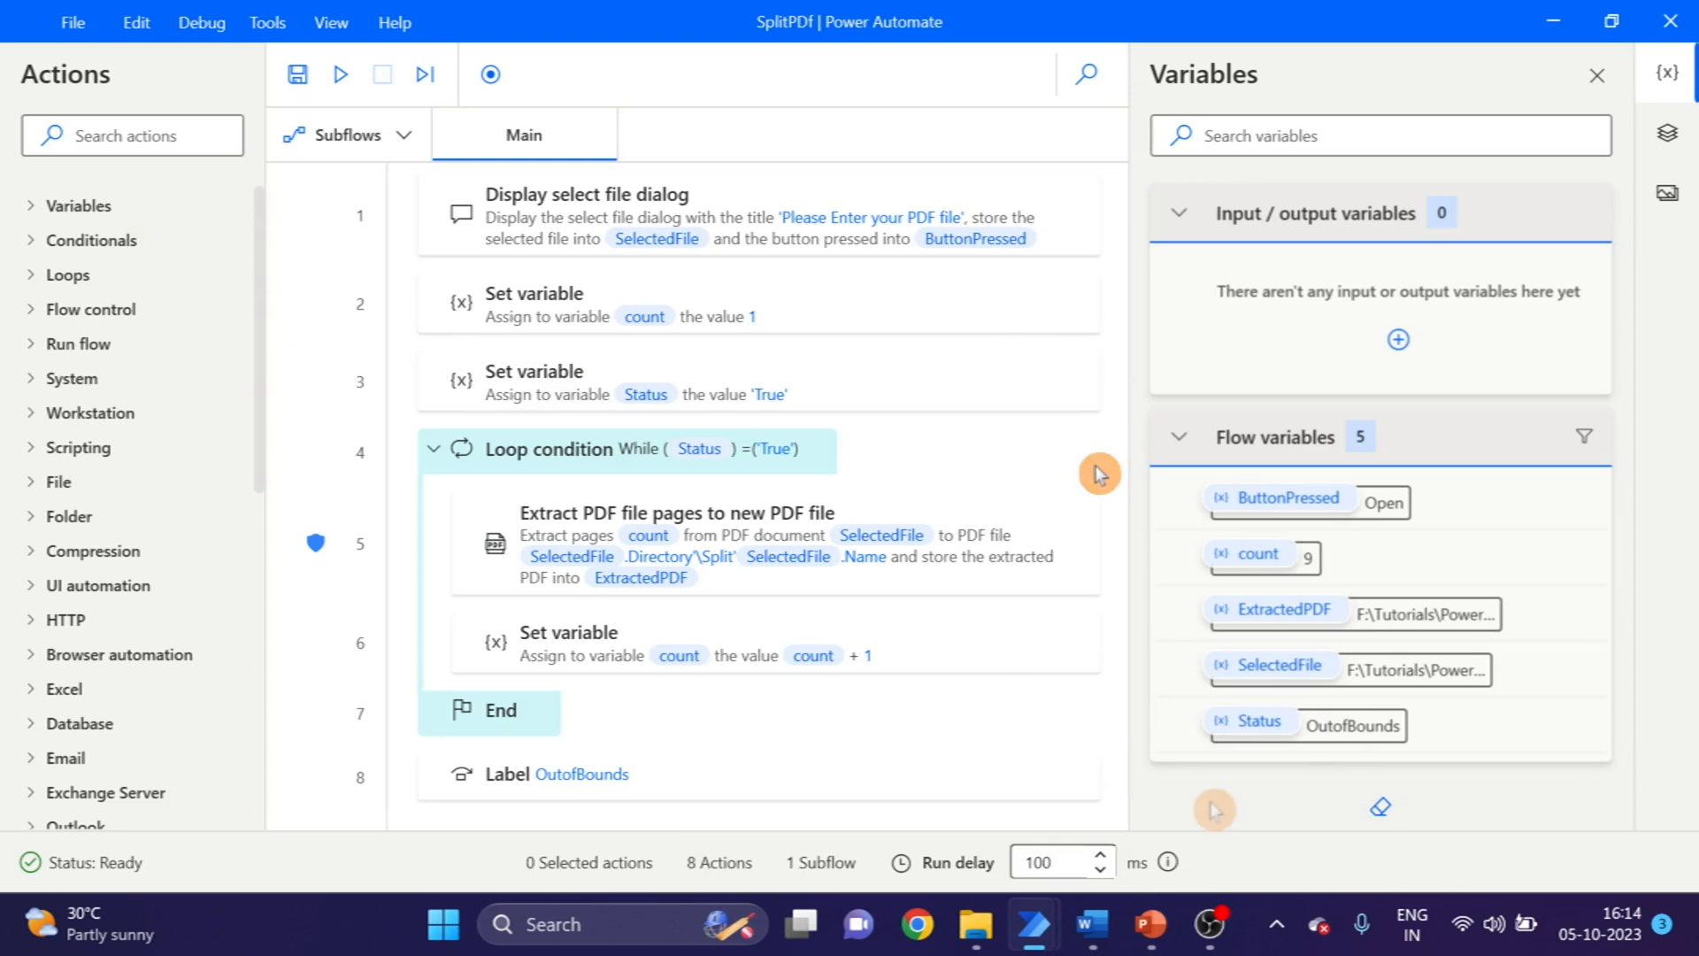
mouse_move(1214, 808)
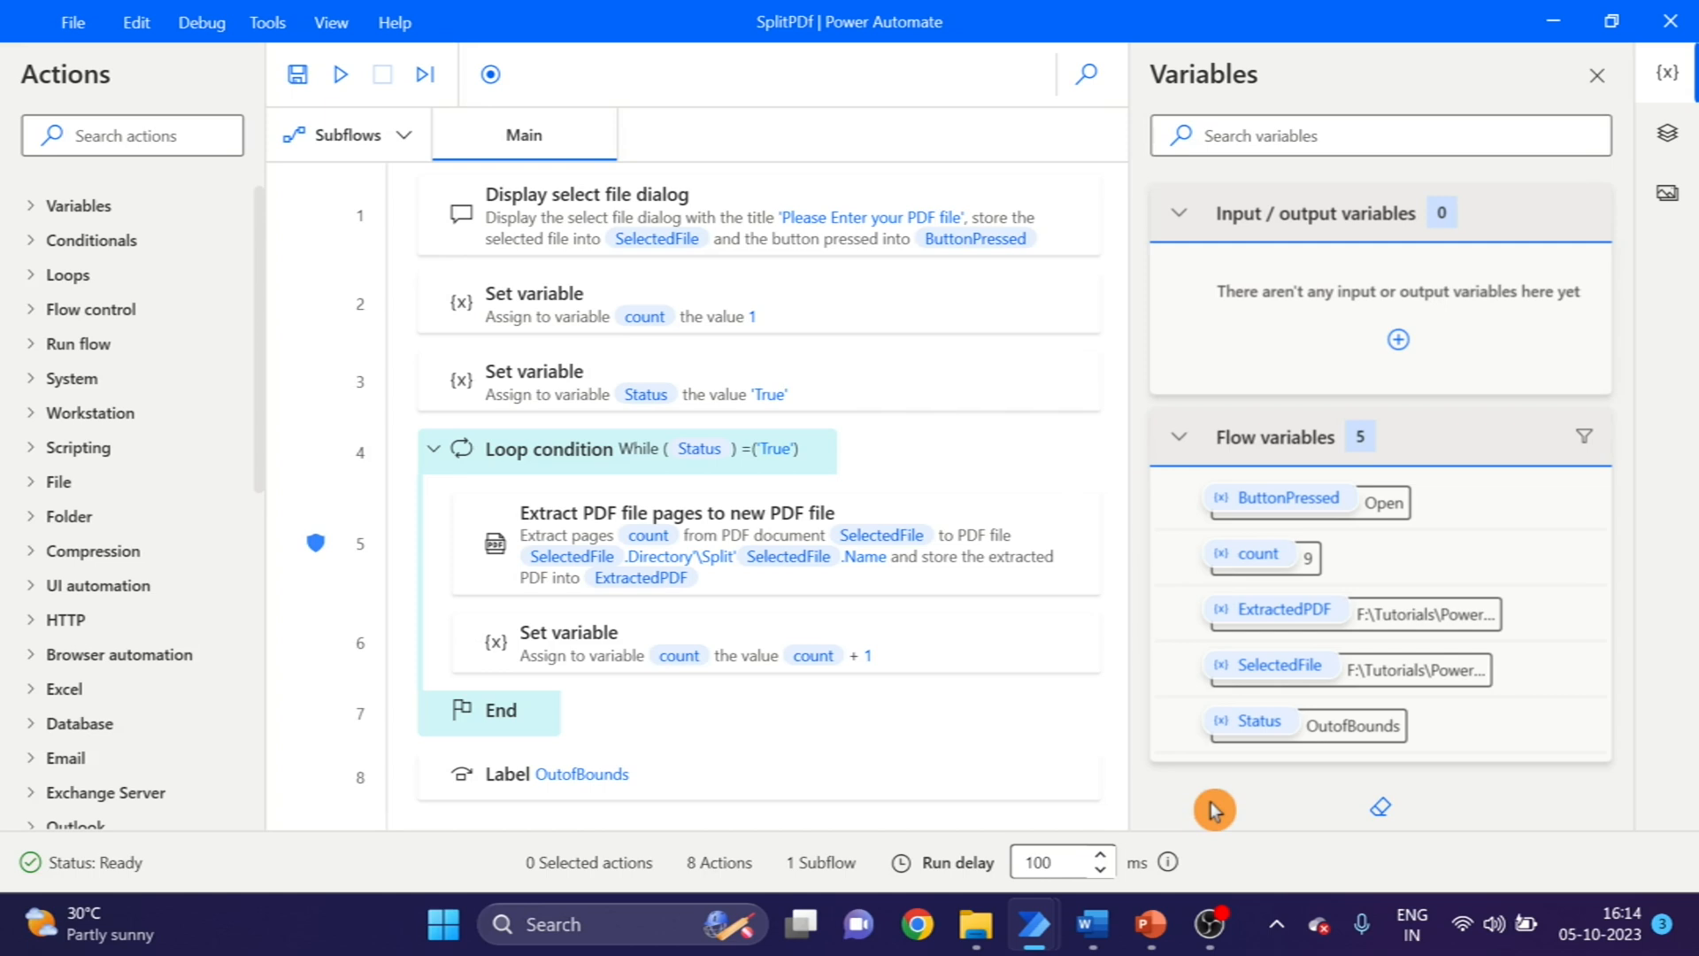